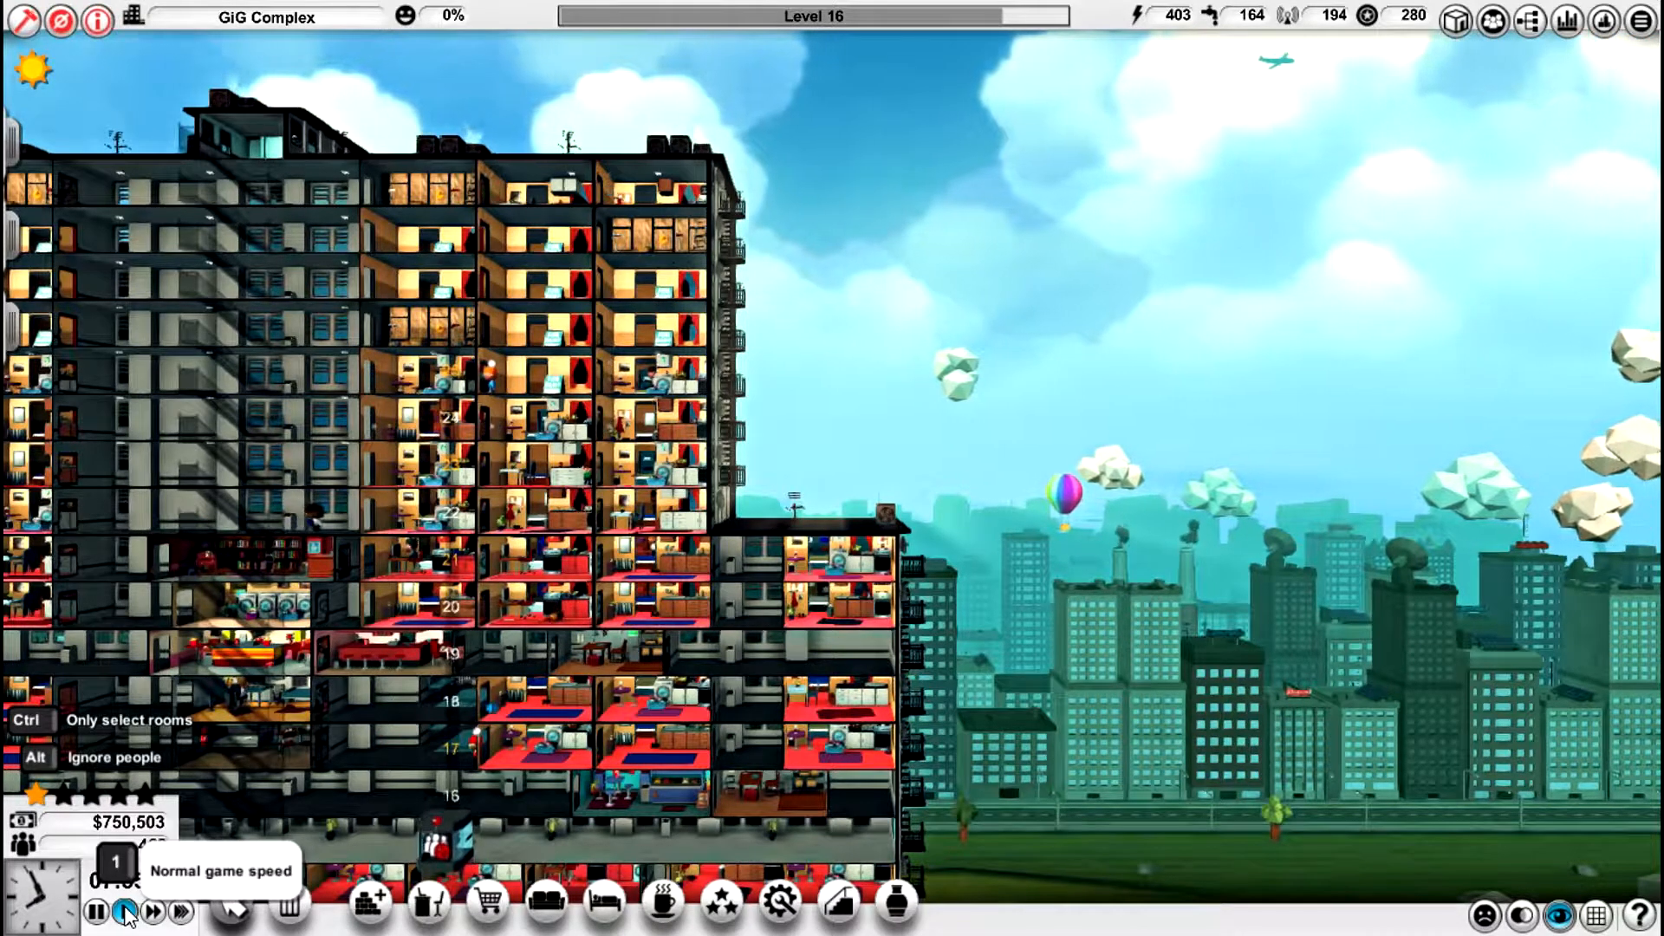
- Run the day at normal speed while surveying the low shopping wing's rooms
click(123, 913)
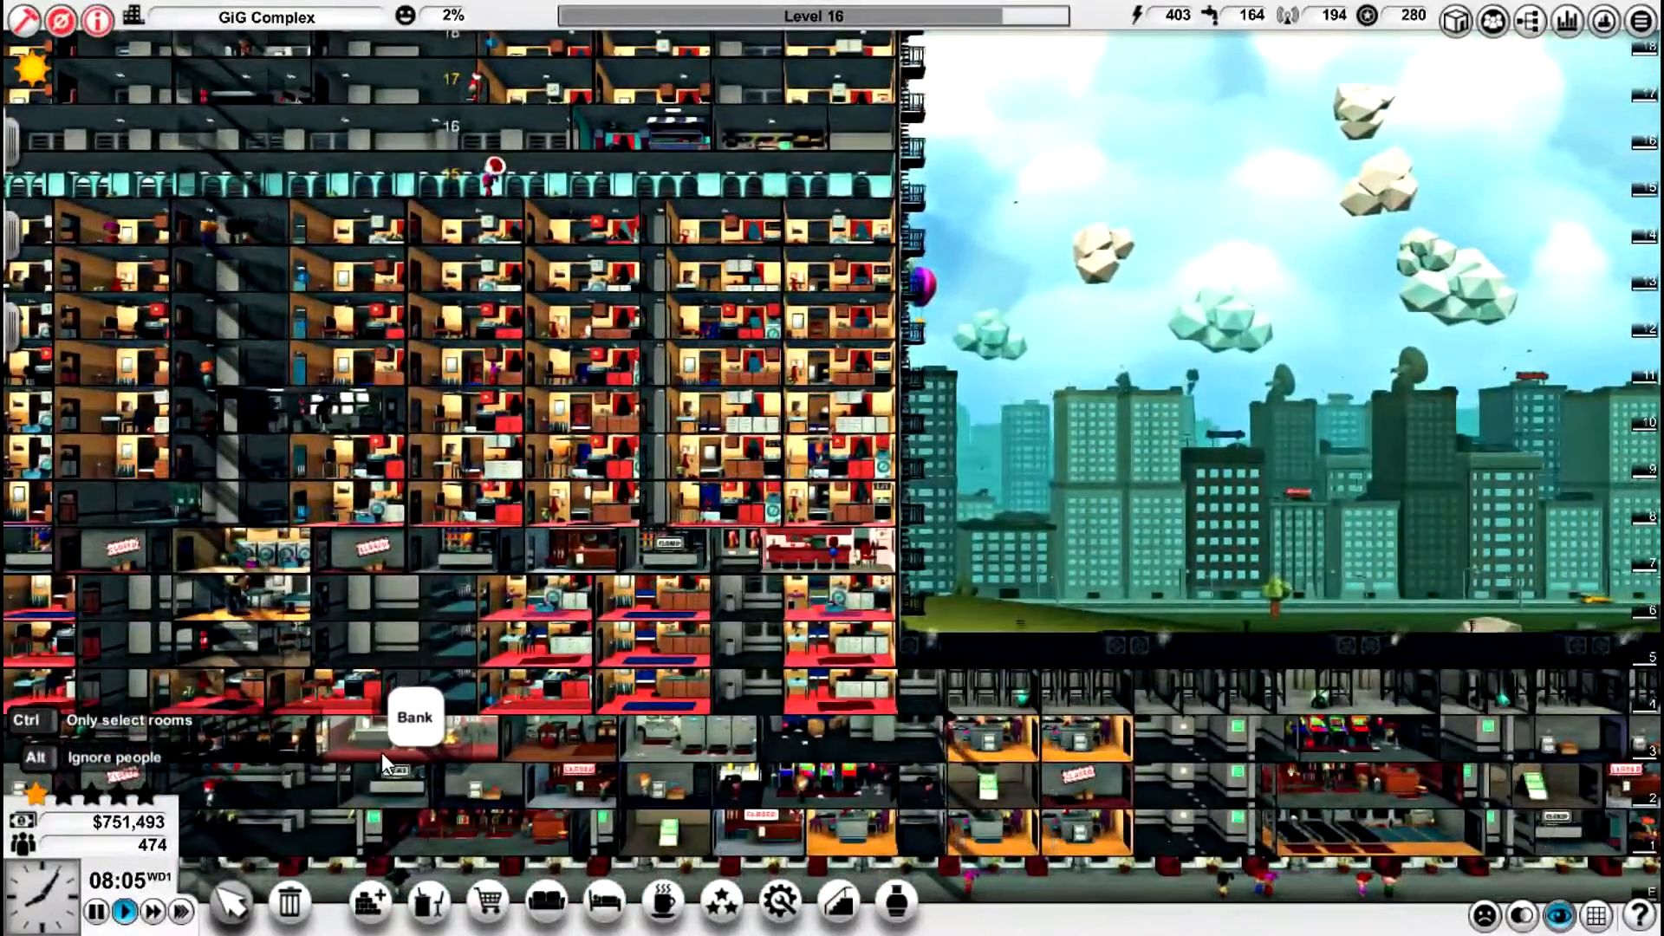
mouse_move(160, 854)
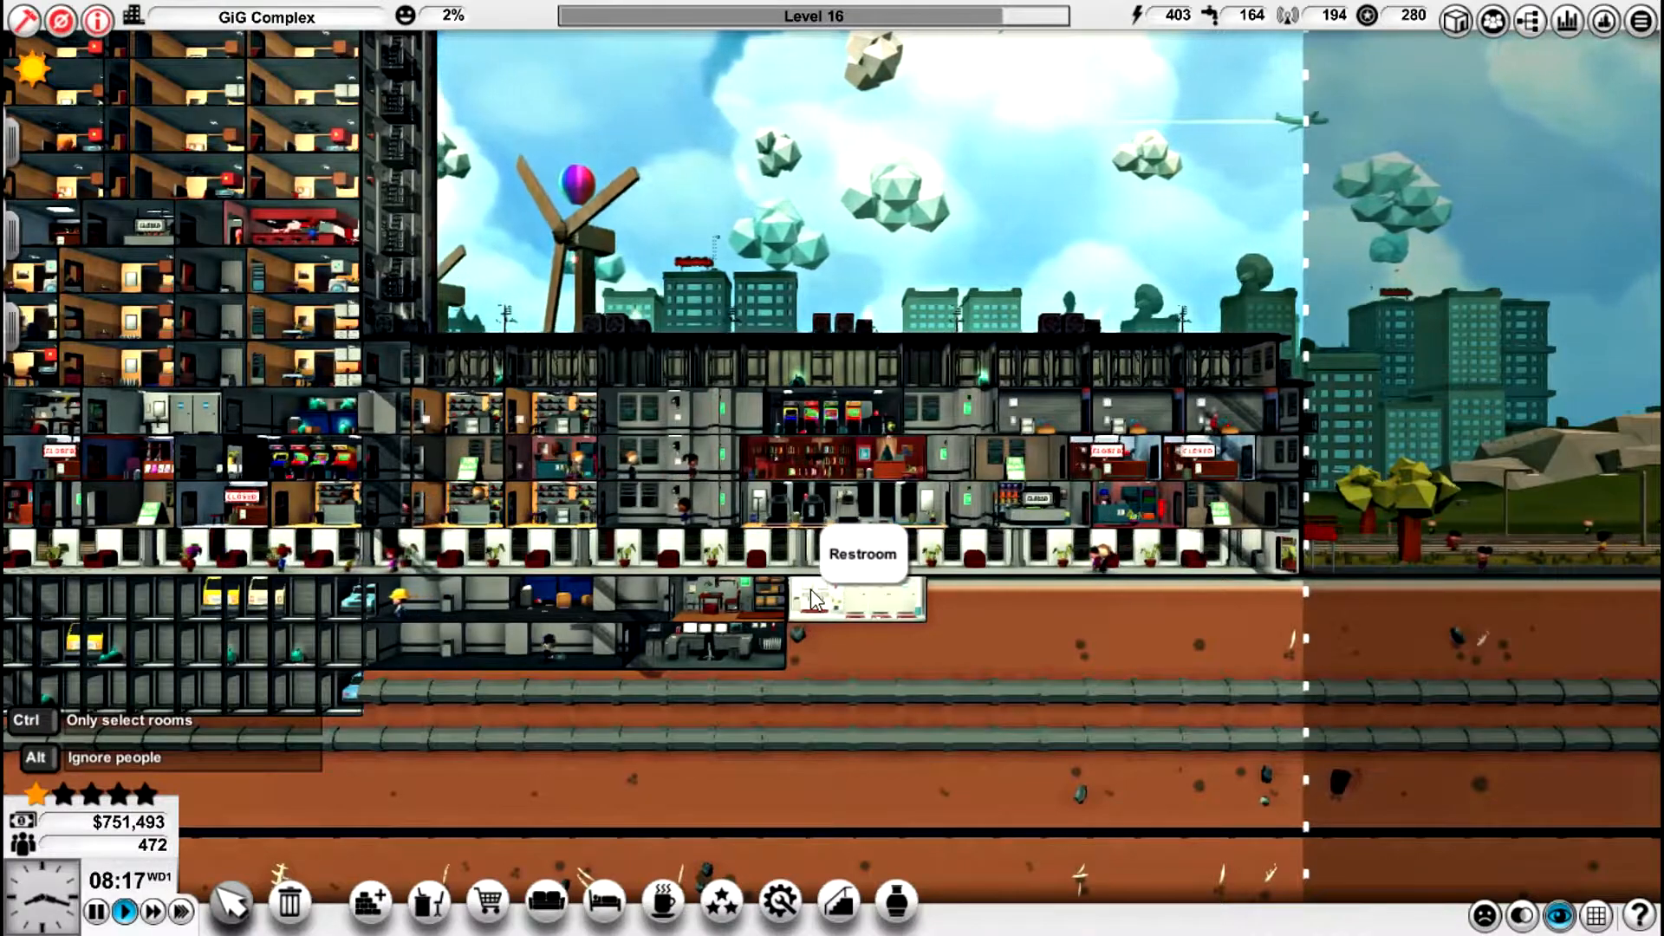
mouse_move(834, 569)
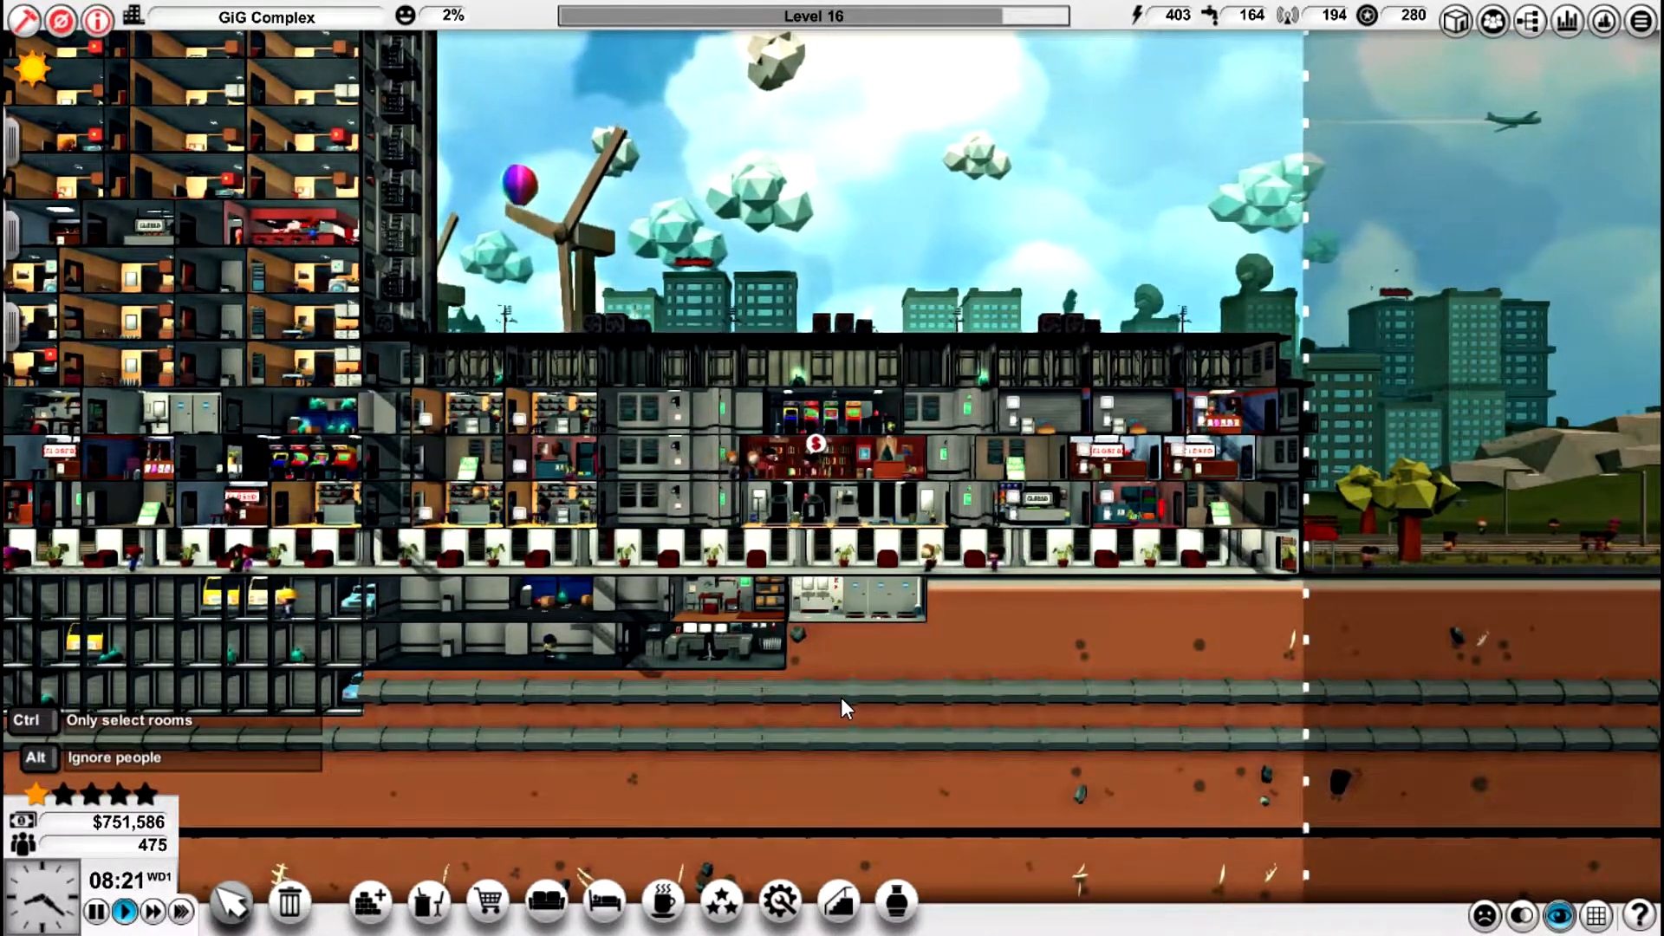
mouse_move(828, 512)
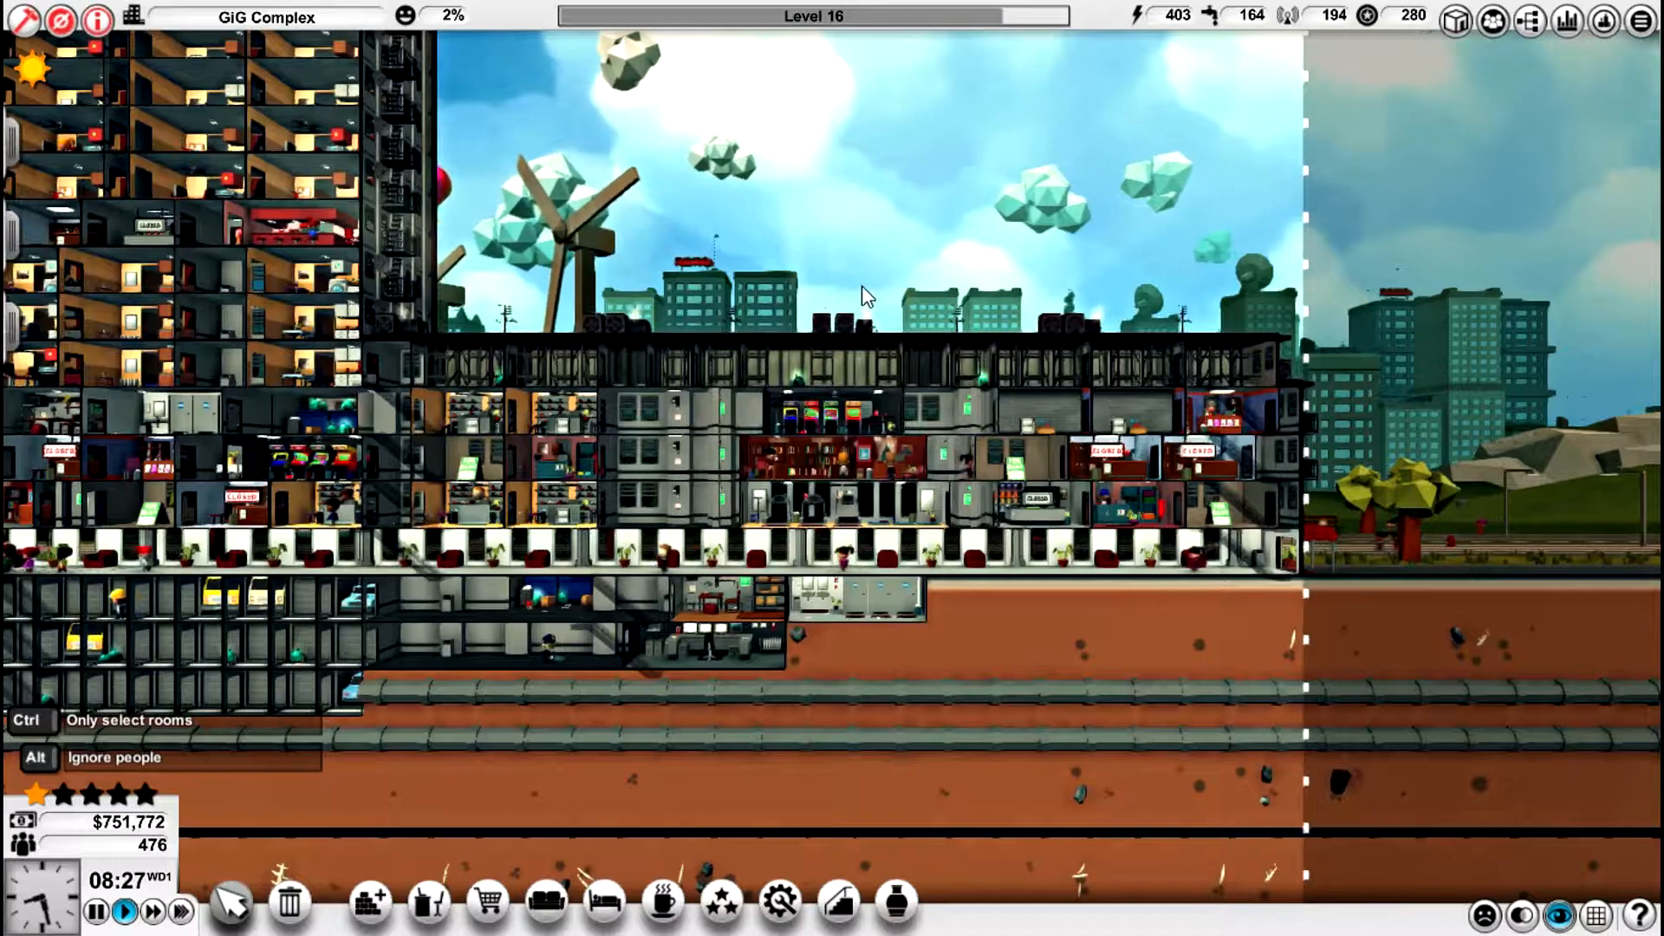
mouse_move(797, 431)
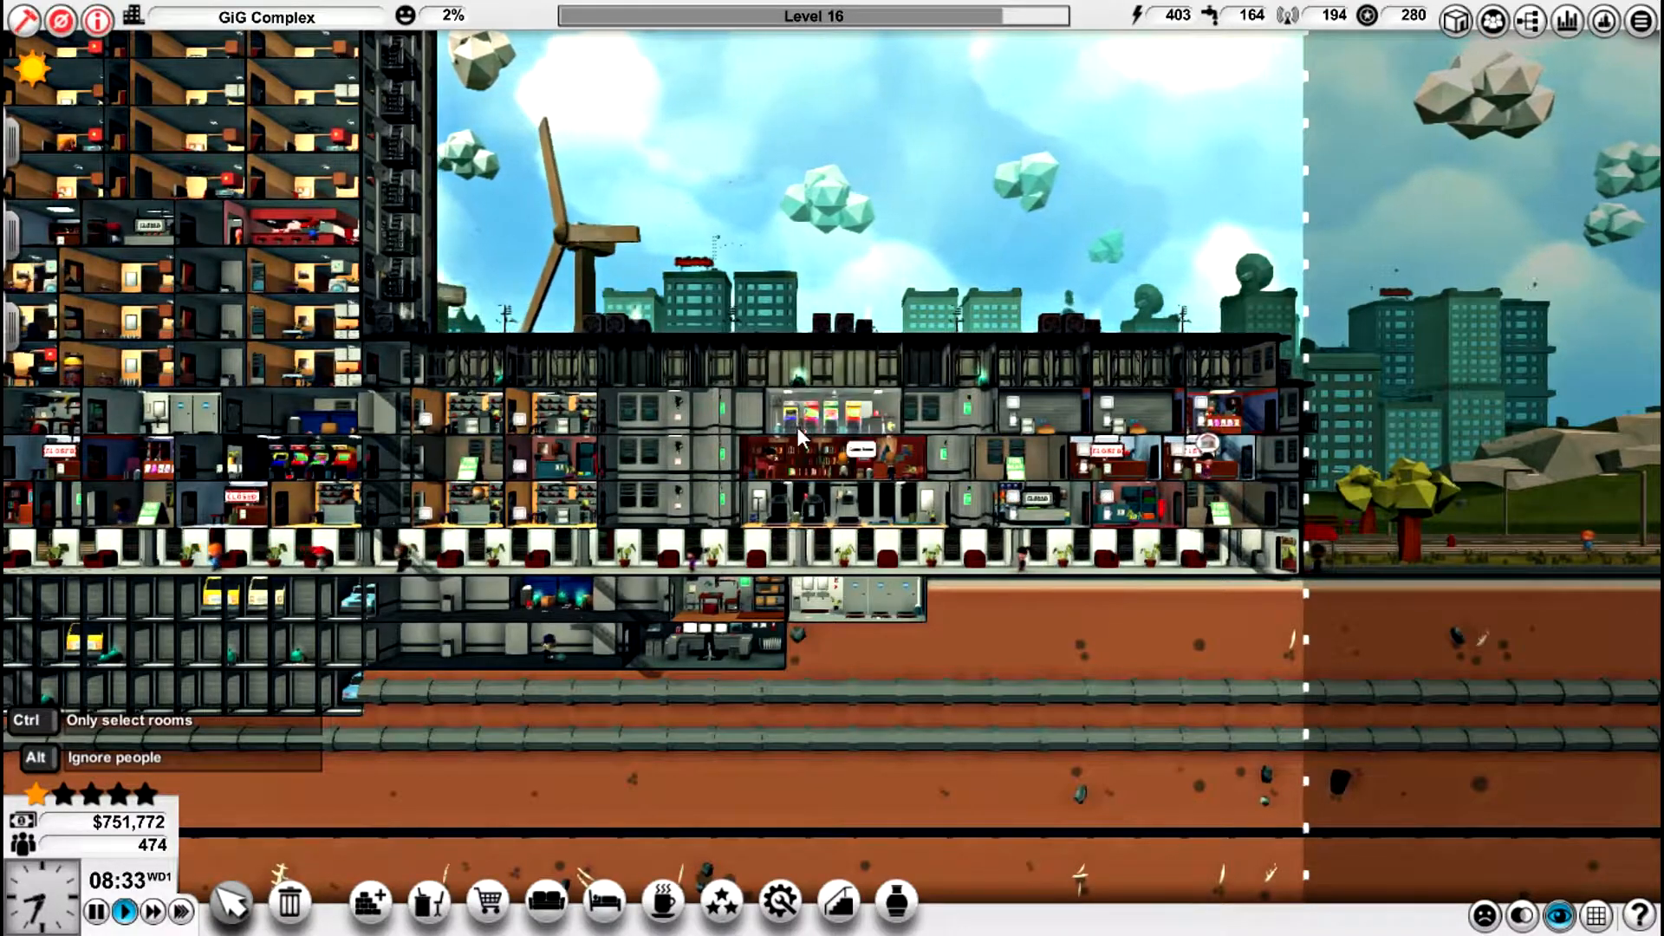
mouse_move(806, 472)
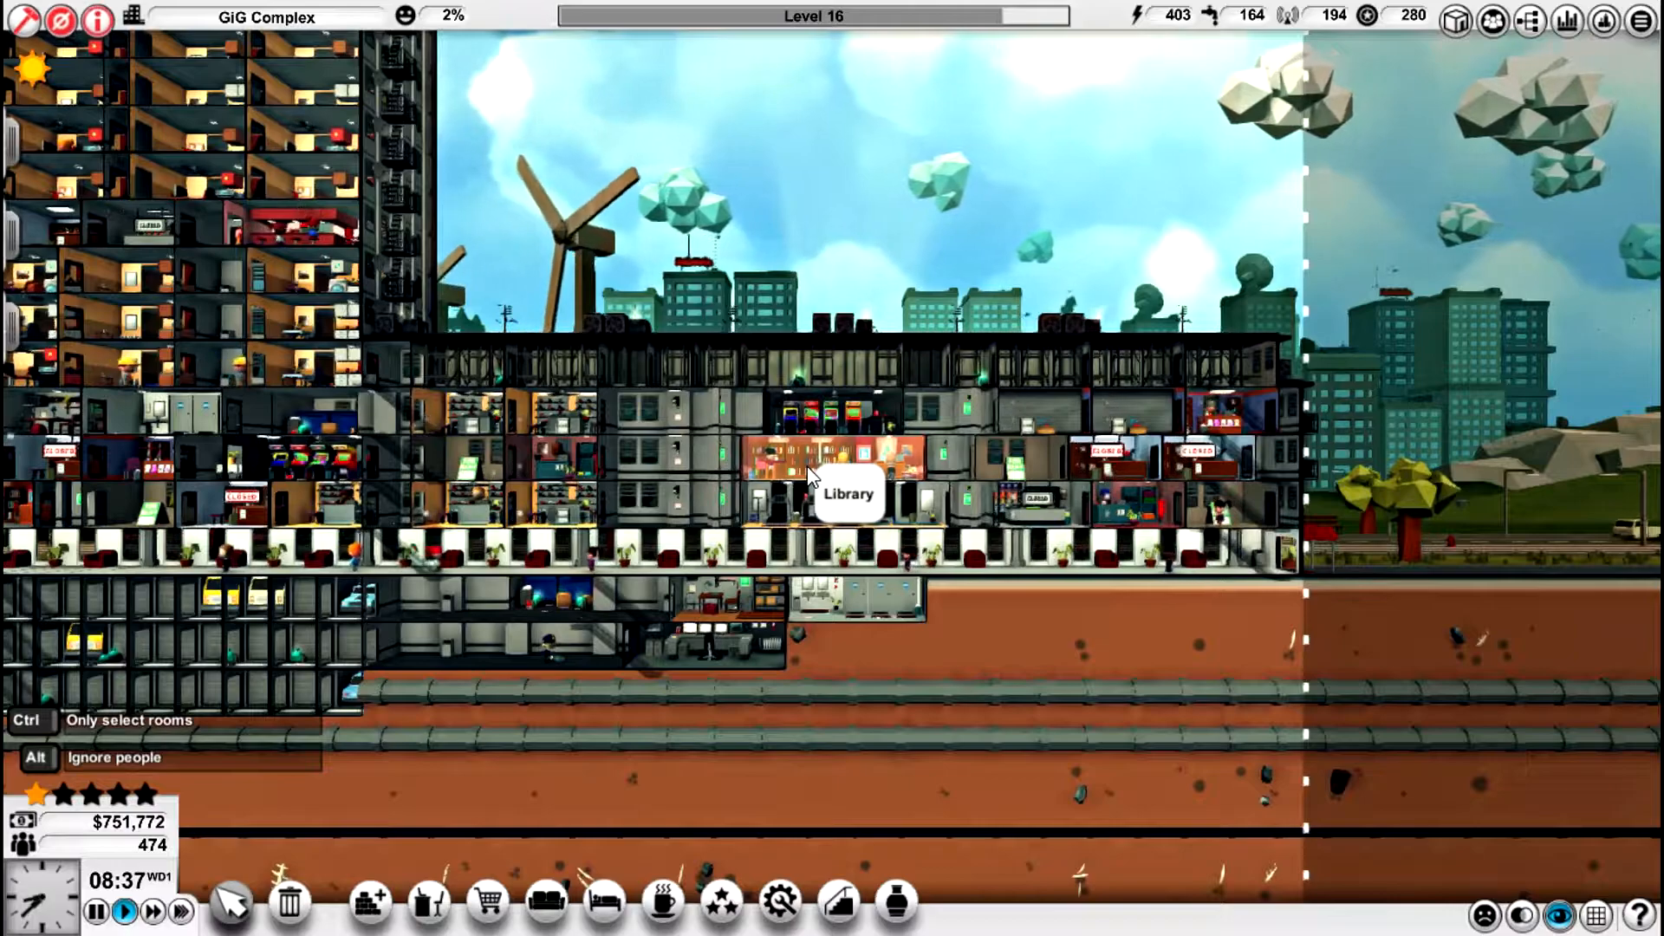
mouse_move(828, 471)
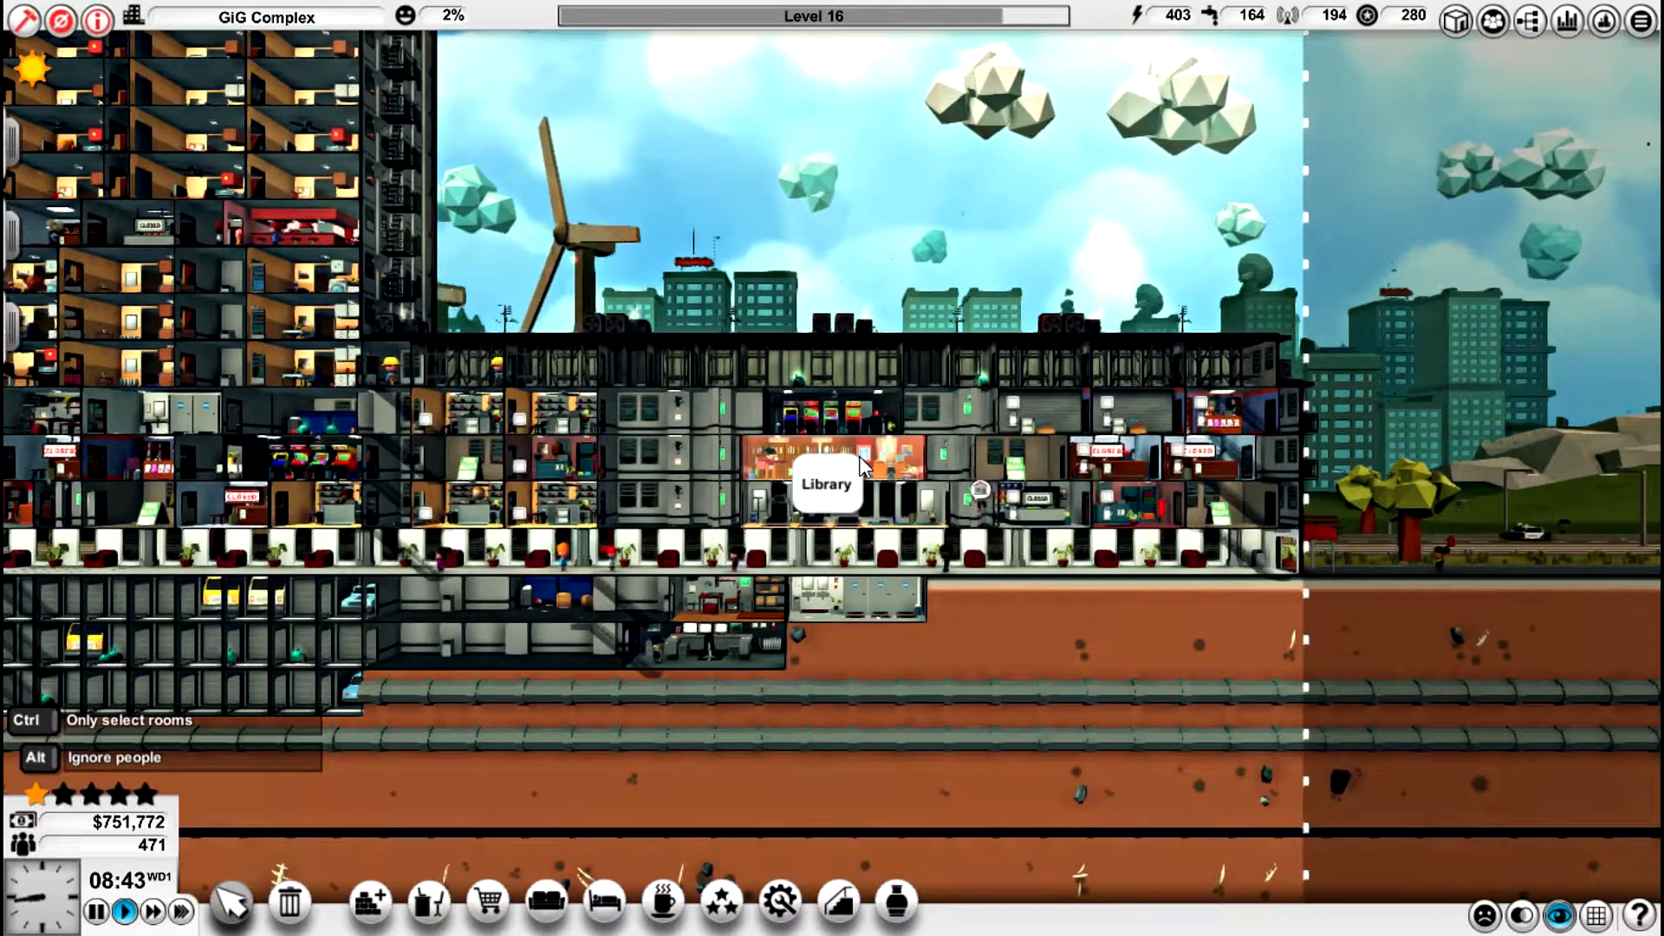
mouse_move(1050, 426)
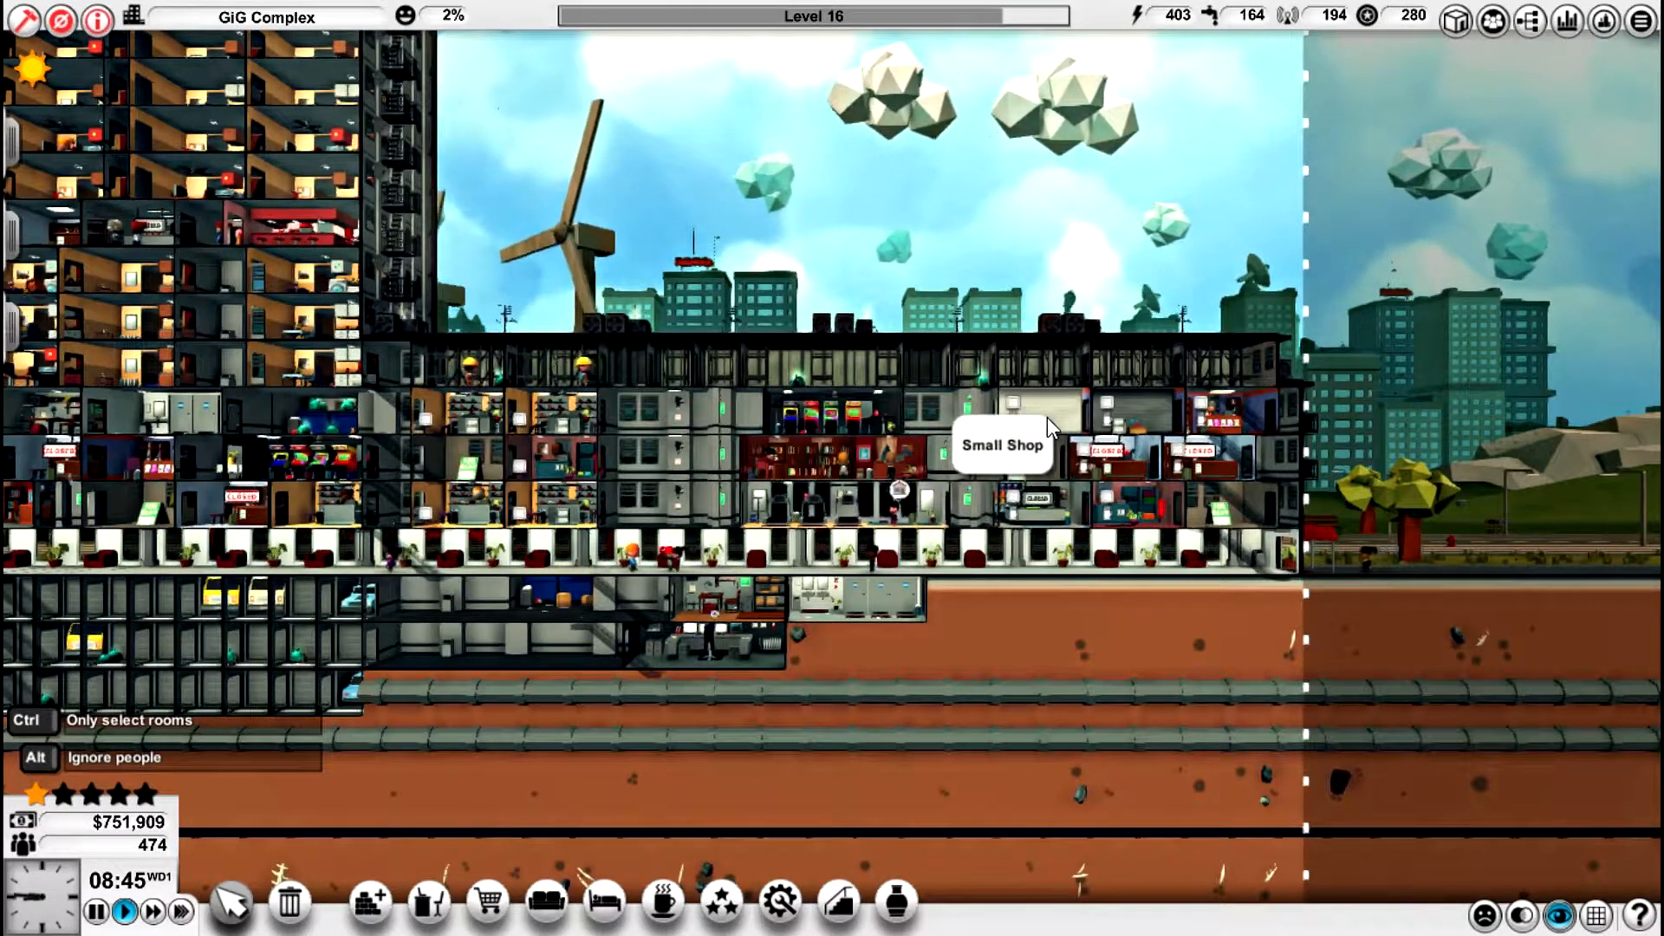
- Select the Storage Room from the Shops category, ready to place on the build grid
click(1004, 446)
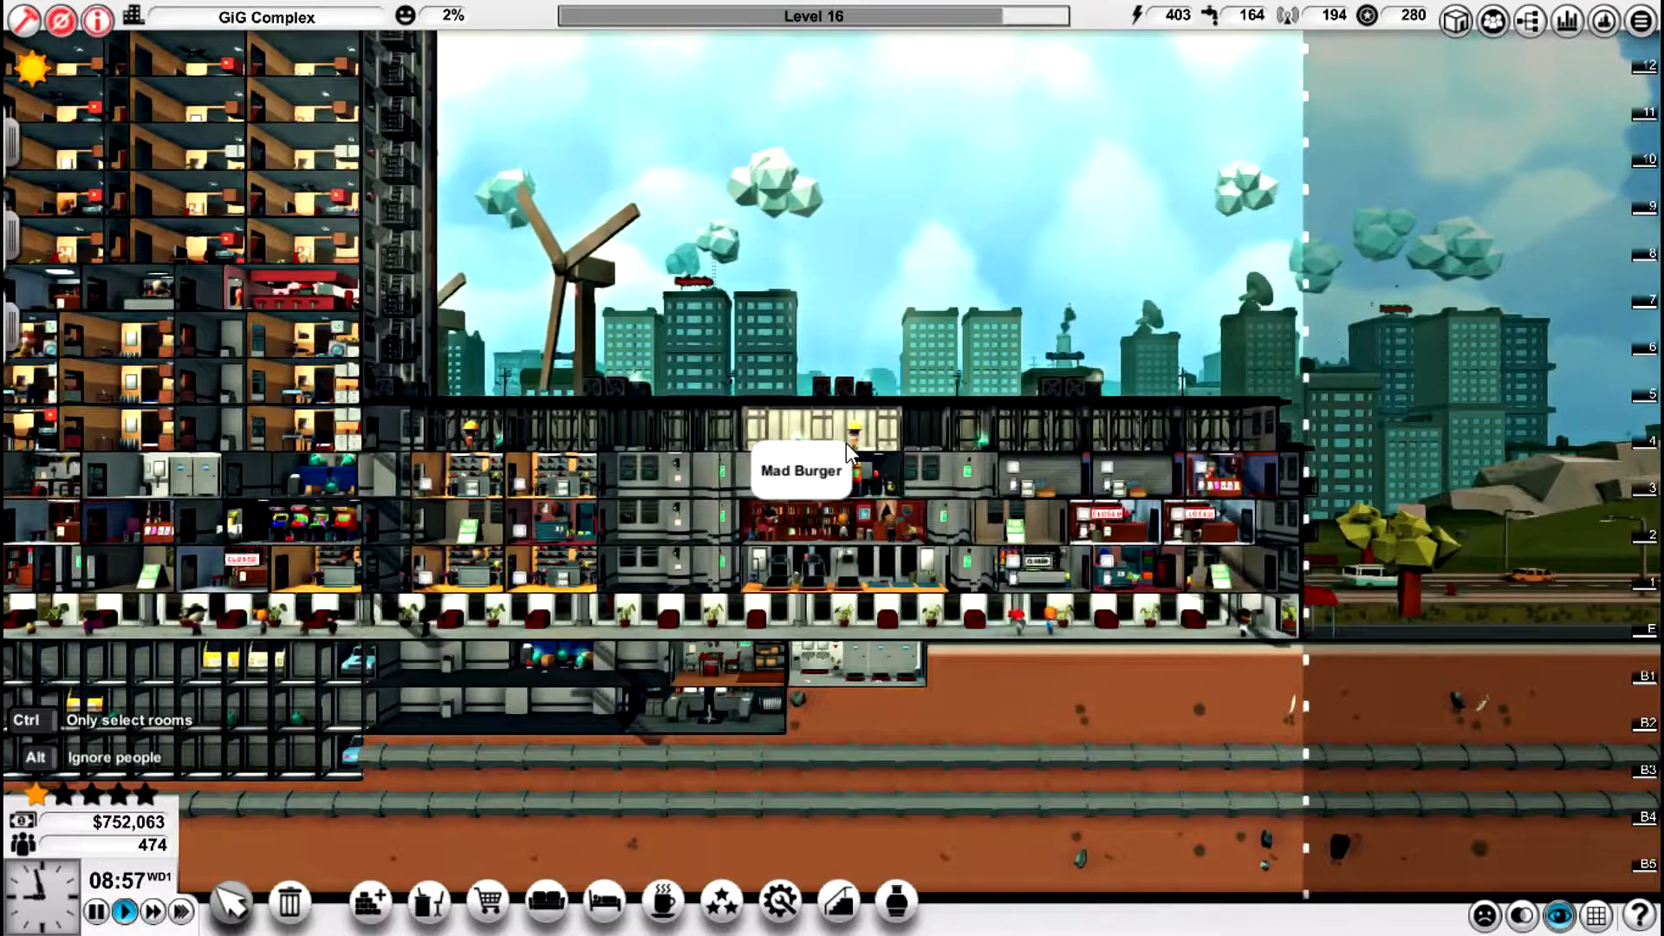
scroll(down, 3)
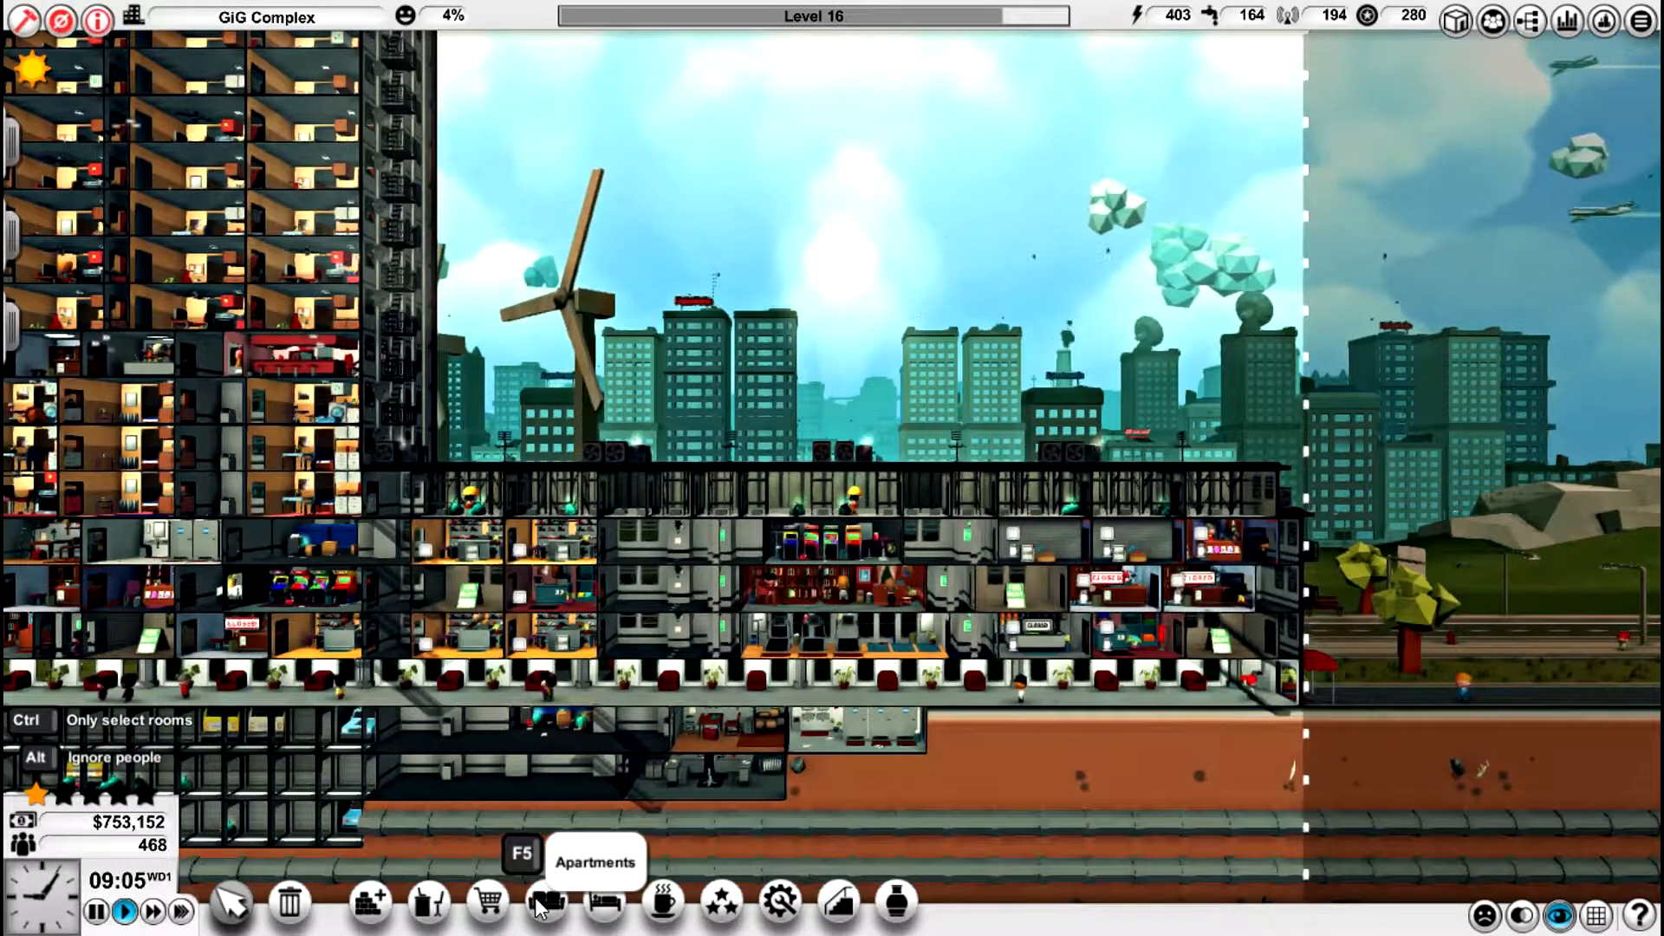
click(485, 901)
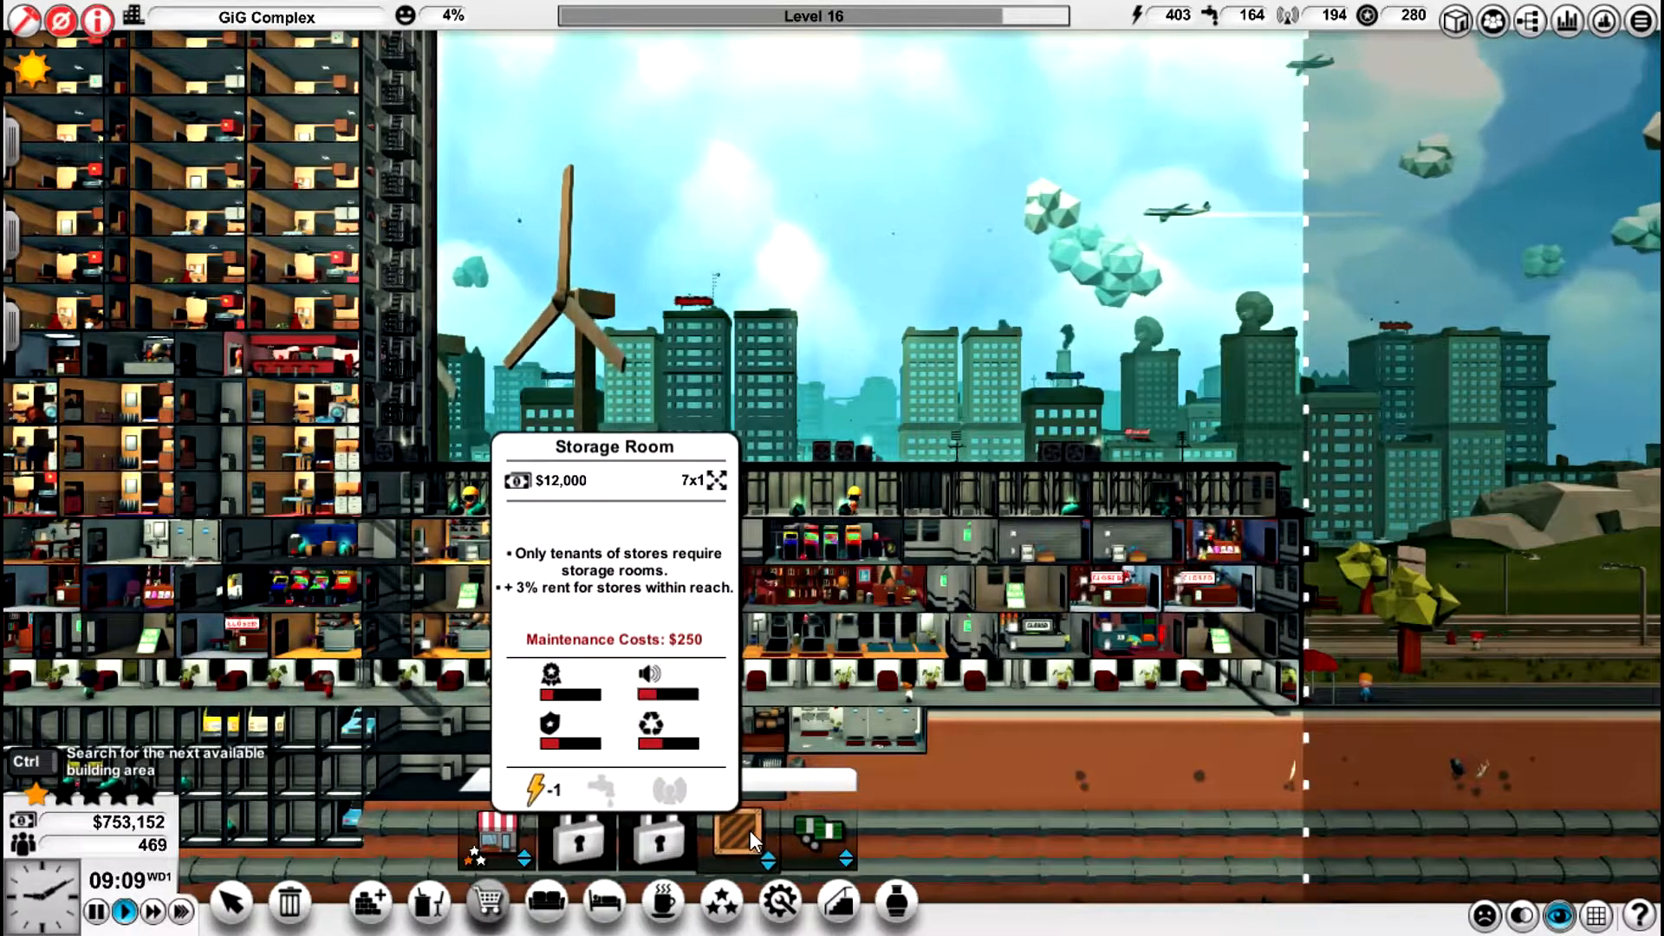
click(740, 833)
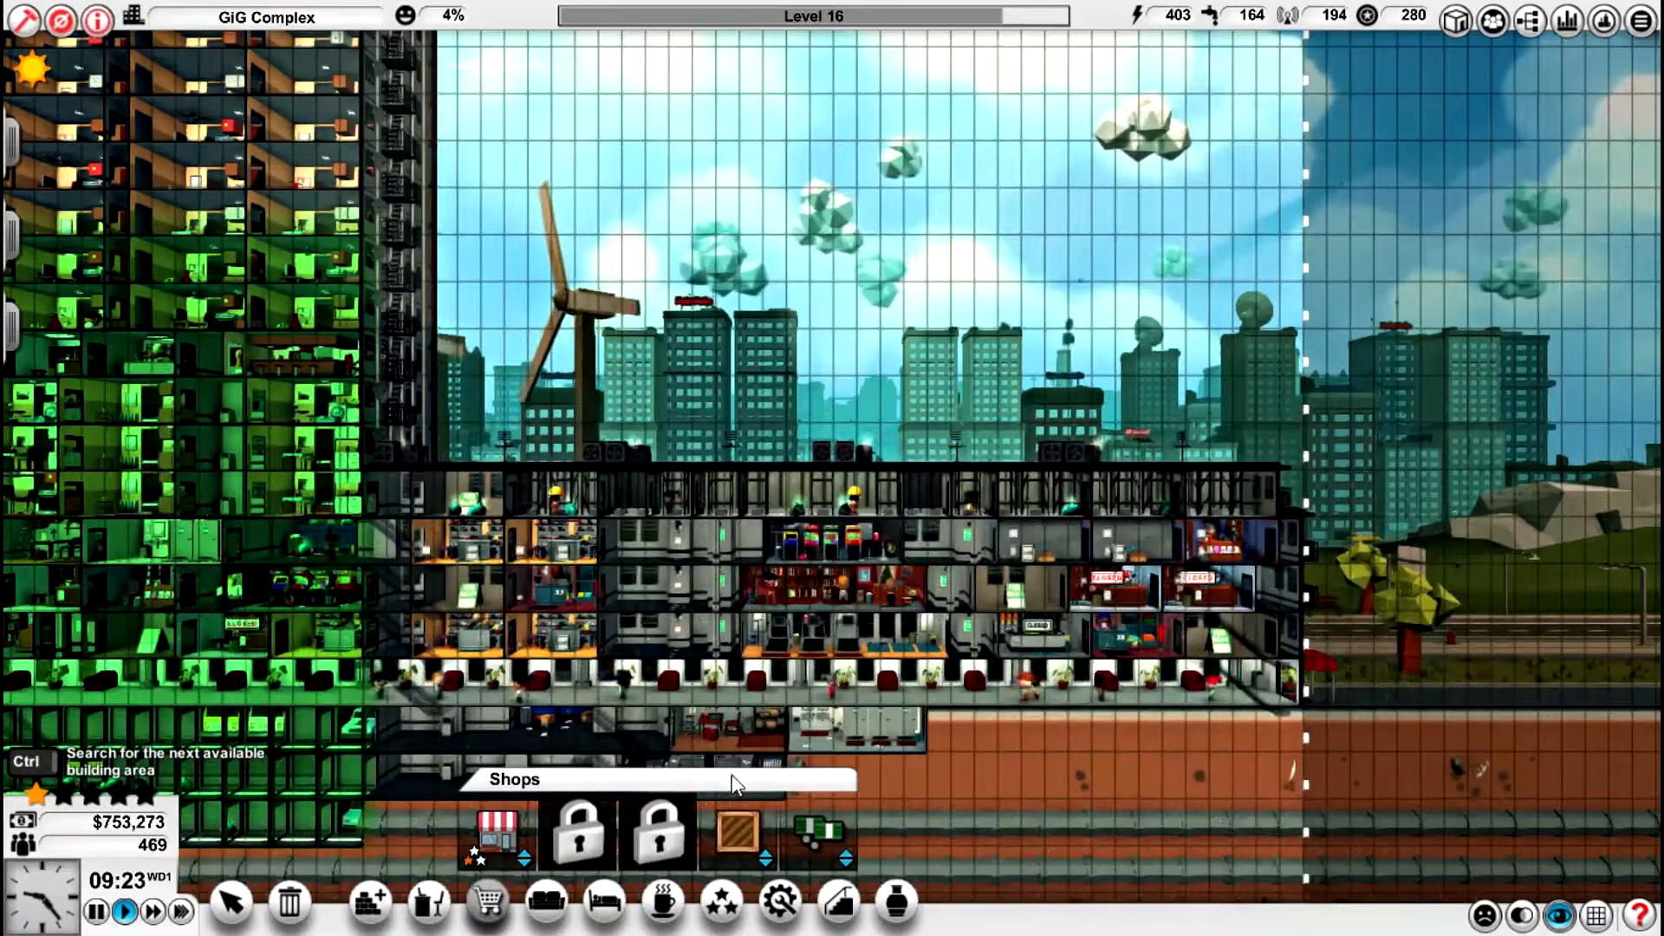
mouse_move(834, 902)
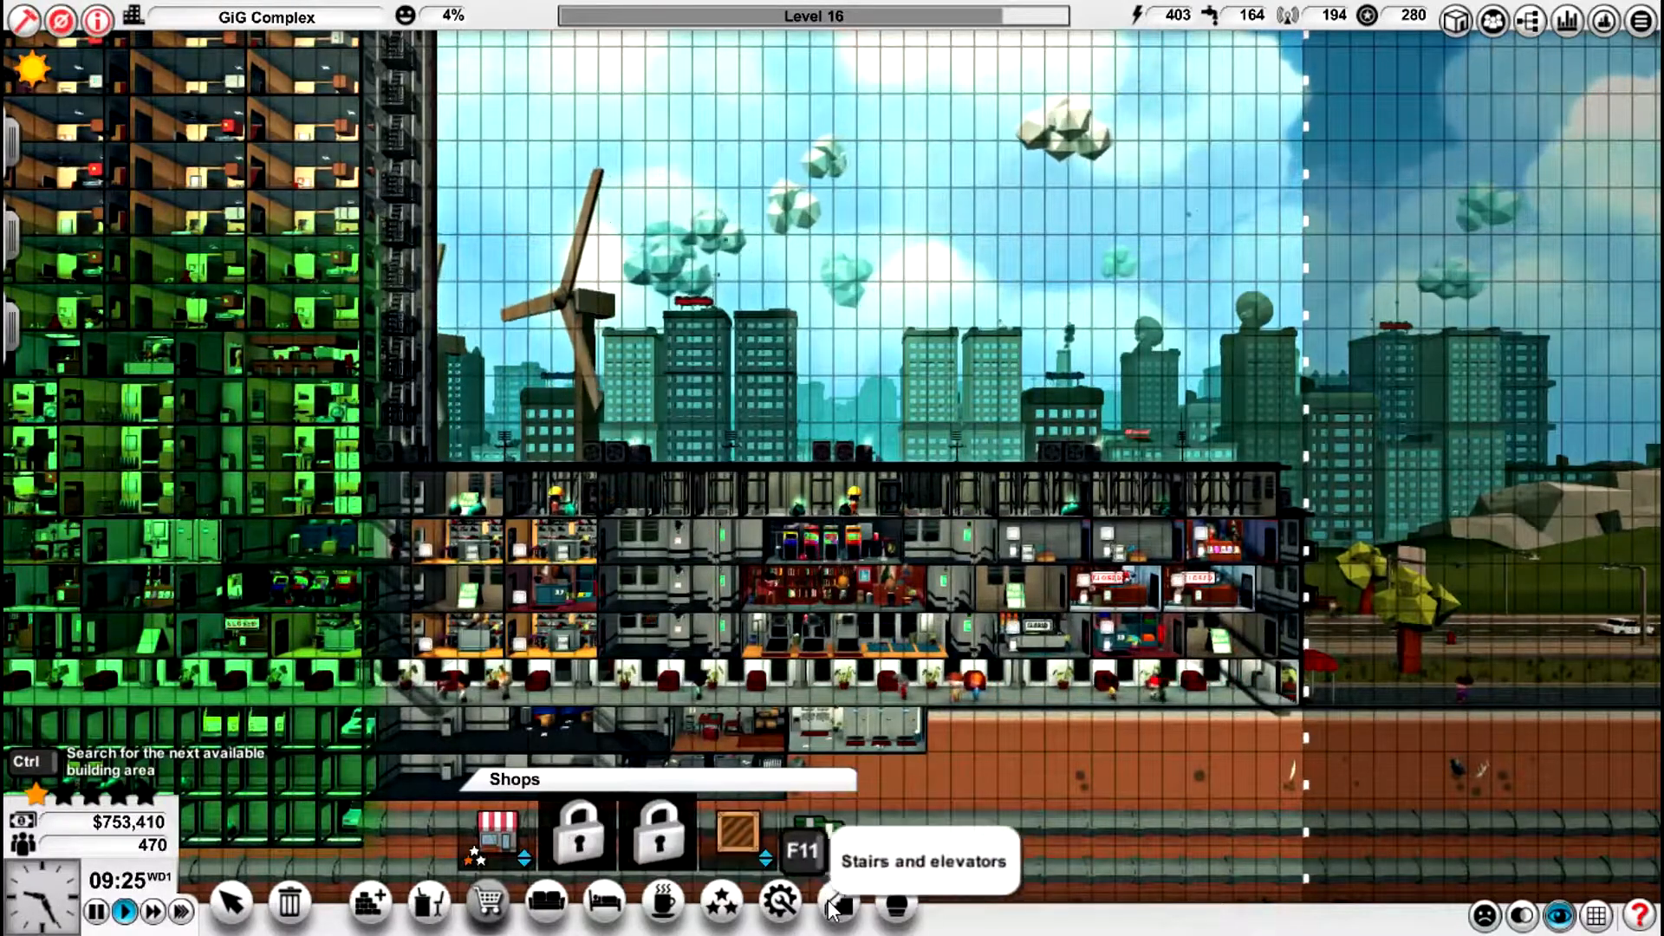
- Browse Stairs and Lobbies catalogues and add a roughly $10,000 room atop the shopping wing
click(834, 907)
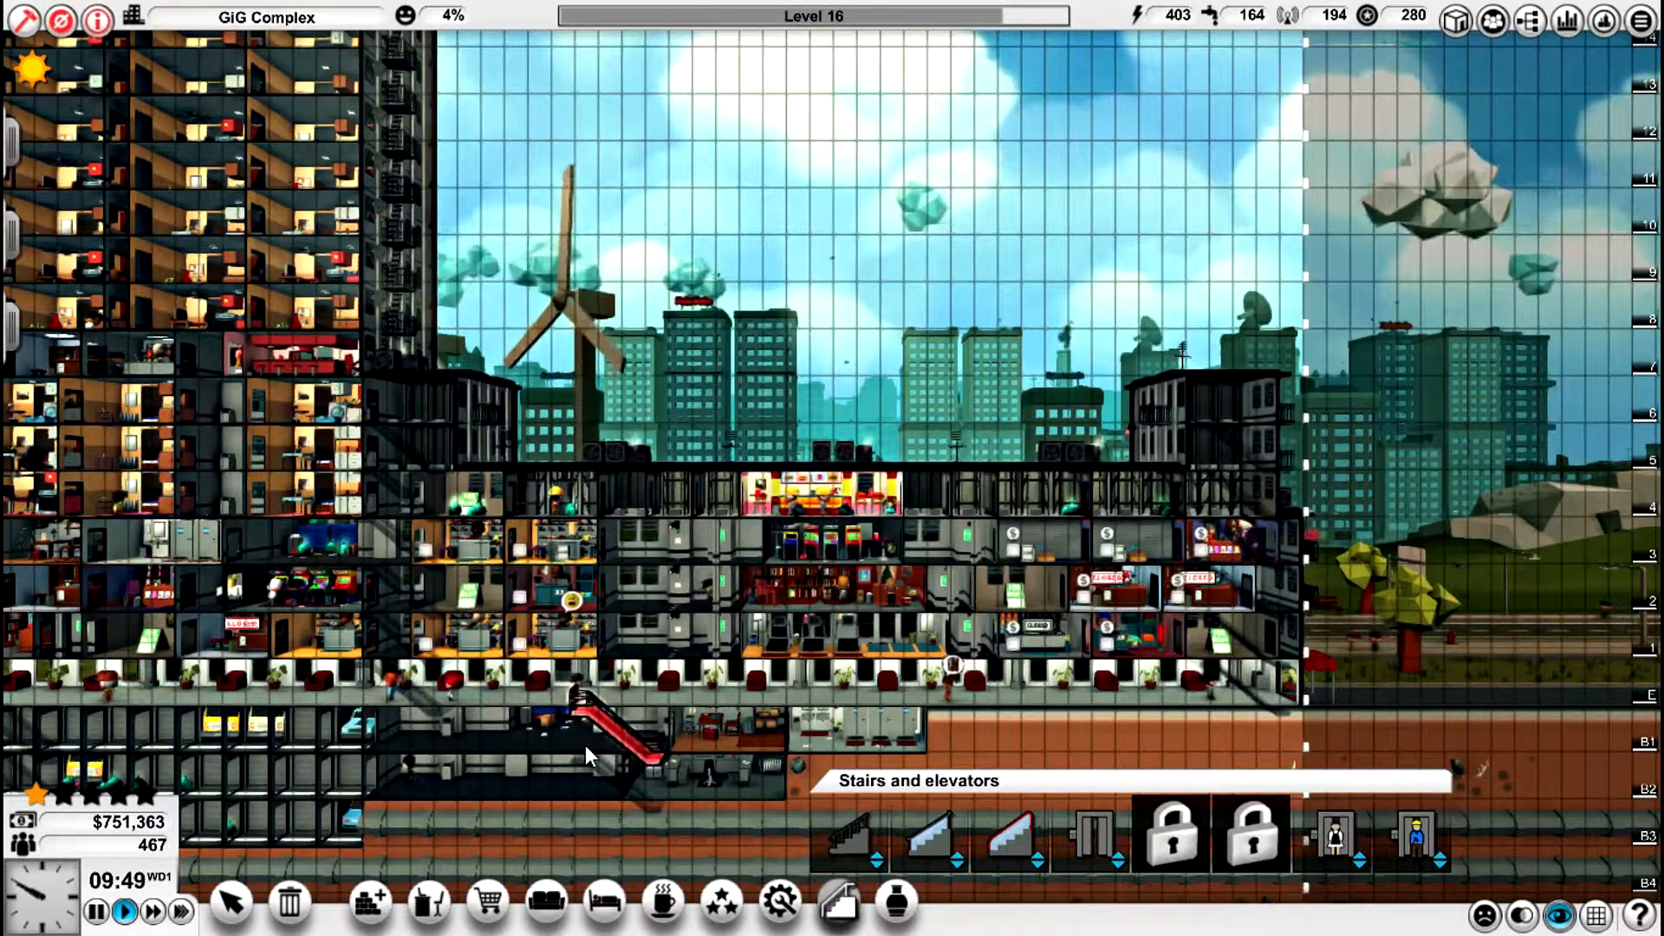
click(368, 901)
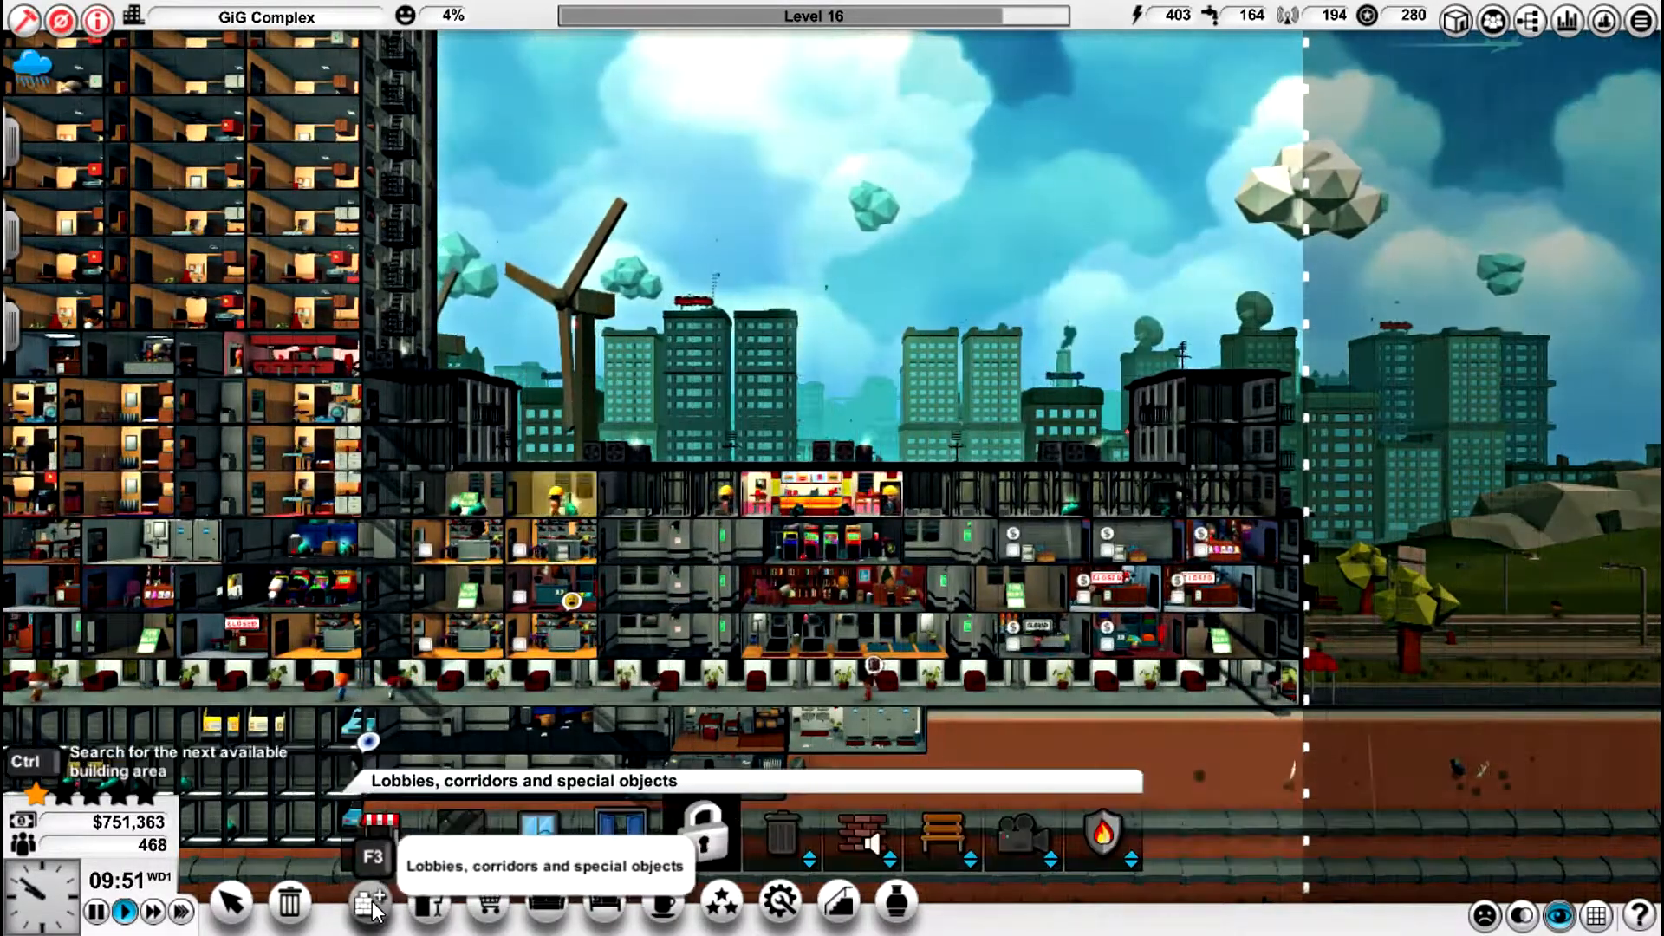
click(371, 901)
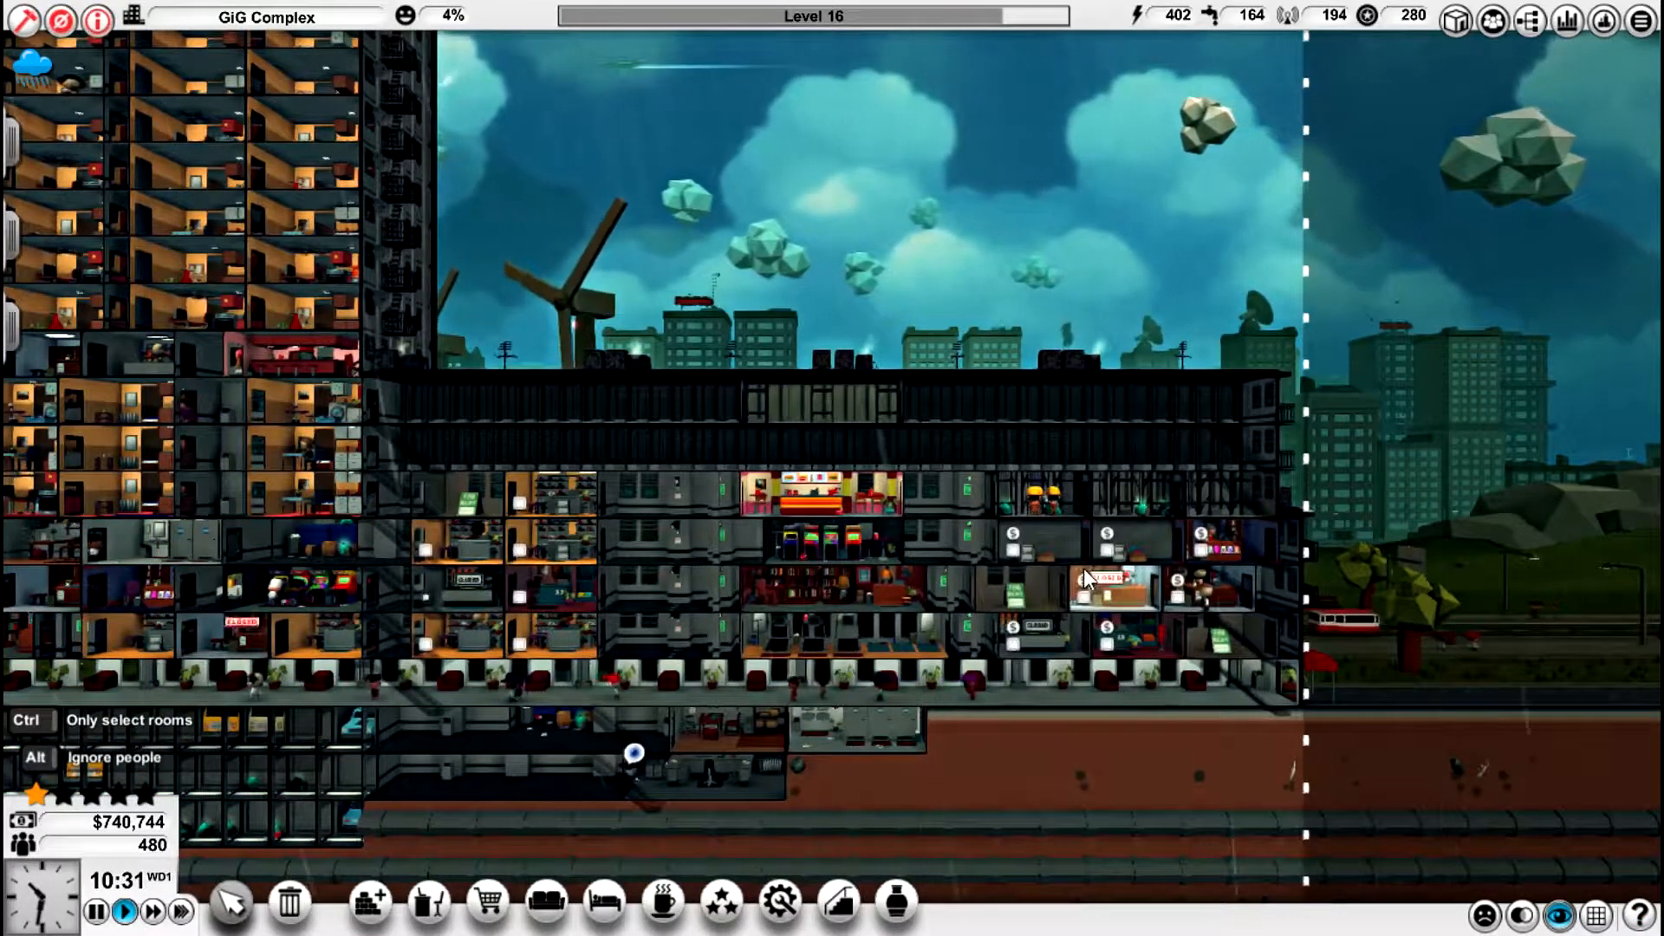
- Read the small shop's renter wishes for a storage room and bank, then view the basement
click(1111, 579)
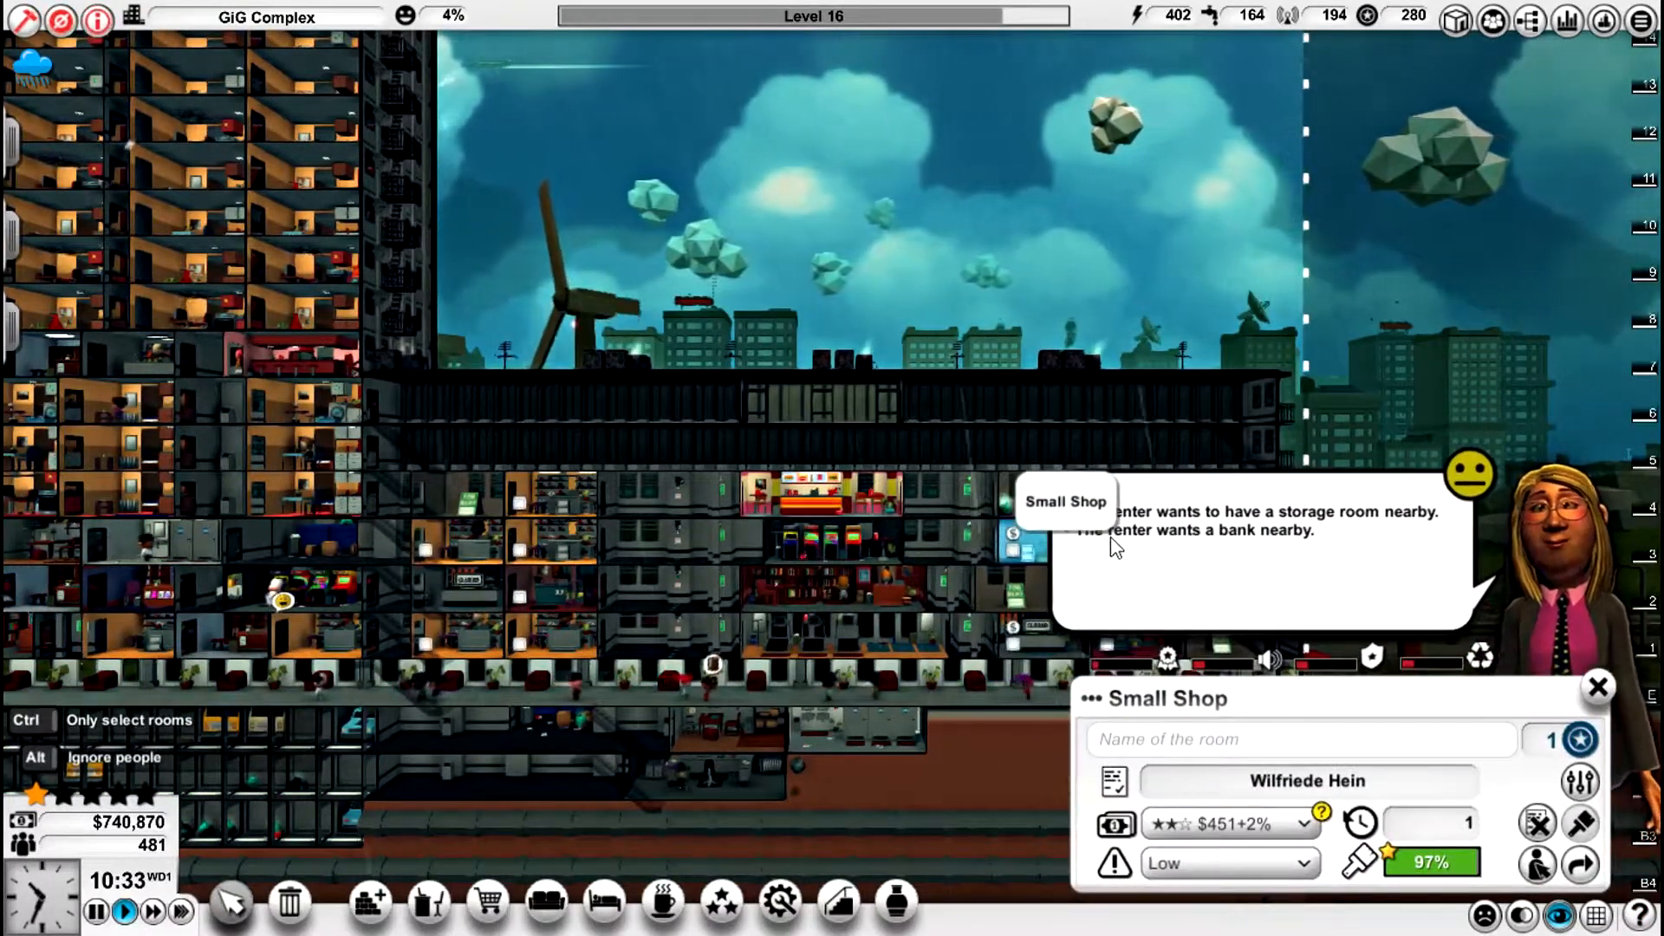
mouse_move(981, 636)
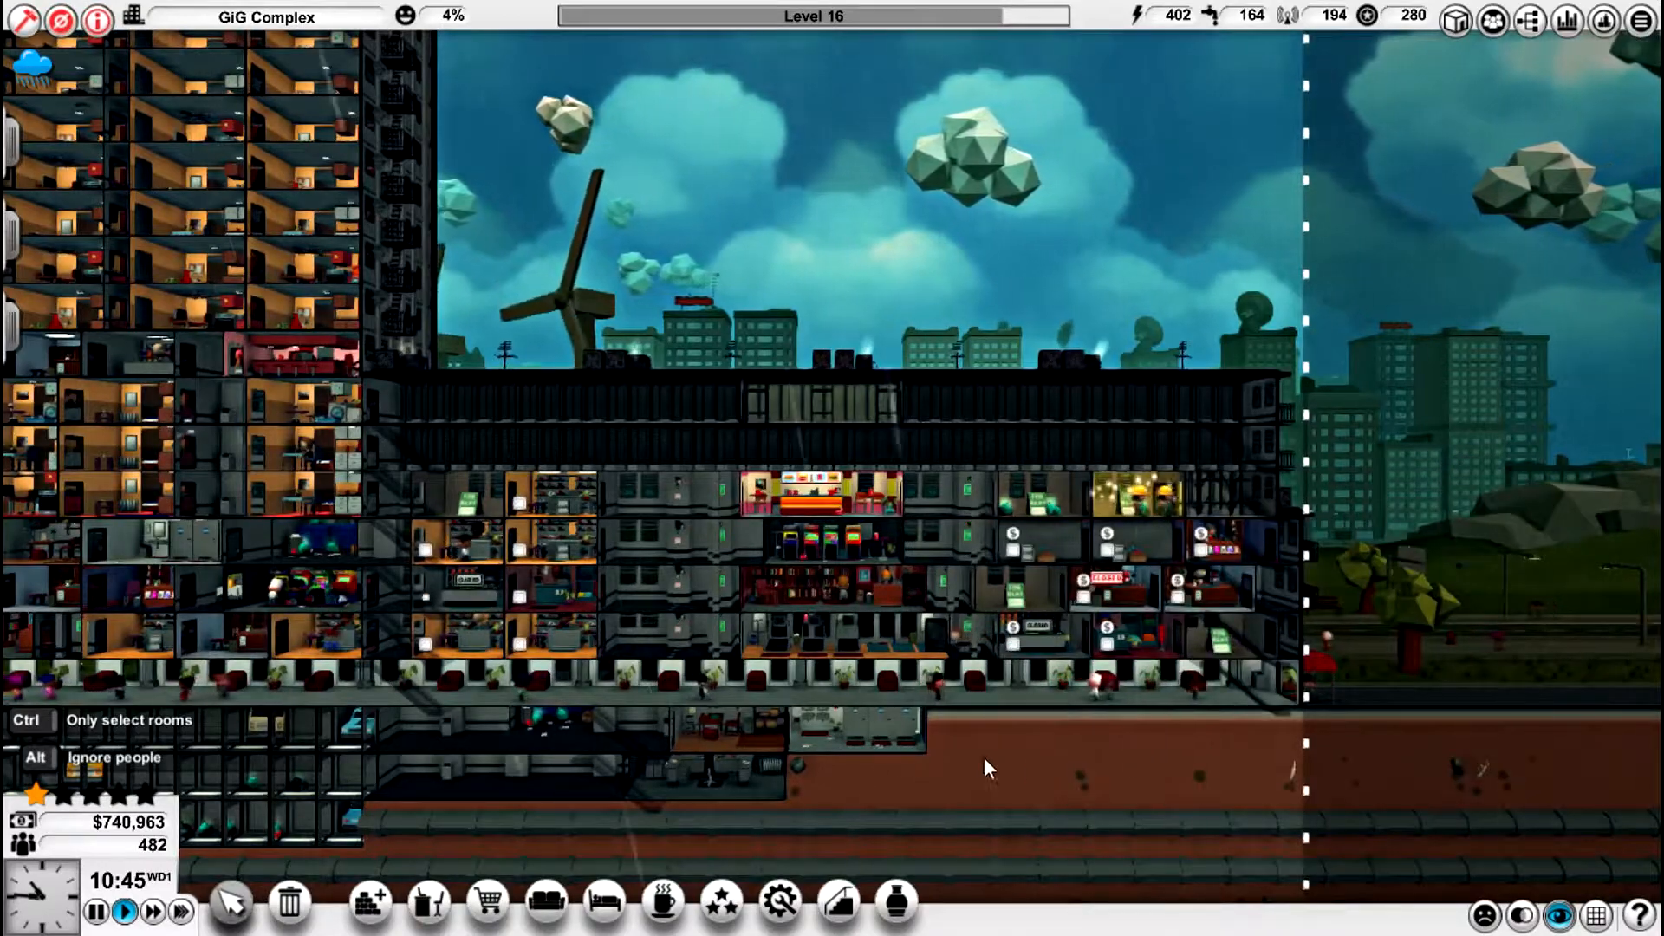
mouse_move(965, 777)
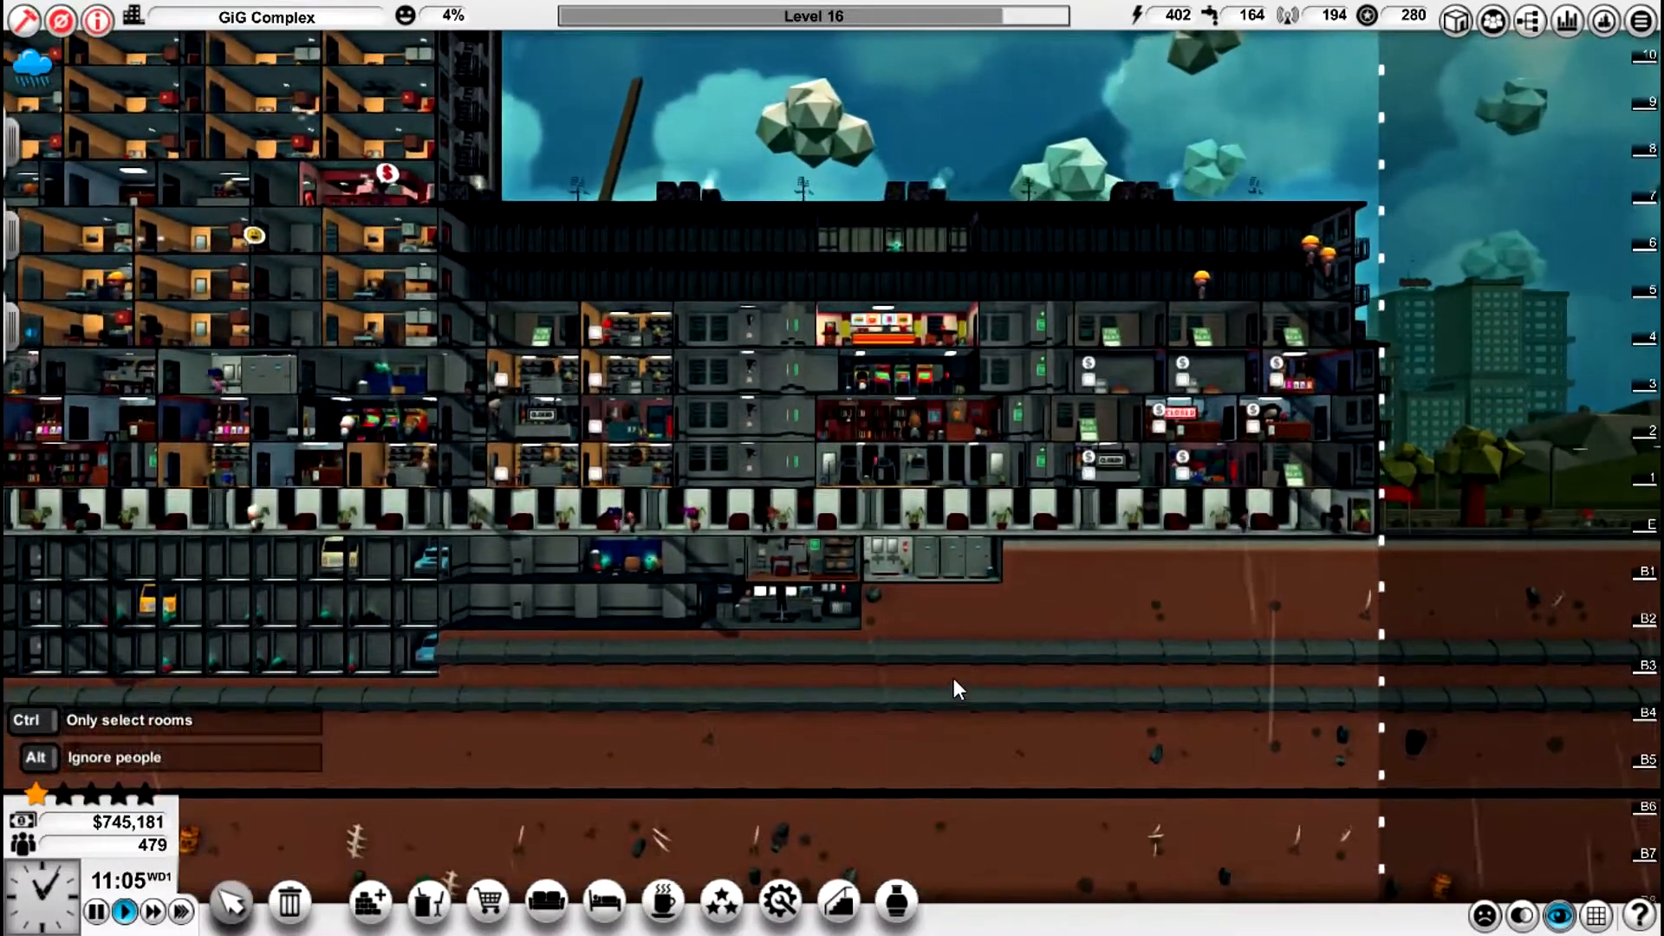
scroll(down, 3)
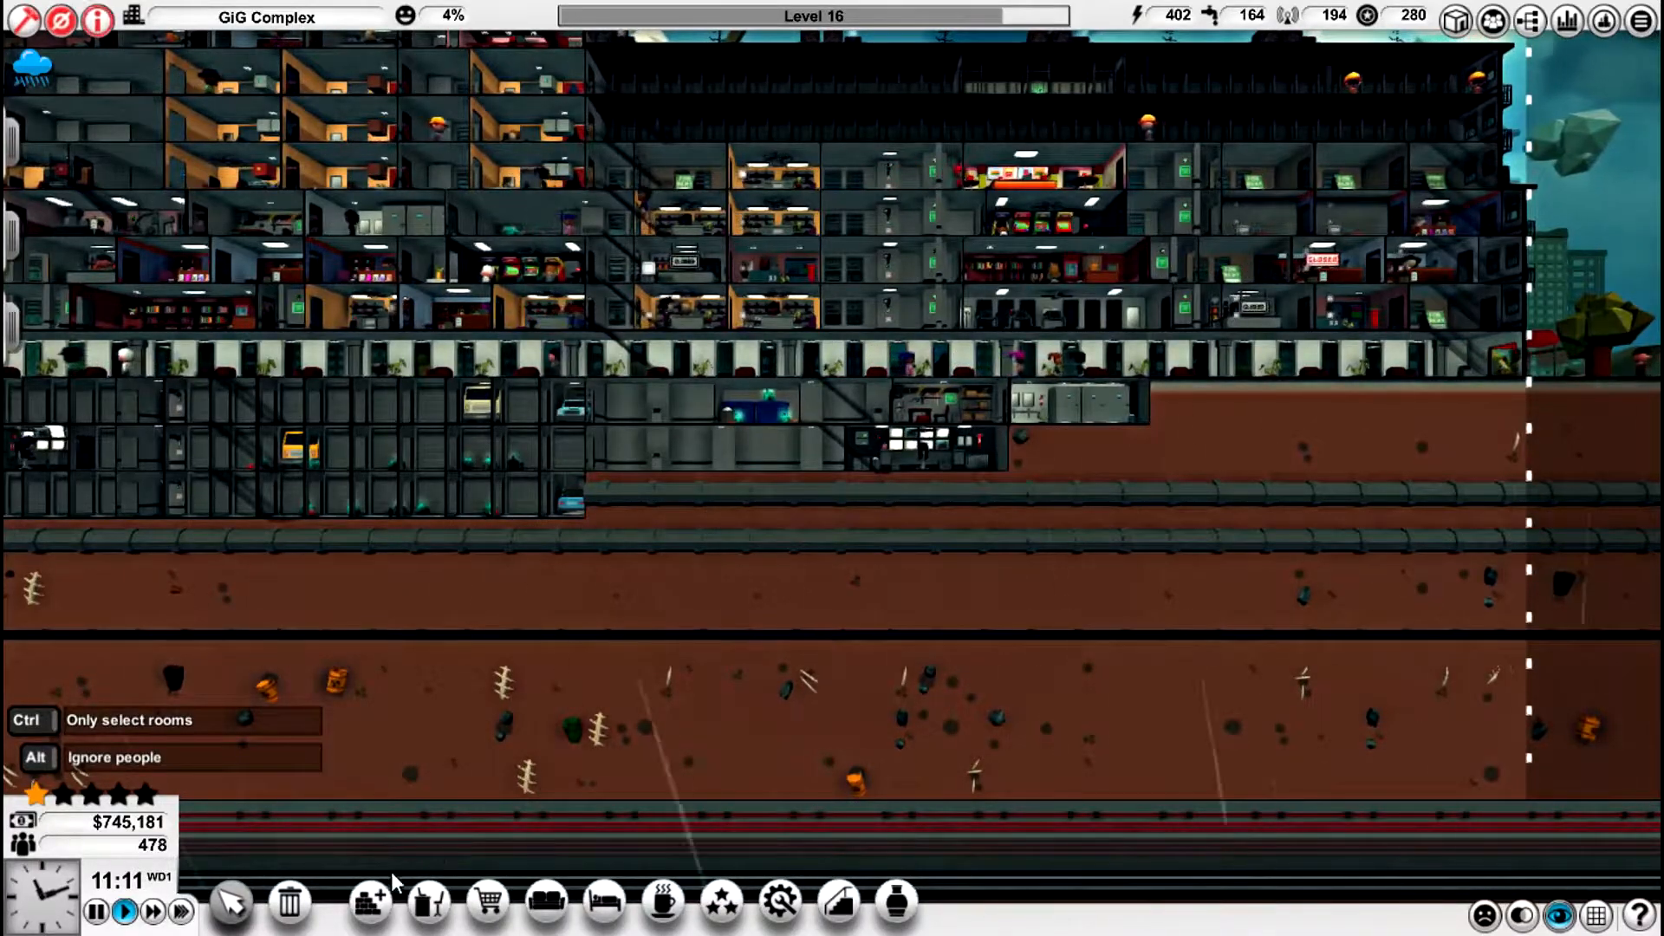
- Inspect a person walking through the basement and scroll along levels B1–B4 by the parking garage
click(838, 903)
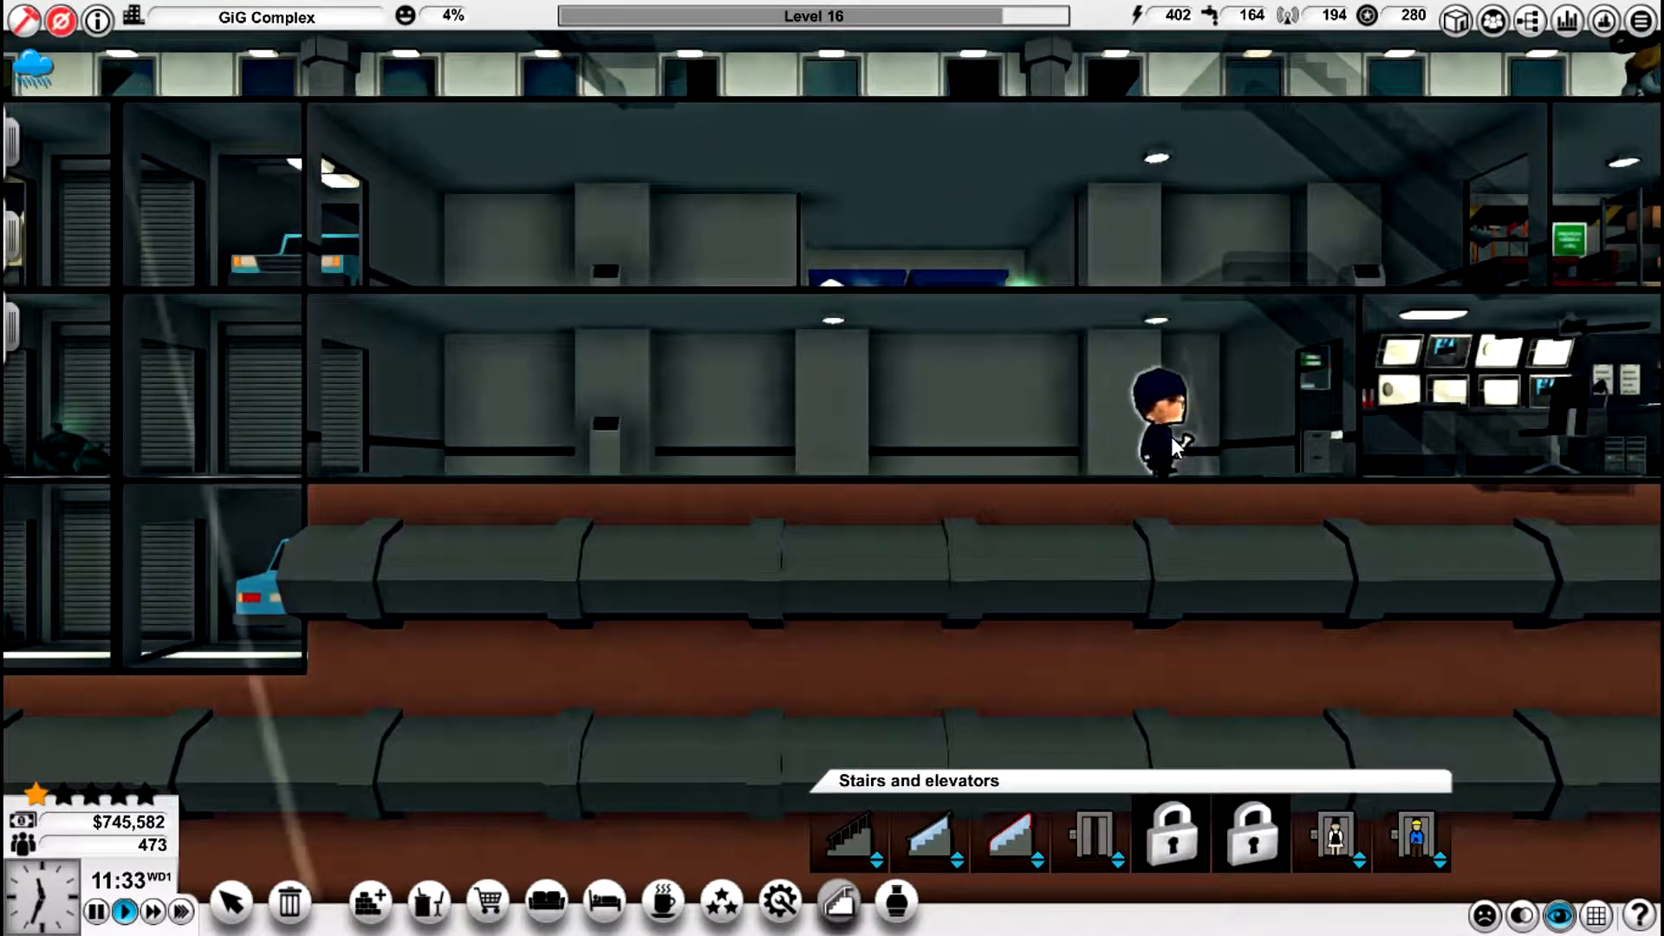
click(1156, 420)
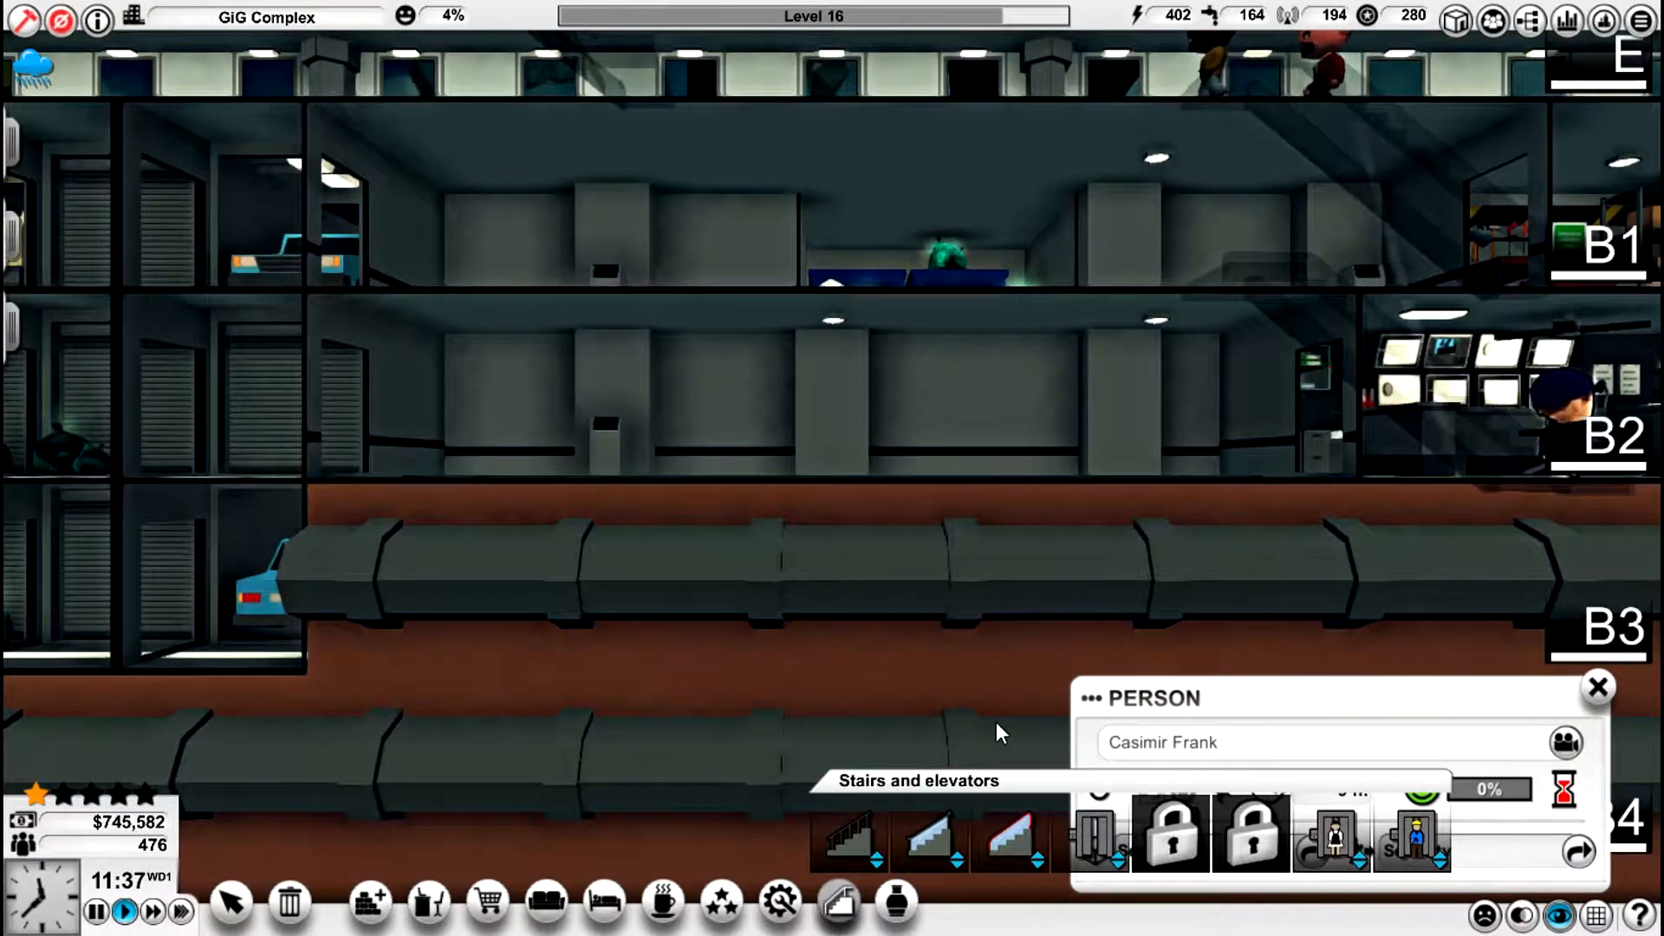
scroll(down, 3)
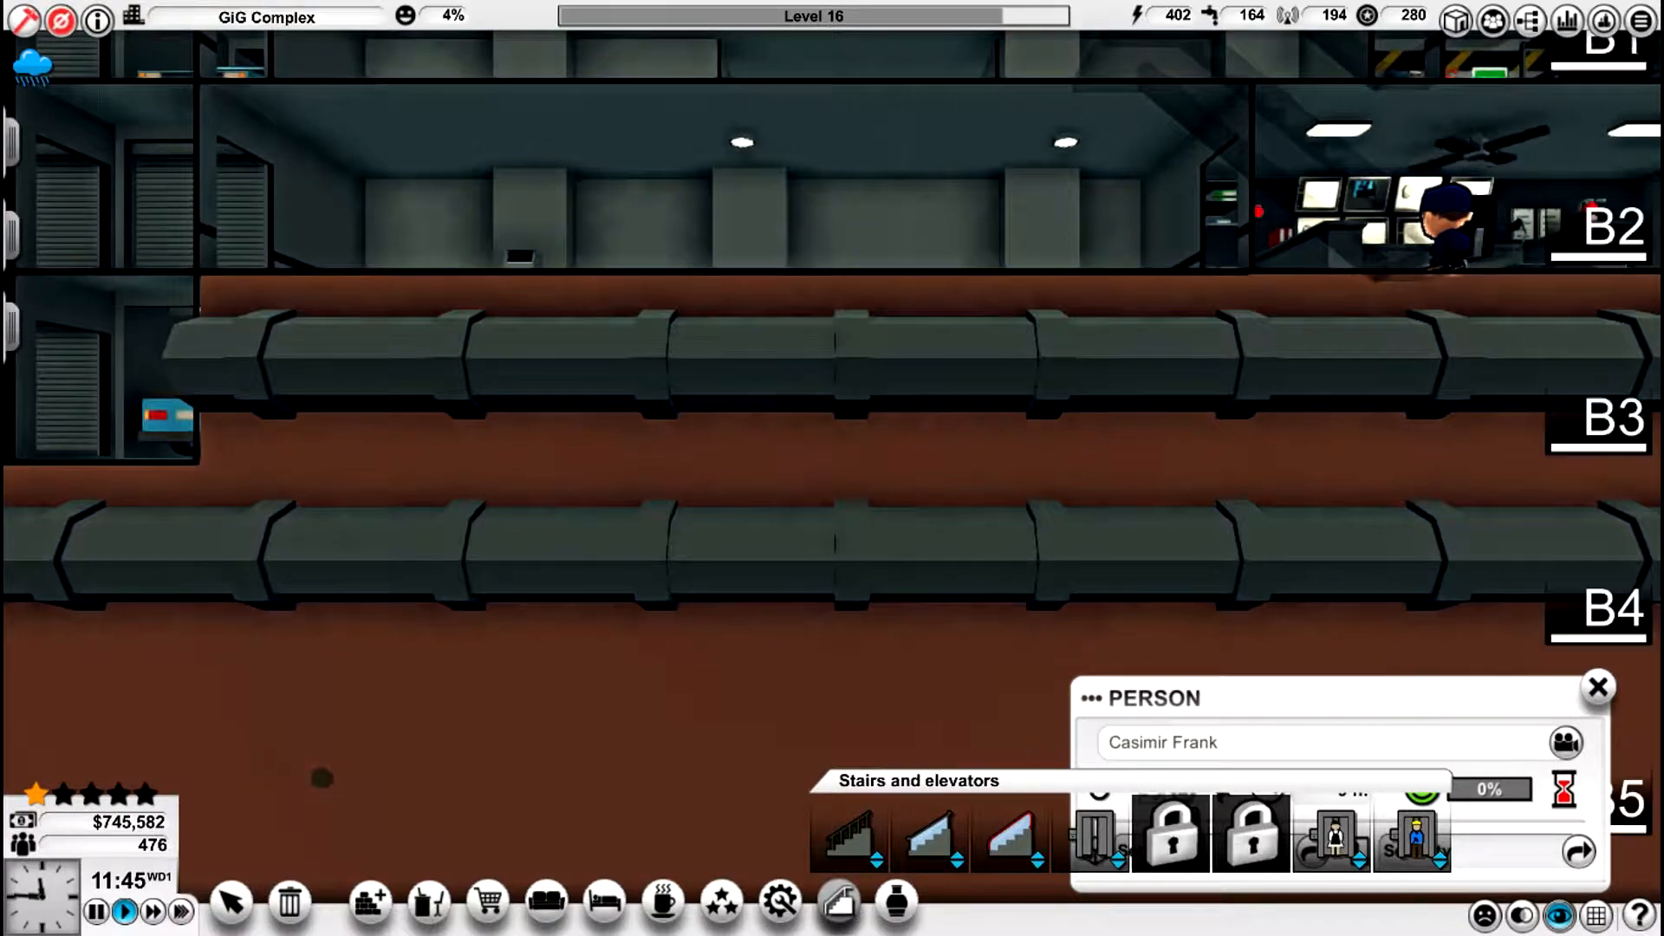
click(1596, 686)
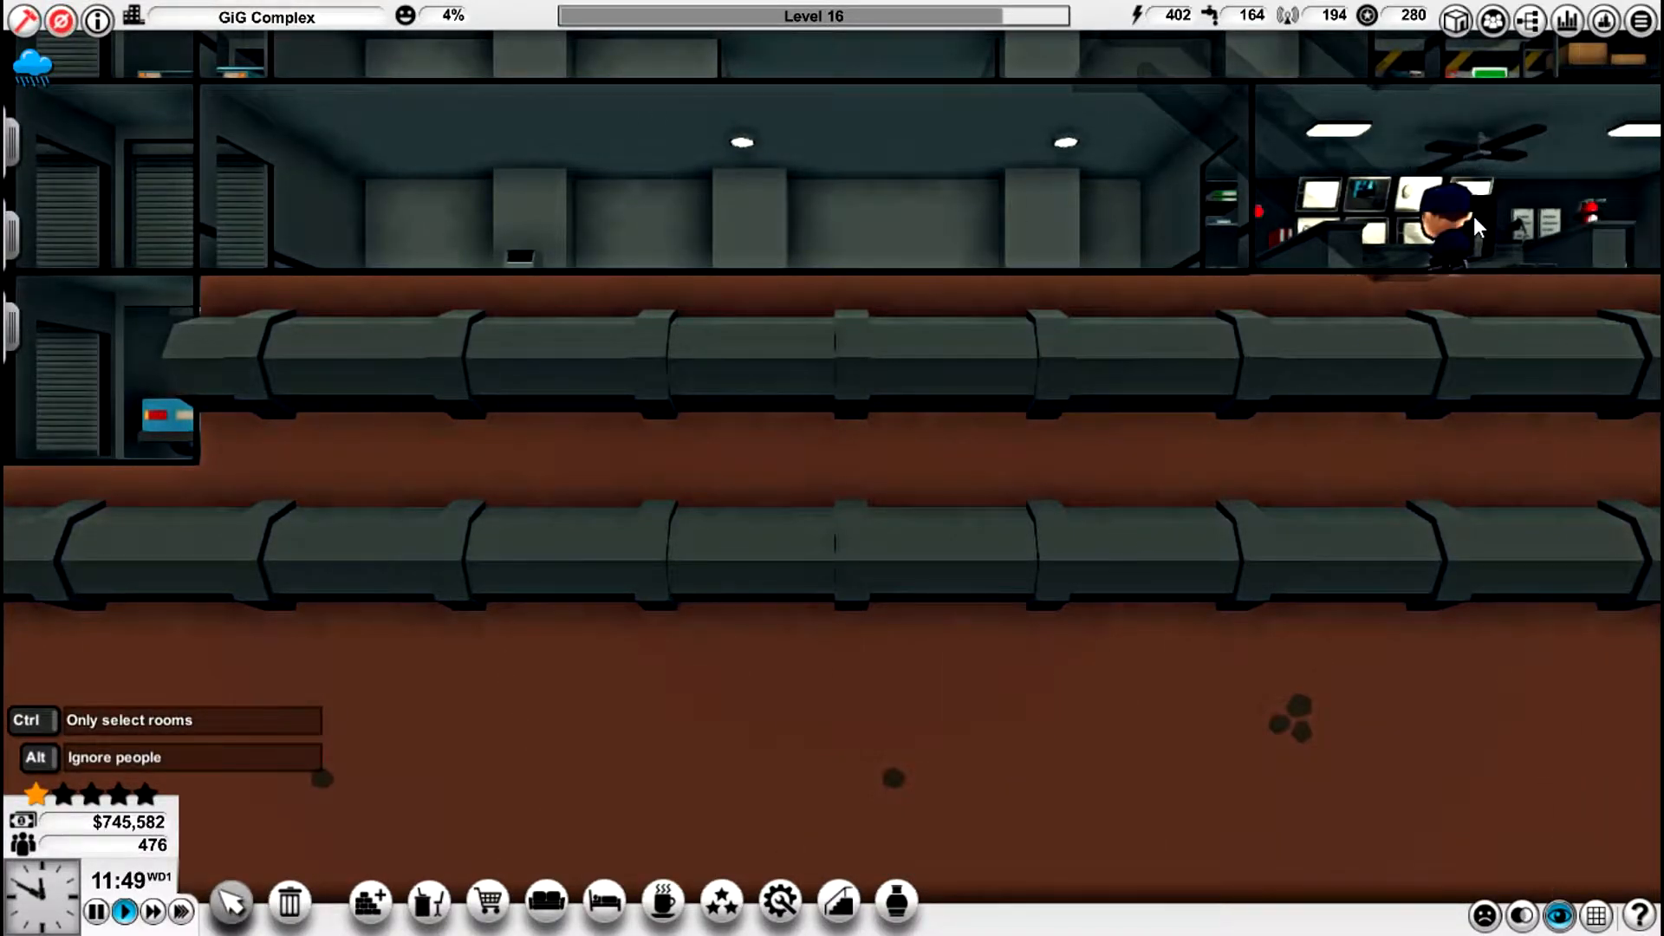
scroll(down, 3)
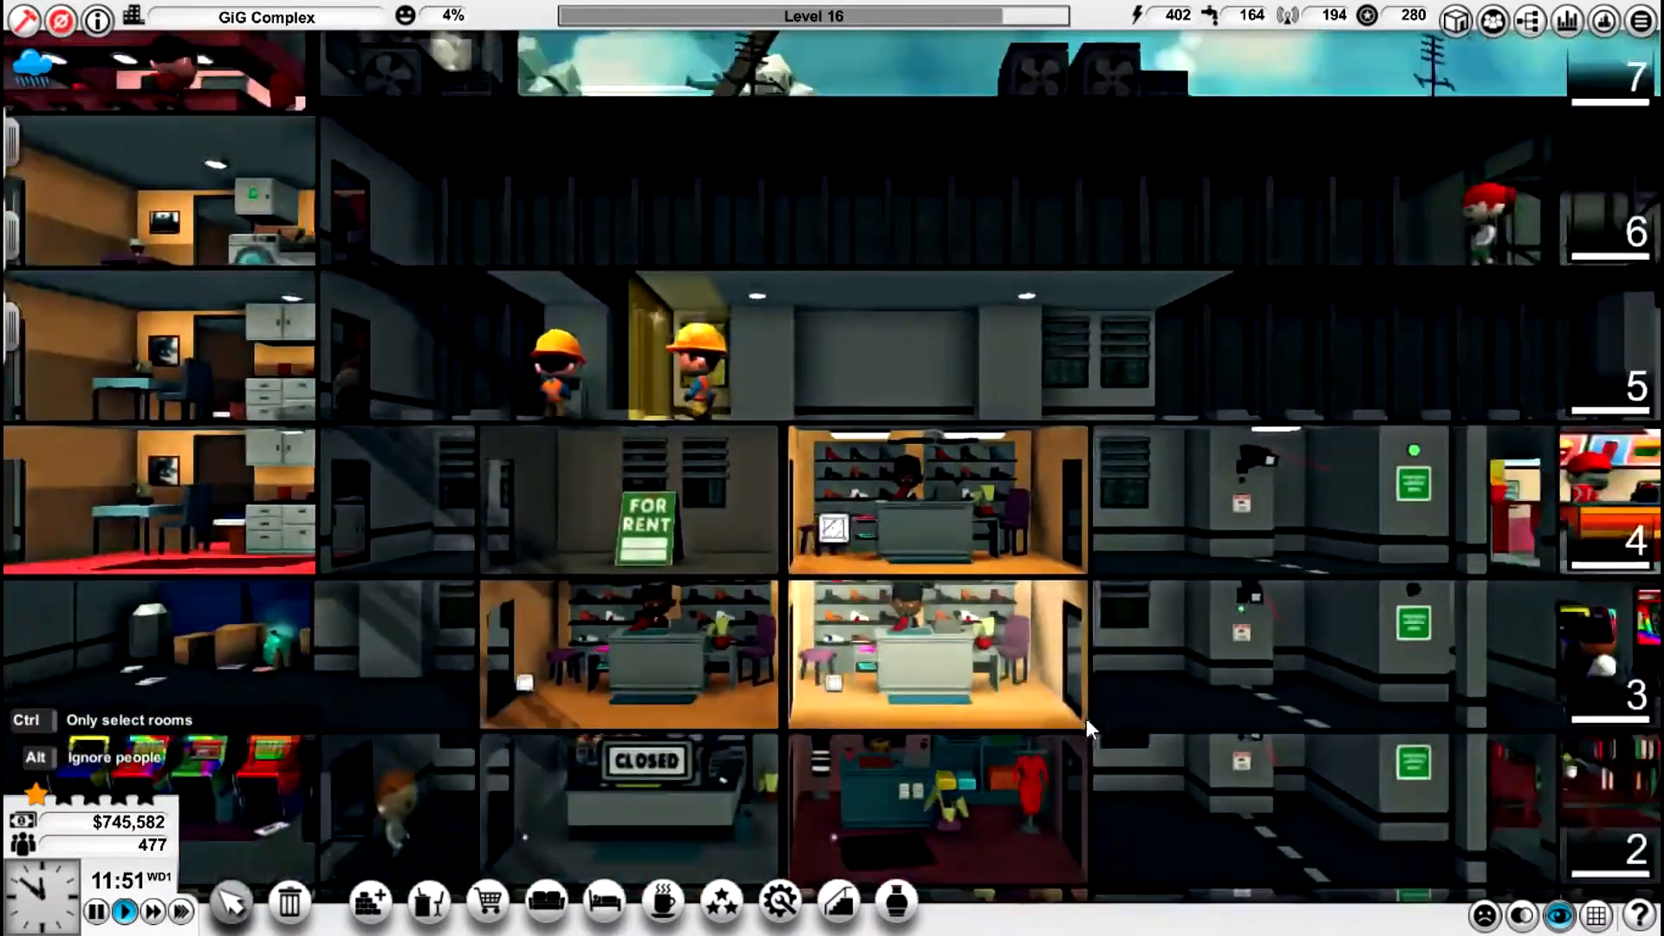
scroll(down, 3)
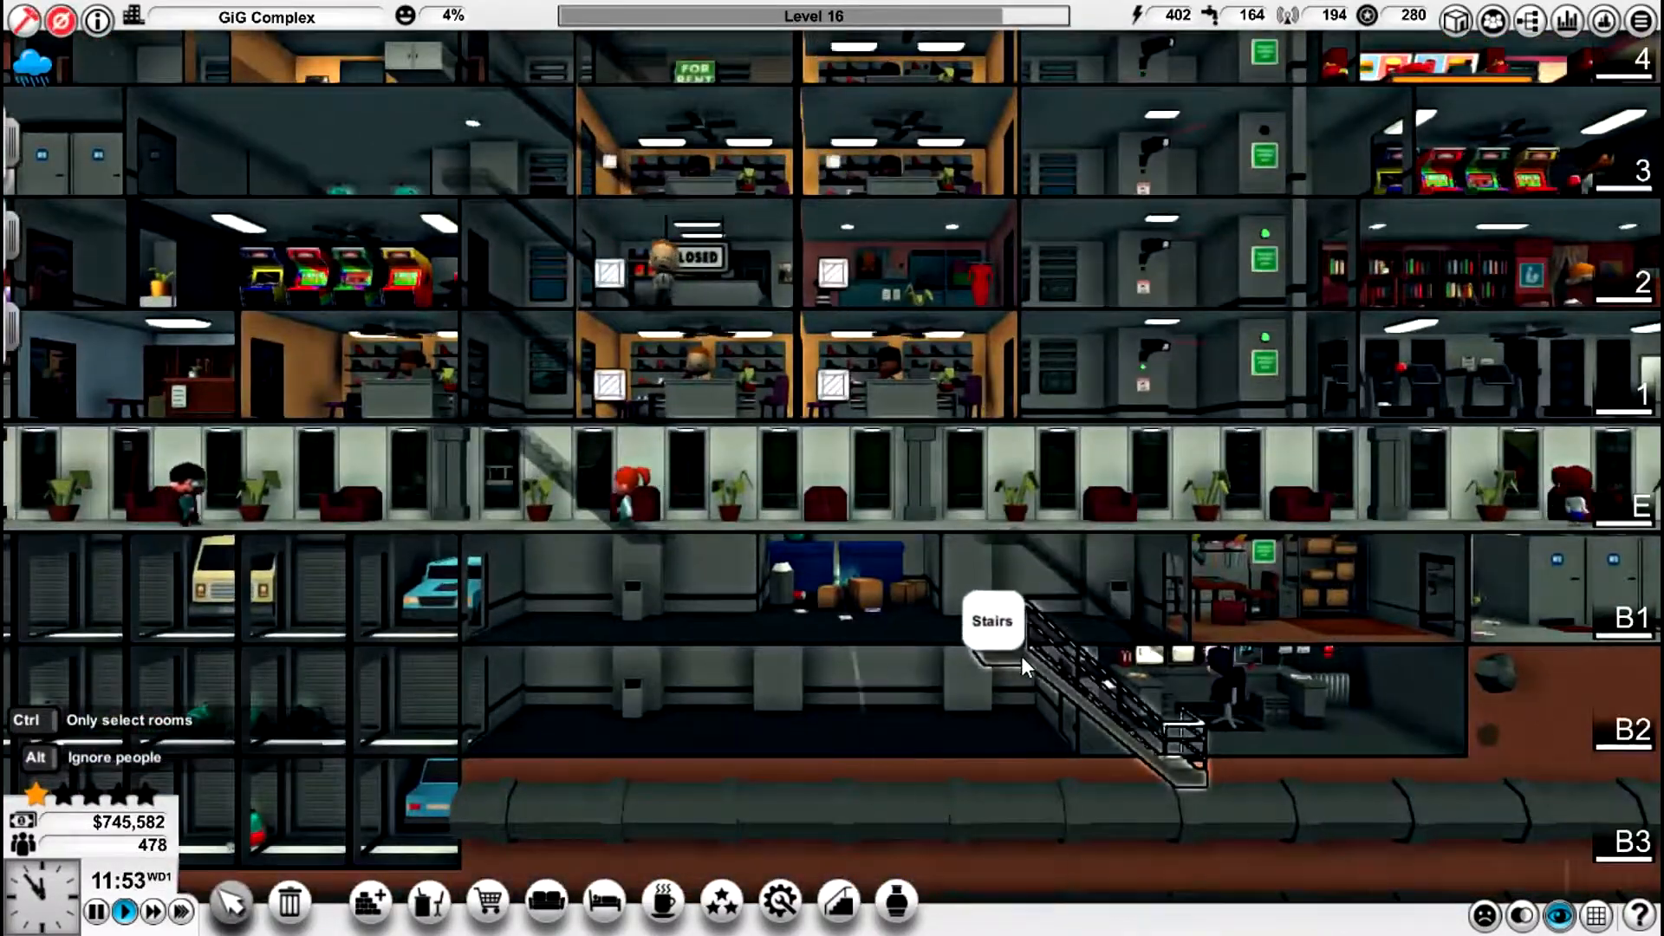
scroll(down, 3)
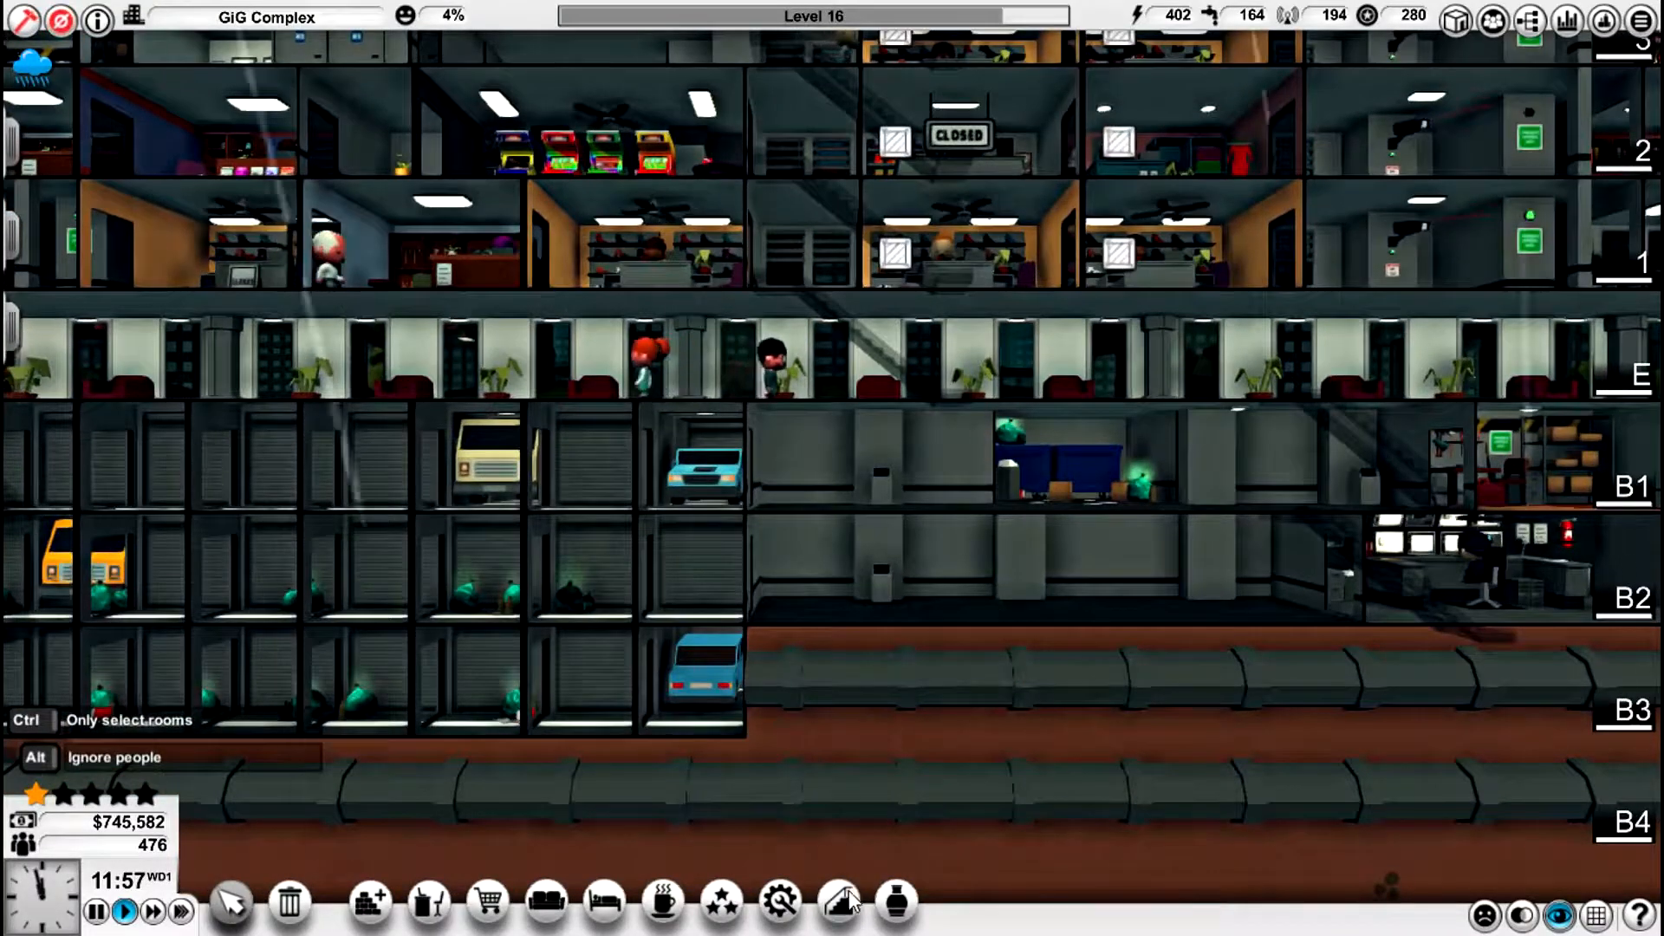
- Place a new structure on basement level B1 and select a lobby entrance from the Lobbies catalogue
click(838, 901)
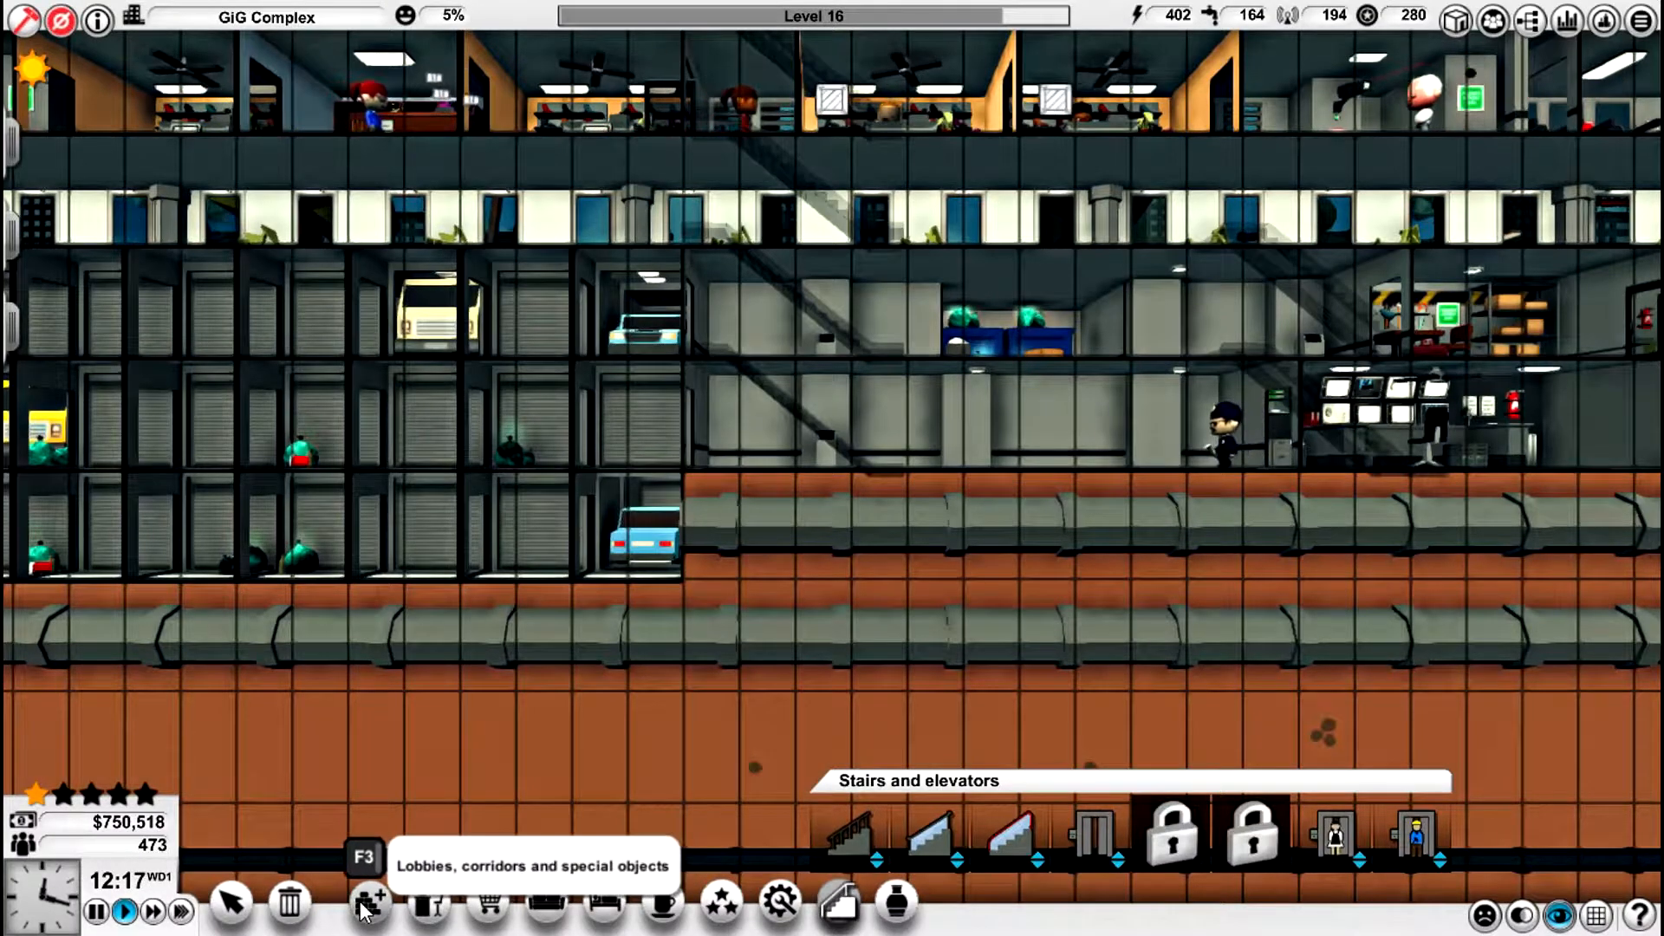
click(365, 905)
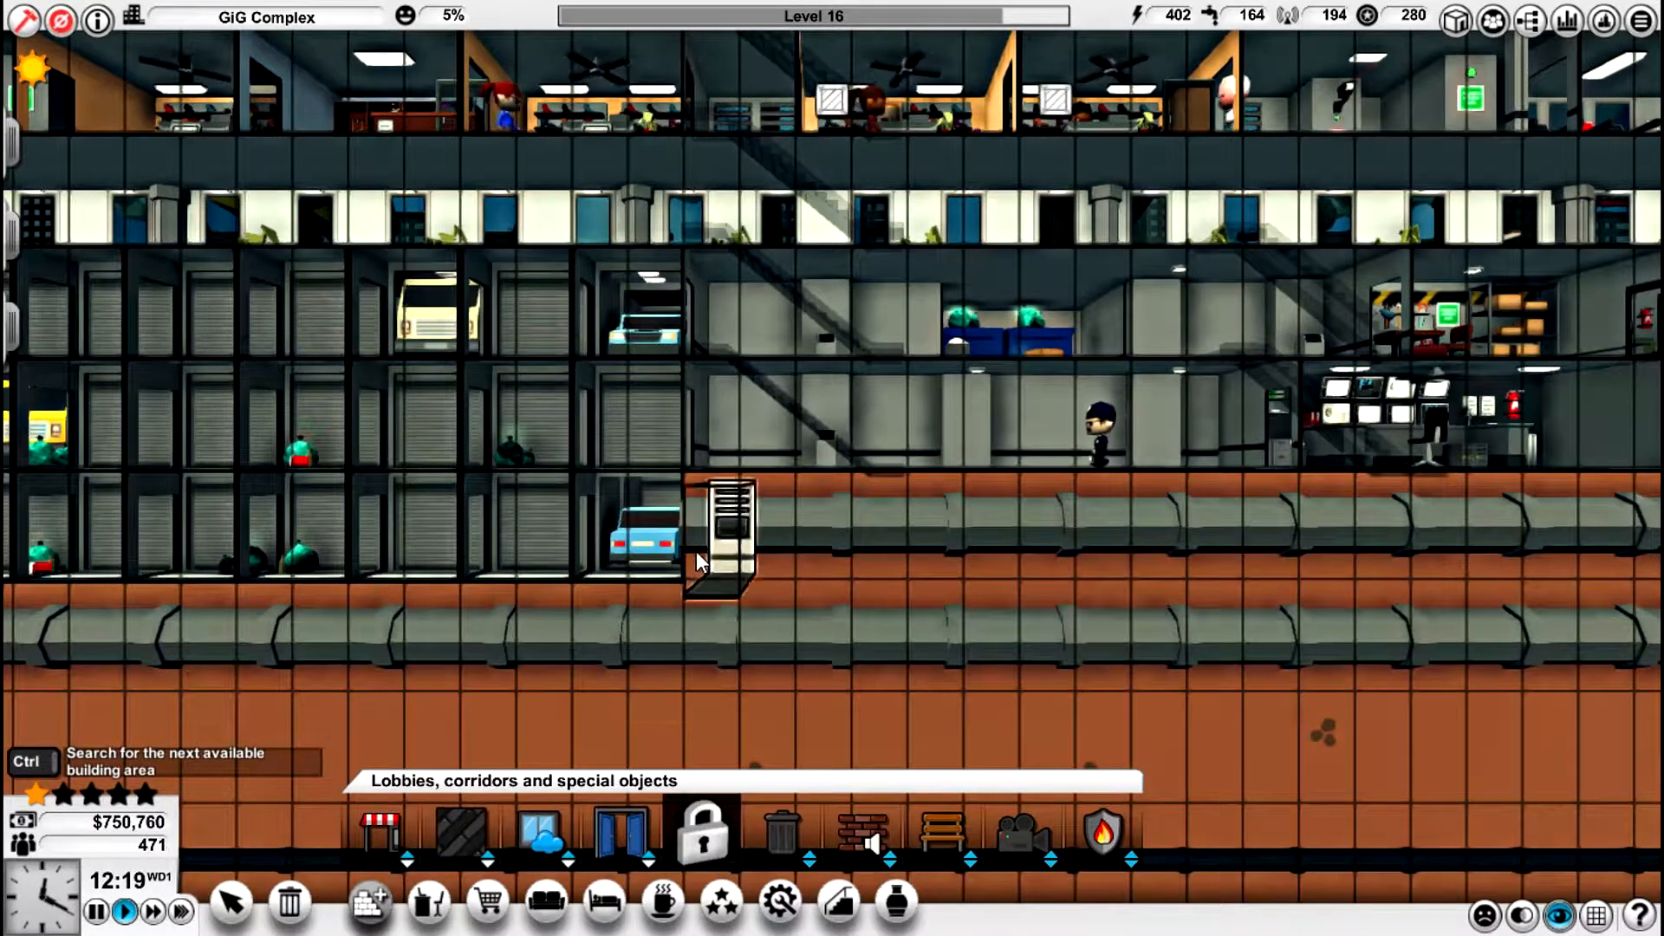
scroll(down, 3)
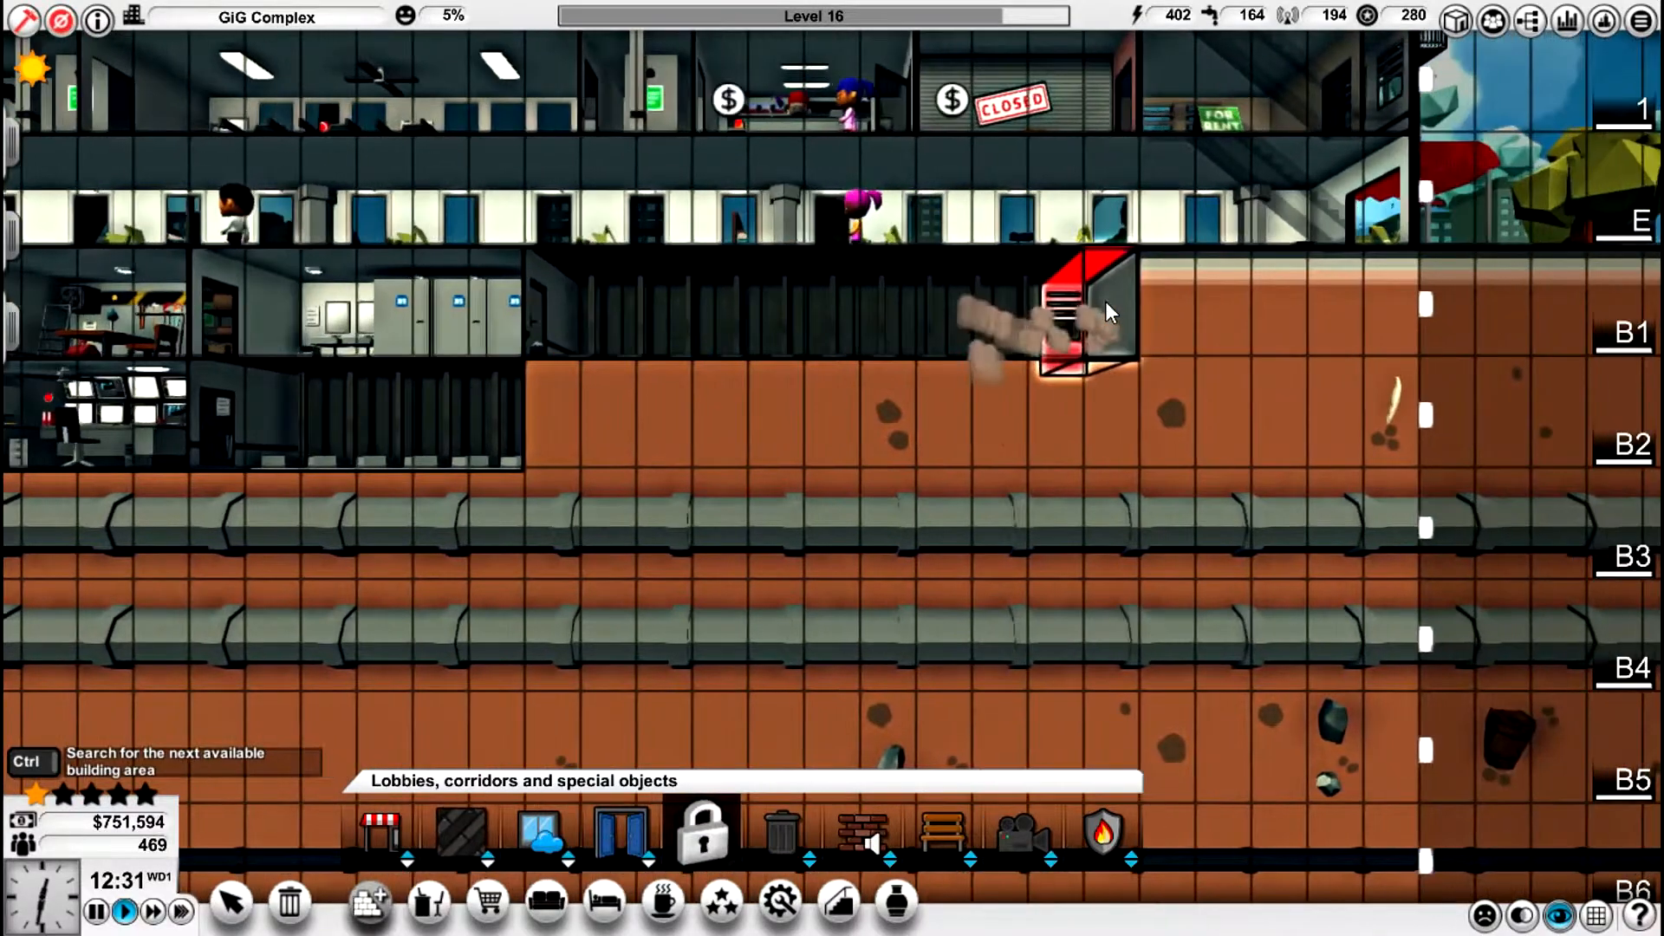
click(1104, 310)
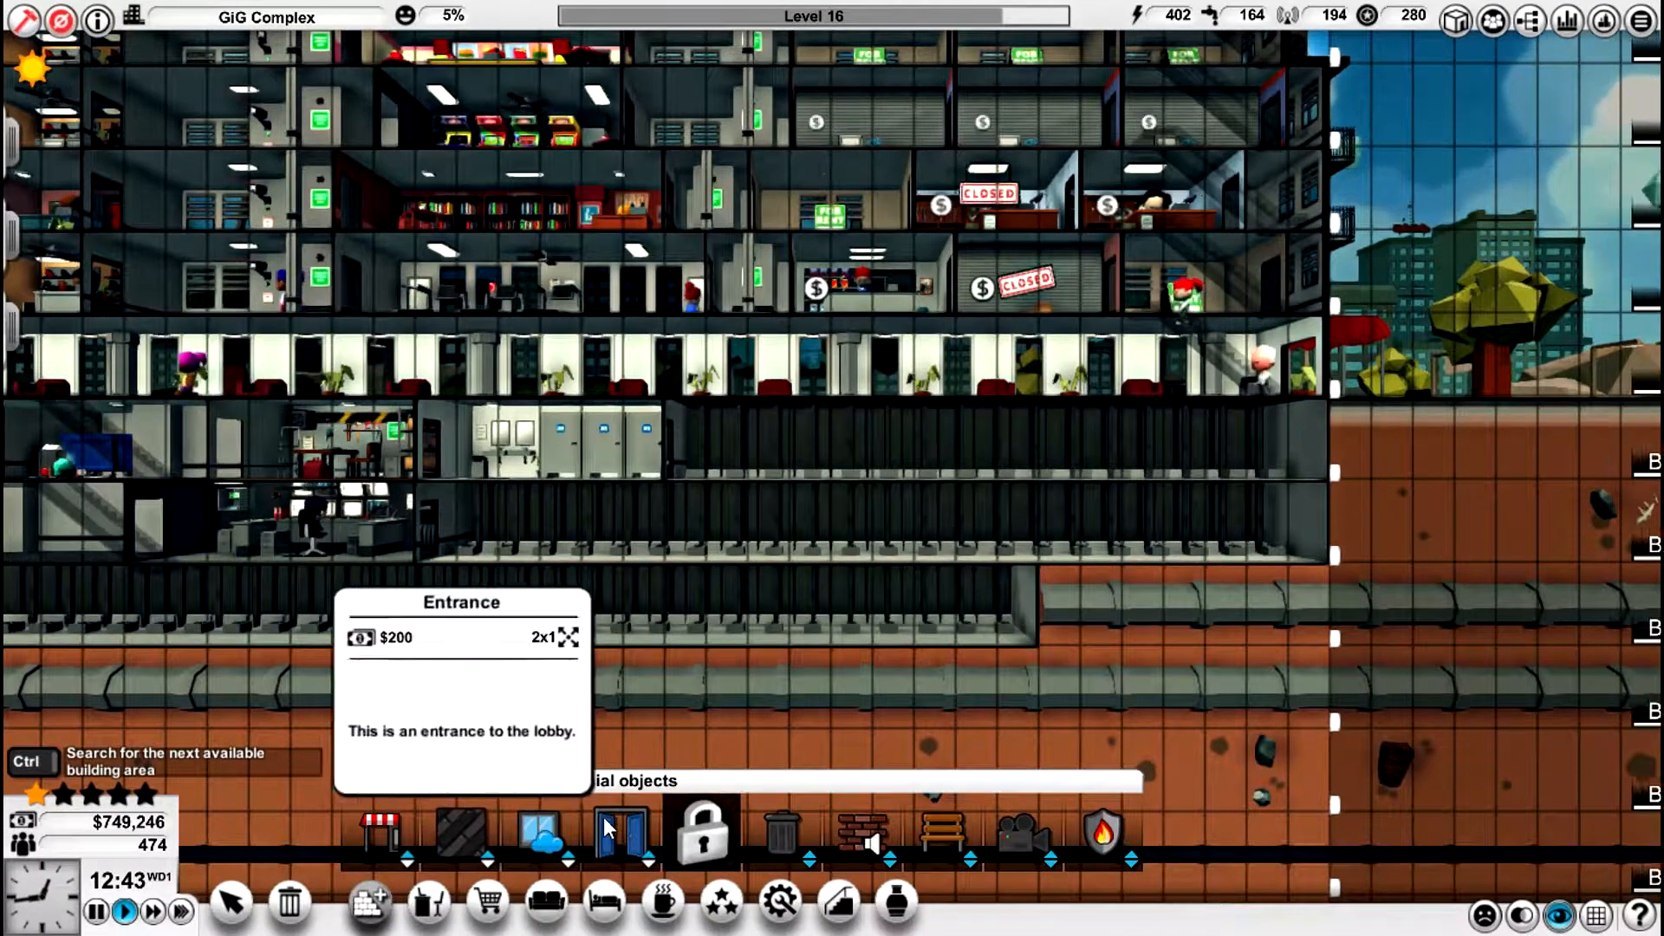
click(778, 901)
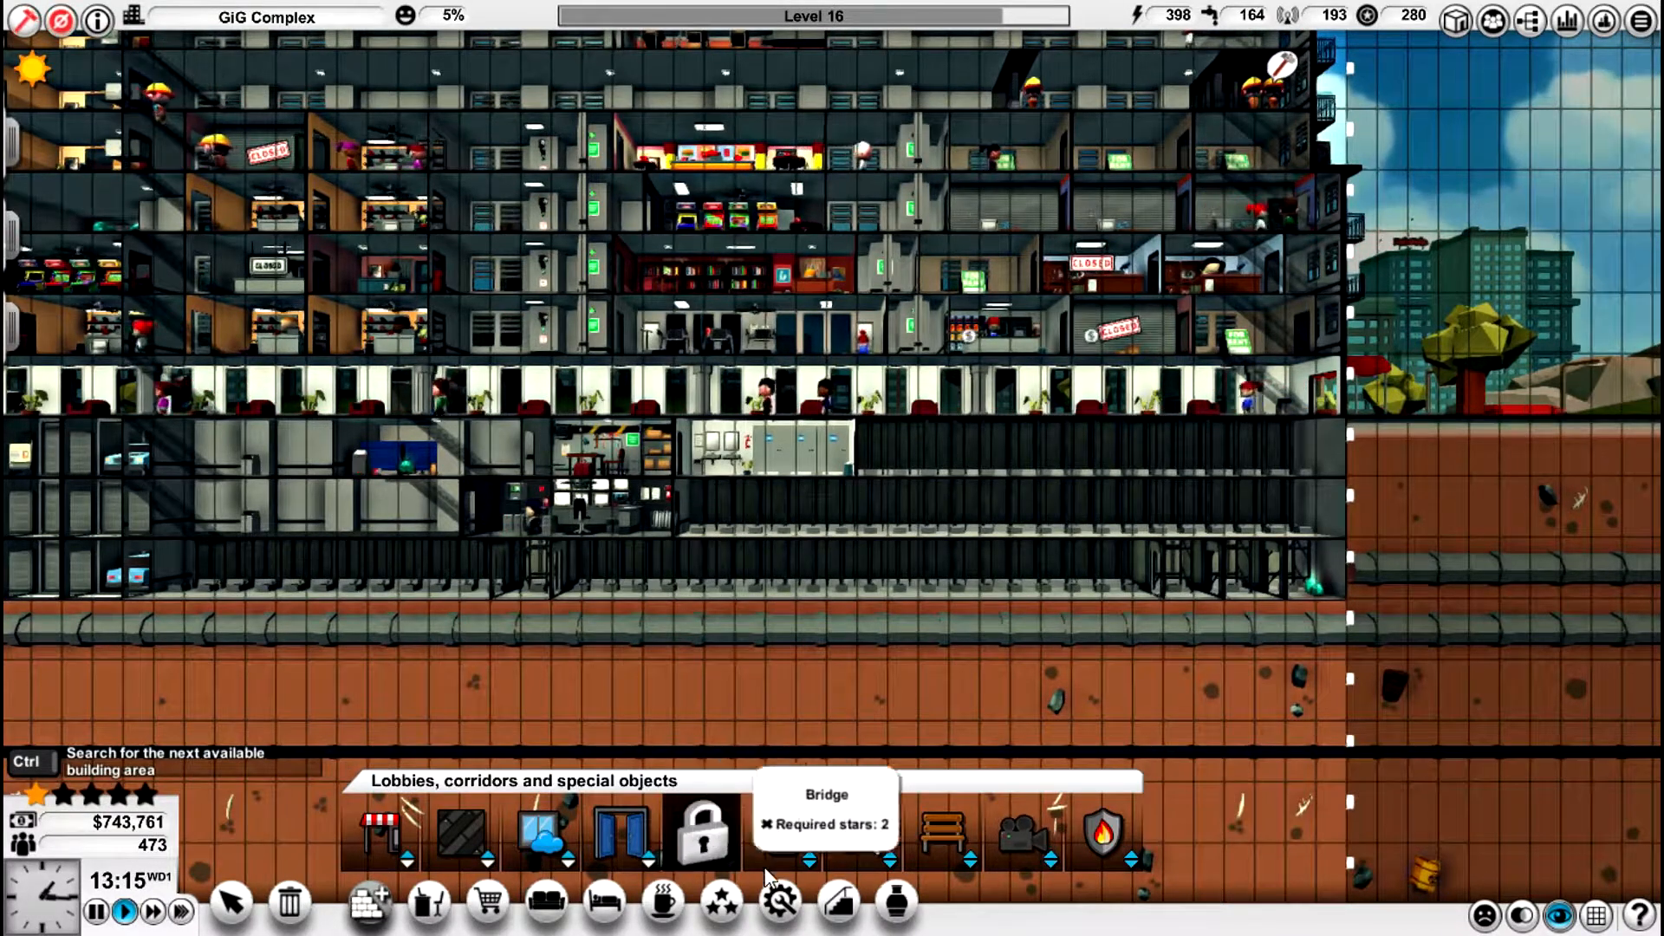
- Close the Lobbies build bar, leaving a new empty basement floor under the garage
click(780, 901)
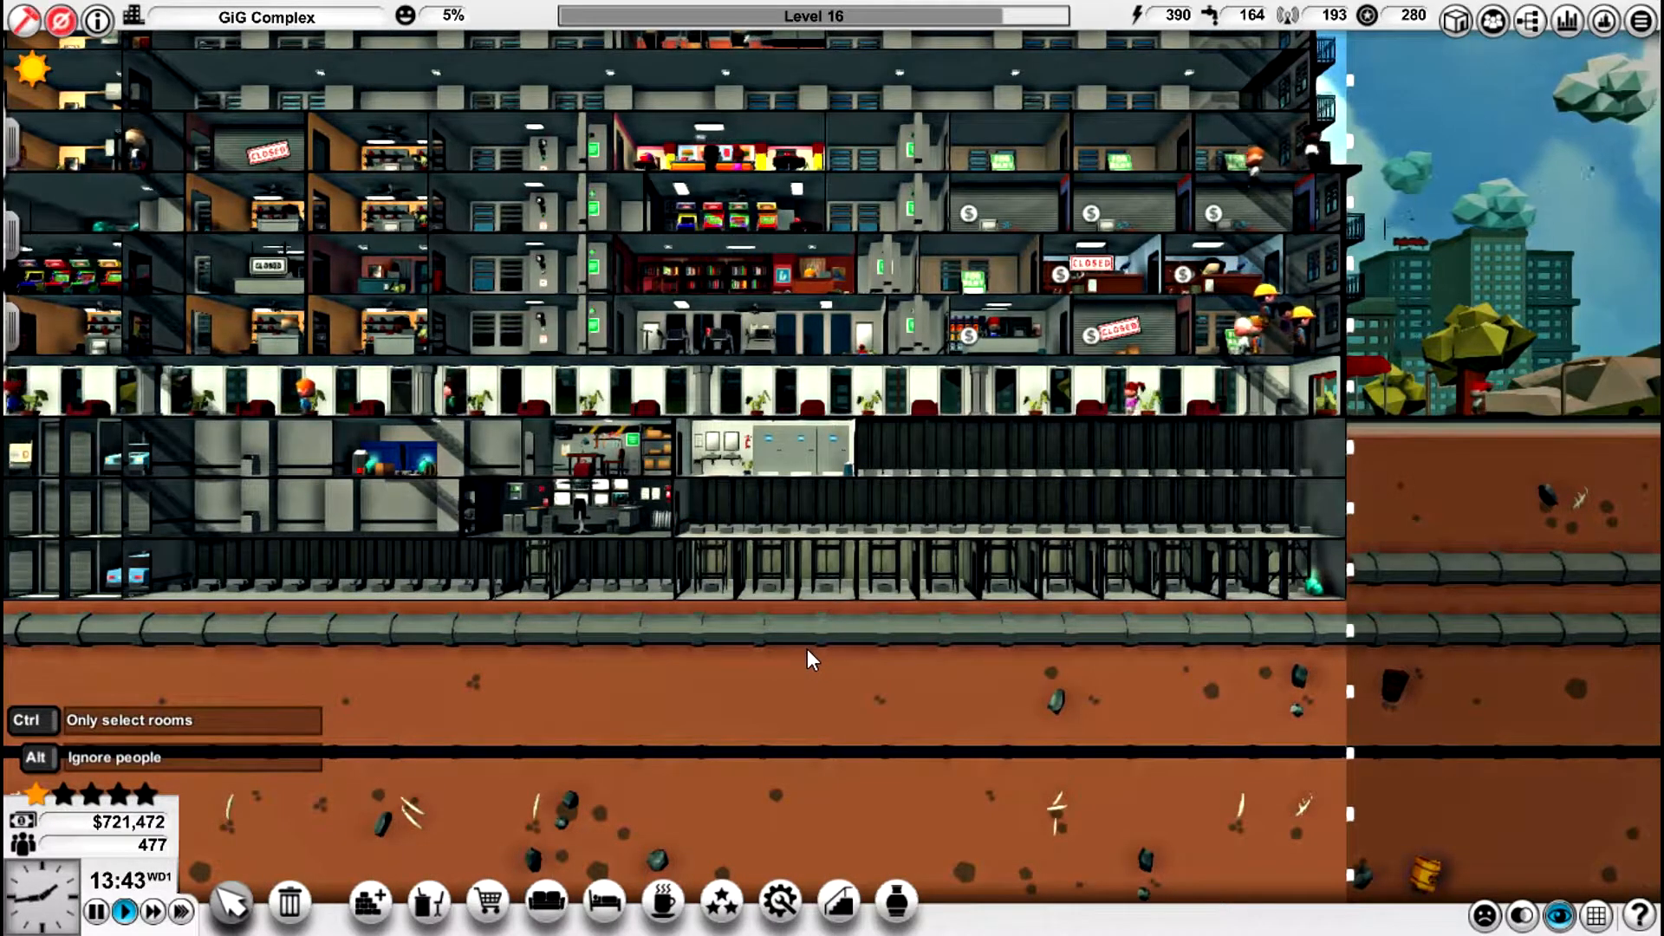
- Place a staircase at the right end of basement level B1
click(839, 903)
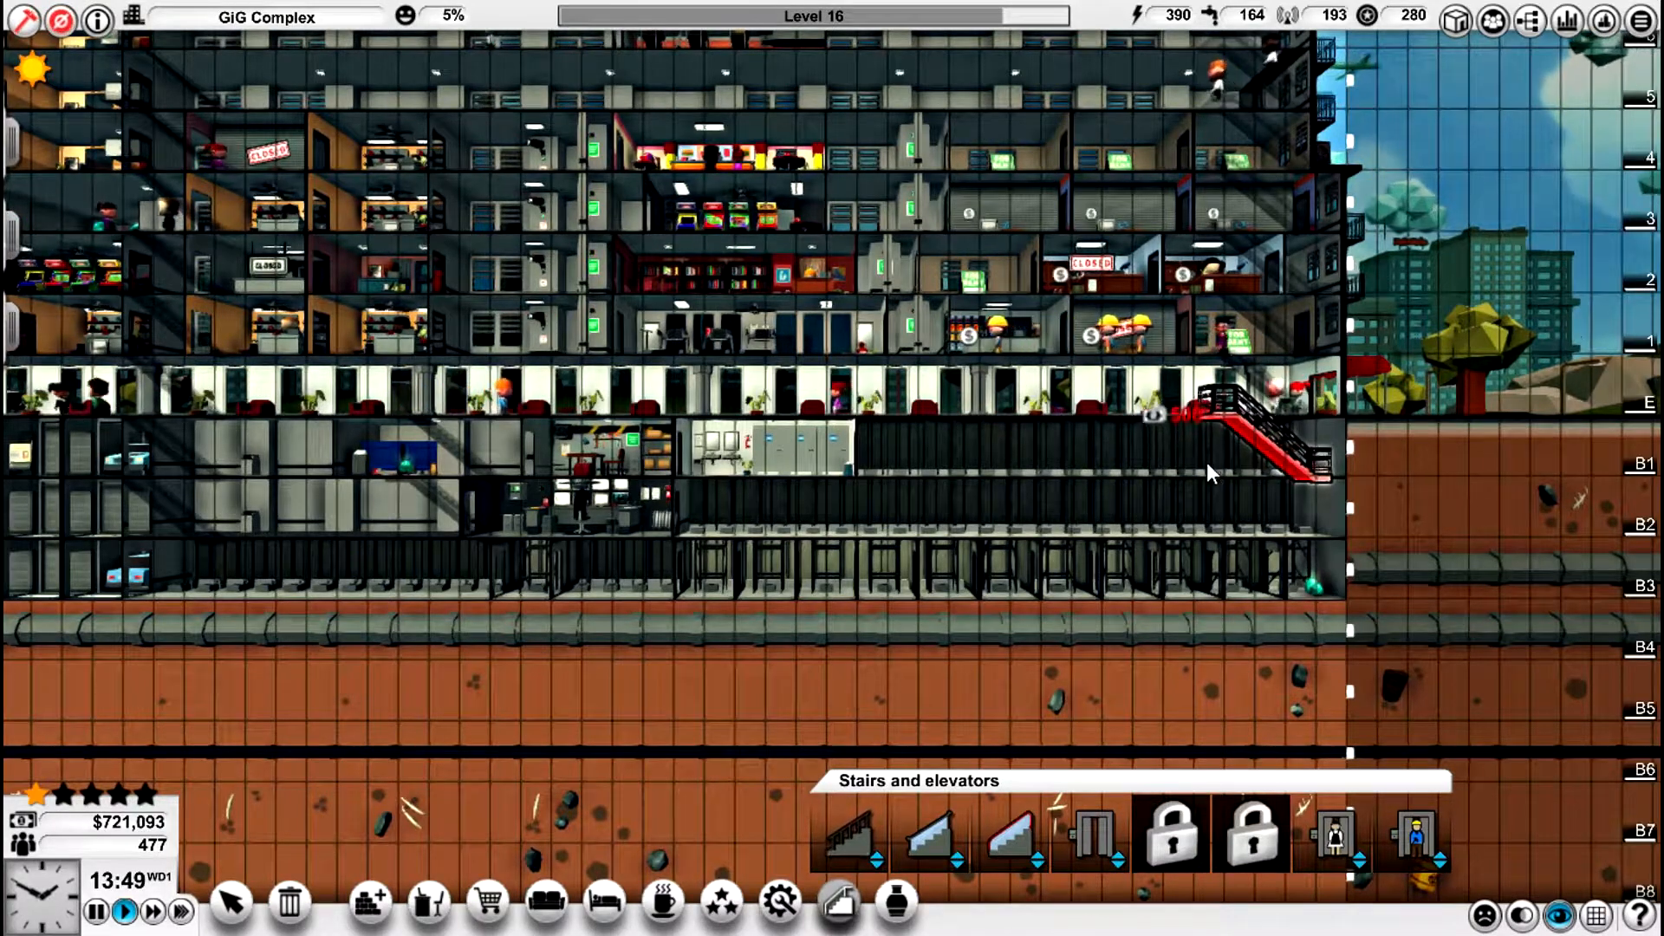
click(1221, 499)
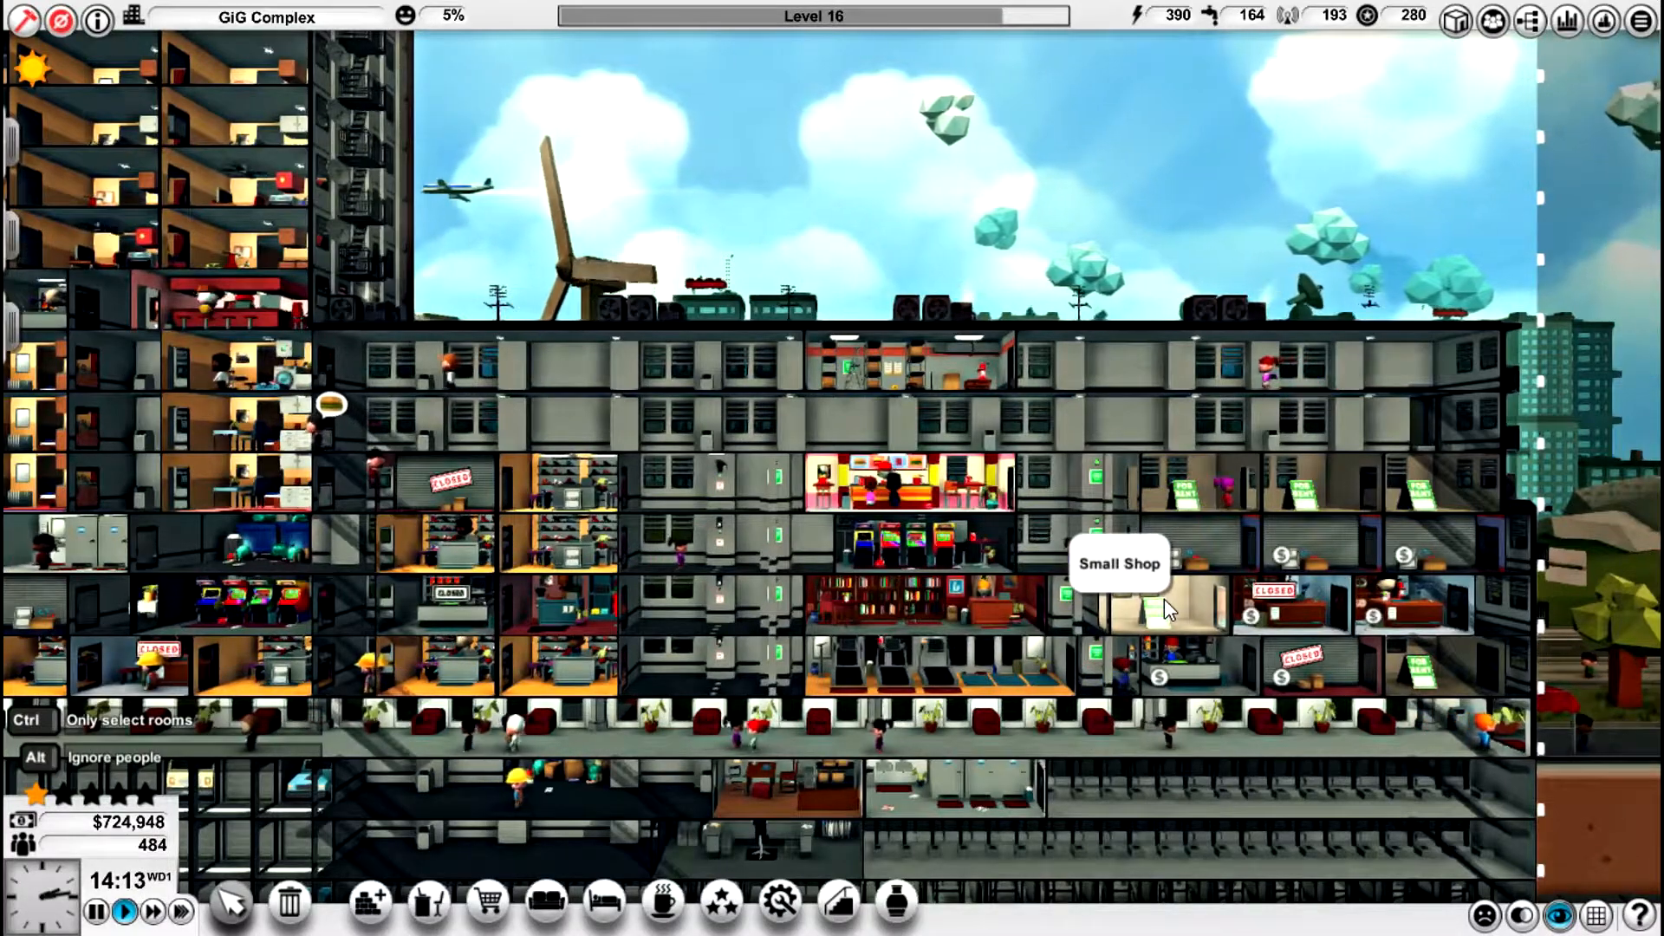
mouse_move(1496, 860)
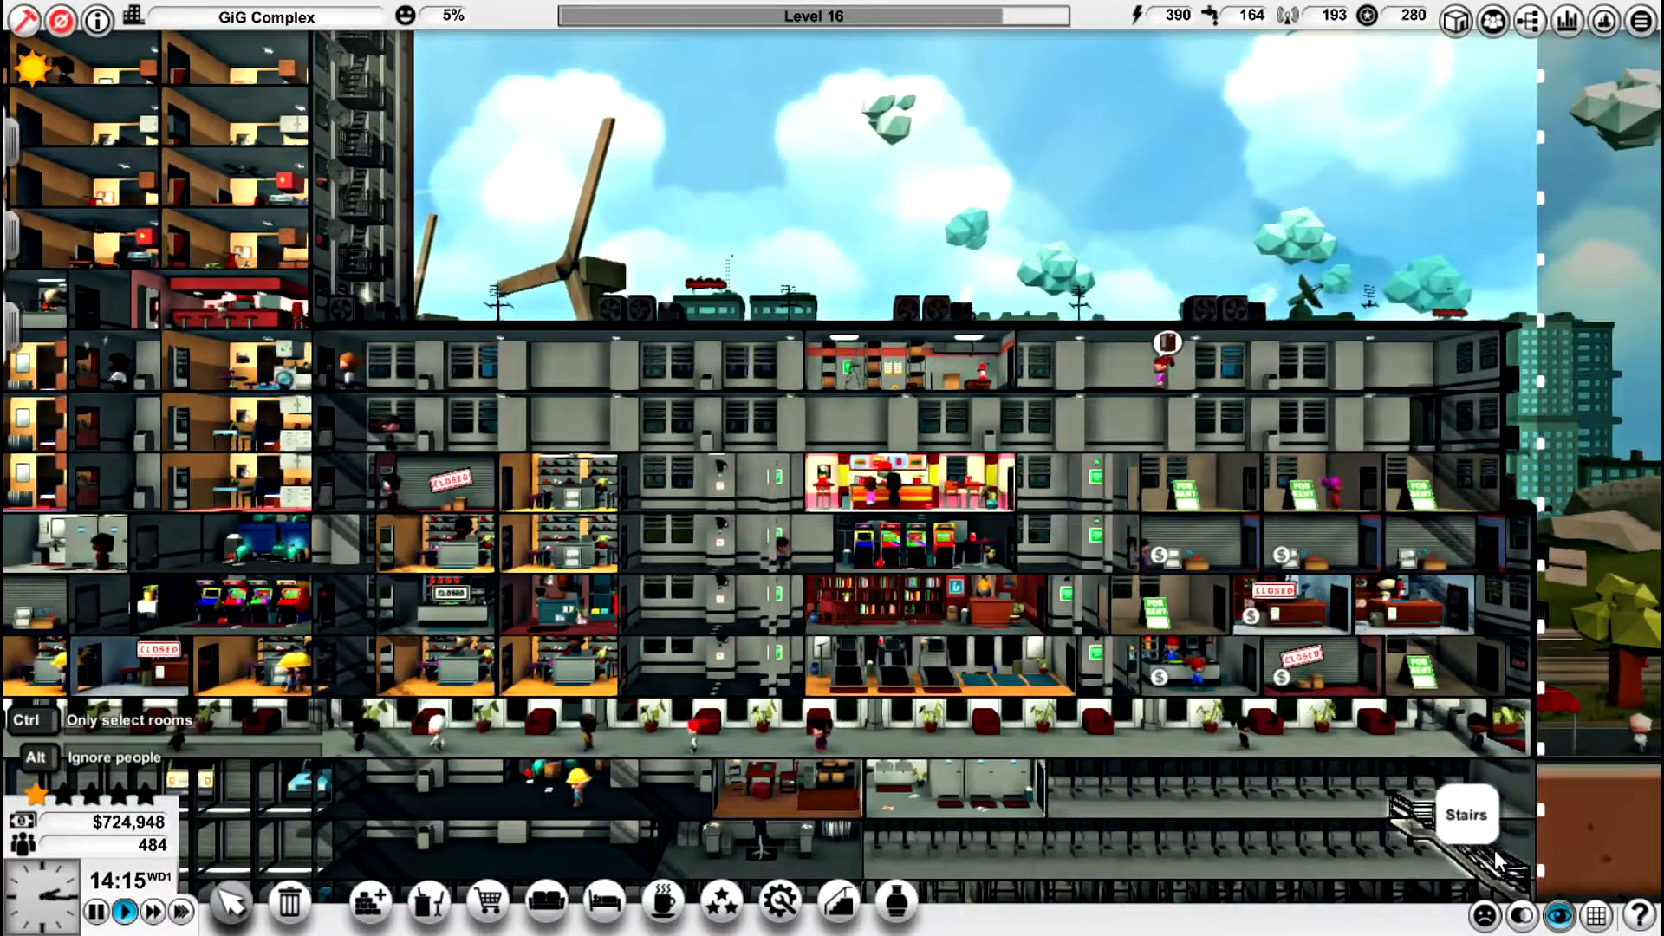
mouse_move(720, 903)
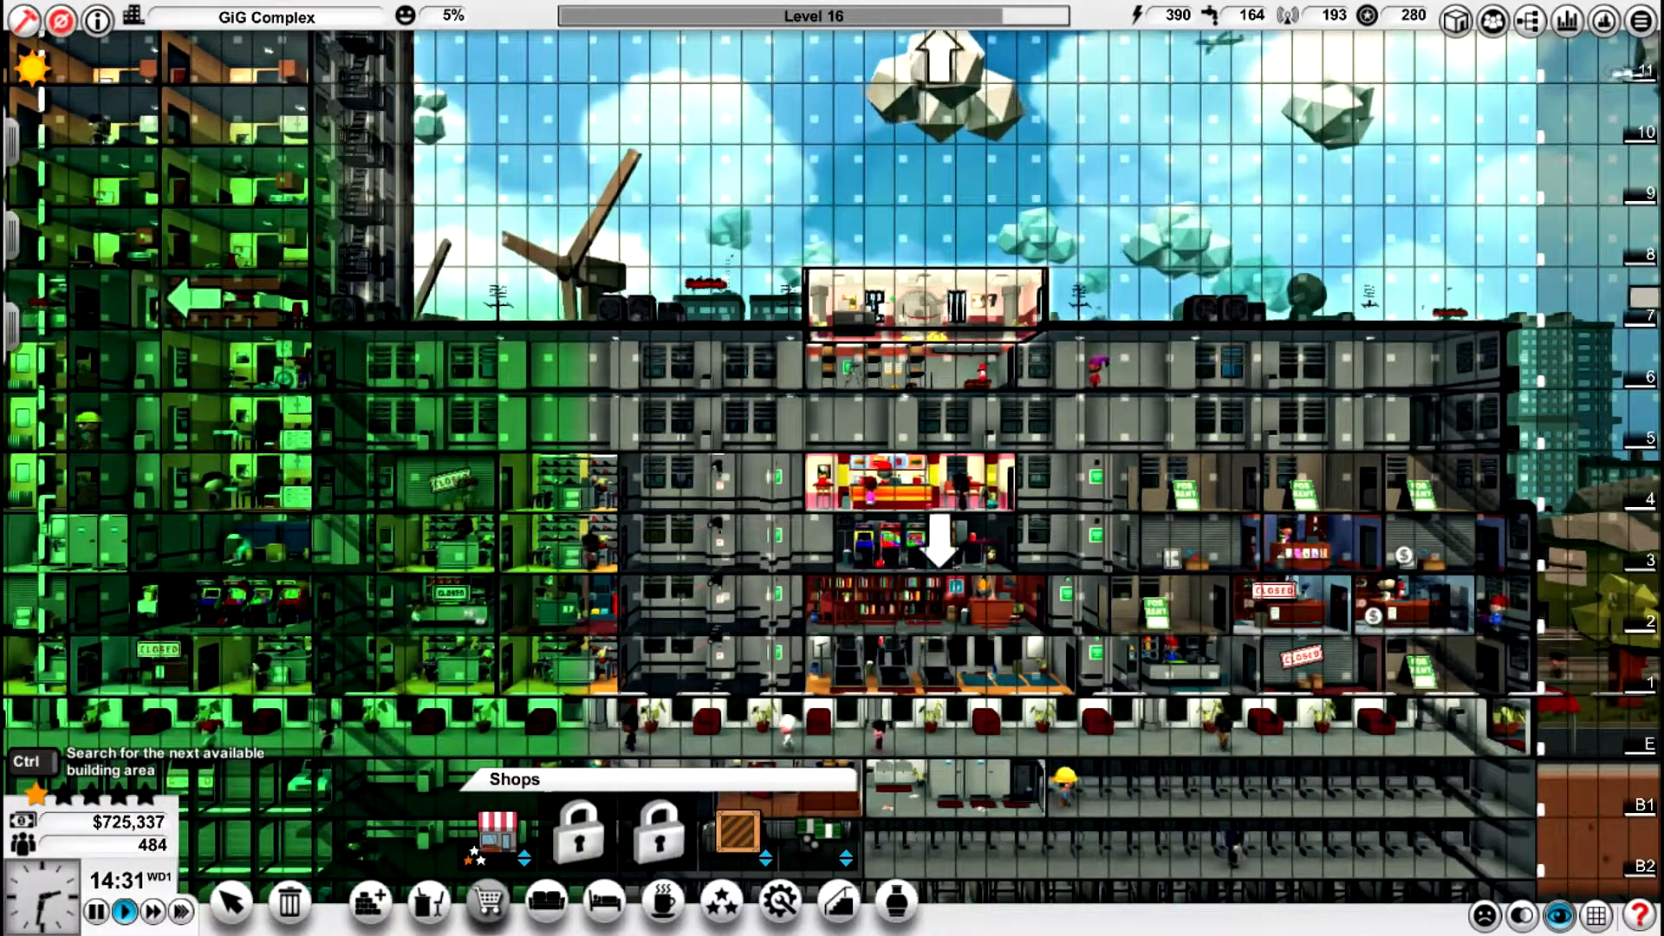
- Build a wide shop room on the roof above the tower's centre for about $48,000
click(734, 834)
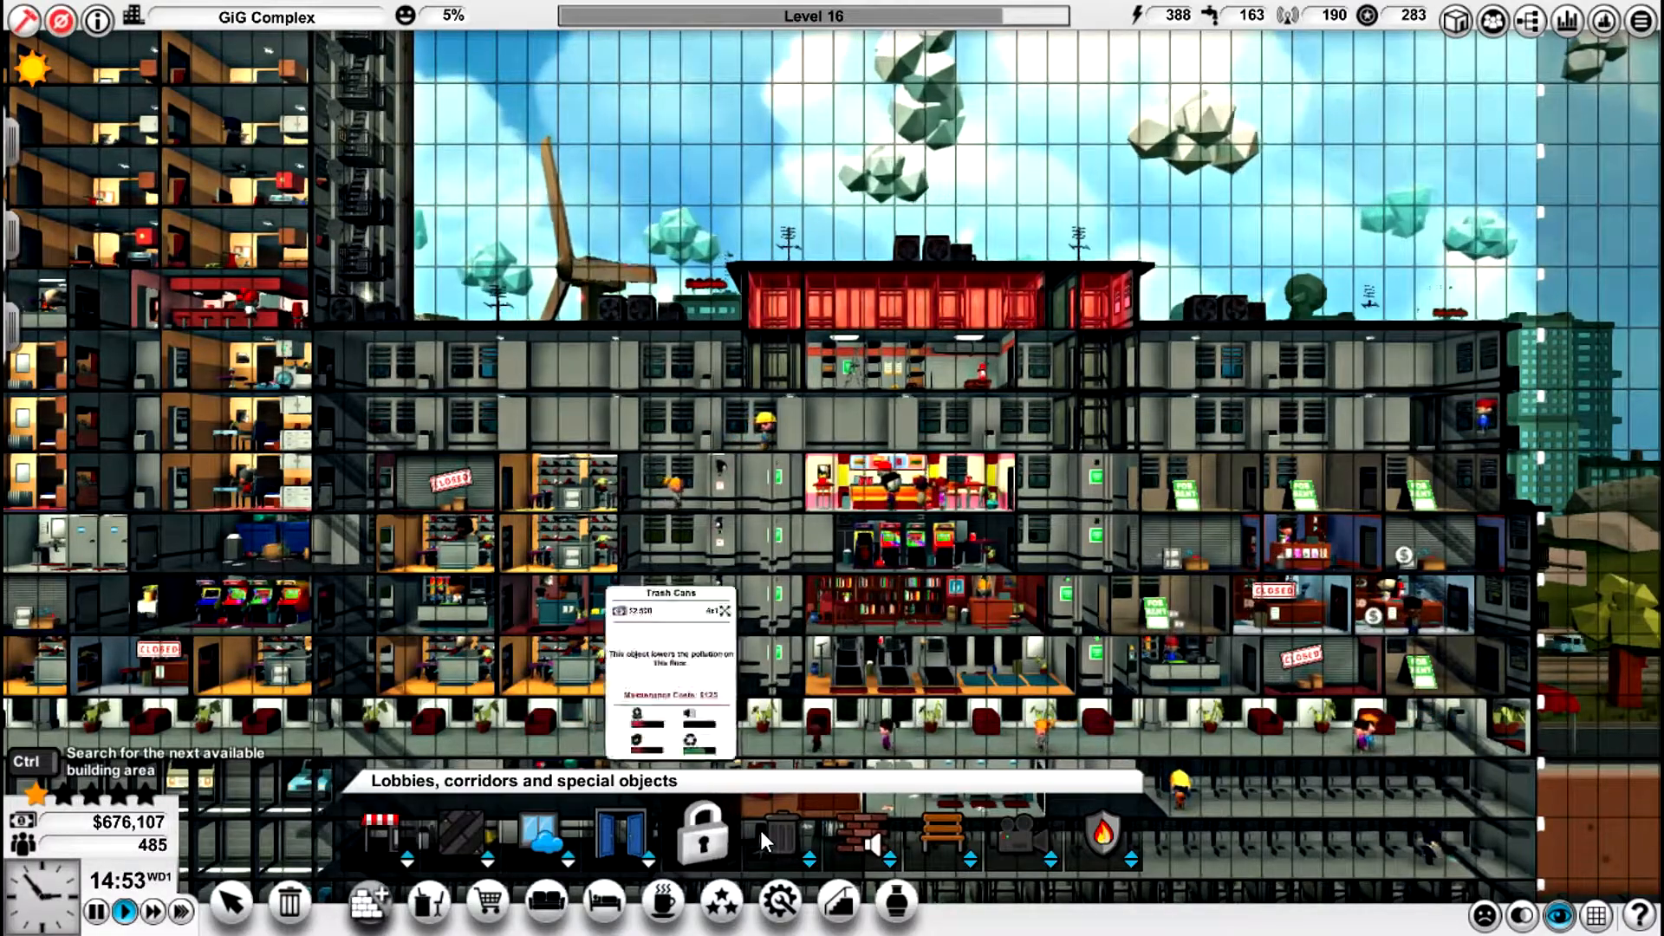
- Place trash cans, then attempt stairs between the middle floors where space runs out
click(837, 901)
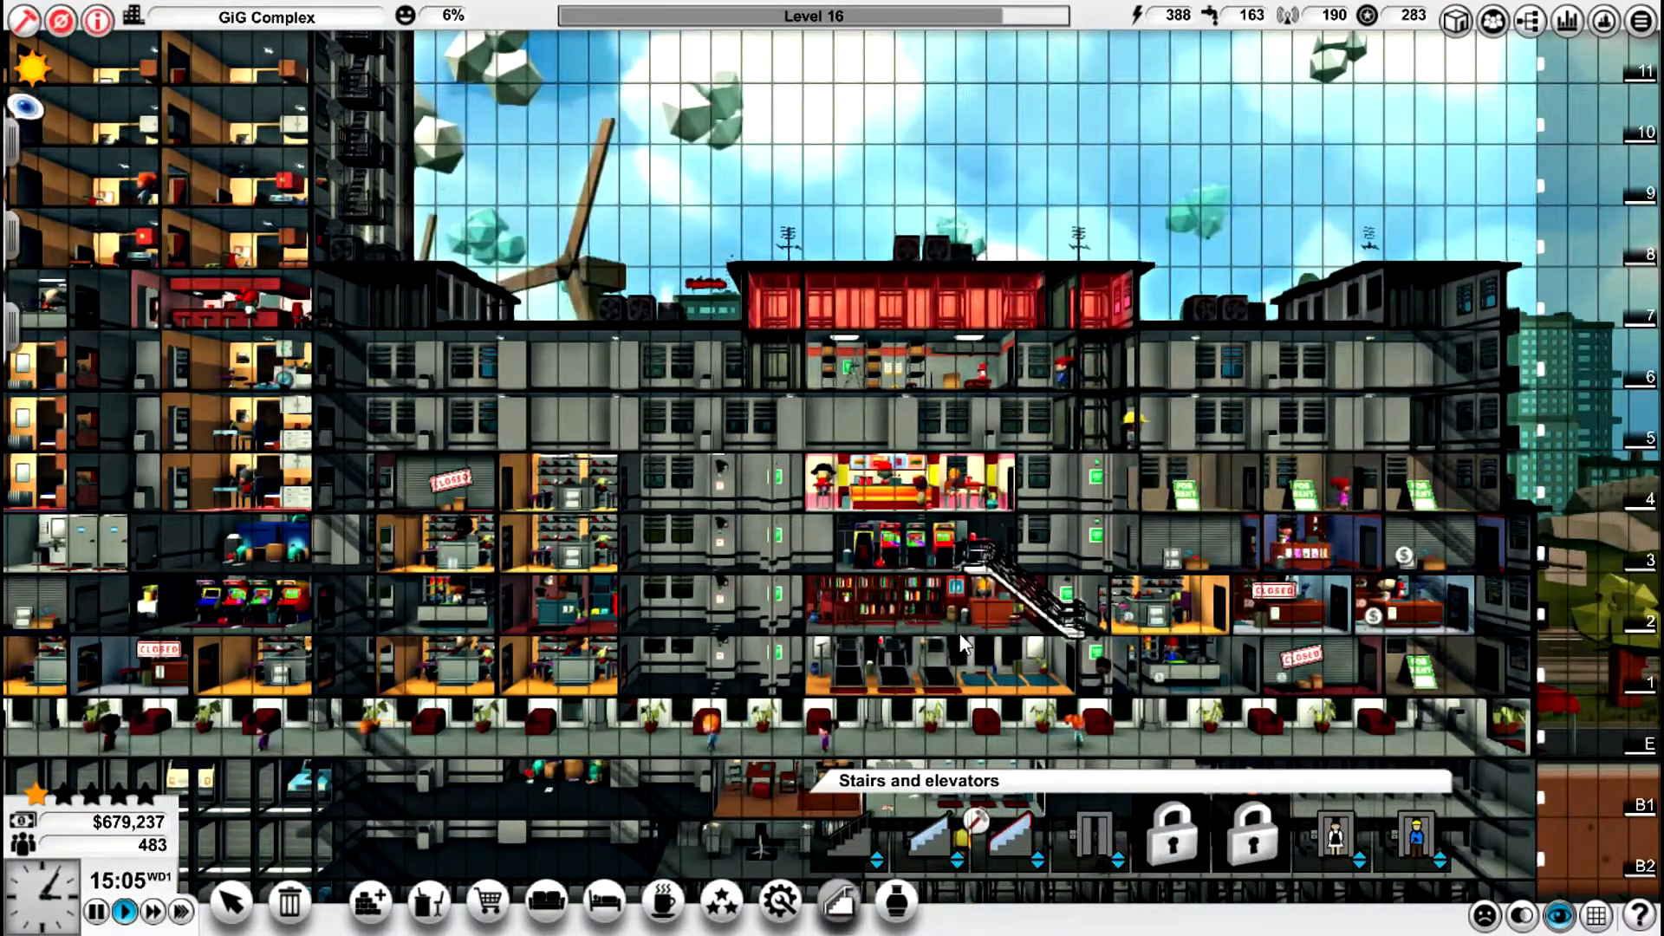
click(367, 900)
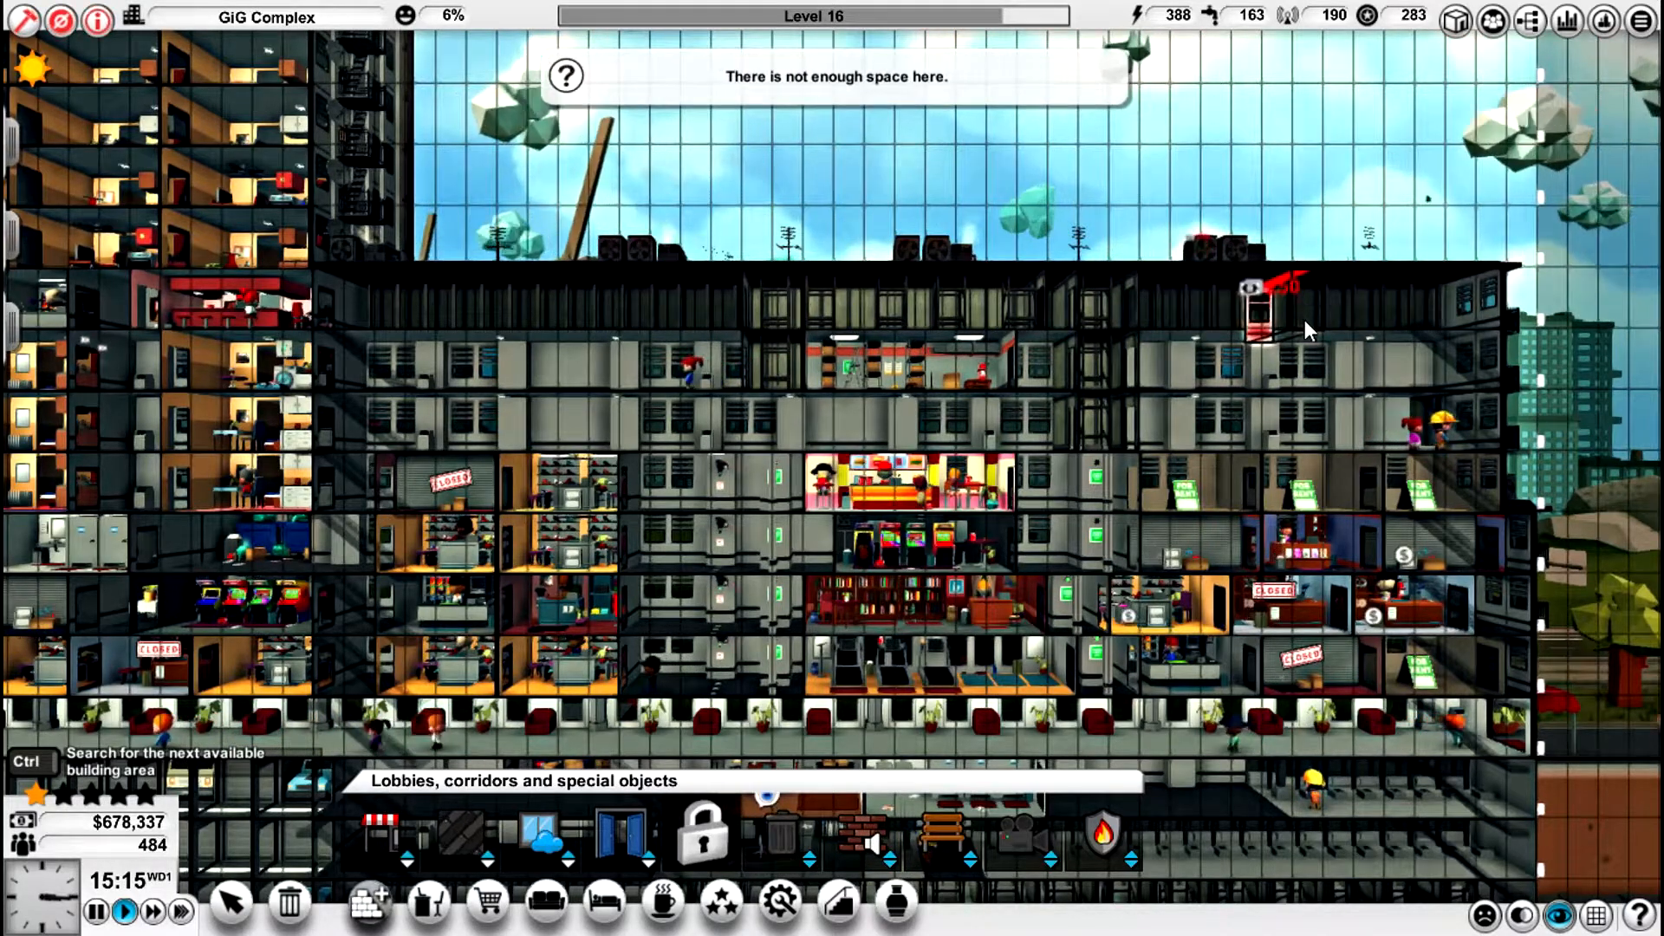
mouse_move(1125, 604)
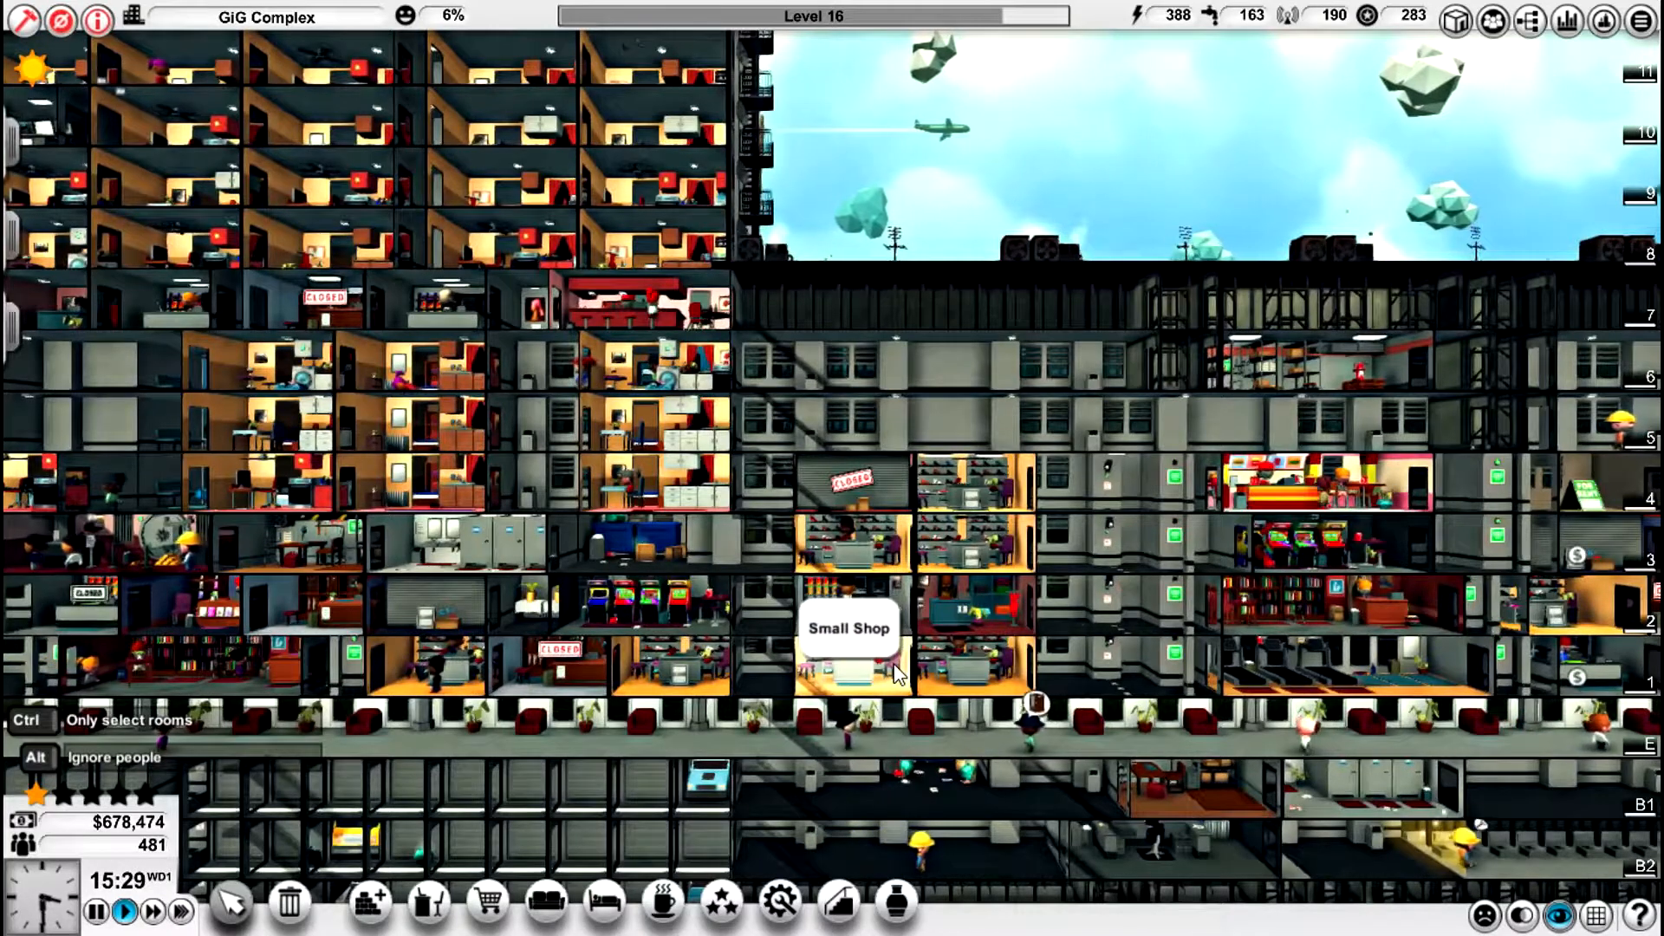
mouse_move(666, 568)
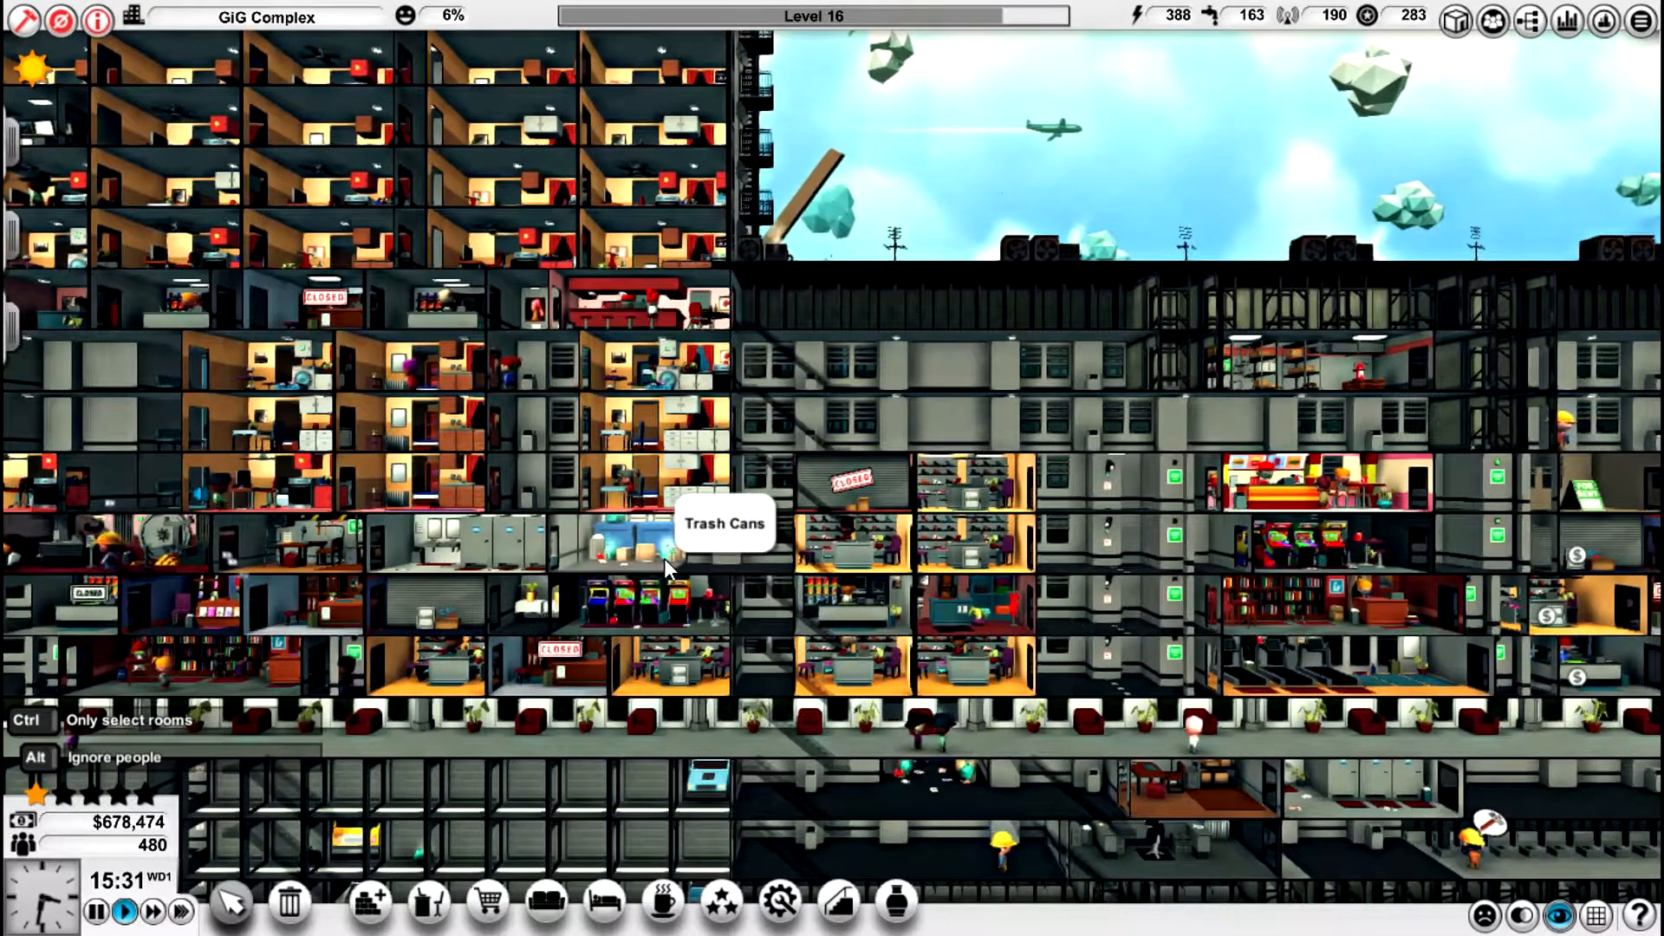
mouse_move(685, 666)
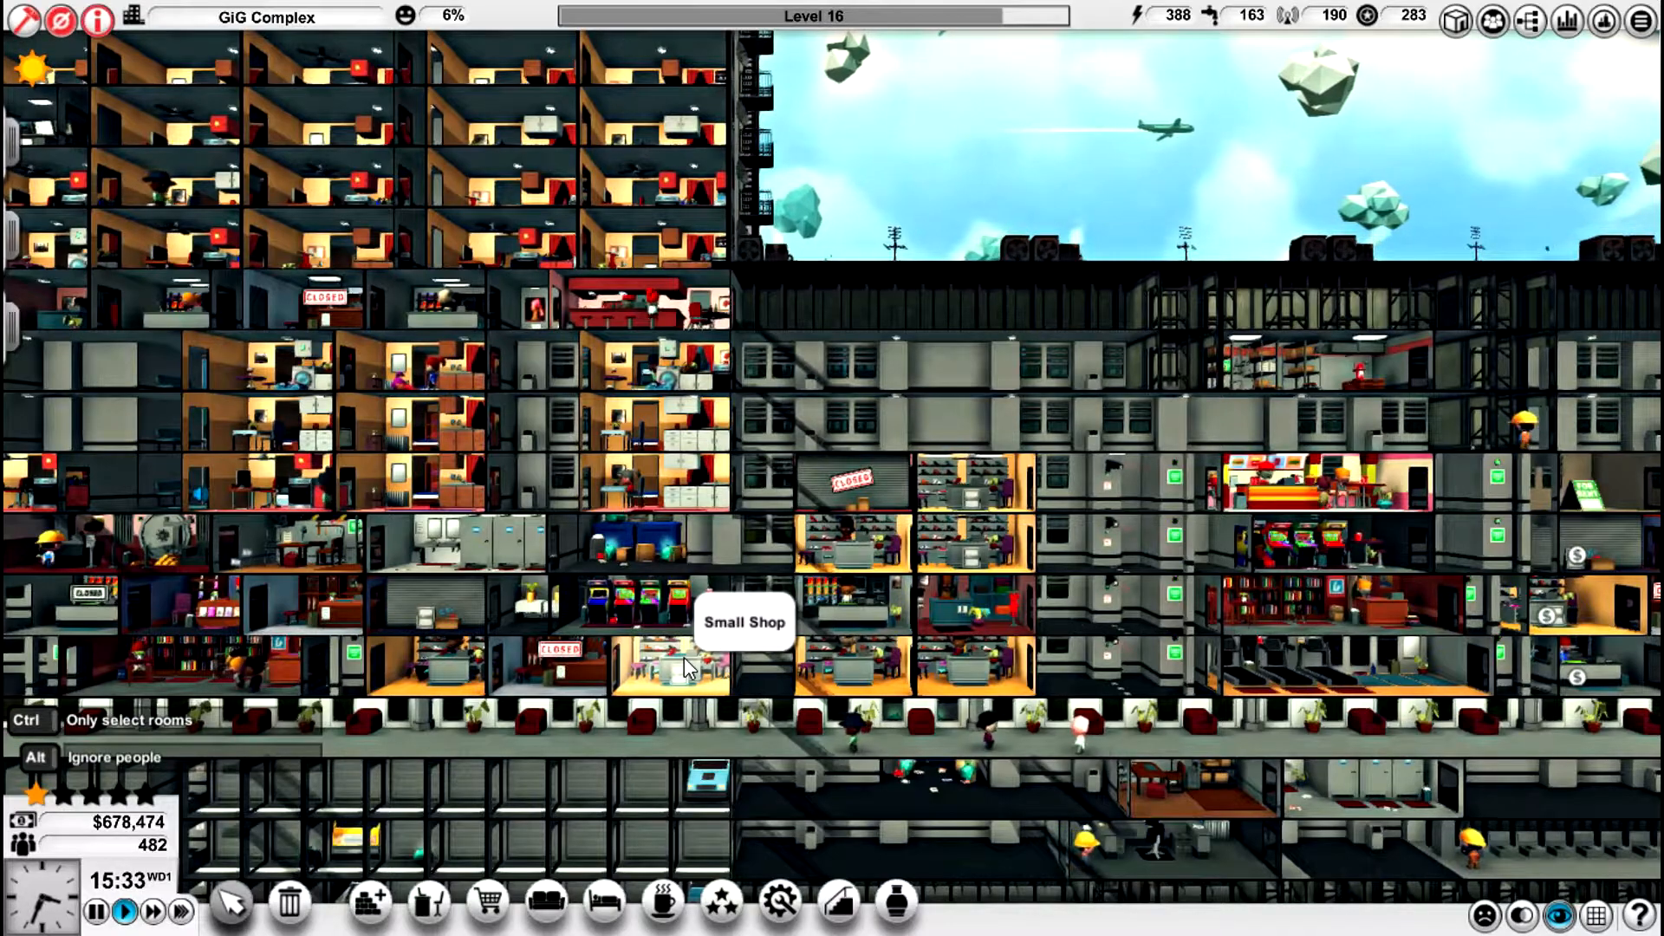
mouse_move(551, 679)
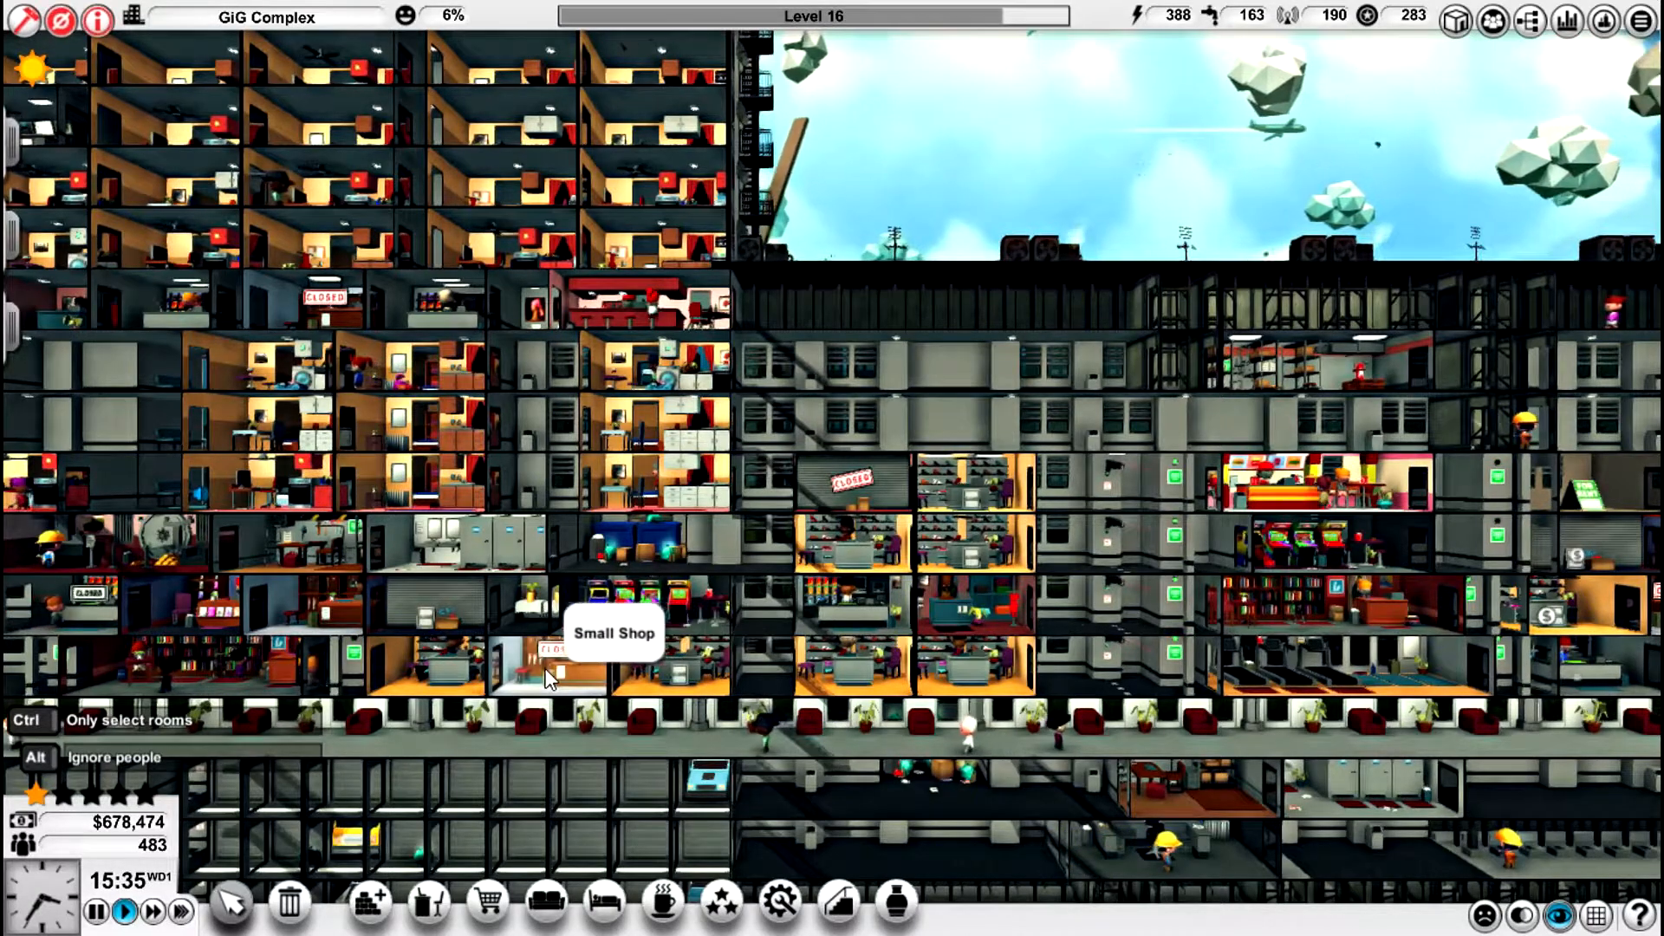
mouse_move(796, 700)
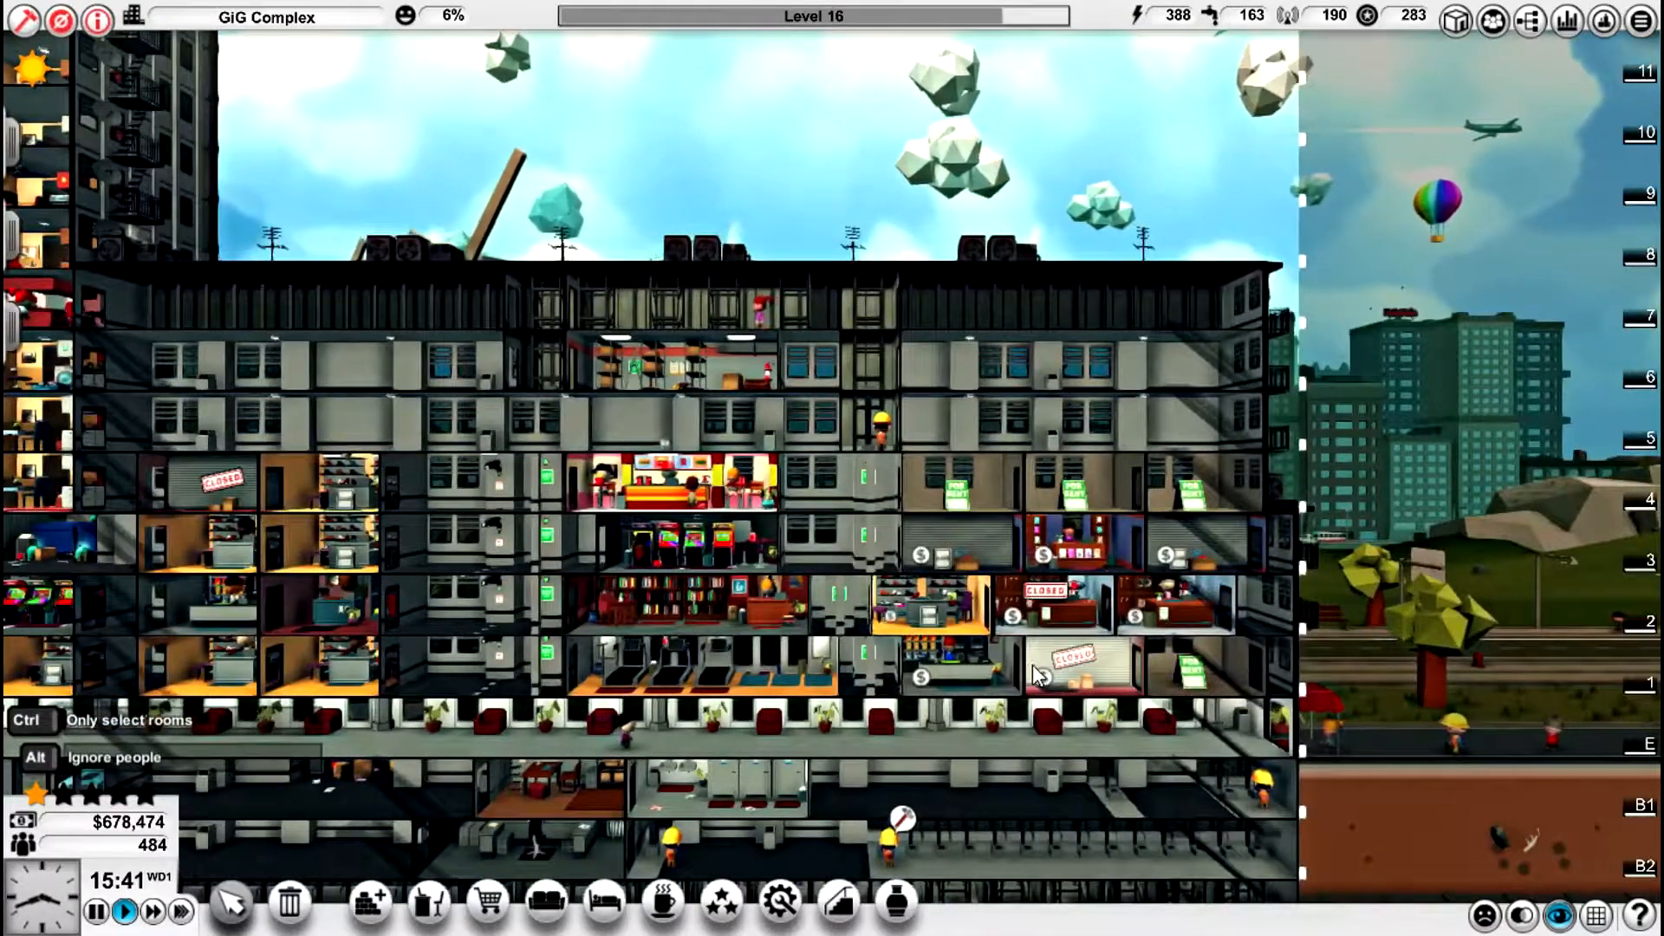
- Check the small shop's details, noting the renter wants a bank nearby, then close them
click(1071, 669)
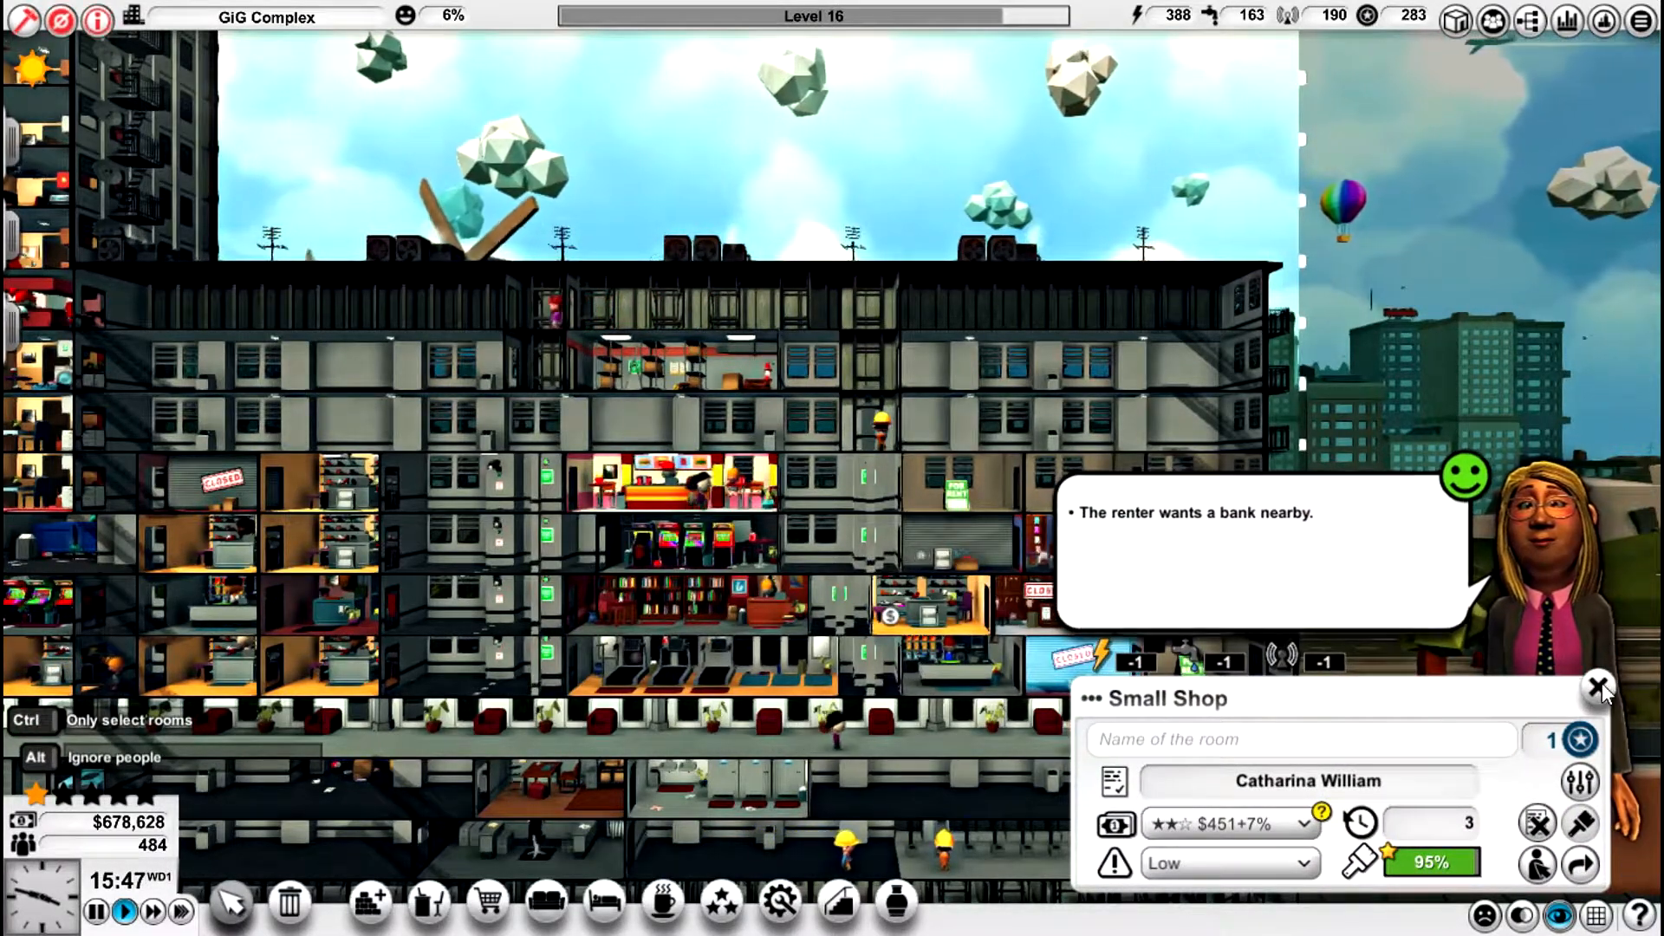
click(1600, 687)
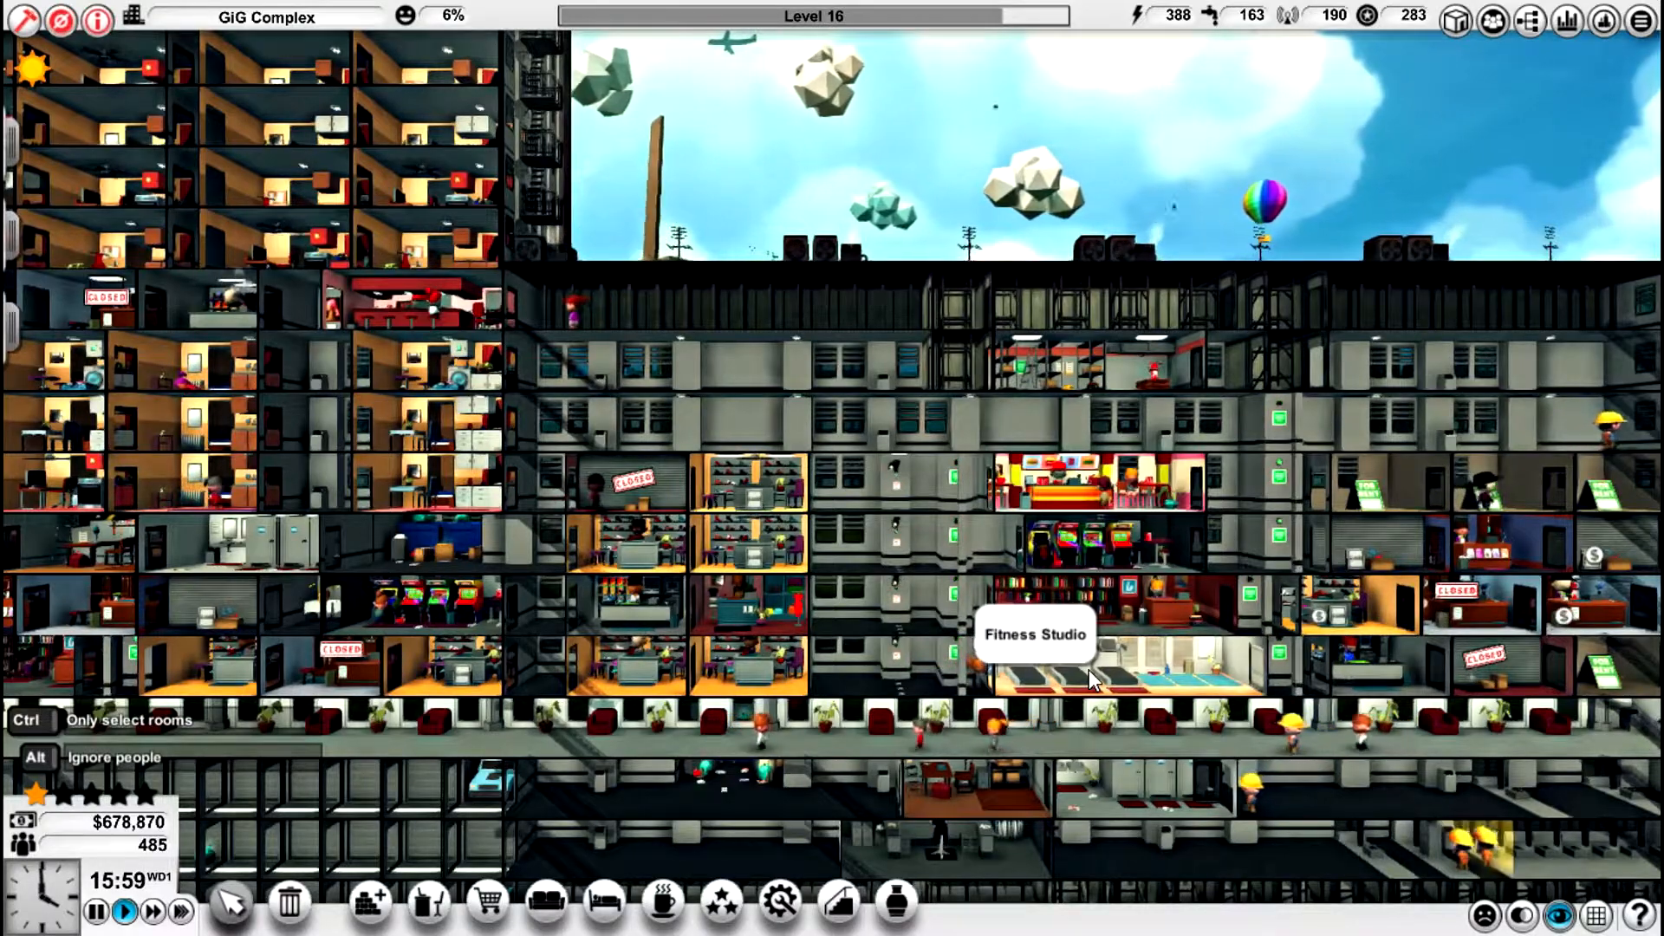
mouse_move(485, 903)
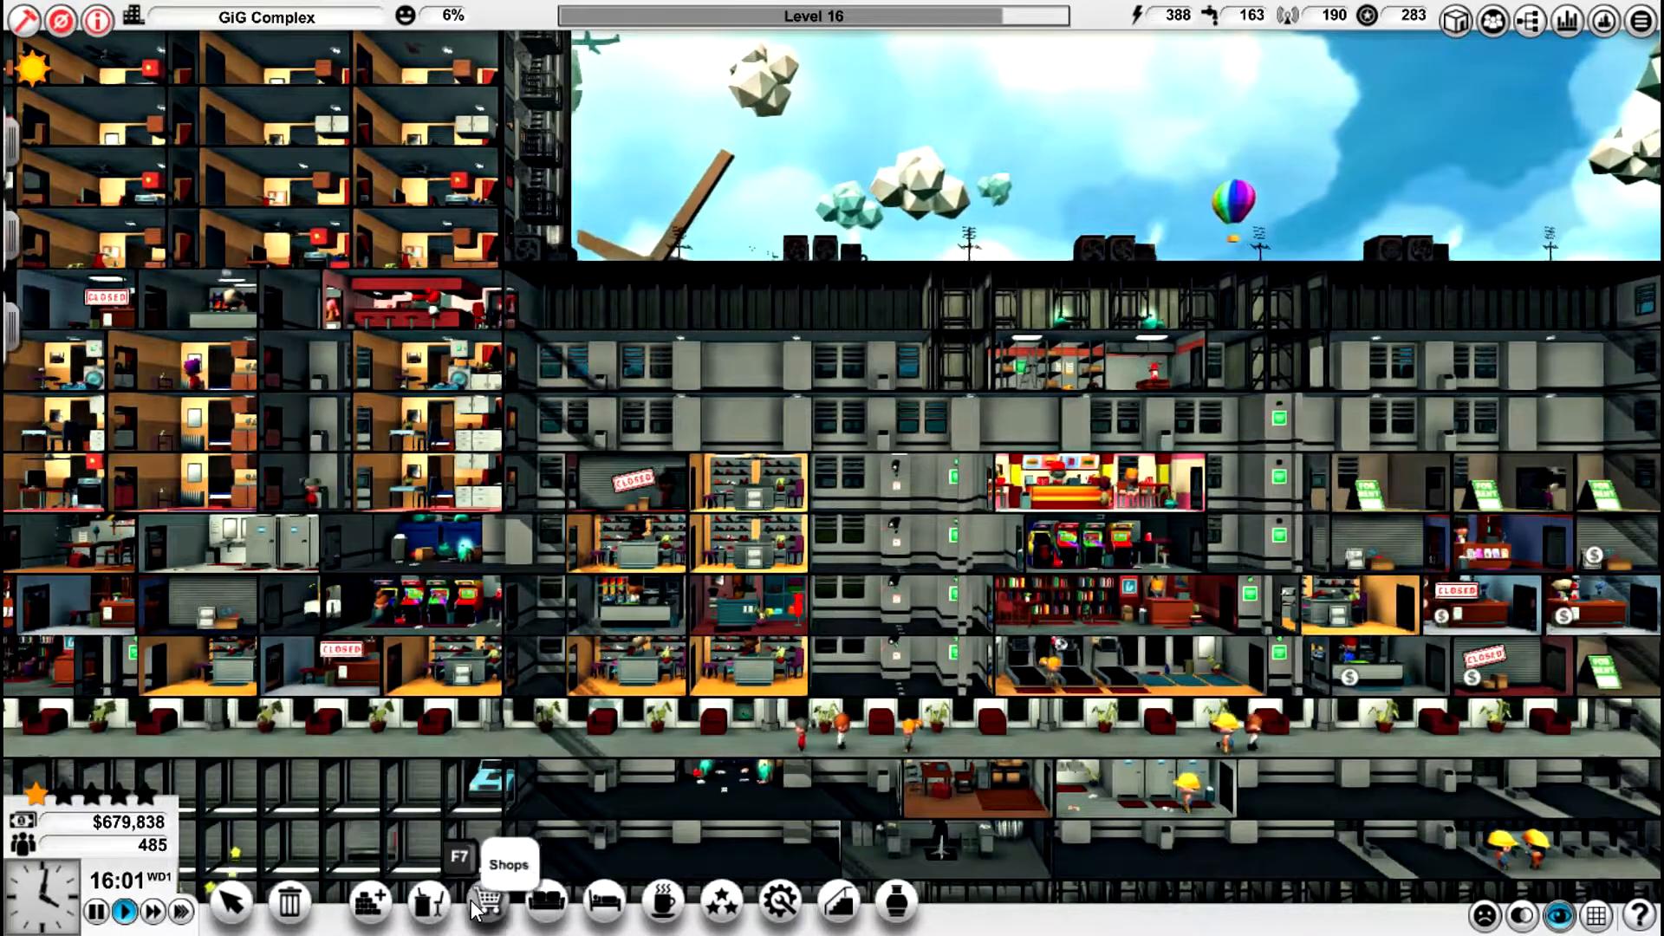
- Build a shop from the Shops catalogue on level 6 in the centre of the tower
click(485, 903)
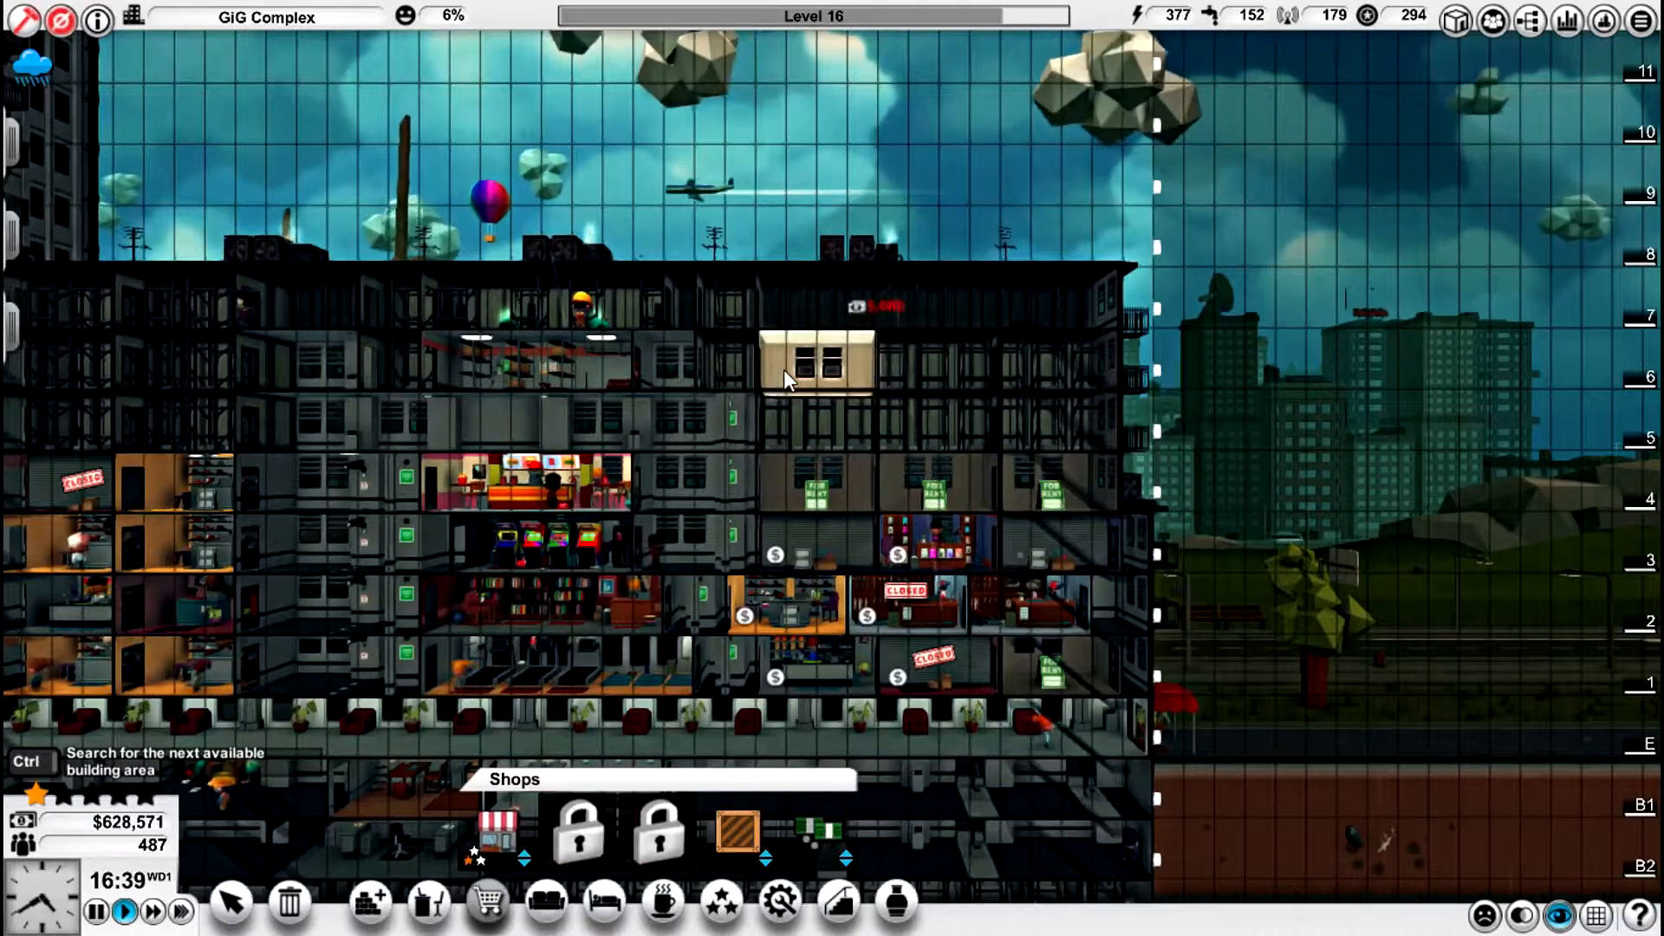
click(815, 364)
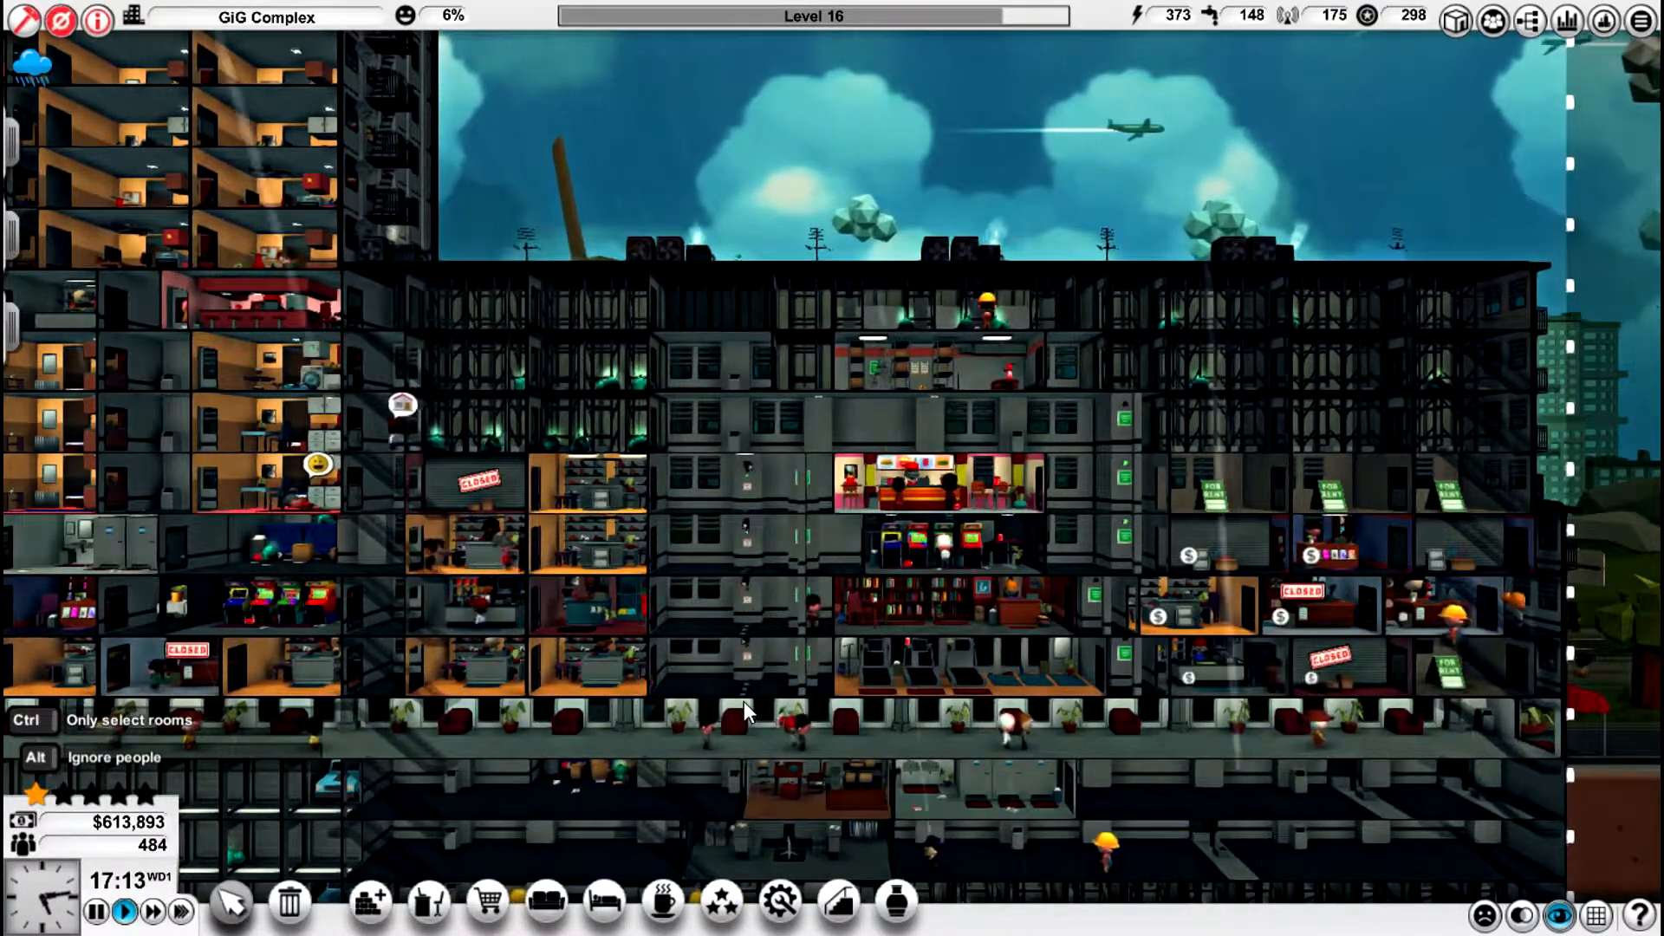
- Scroll to the lower floors and bring up the security camera's details
scroll(down, 3)
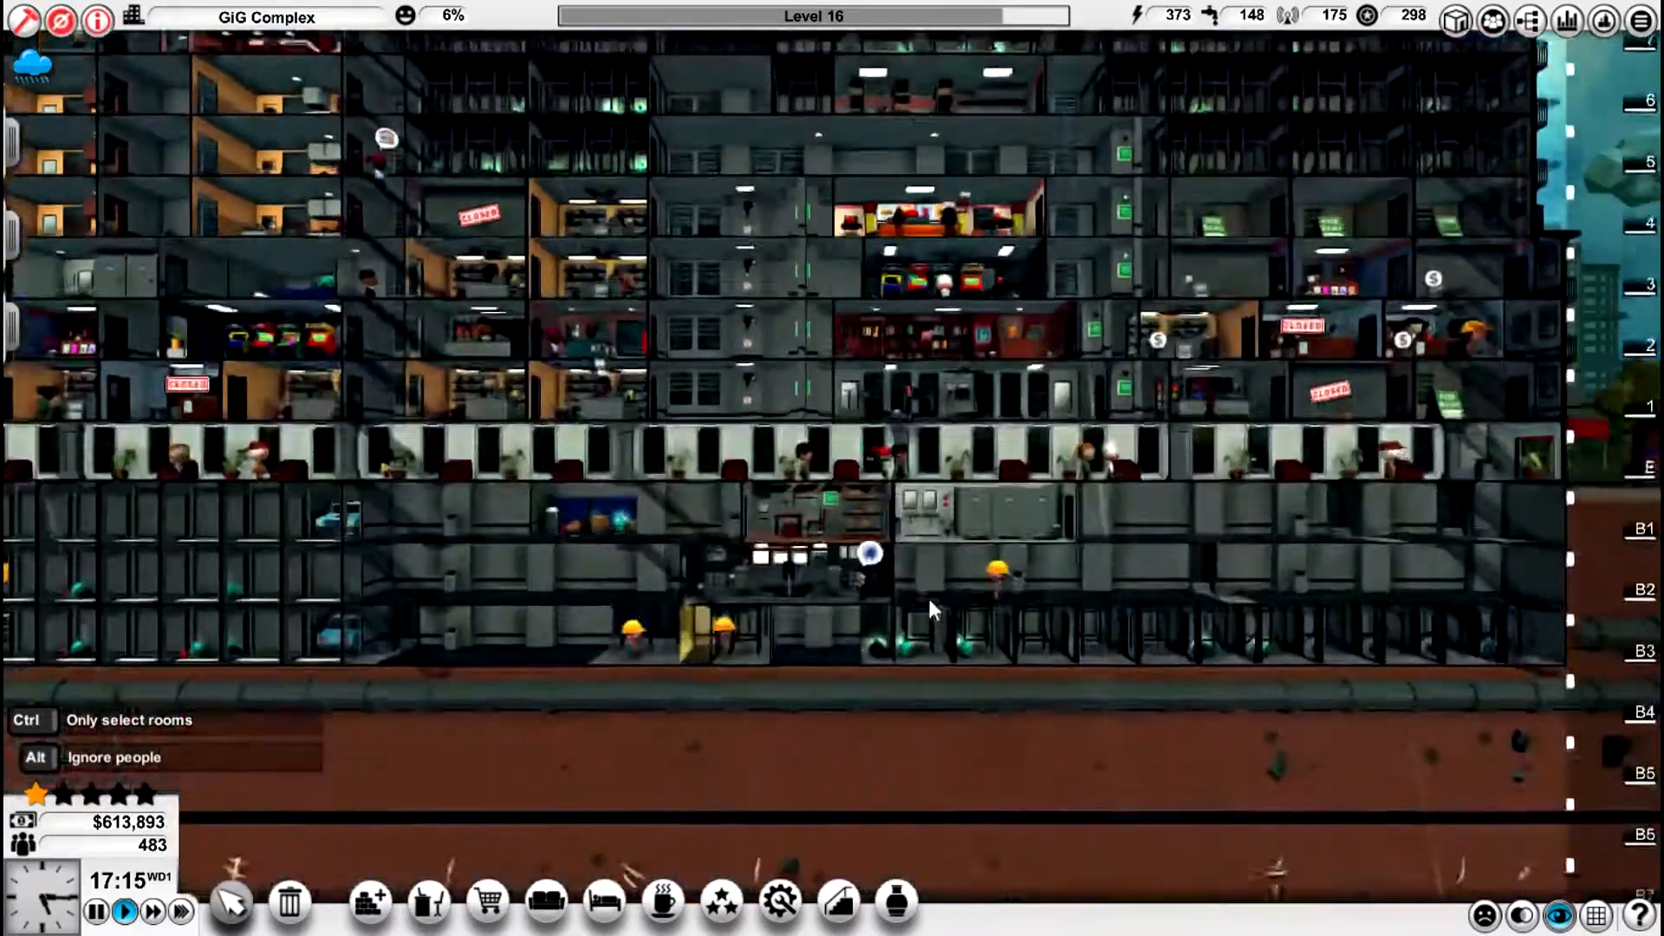
scroll(down, 3)
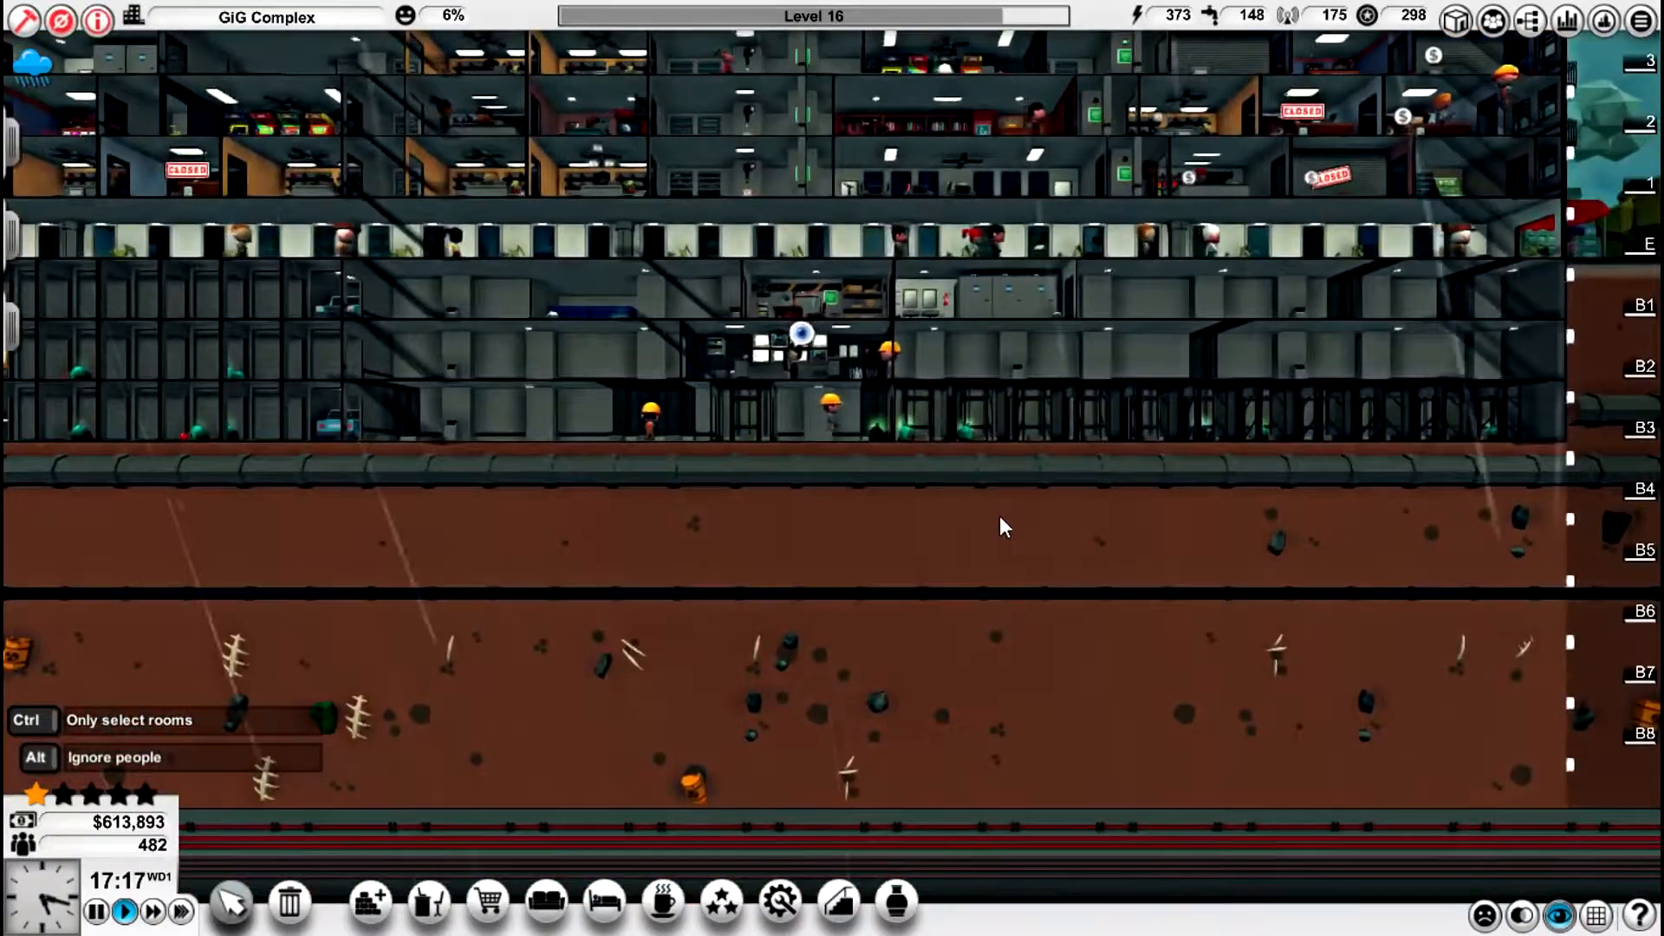
scroll(up, 3)
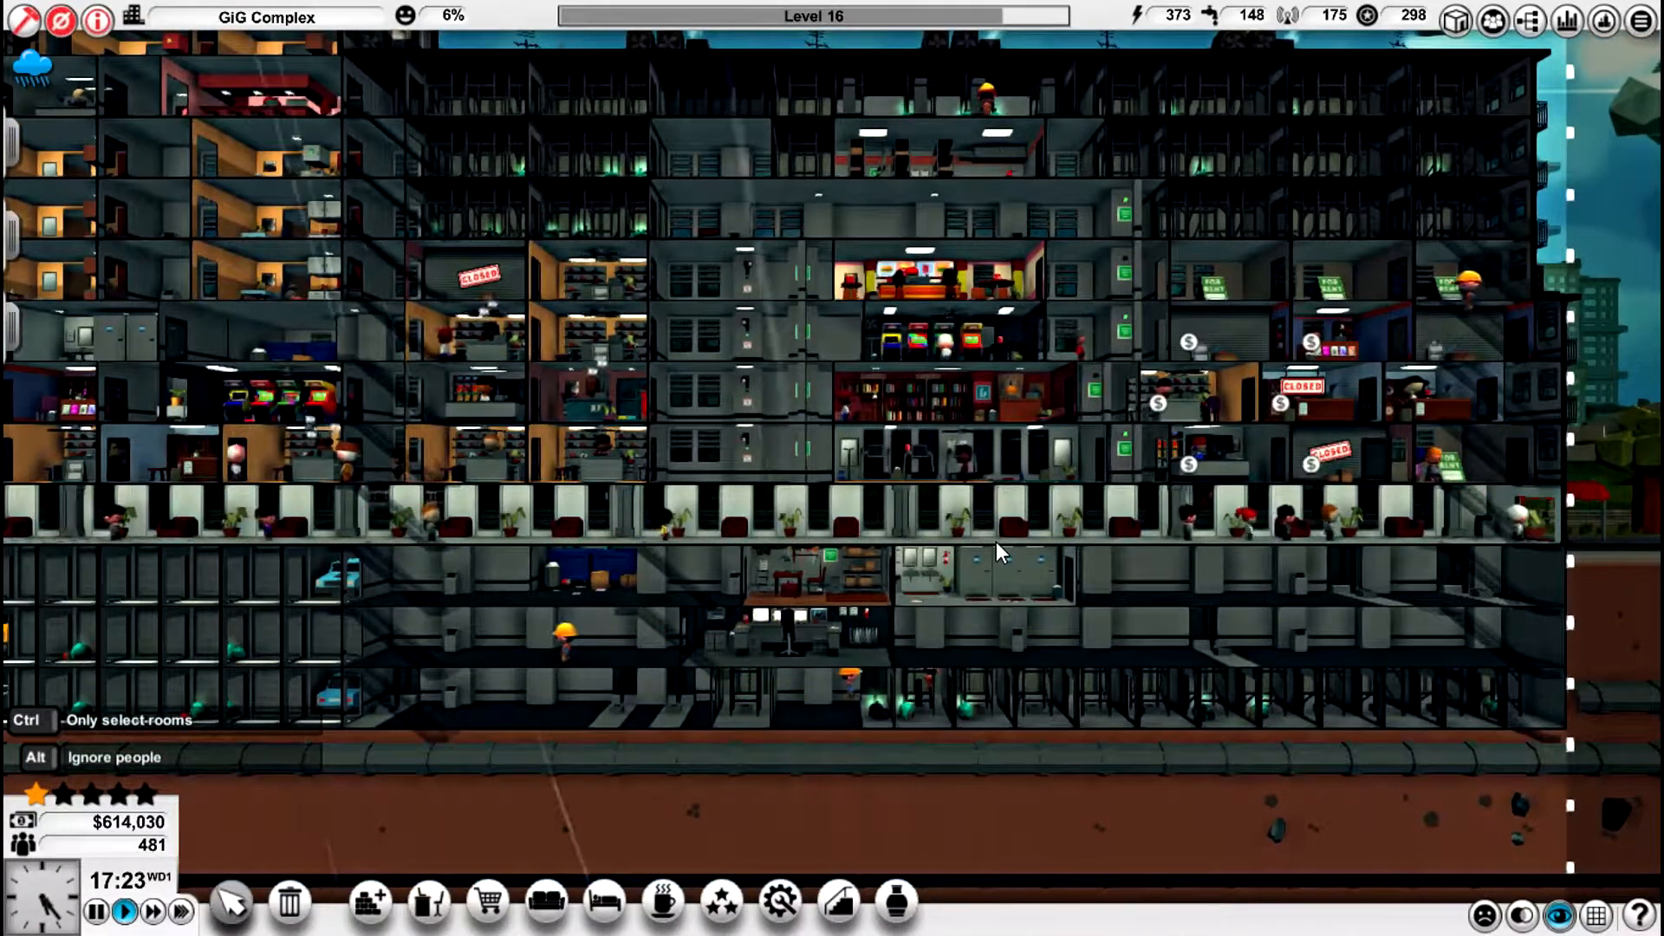
mouse_move(754, 700)
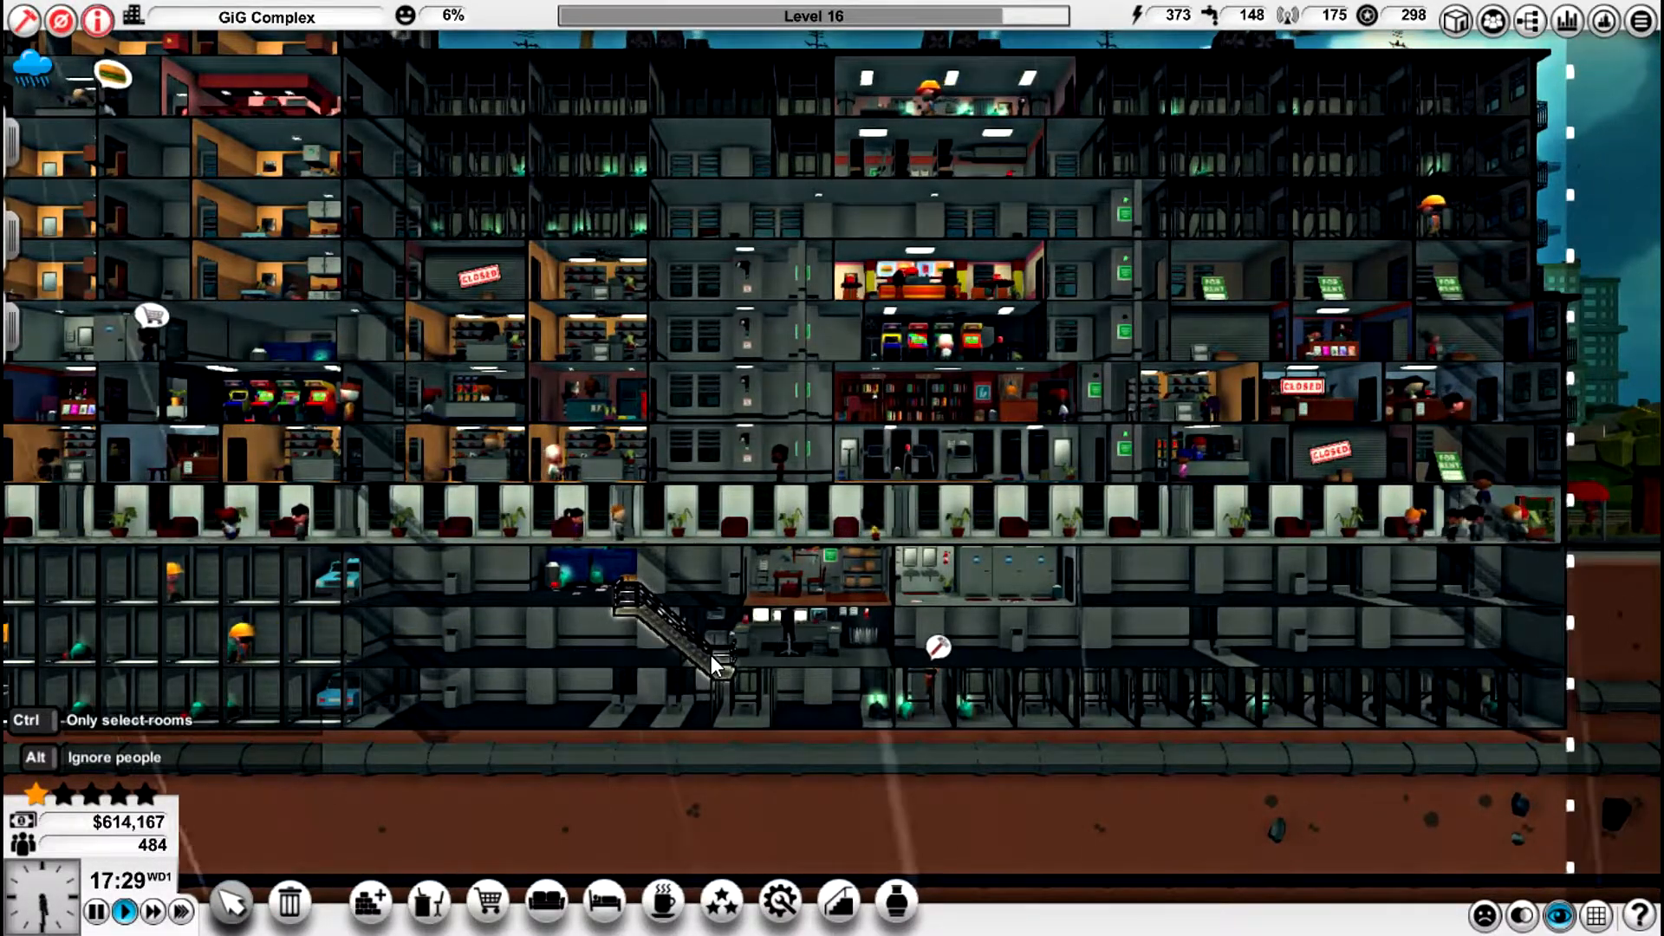
mouse_move(738, 654)
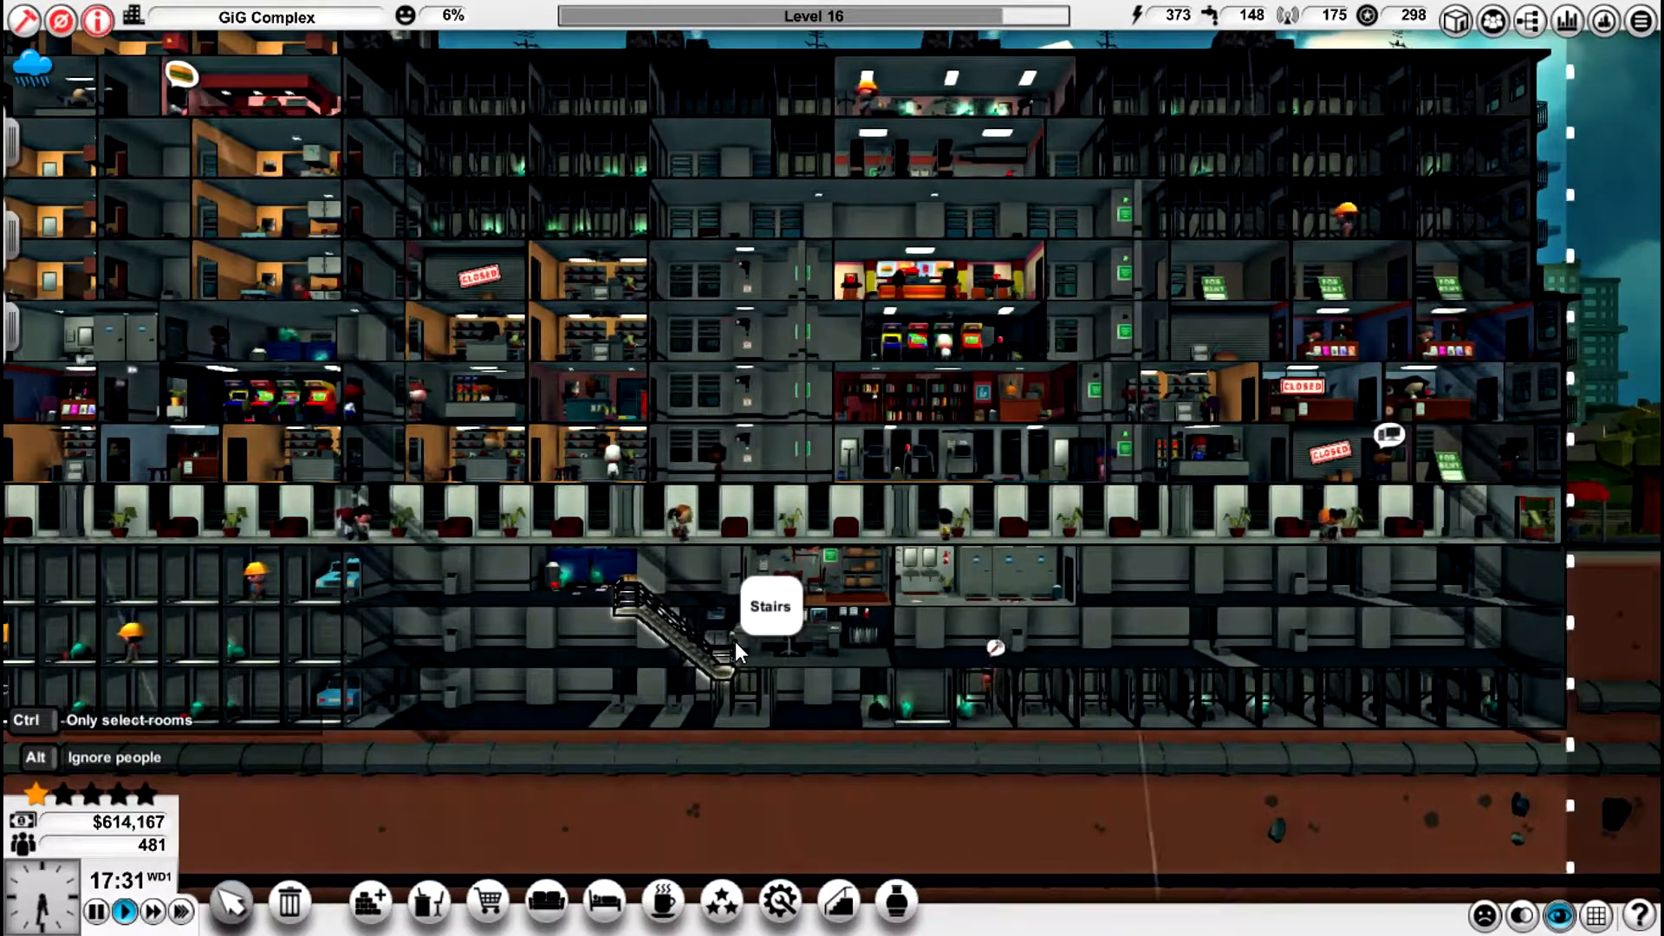
mouse_move(1135, 624)
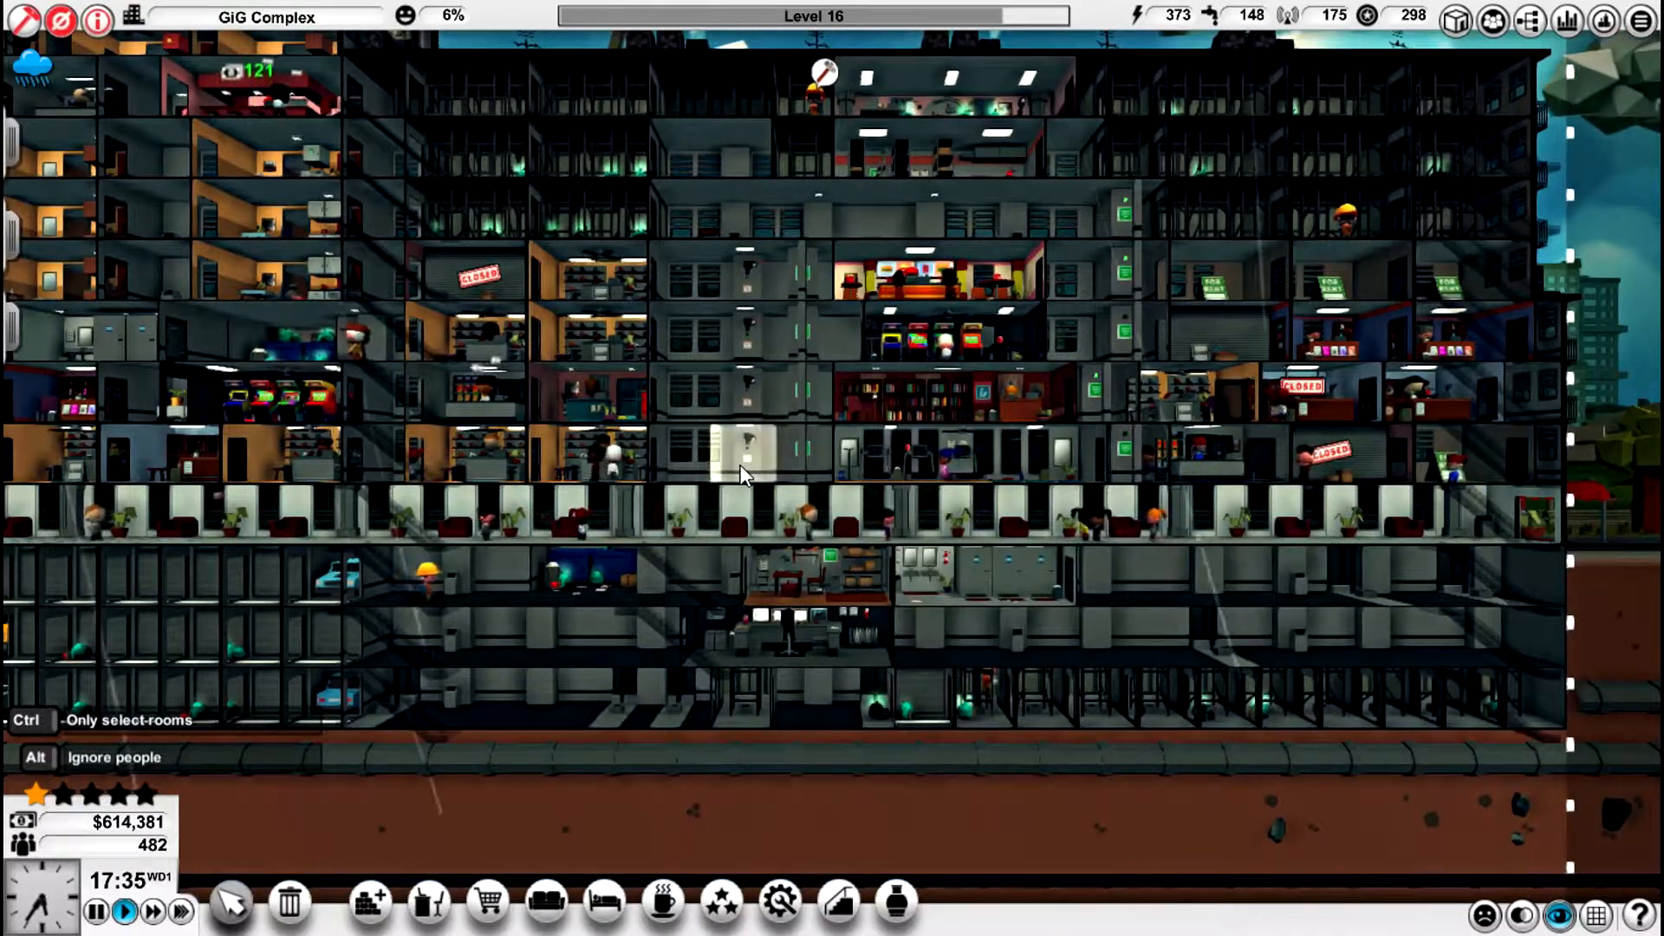
click(744, 475)
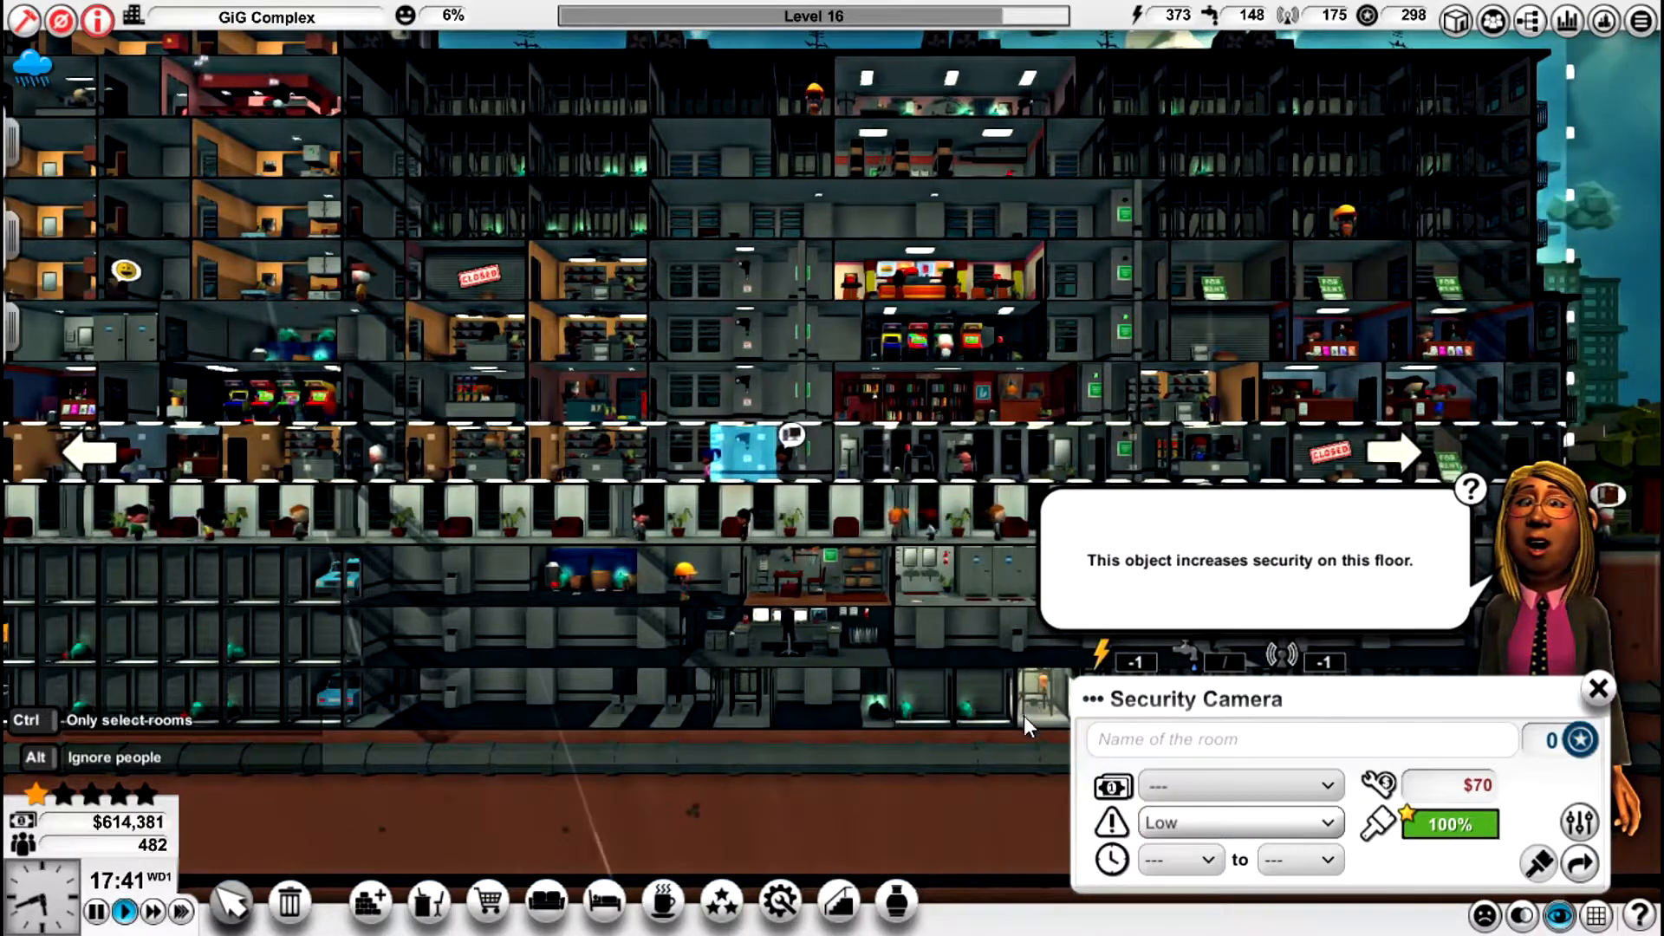
- Visit the pause menu briefly, then reopen the lower-floor security camera's details
key(Escape)
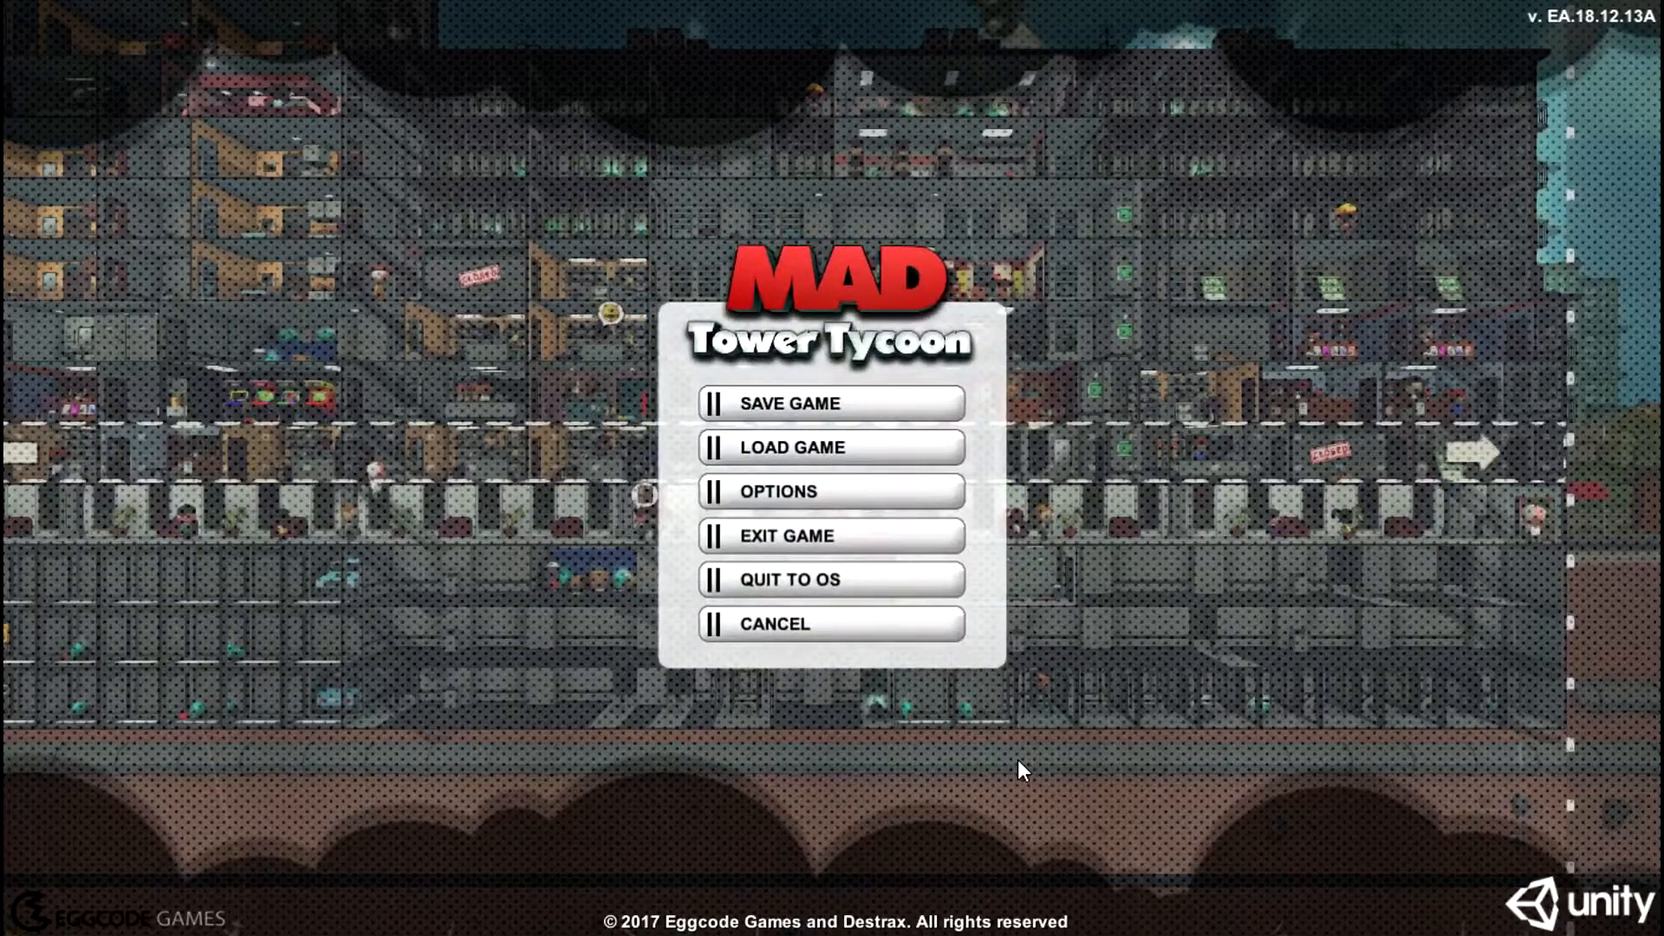
mouse_move(860, 622)
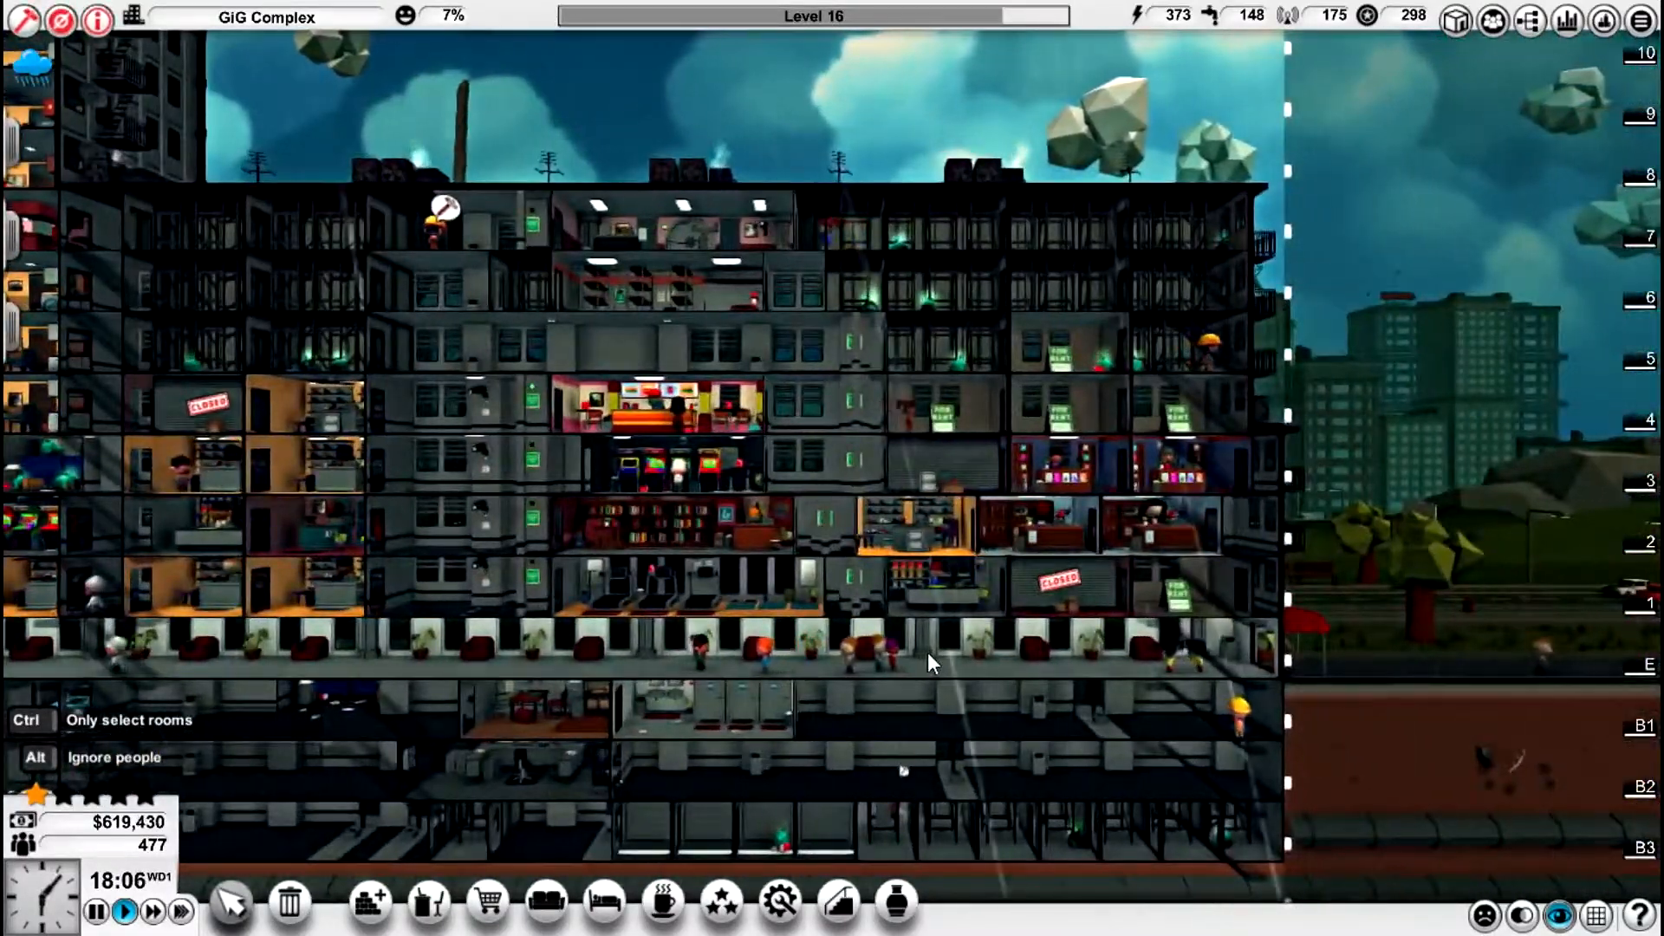
scroll(down, 3)
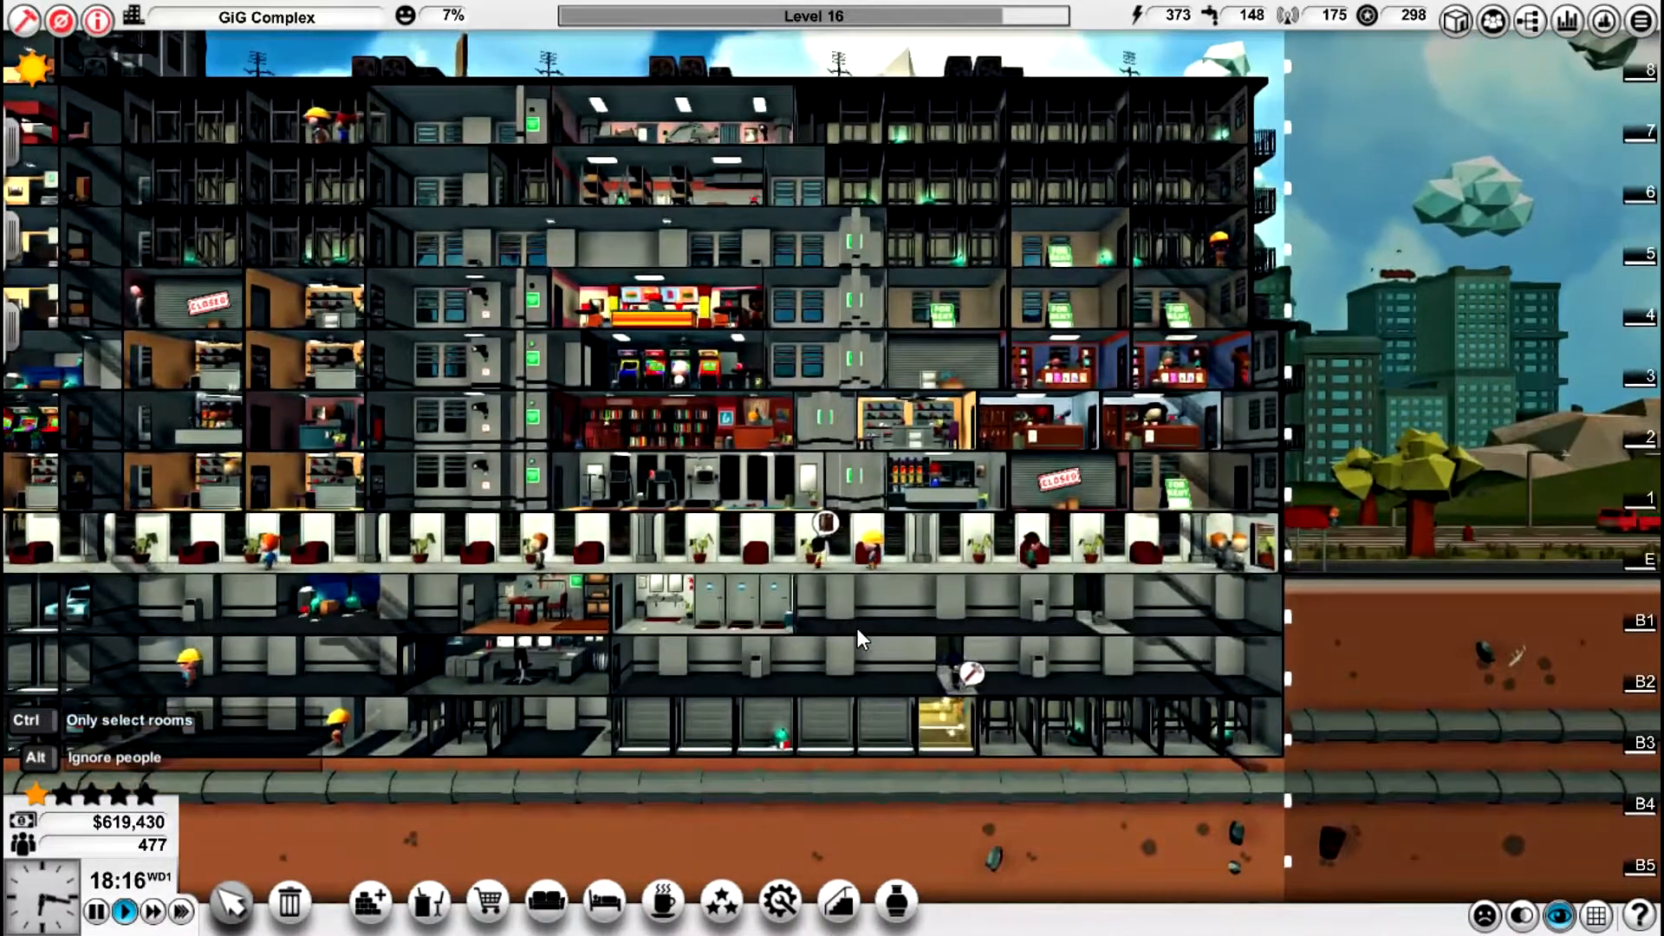
scroll(up, 3)
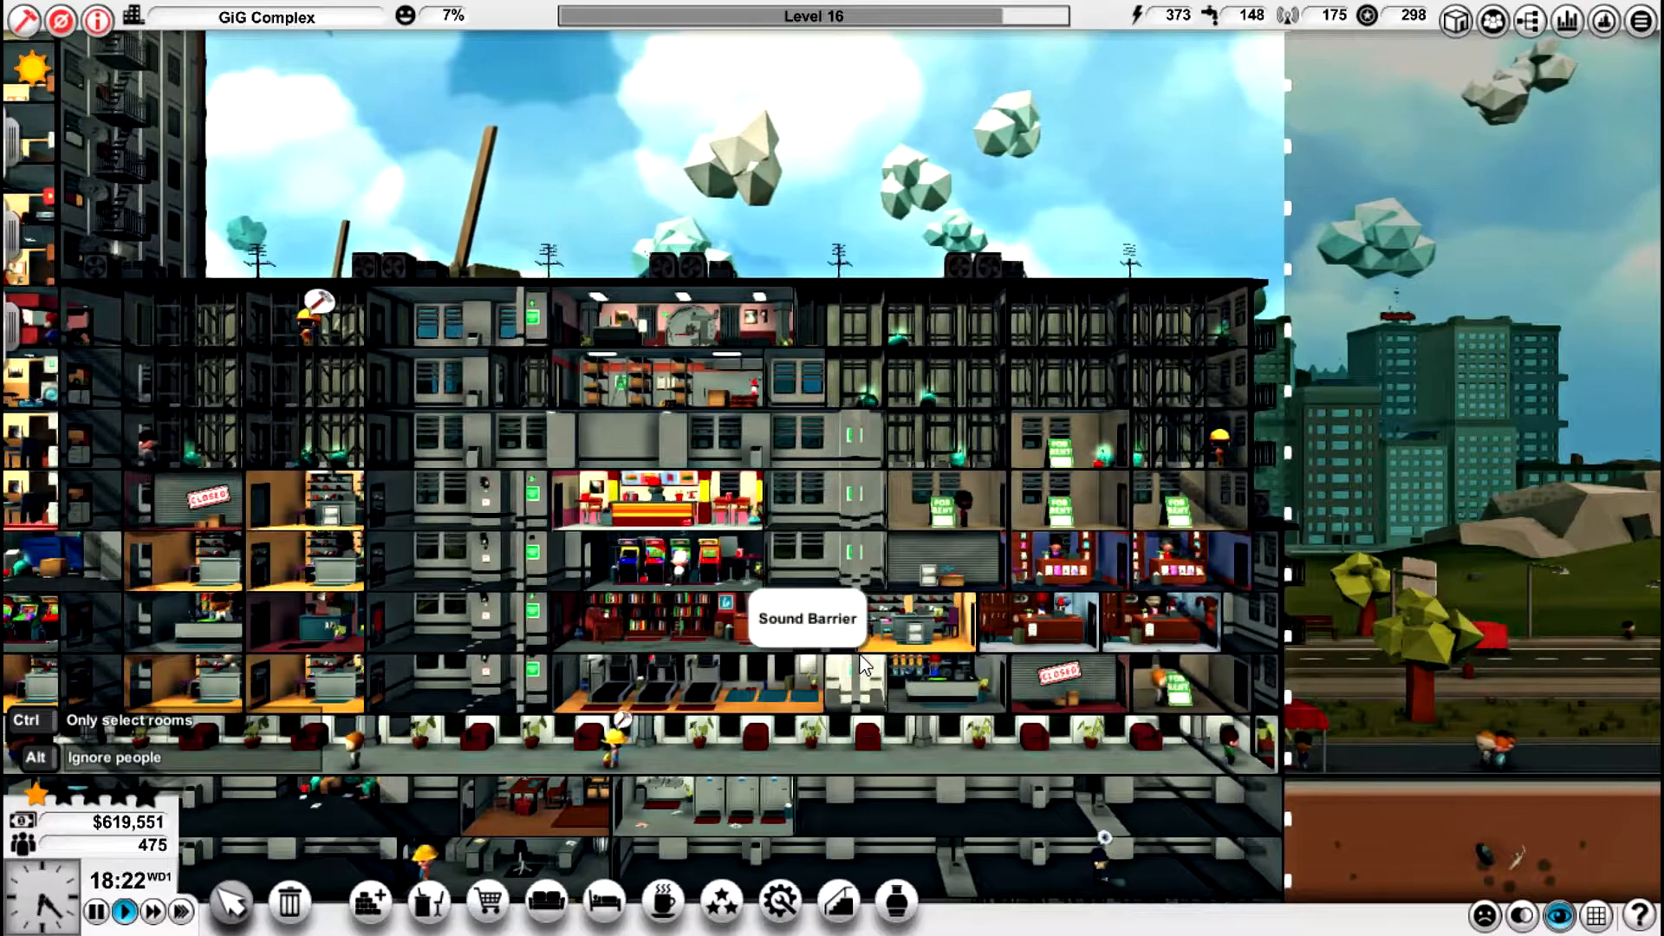
mouse_move(960, 475)
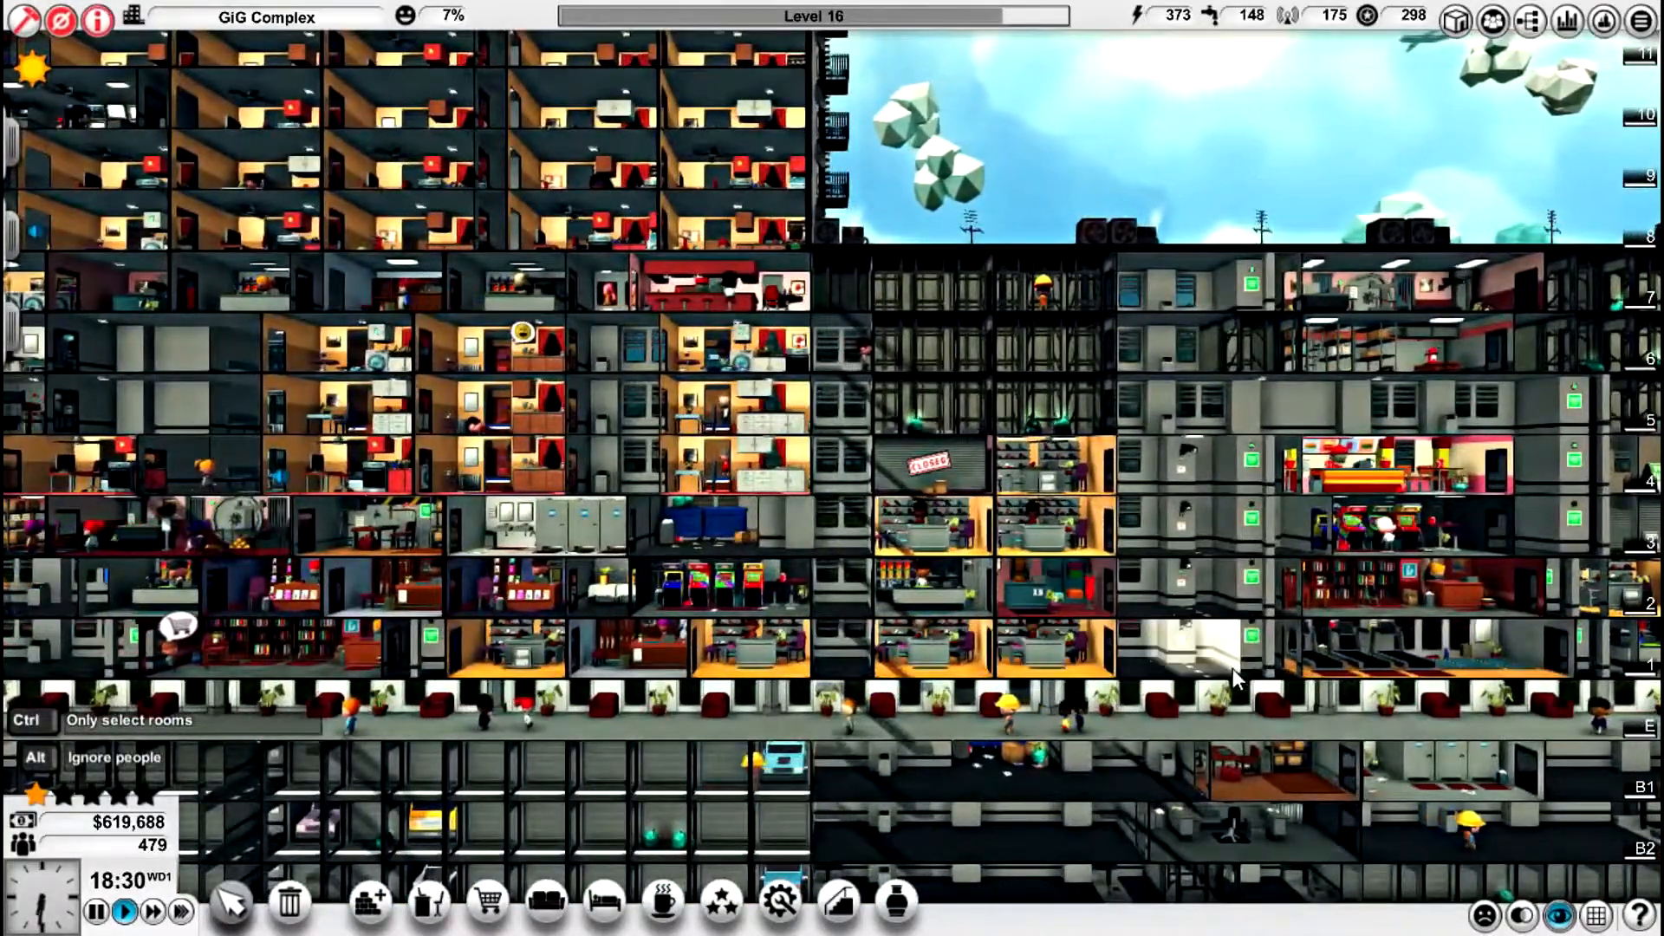
mouse_move(1199, 653)
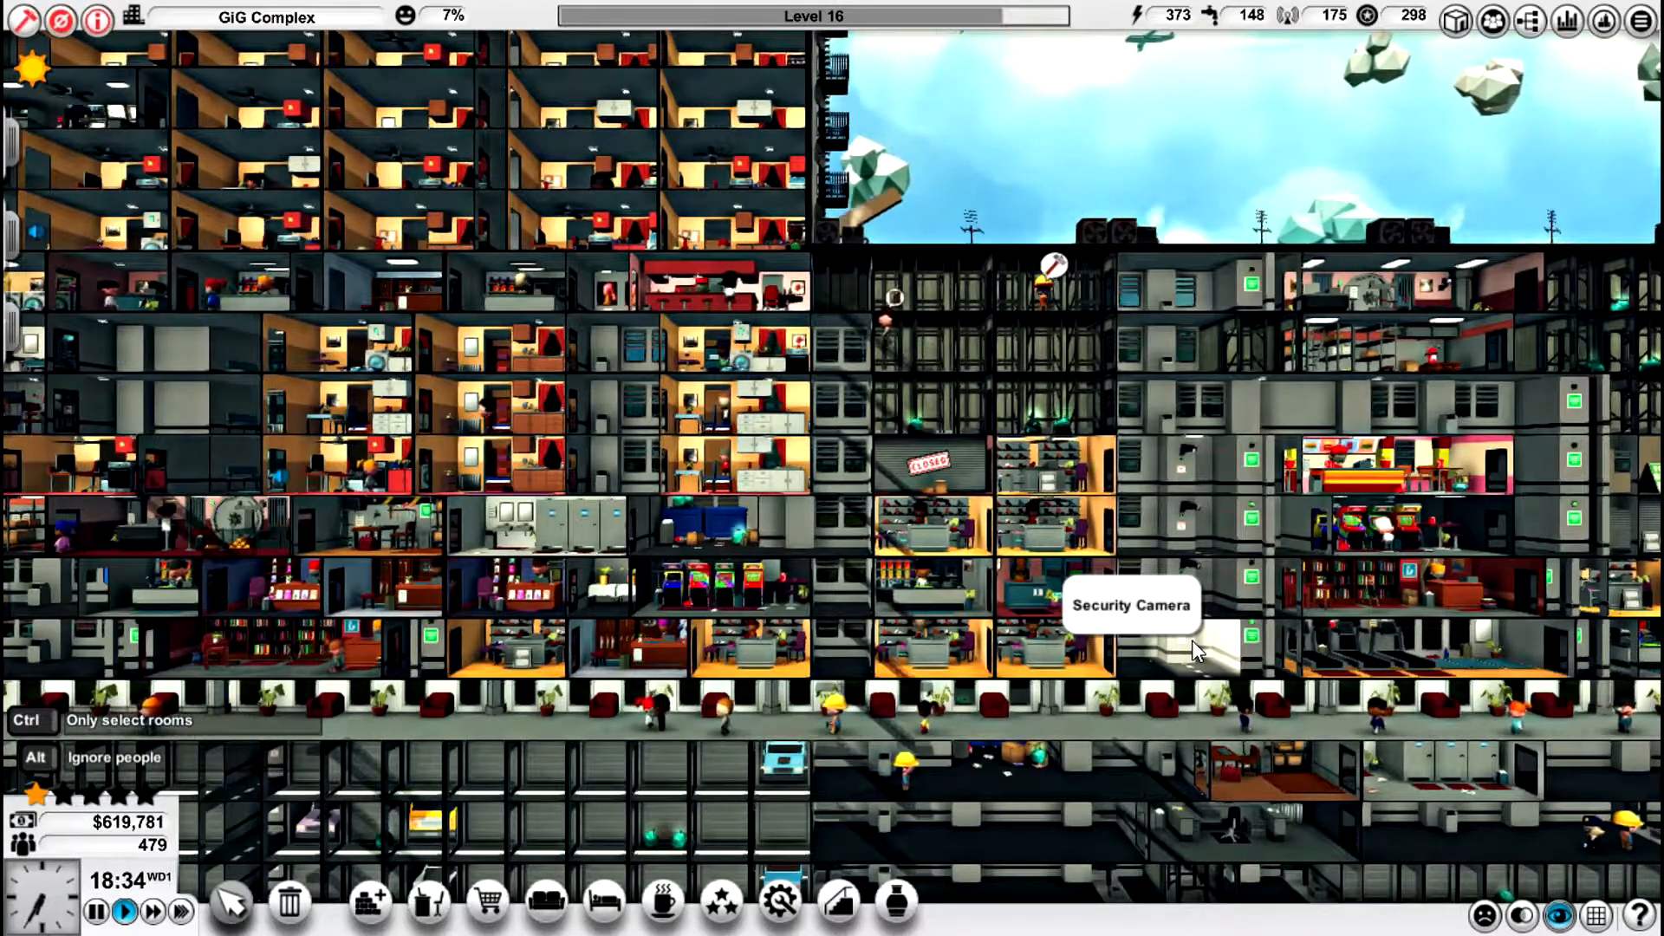
click(1189, 653)
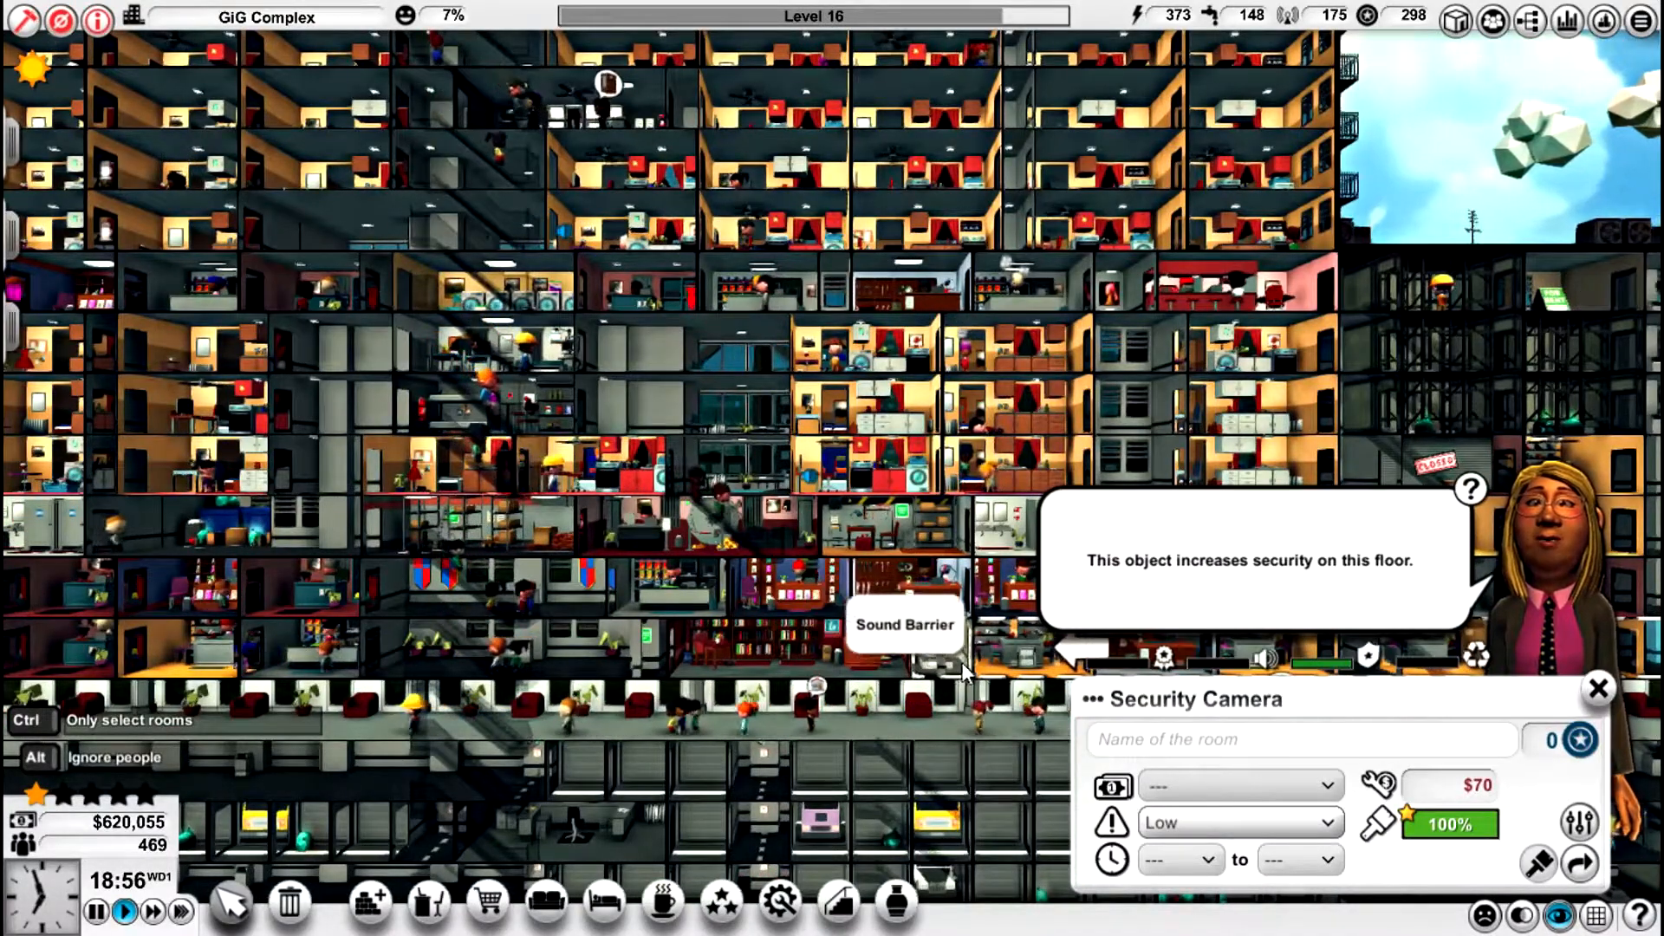
mouse_move(1596, 688)
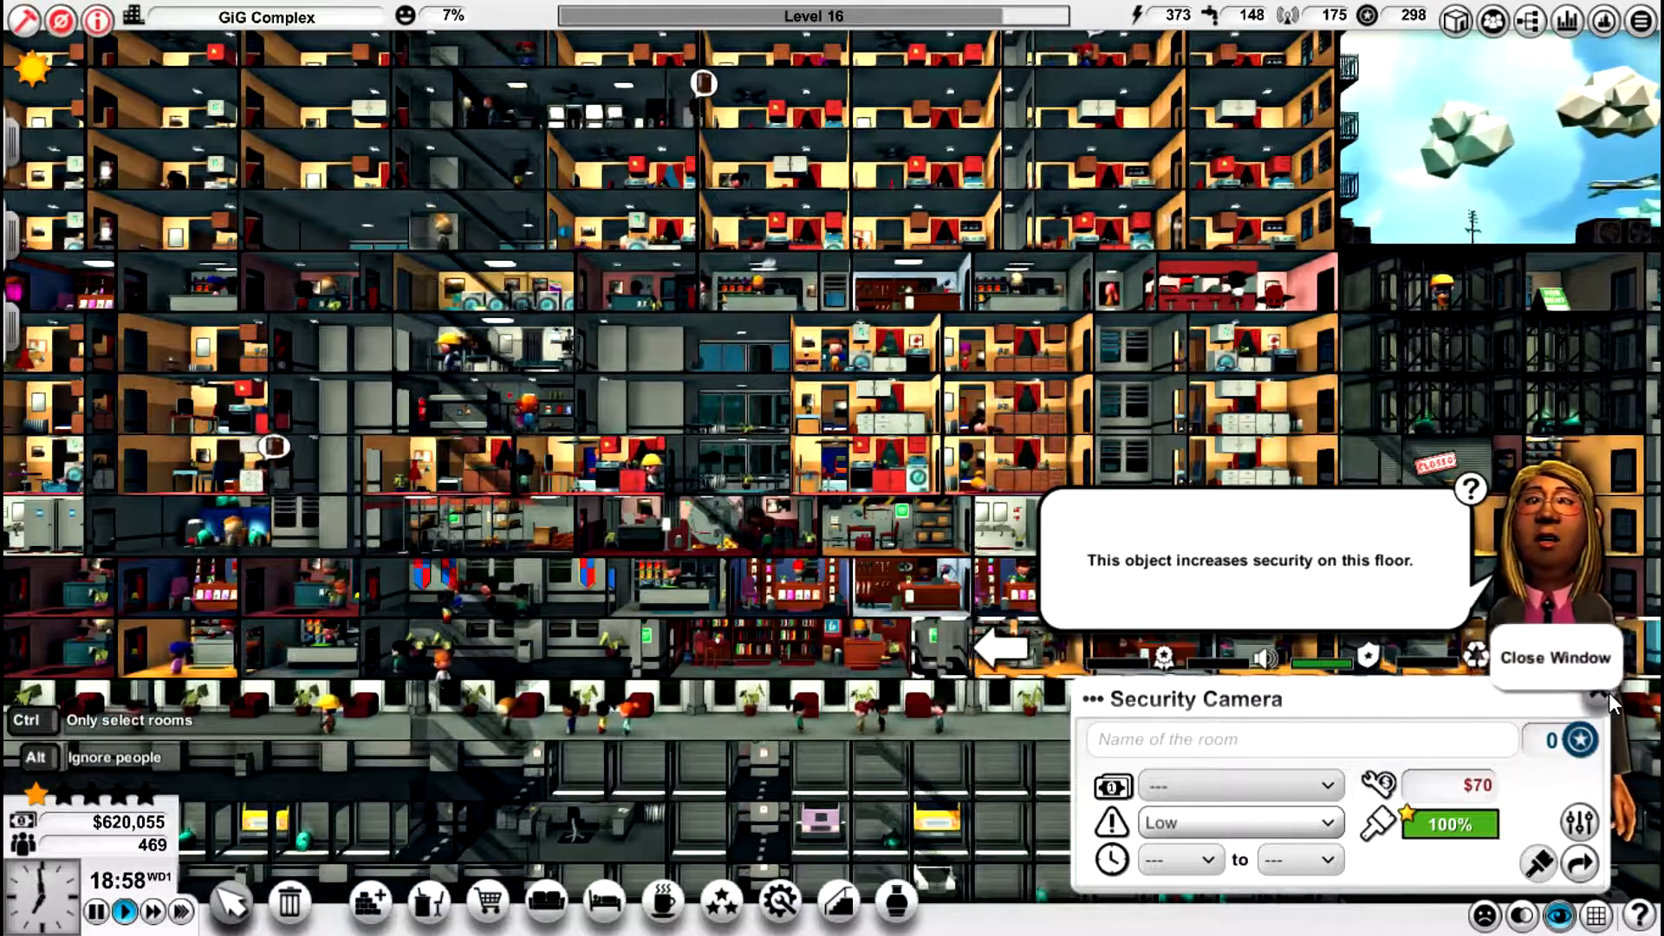
- Close the camera details, check the ground-floor escalator's 13 users today, then close it
click(1555, 656)
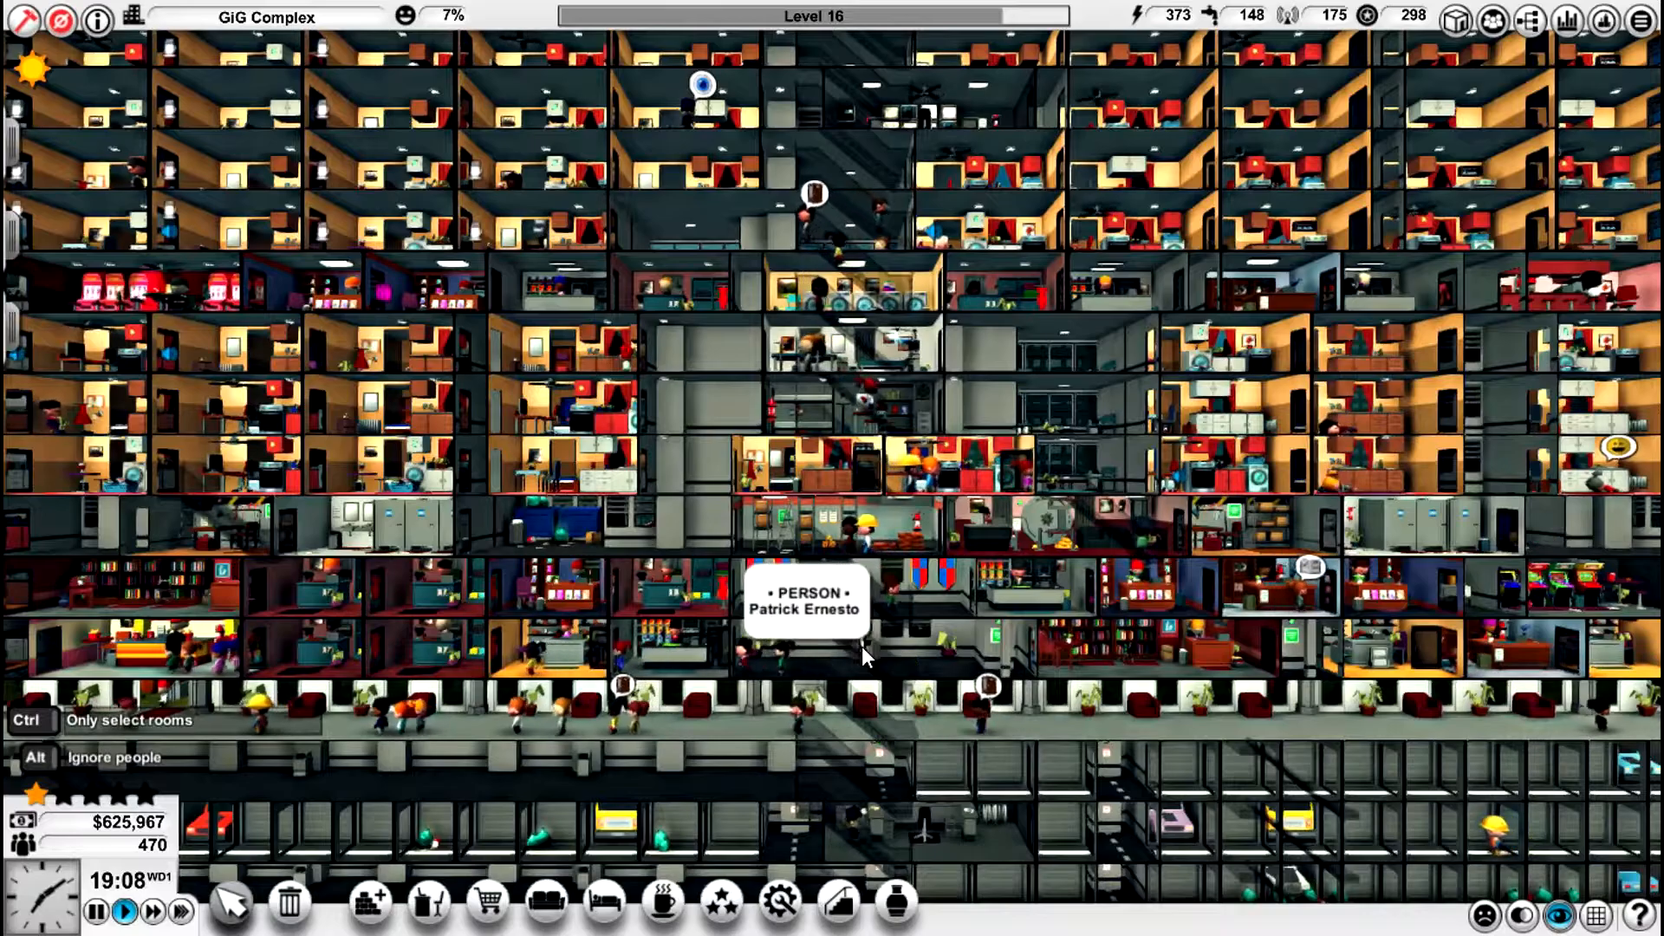
mouse_move(562, 644)
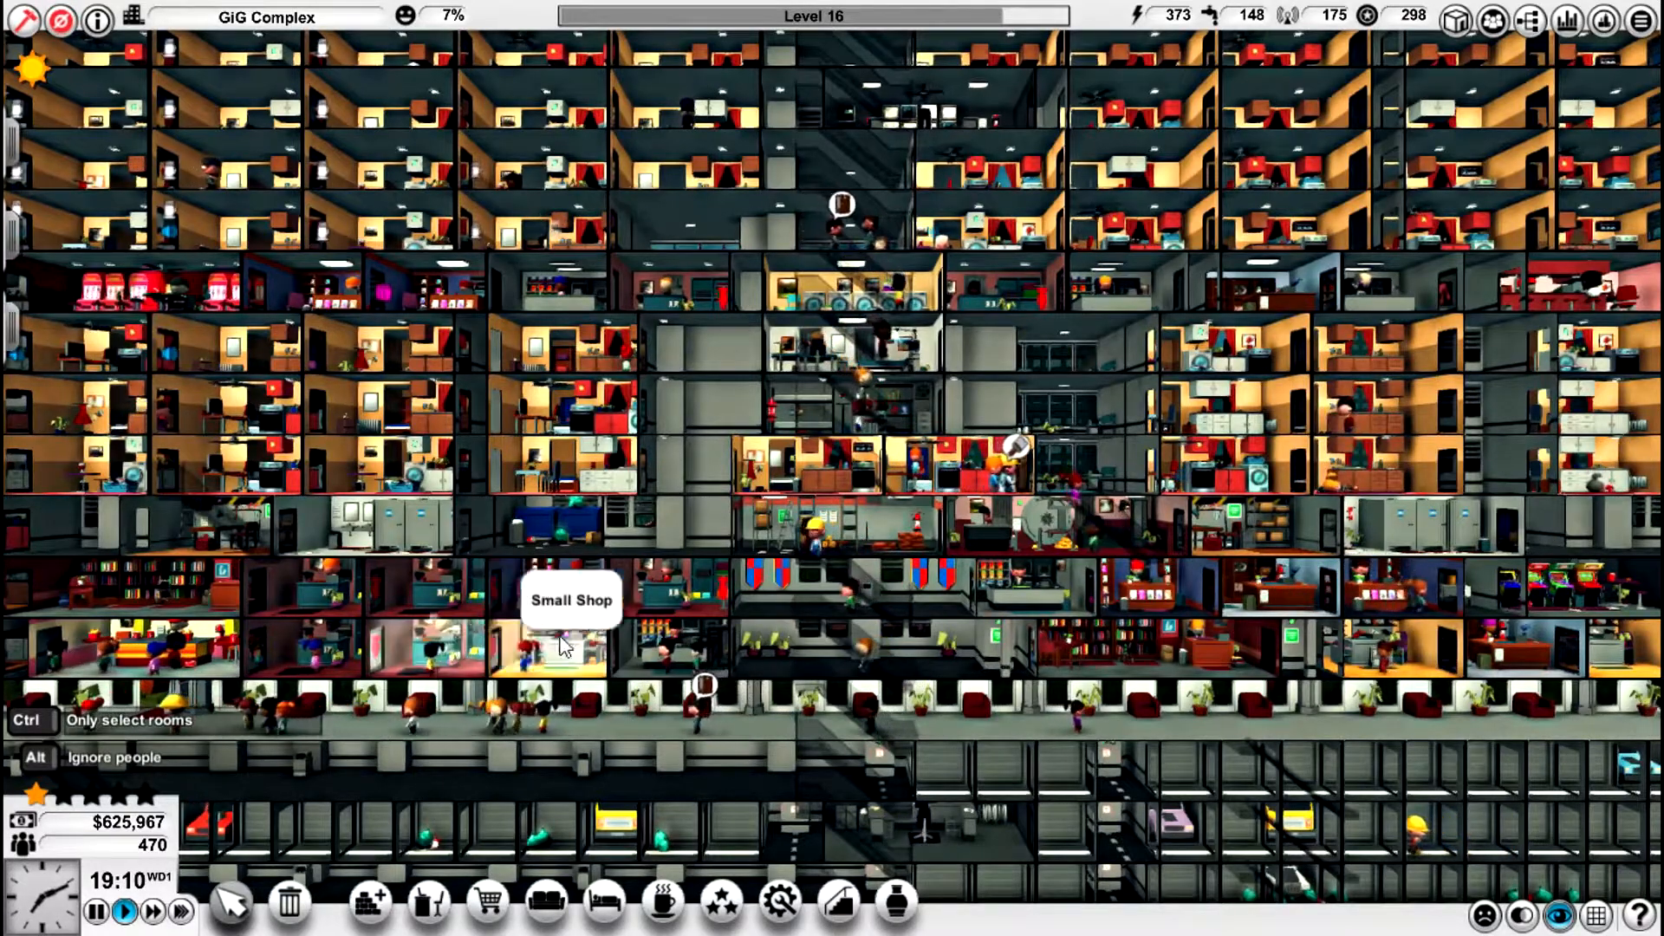
mouse_move(833, 635)
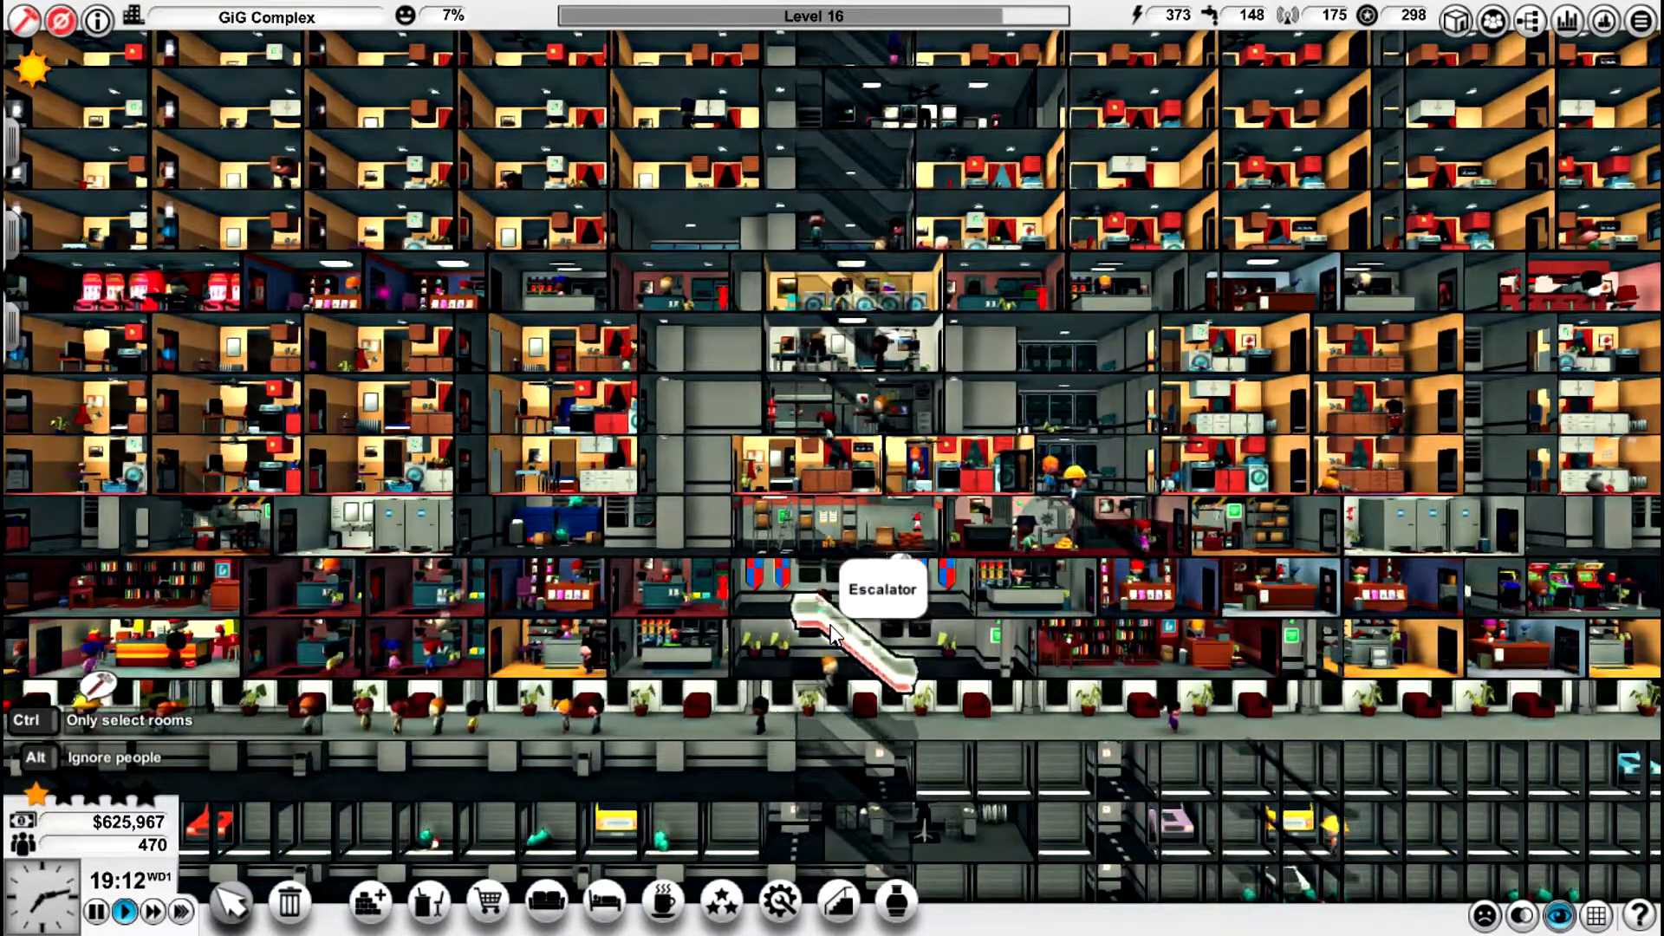
click(850, 646)
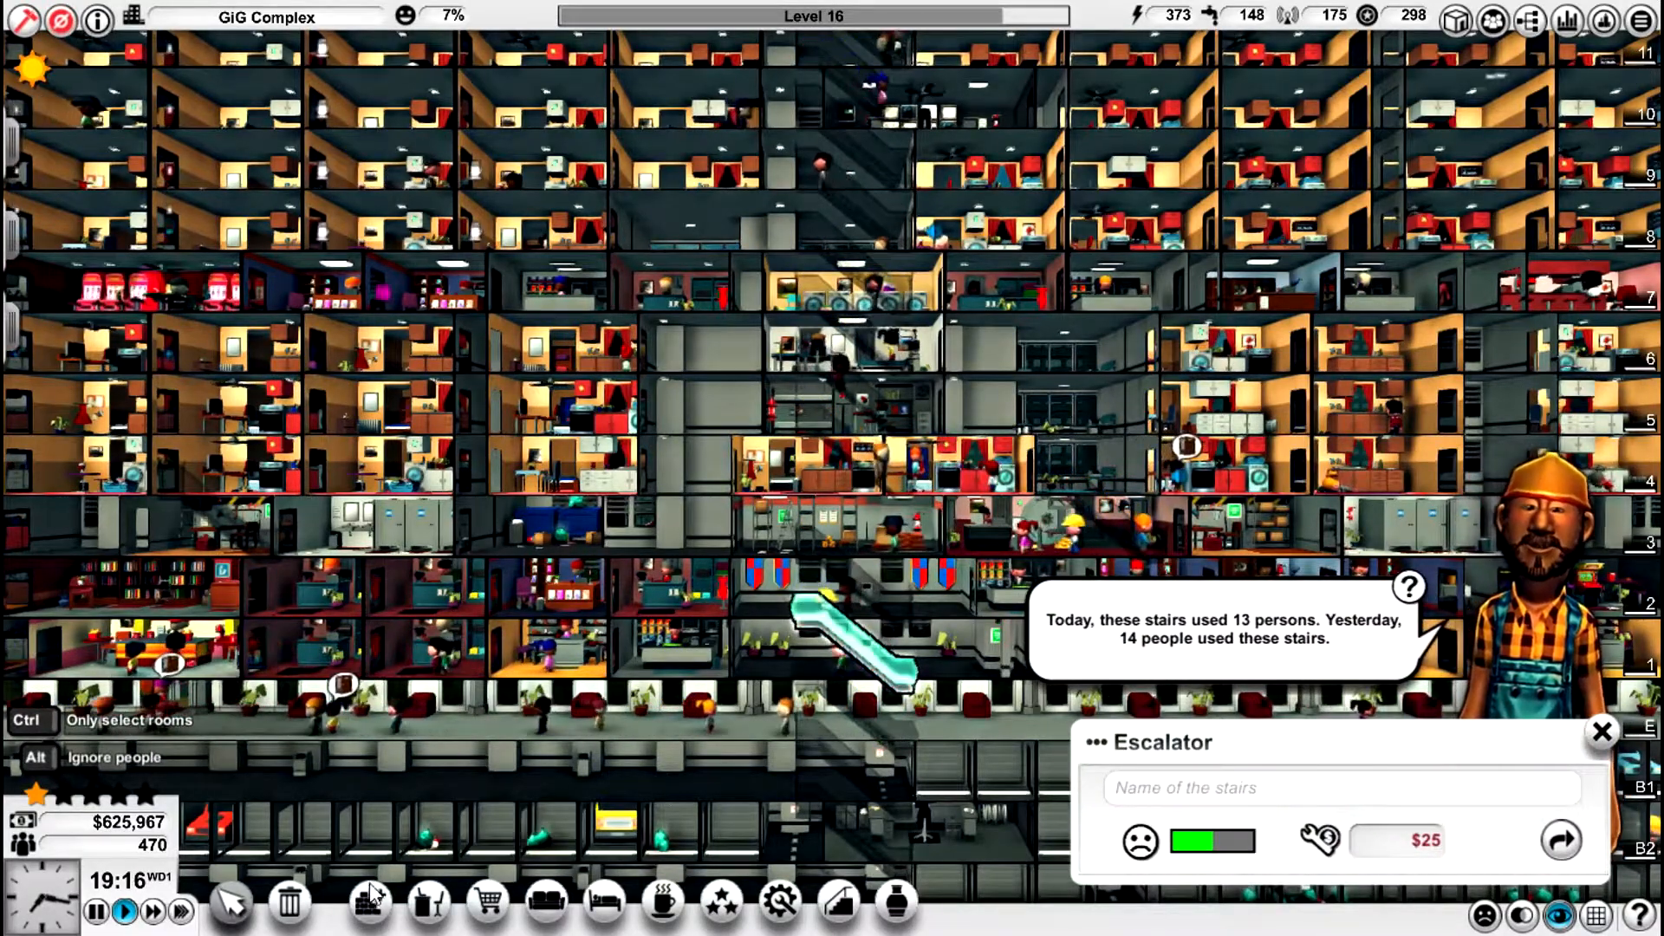
click(1601, 731)
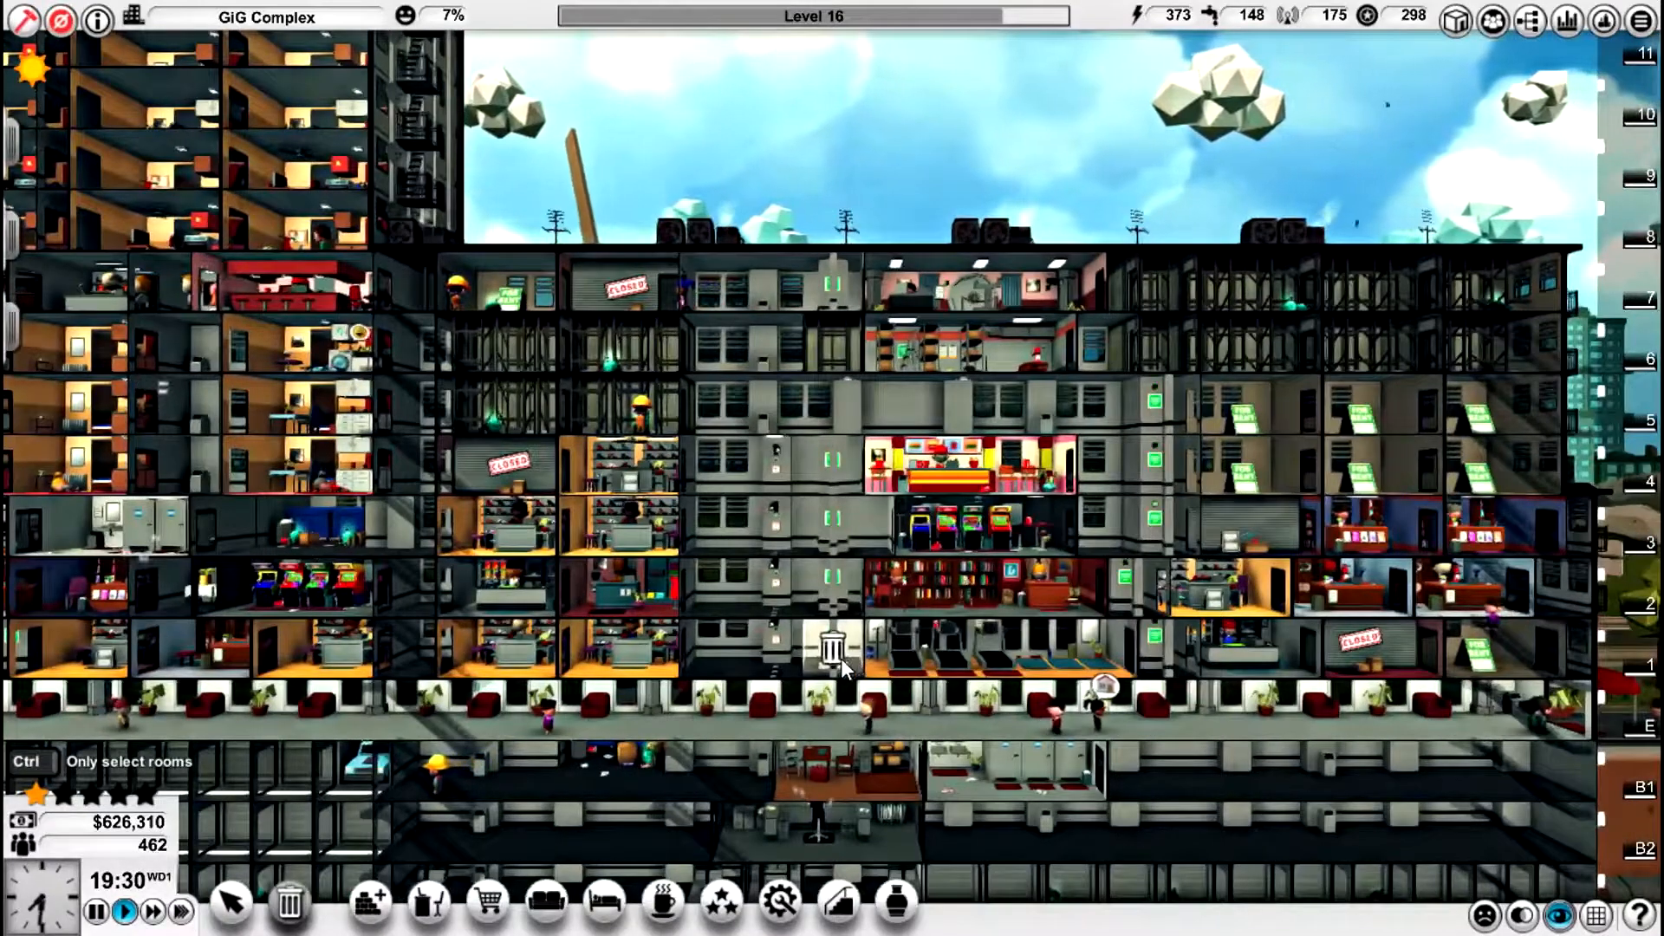
- Bring up the Lobbies, corridors and special objects build category and browse it
click(371, 902)
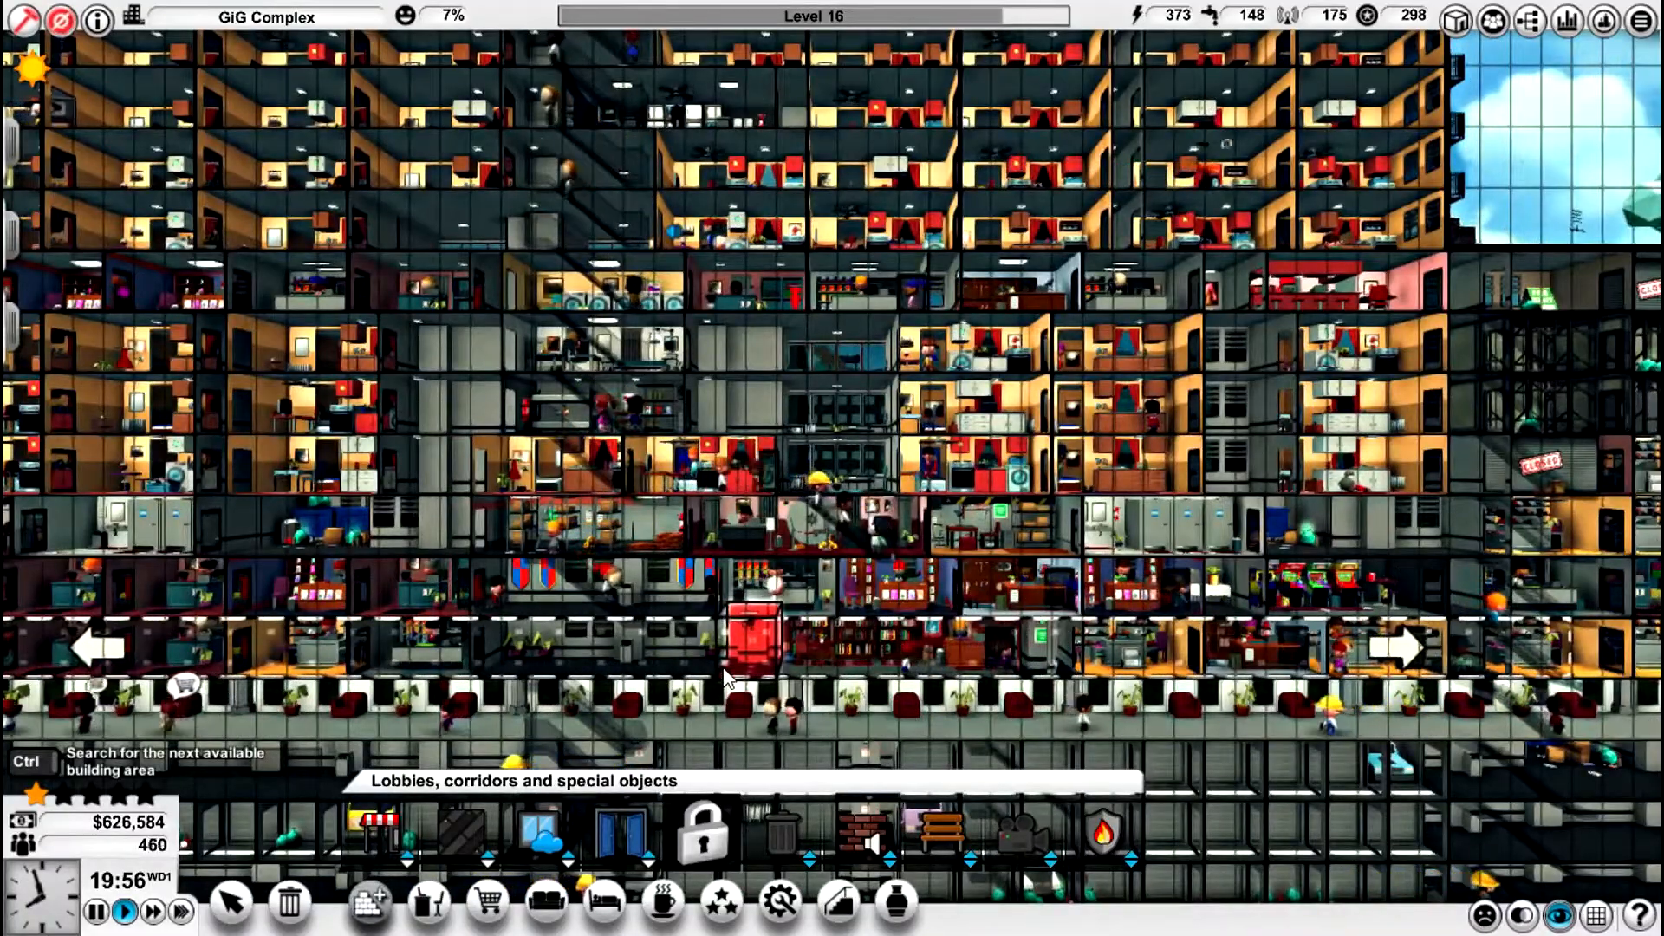
scroll(down, 3)
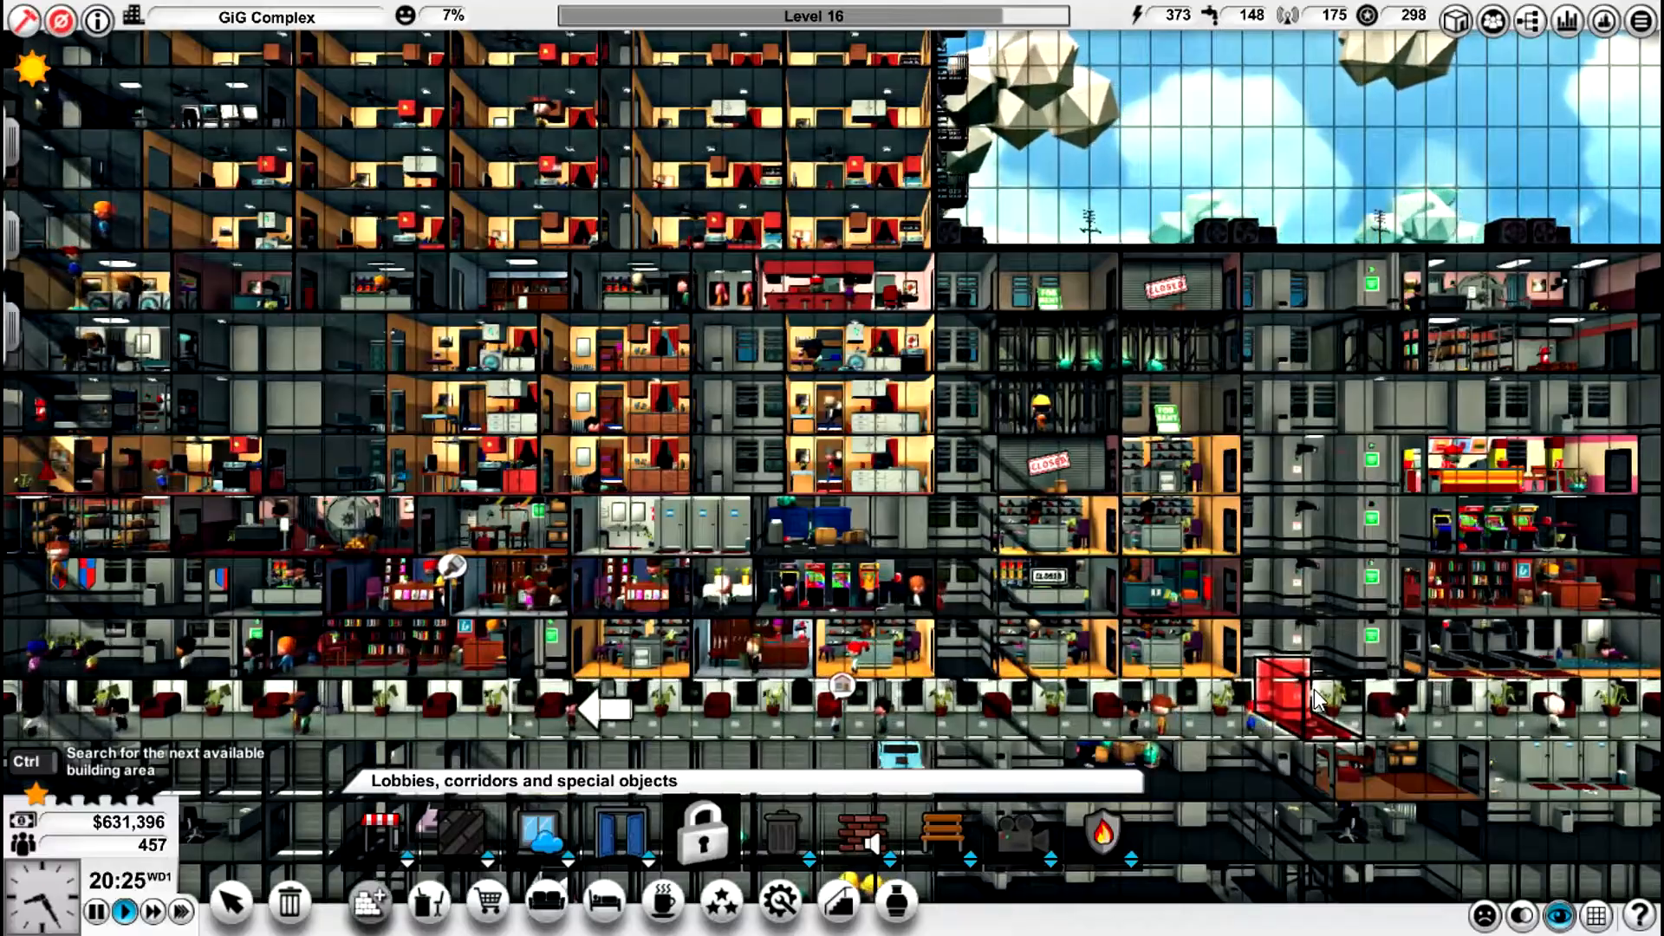
scroll(down, 3)
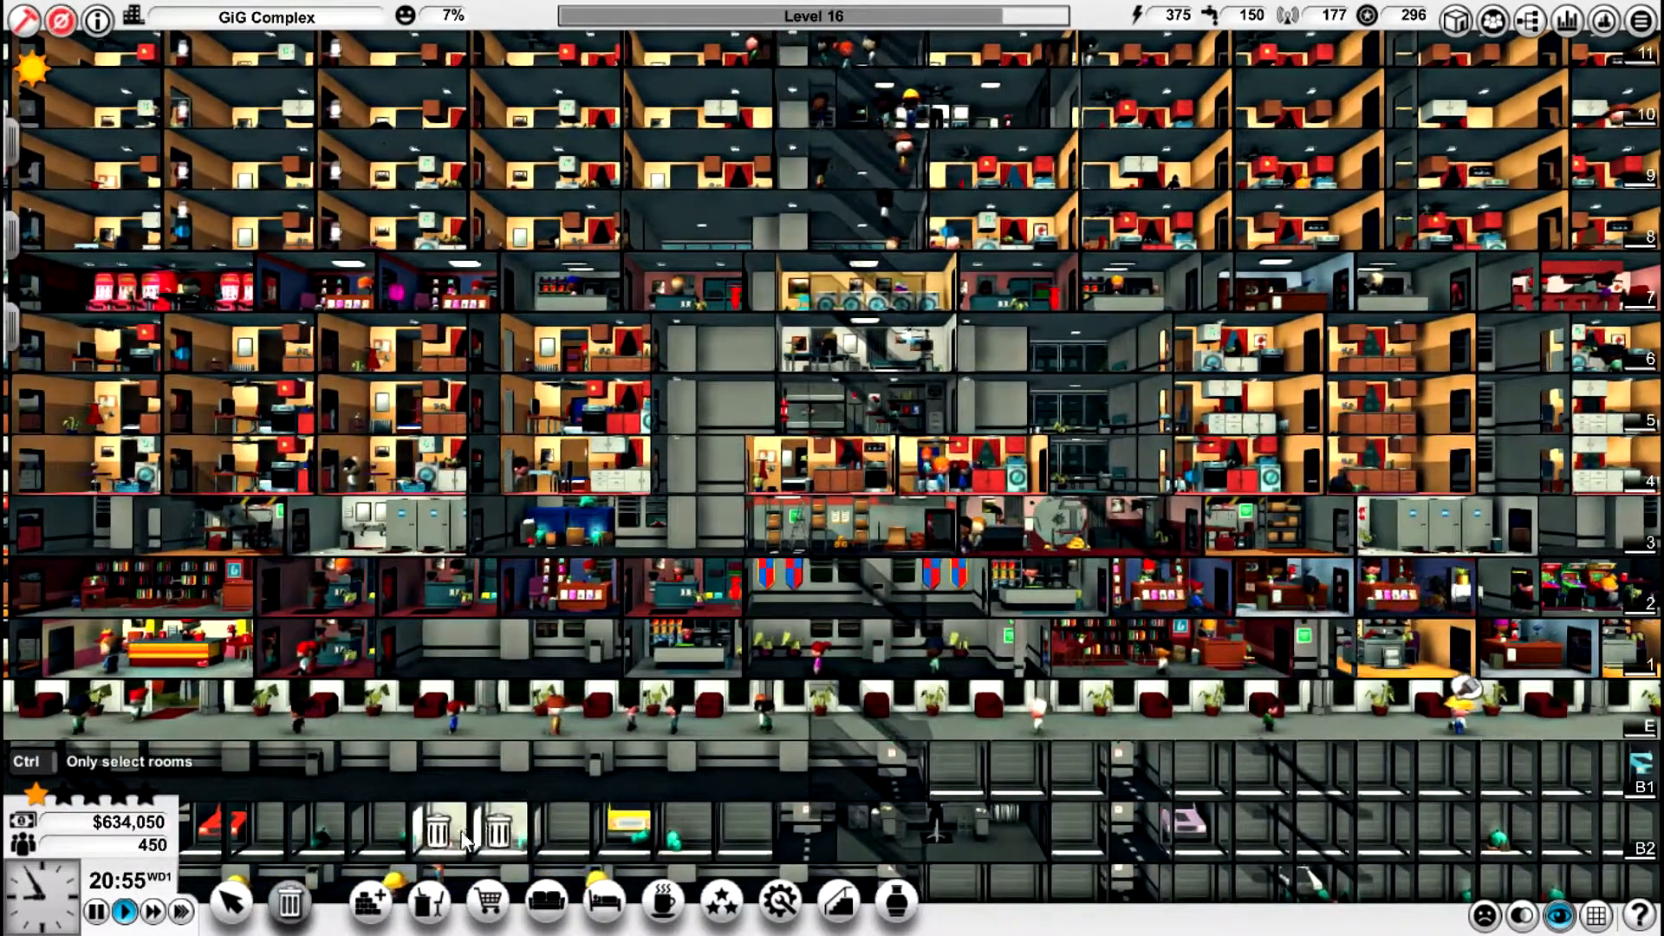
mouse_move(371, 903)
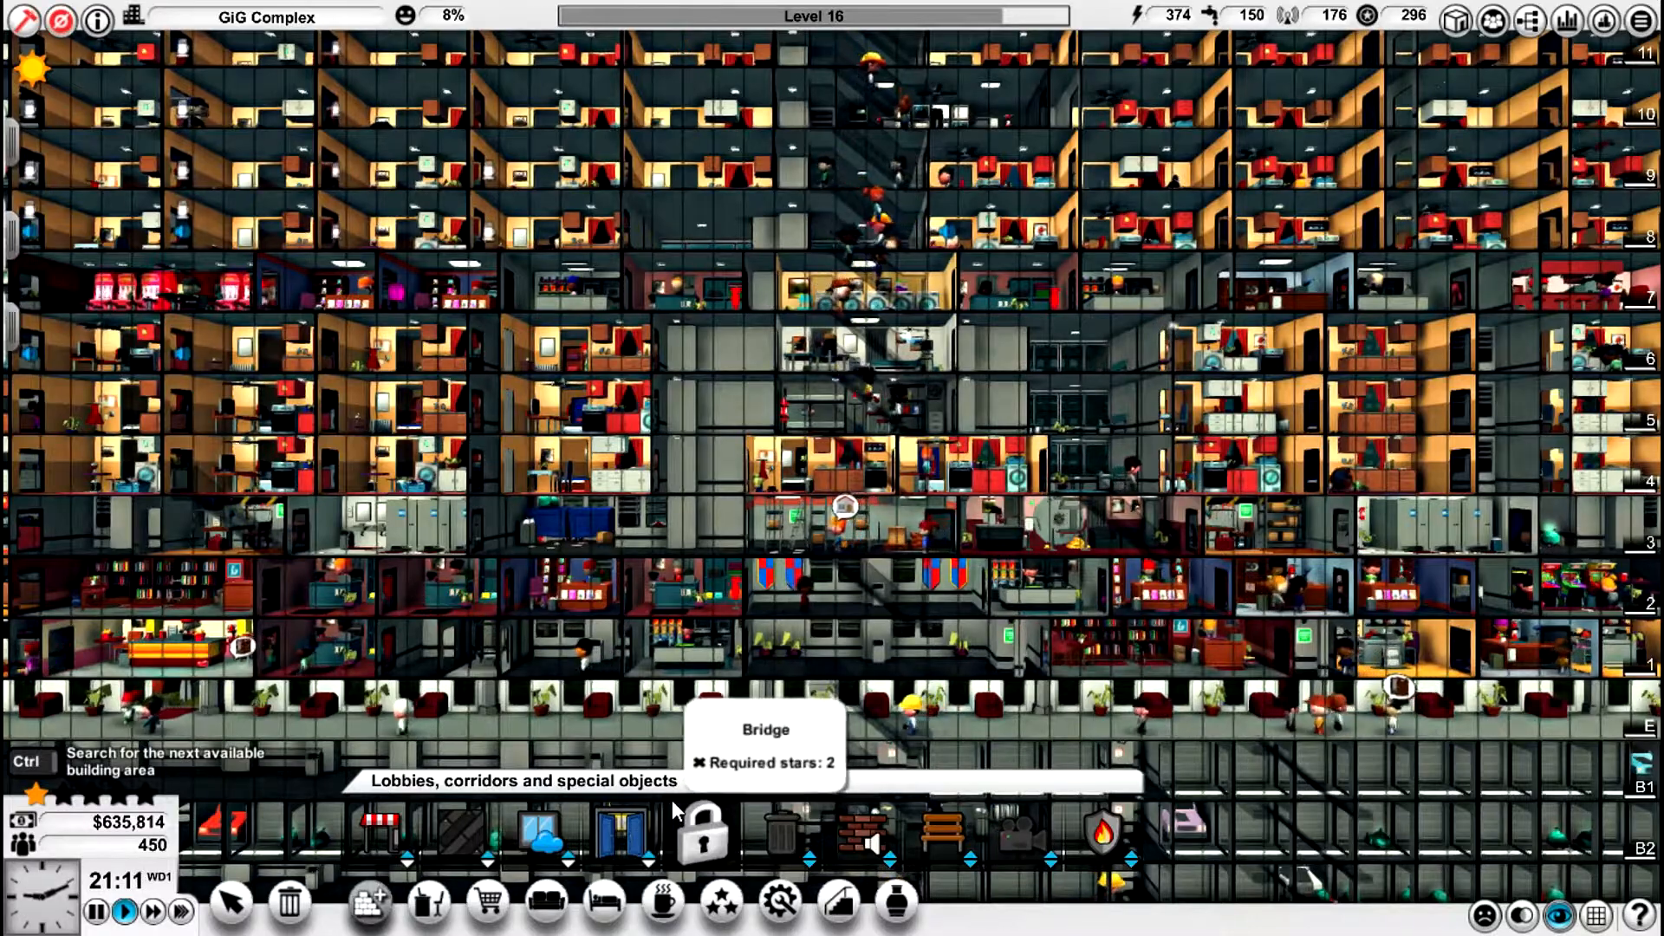
mouse_move(684, 781)
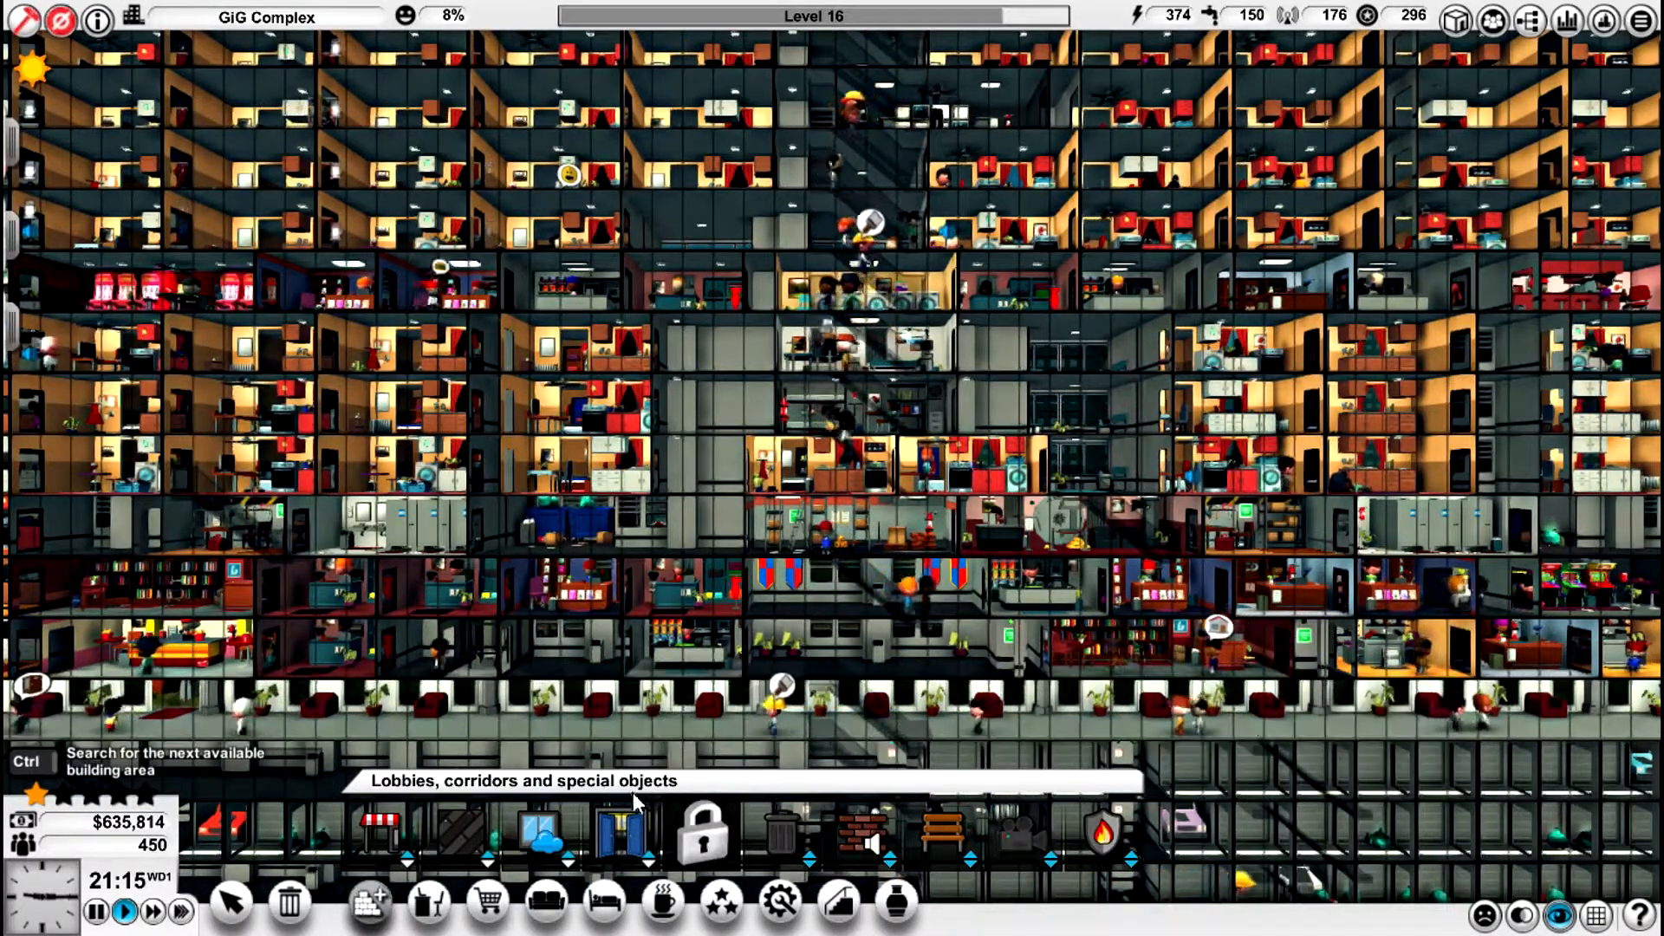
- Browse the Shops category for the ground floor, then put the build list away
click(485, 901)
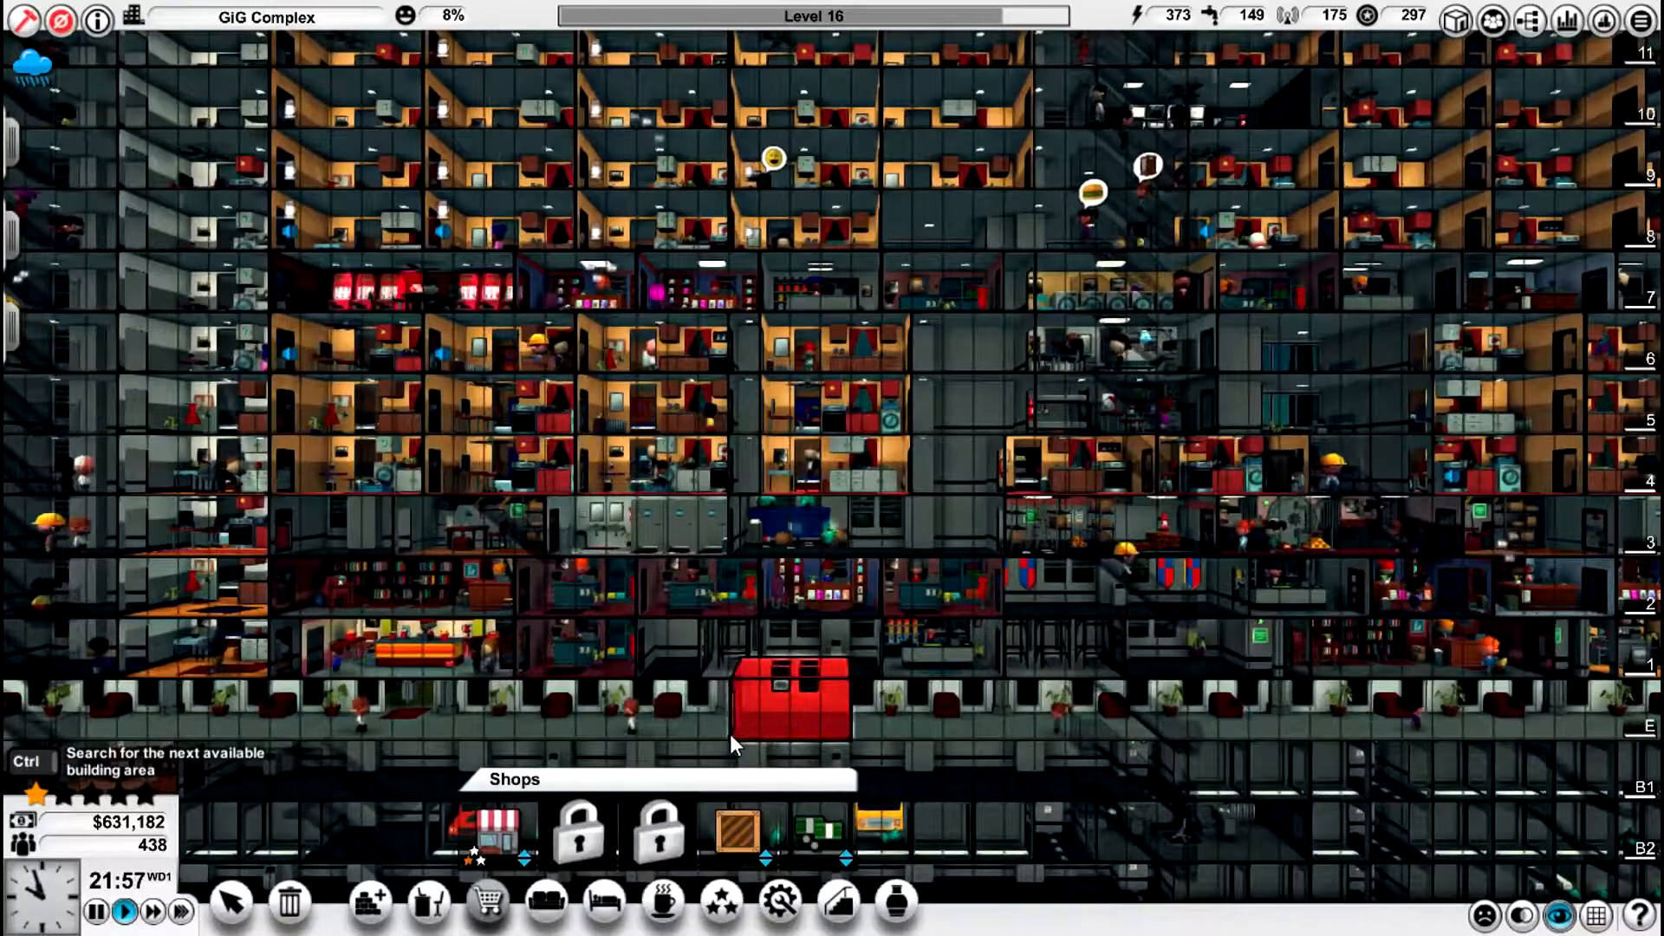
click(838, 903)
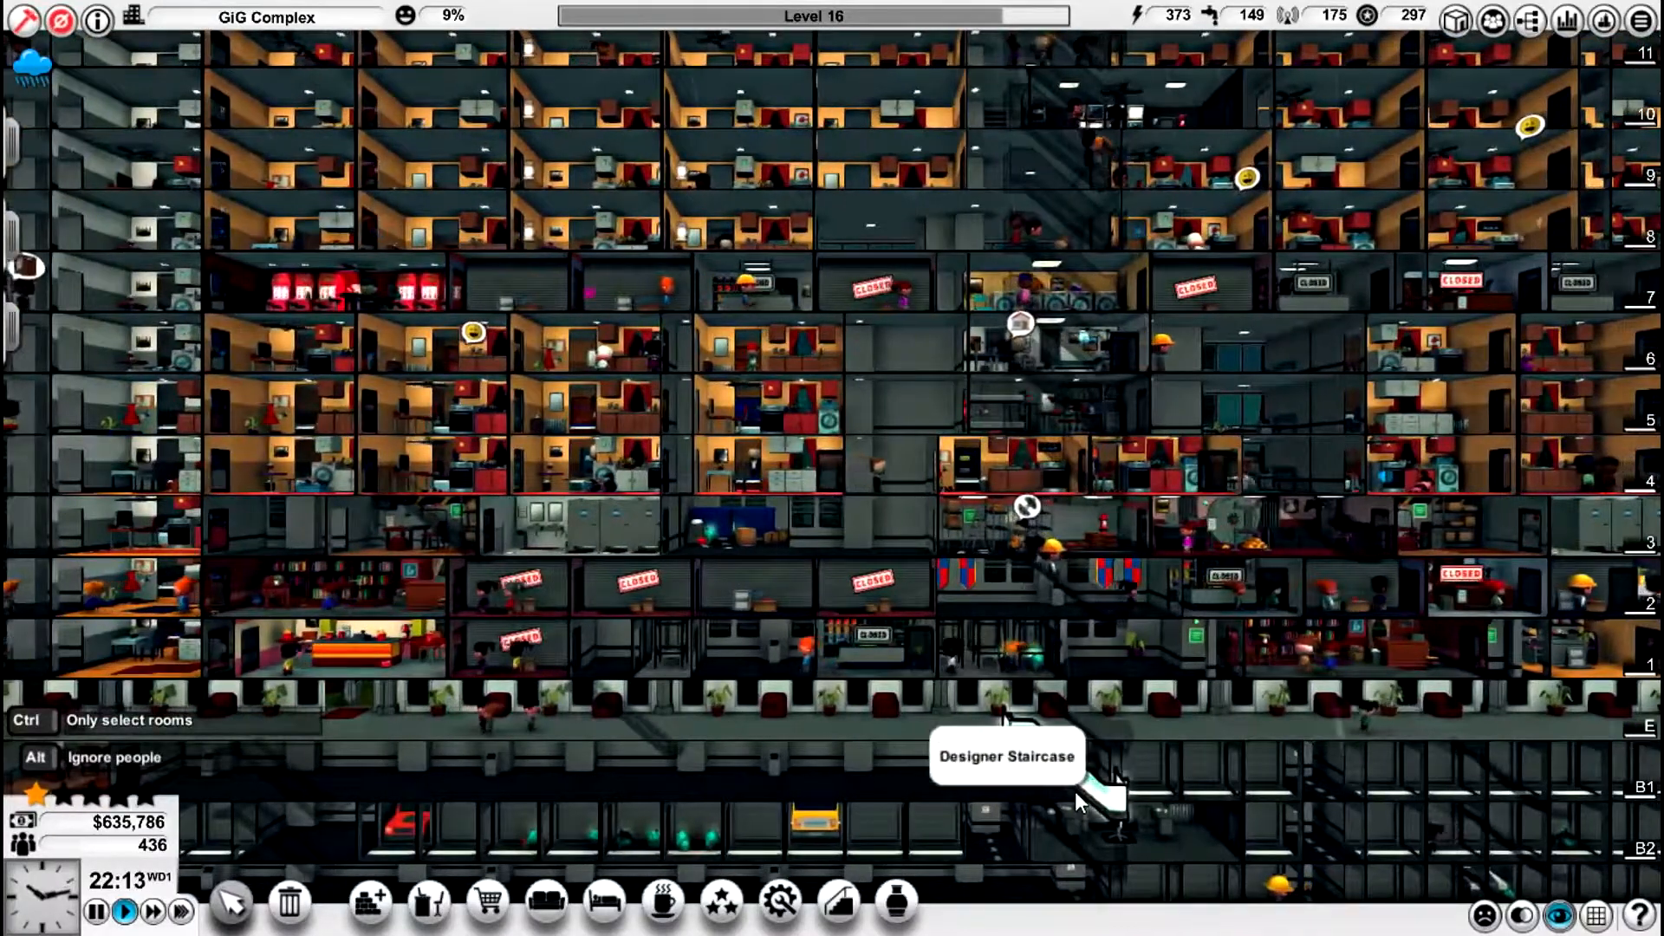
mouse_move(770, 664)
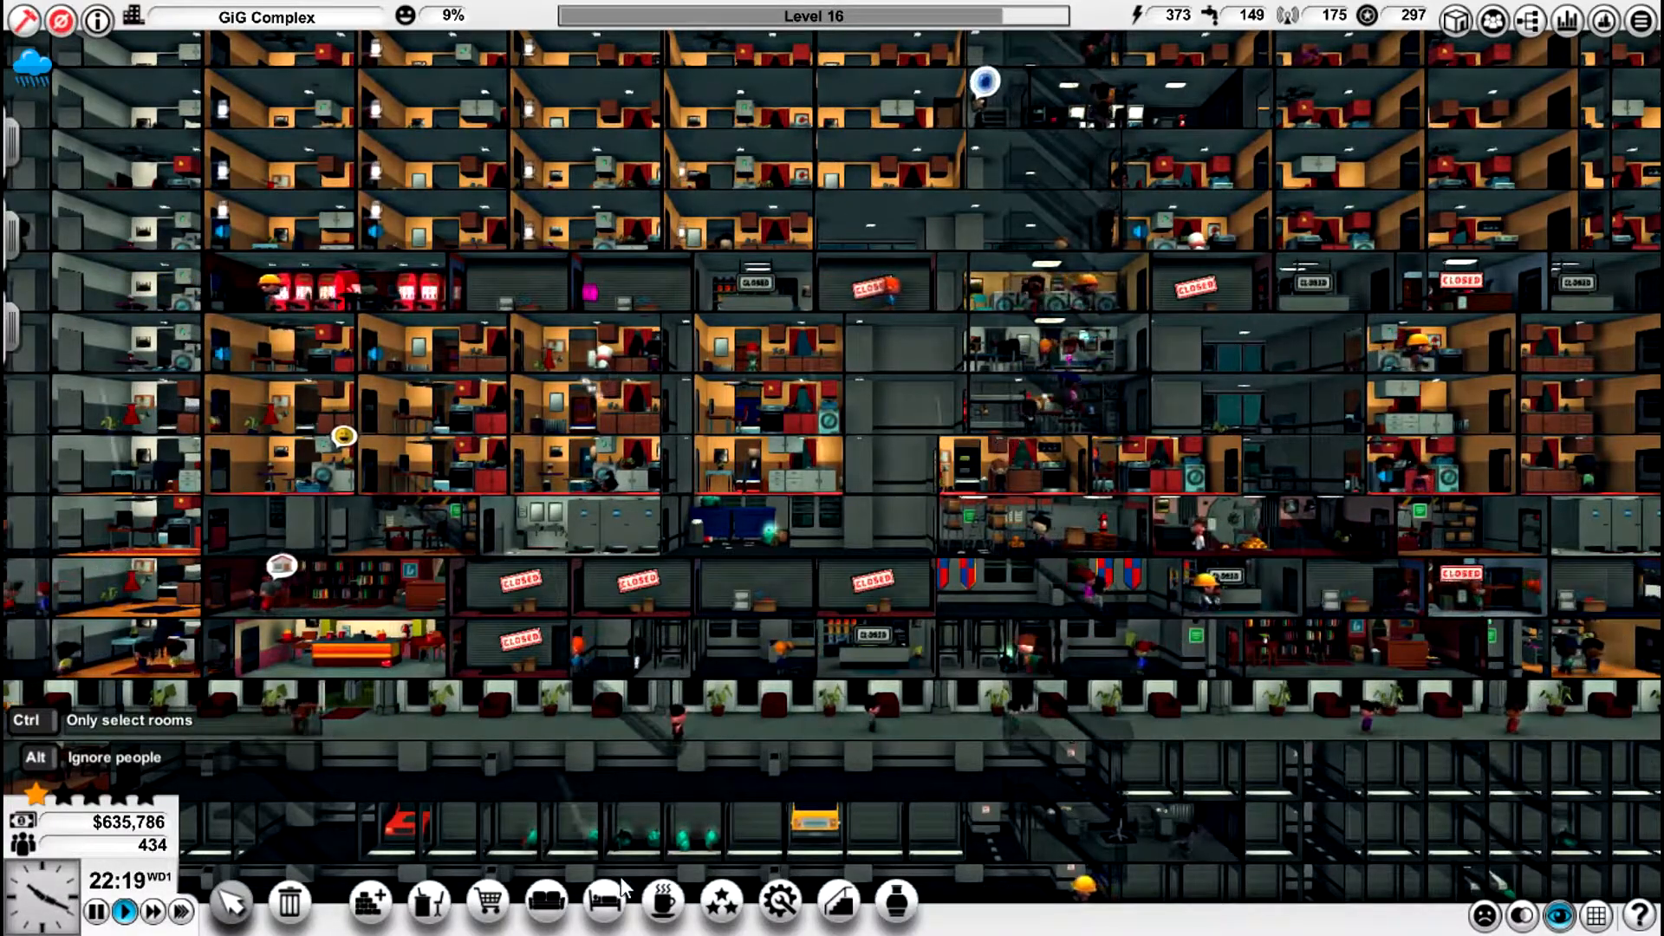
click(485, 903)
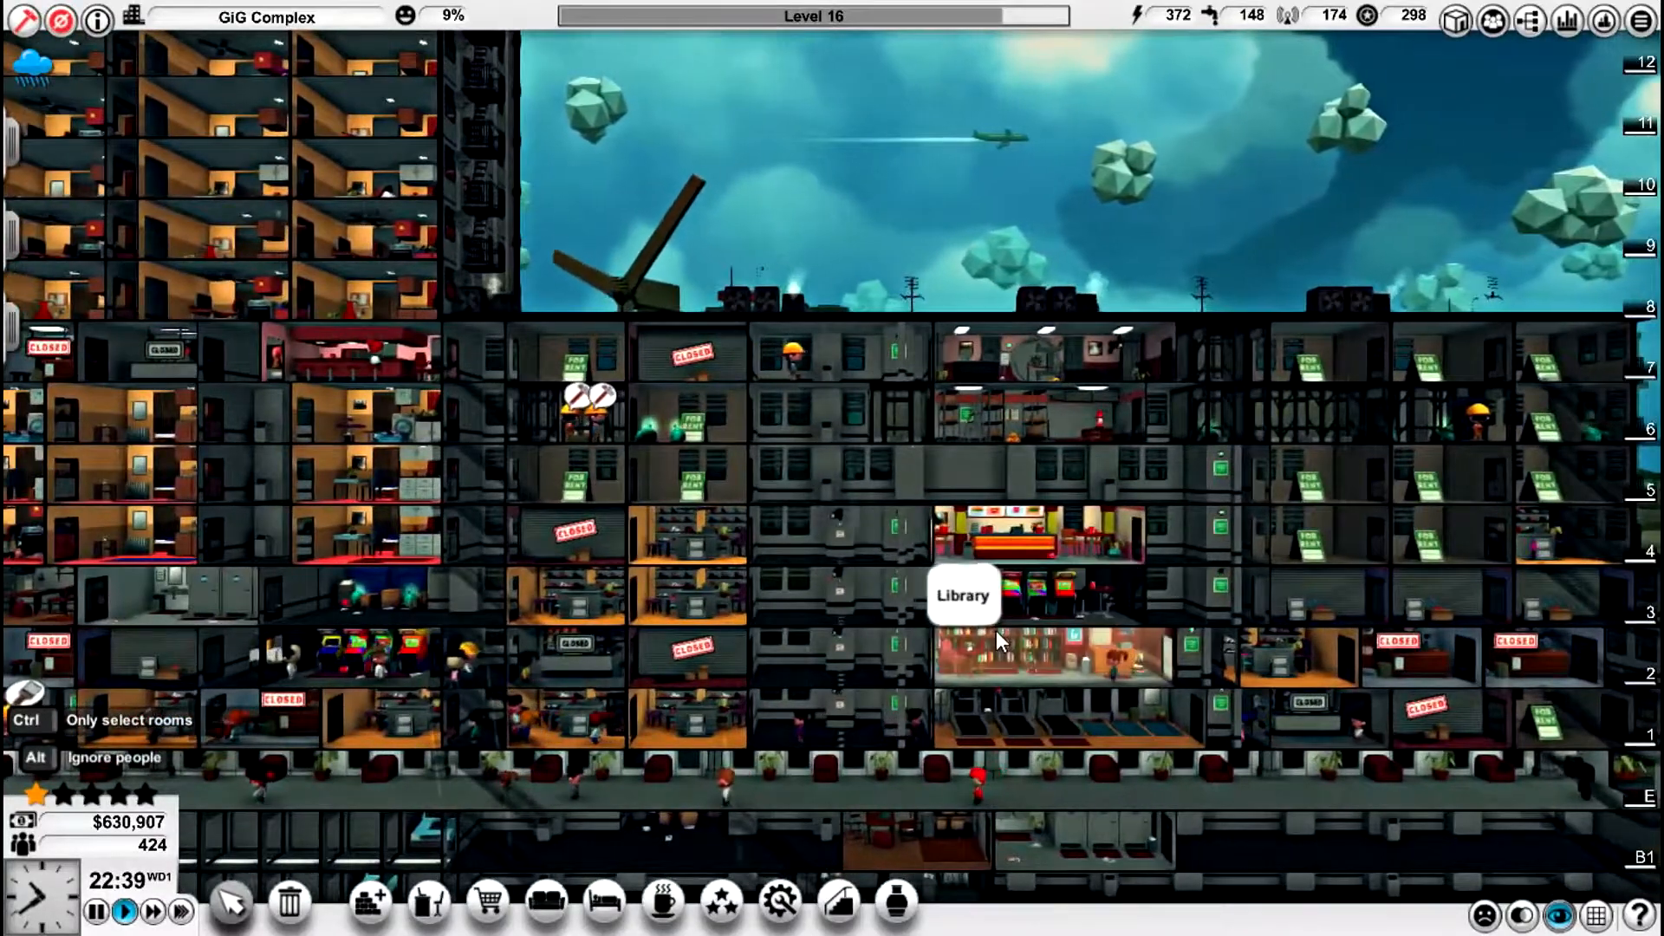
scroll(down, 3)
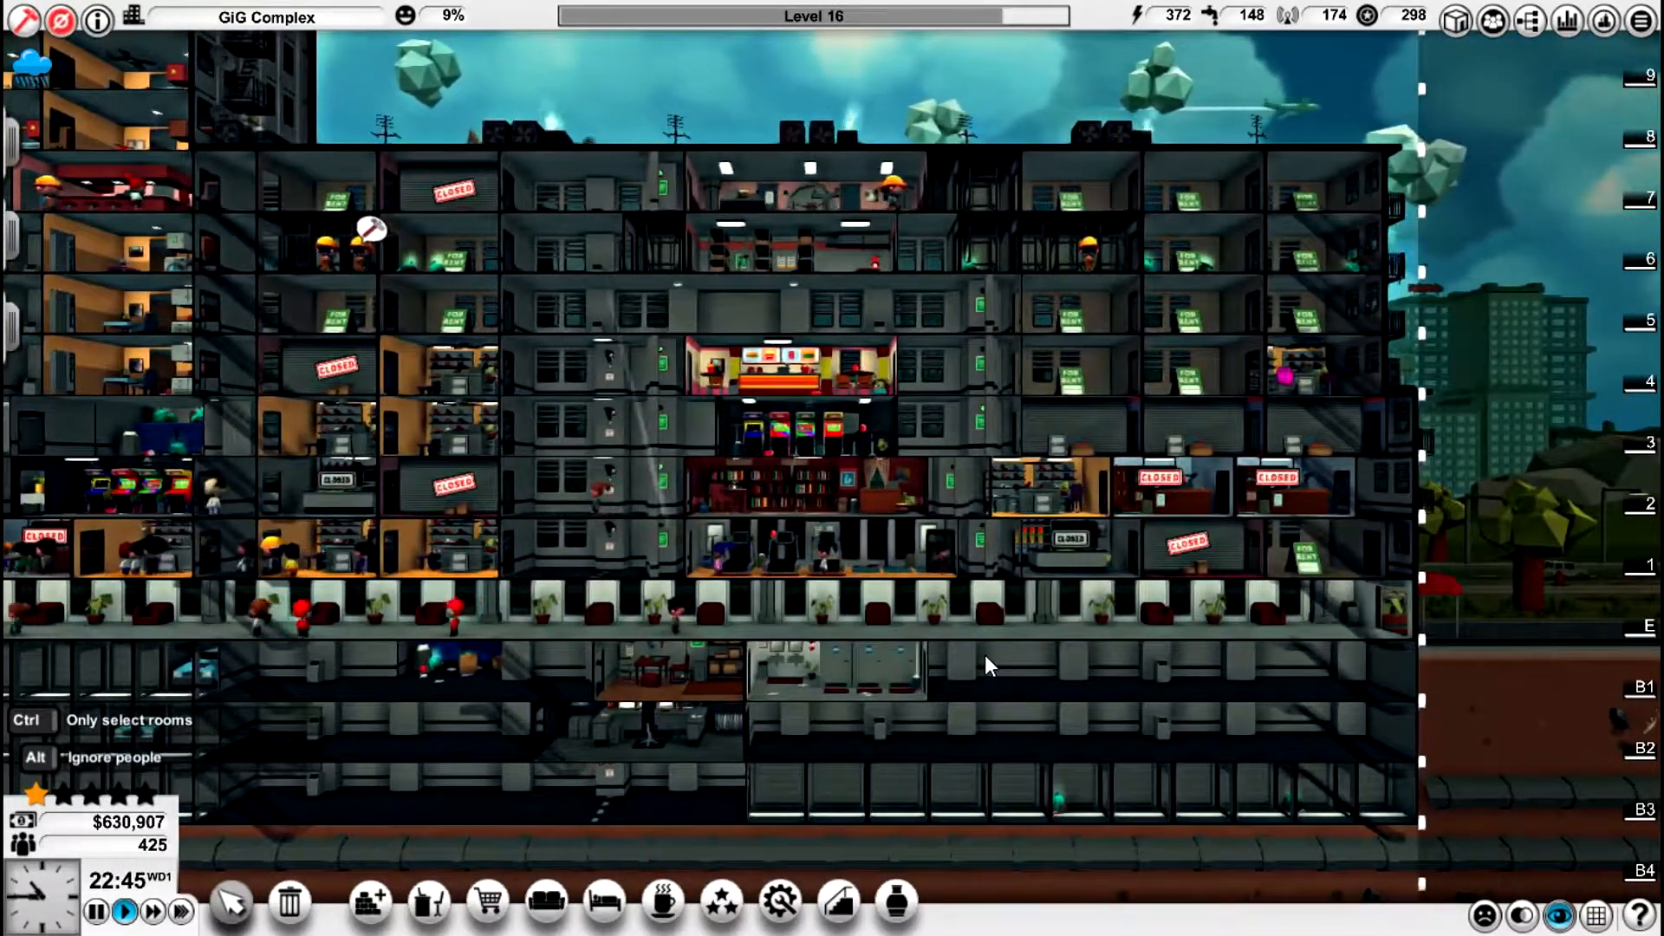
scroll(down, 3)
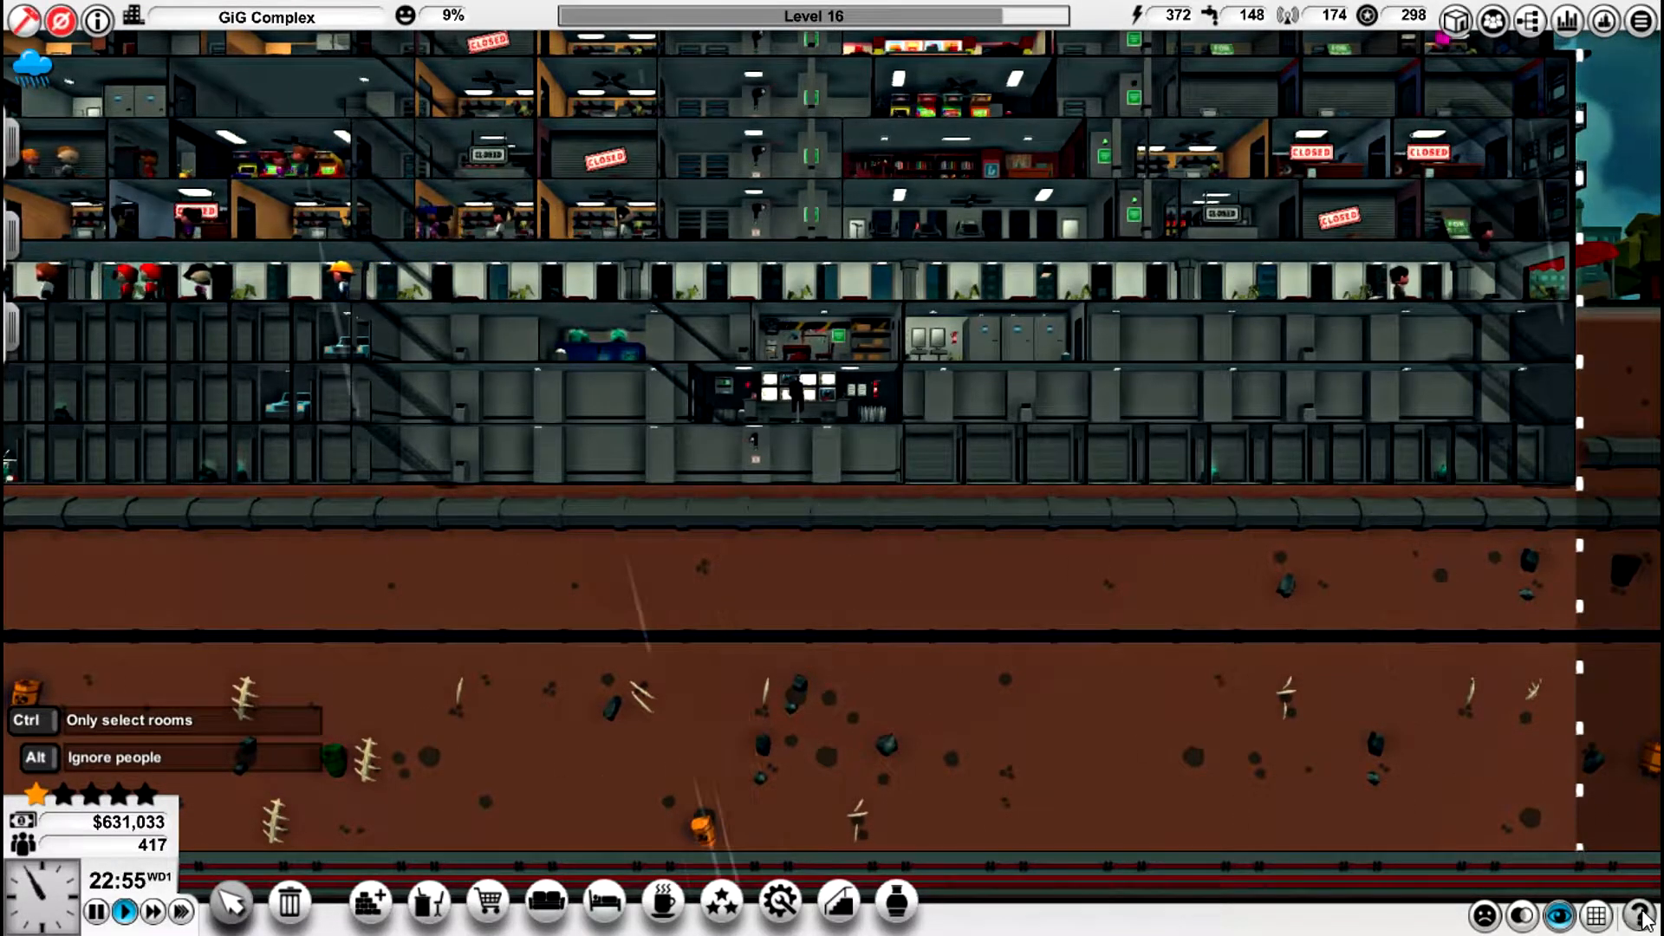
mouse_move(1643, 745)
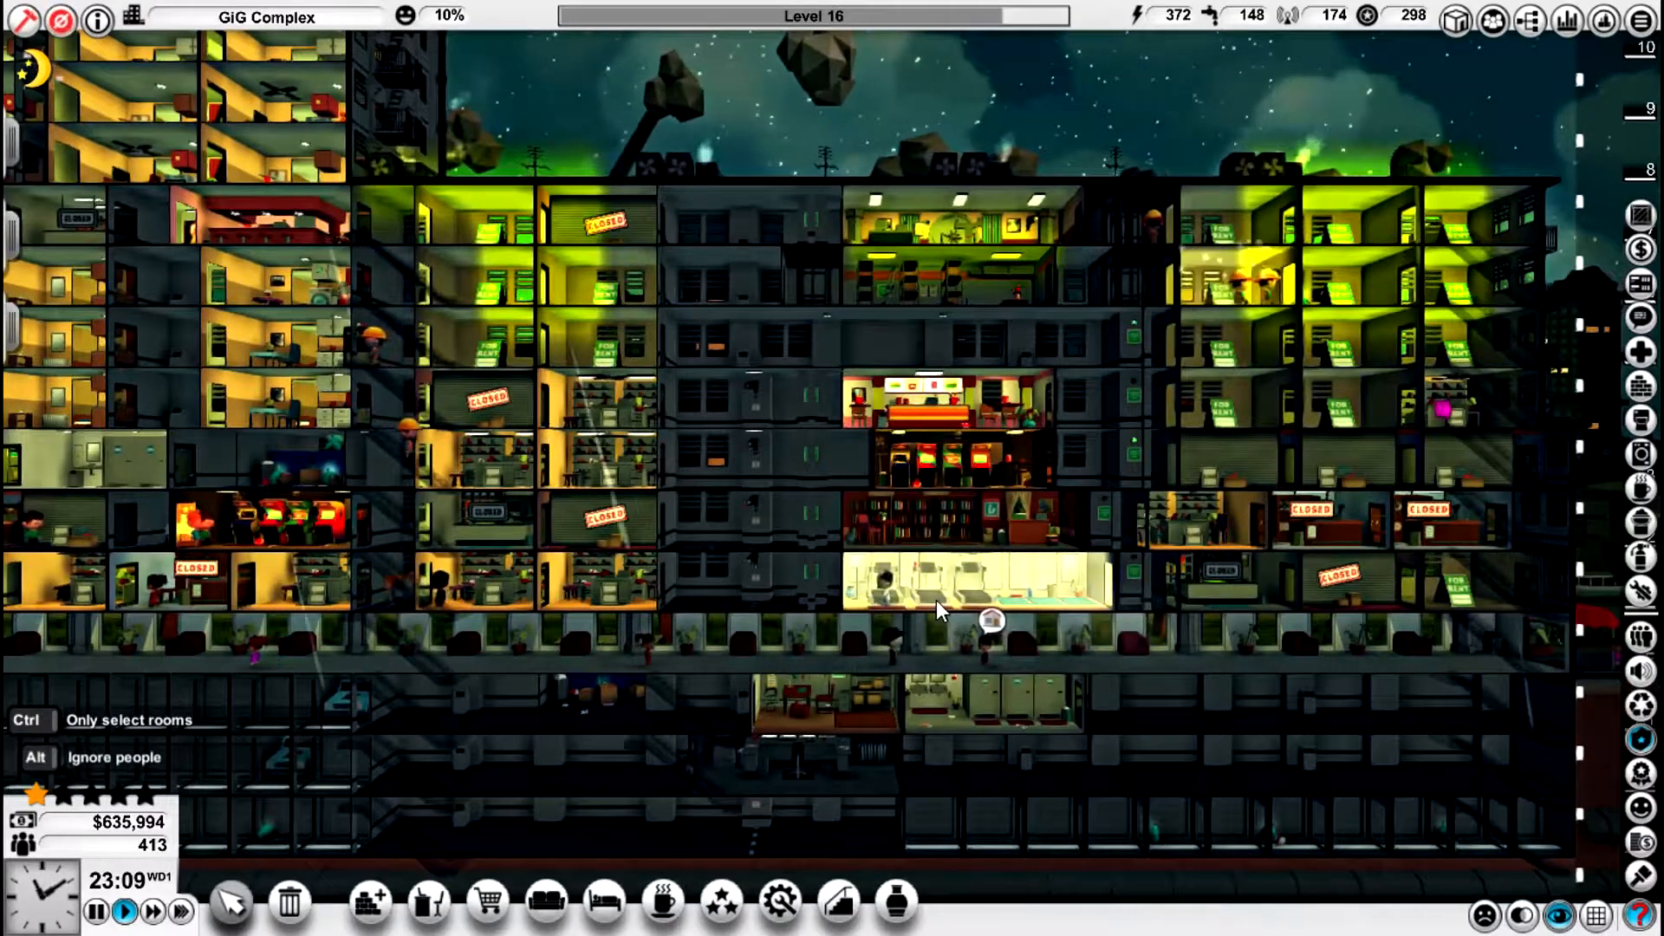
mouse_move(942, 610)
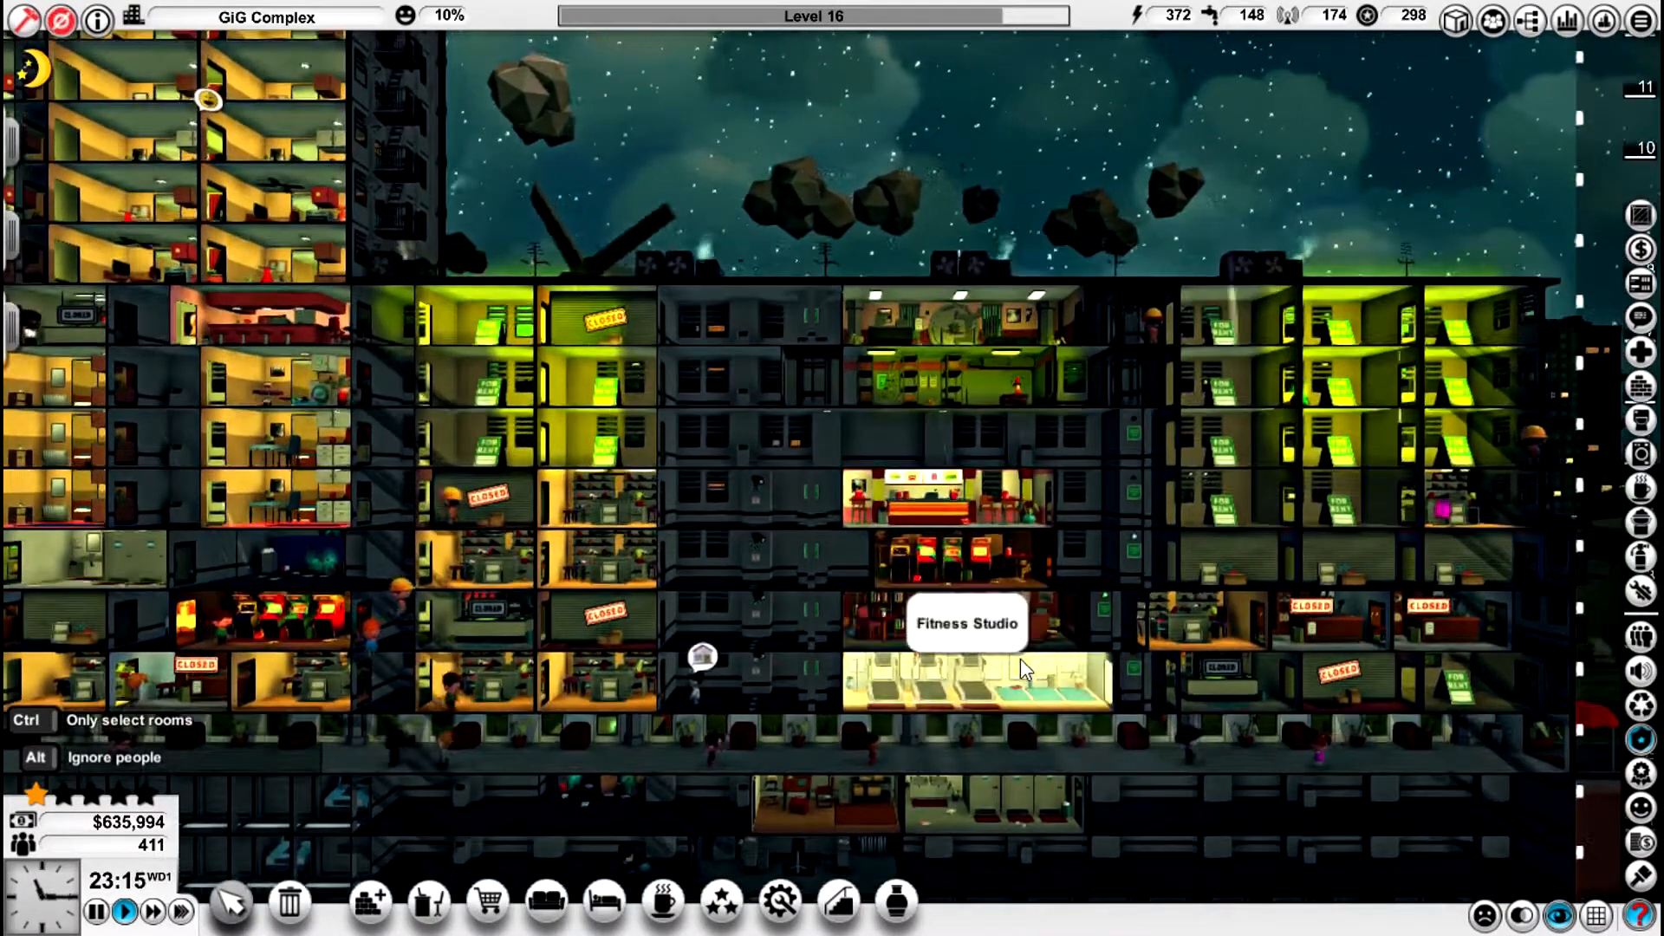
mouse_move(1005, 561)
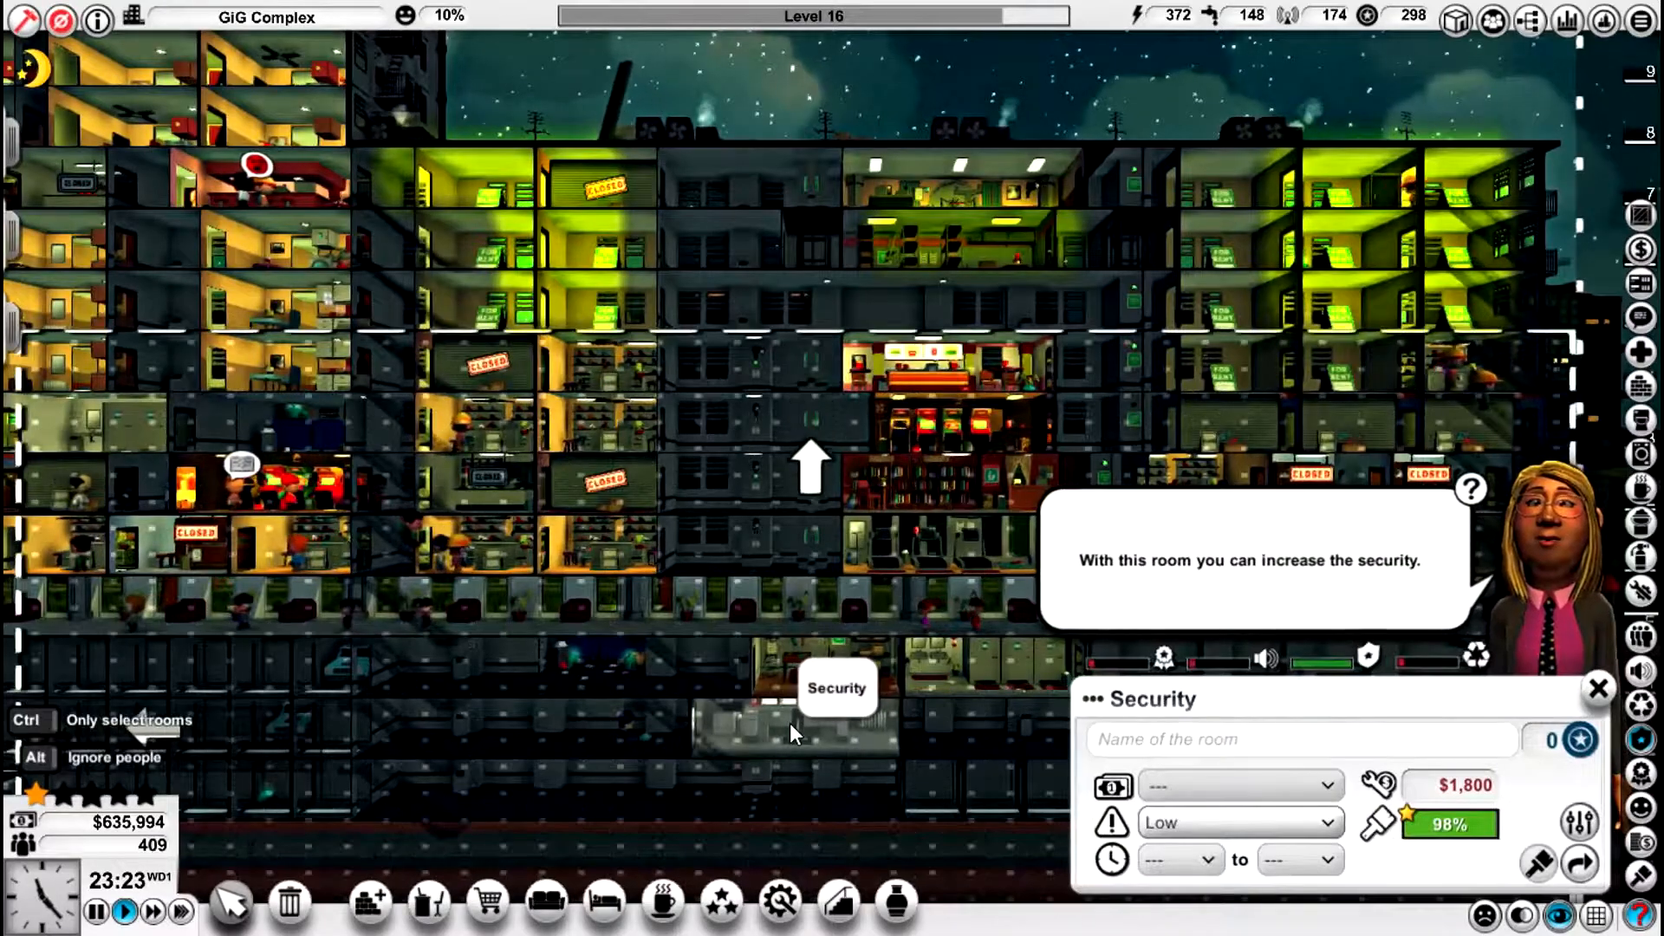
mouse_move(849, 366)
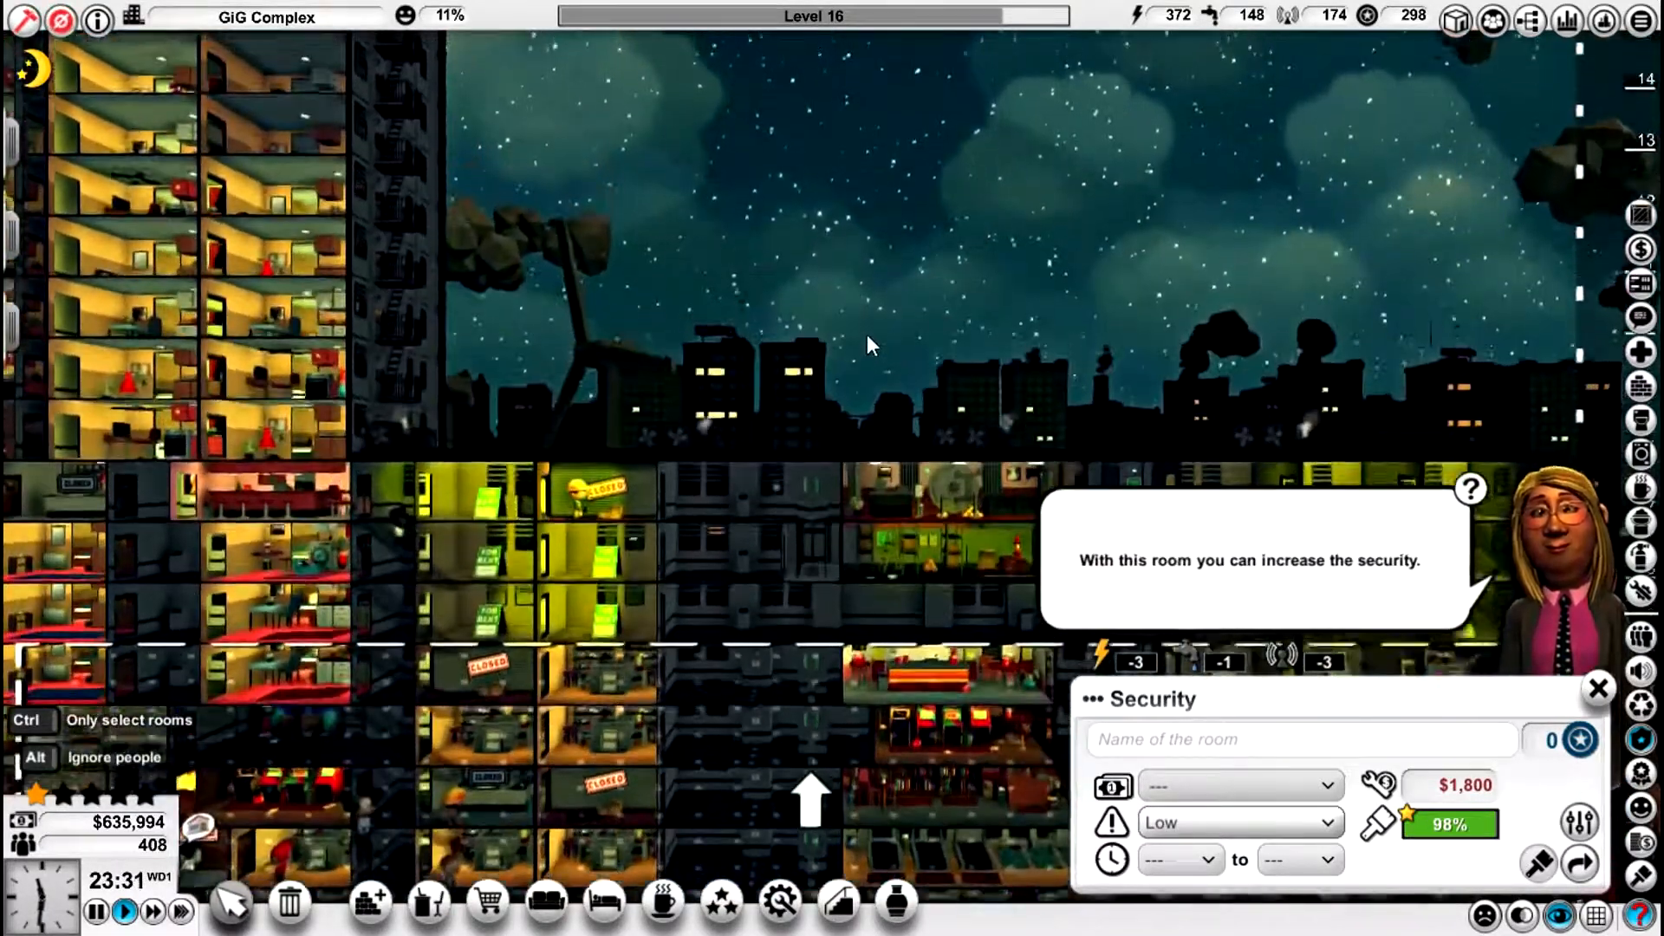
scroll(down, 3)
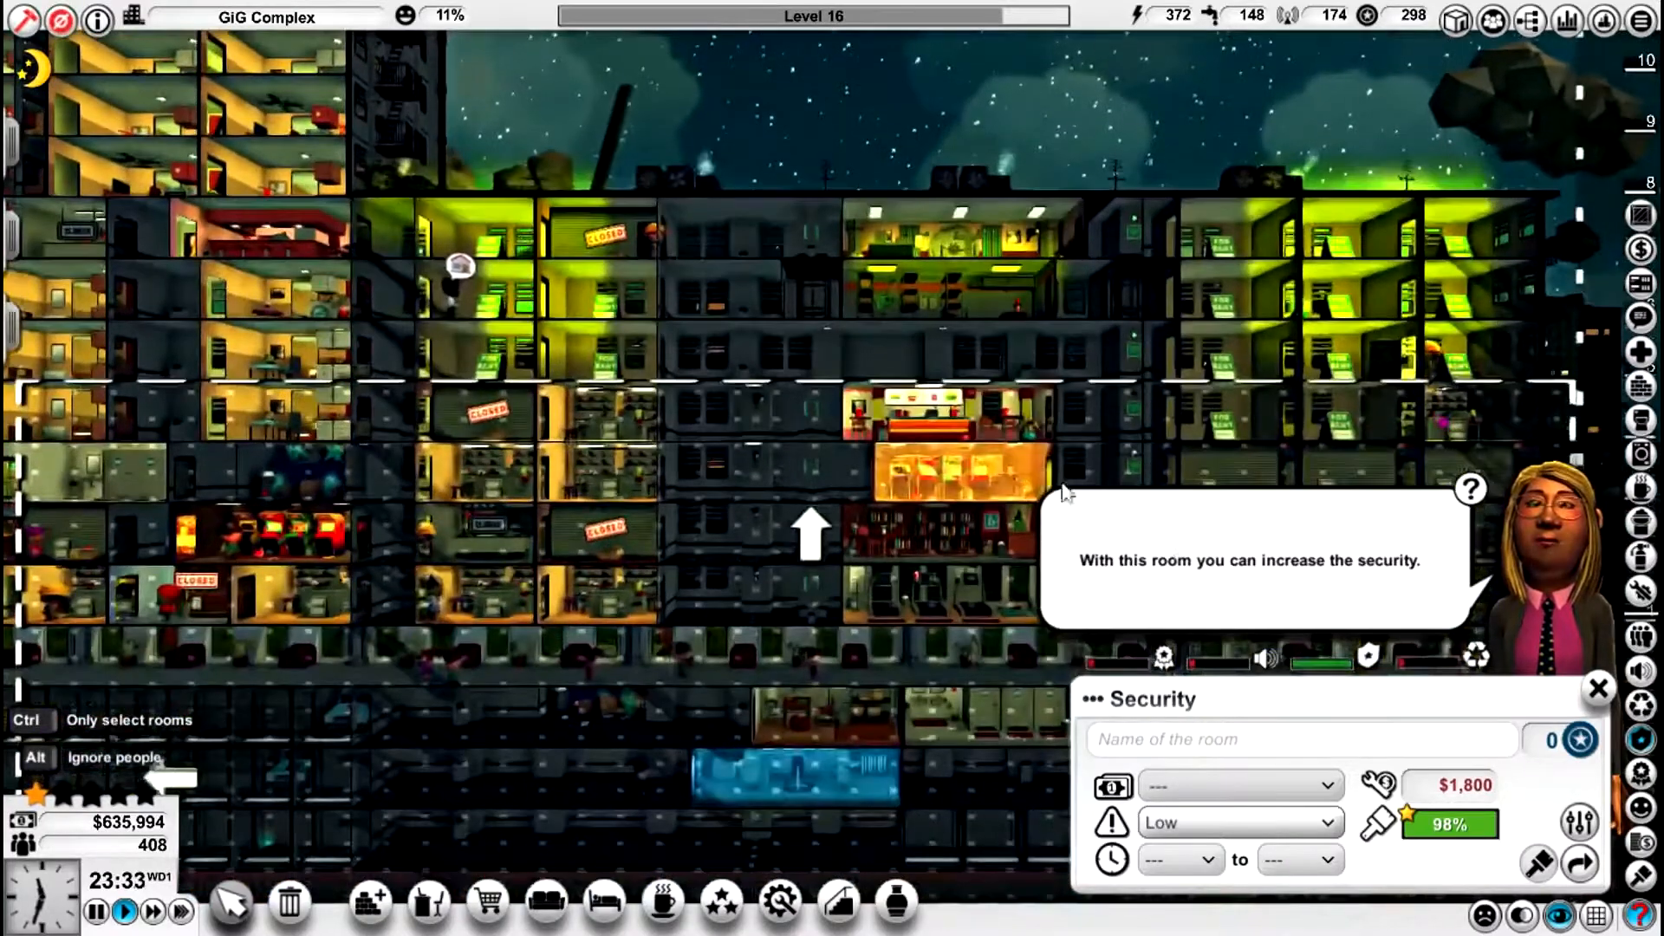
click(1598, 688)
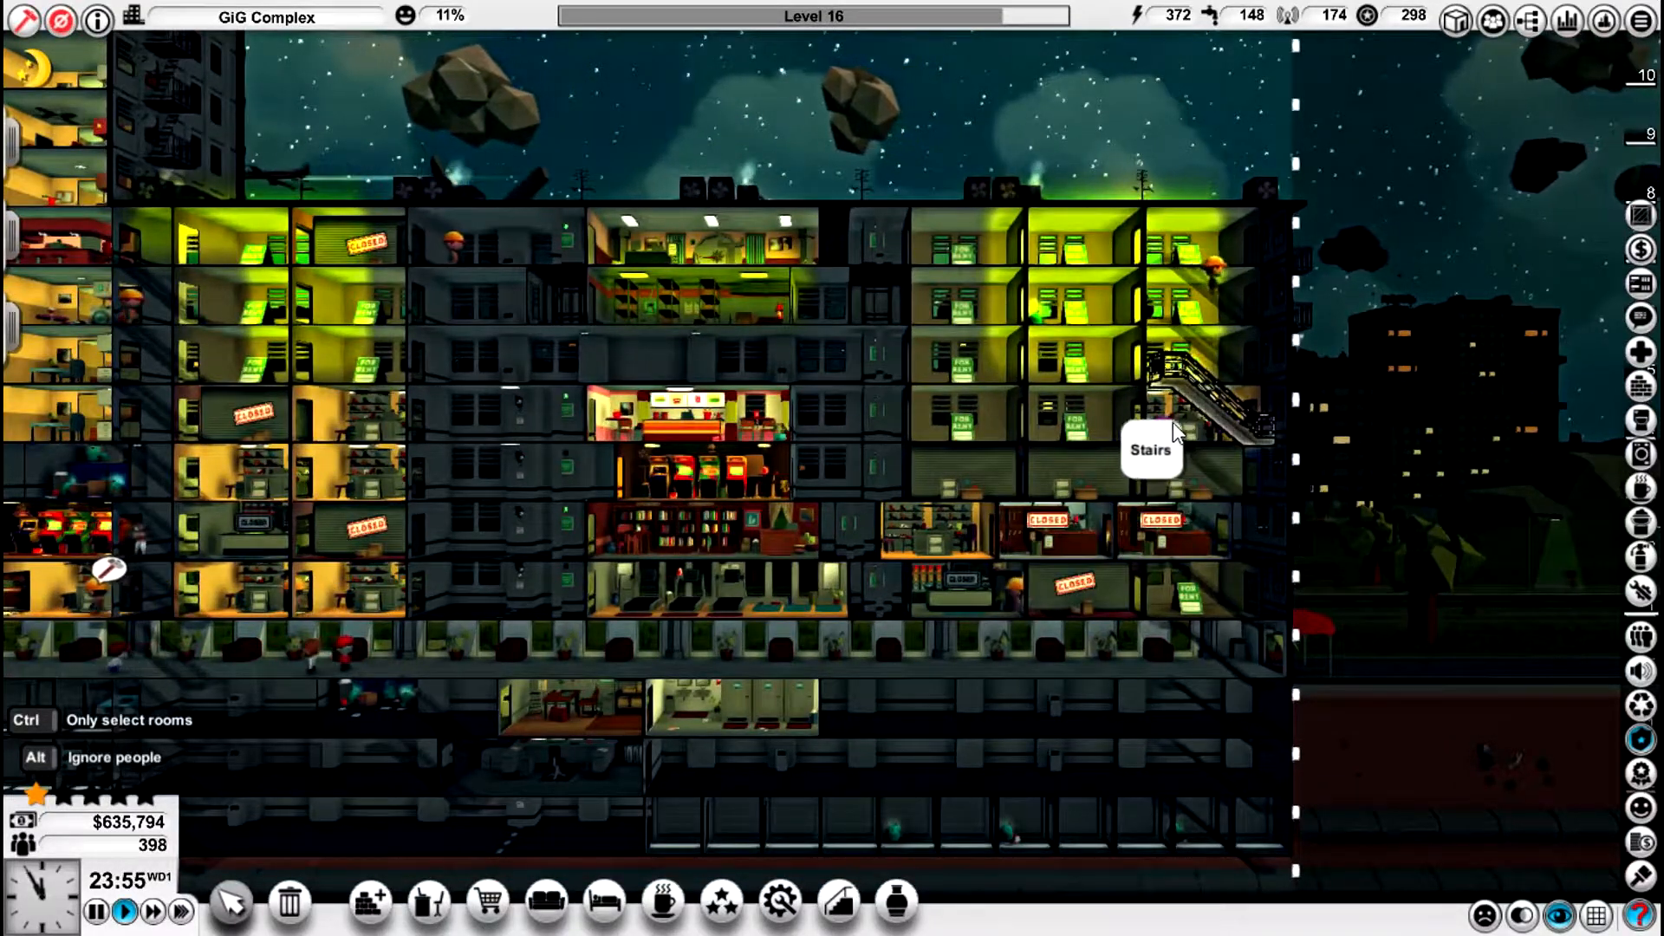
key(Escape)
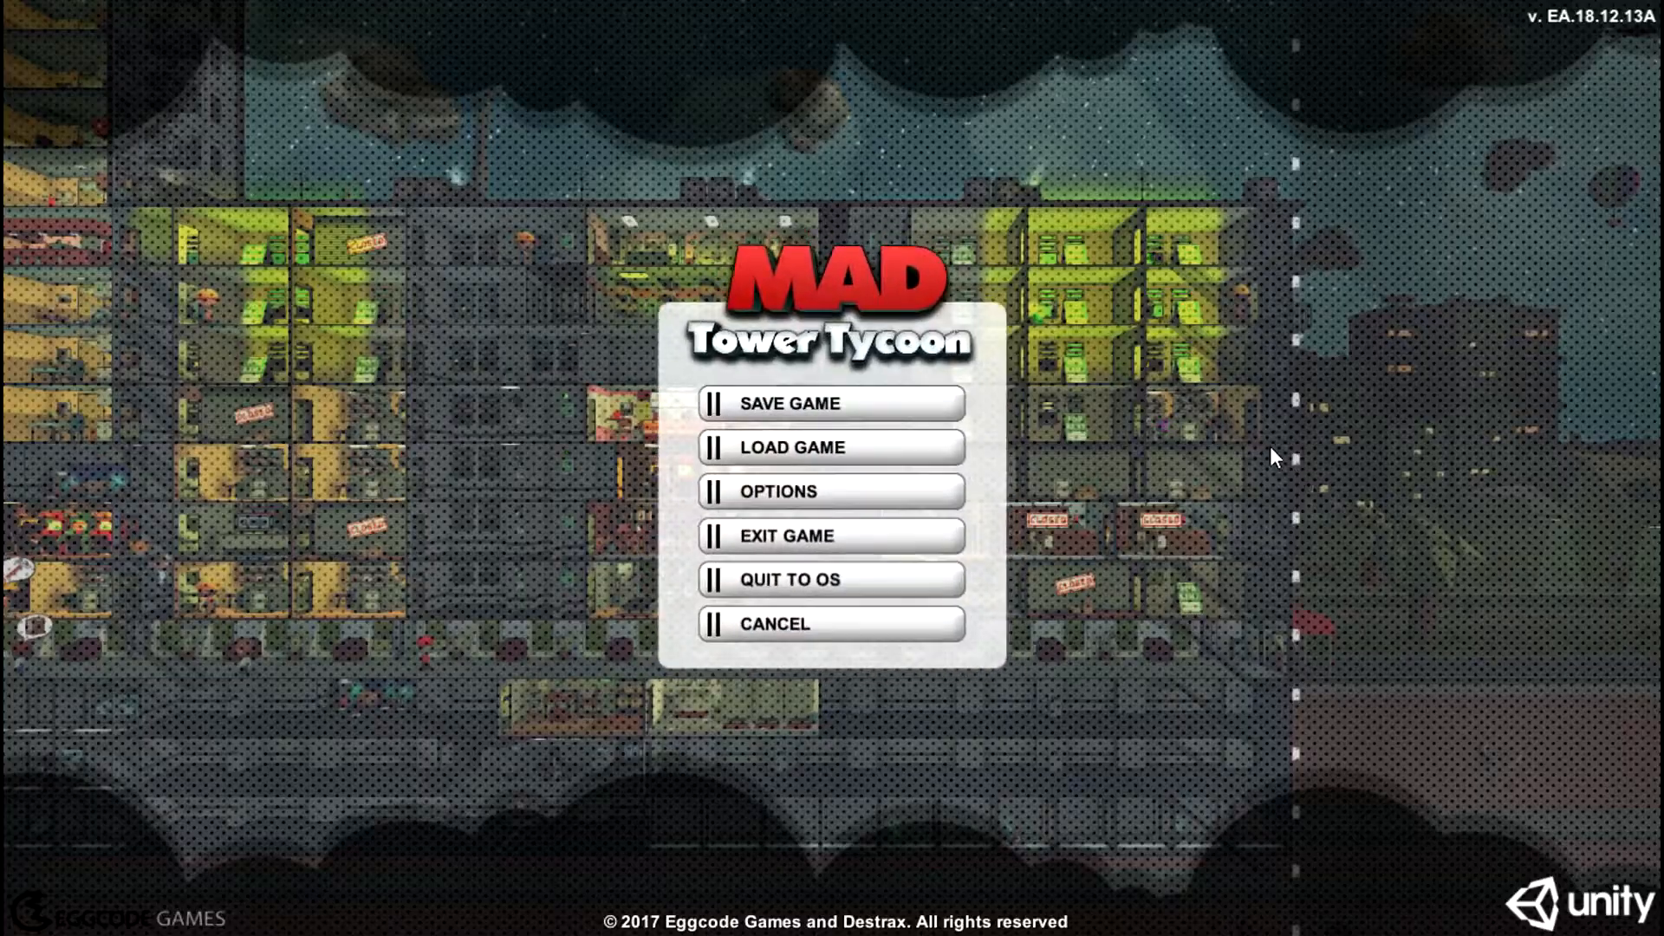
click(830, 623)
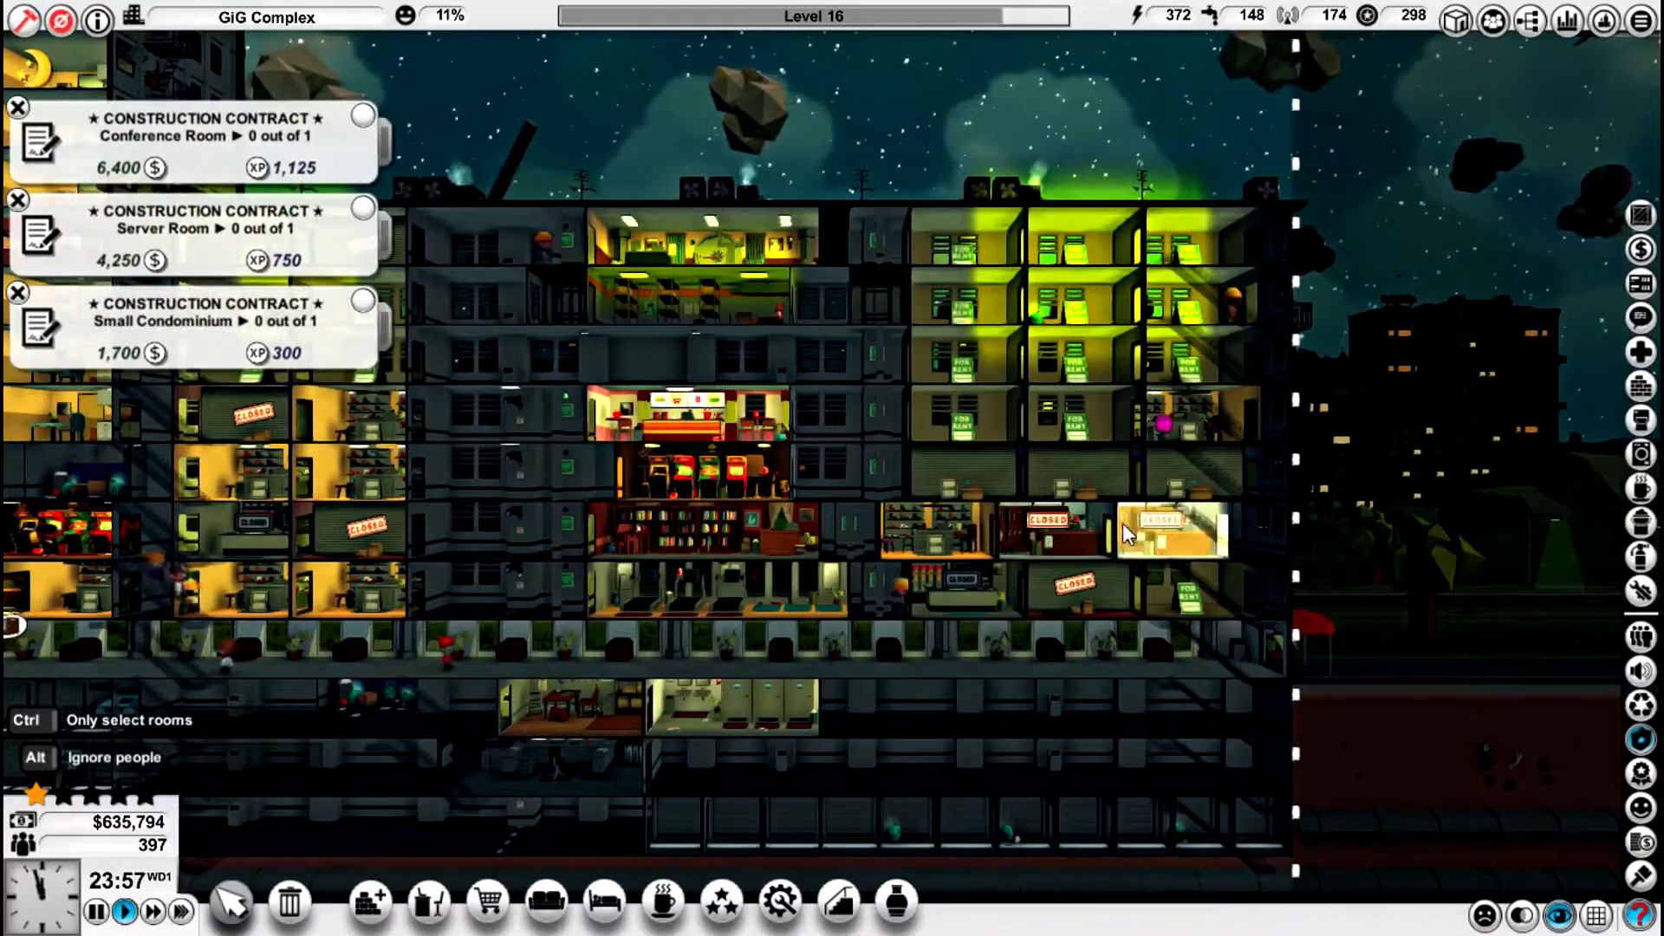
mouse_move(1167, 425)
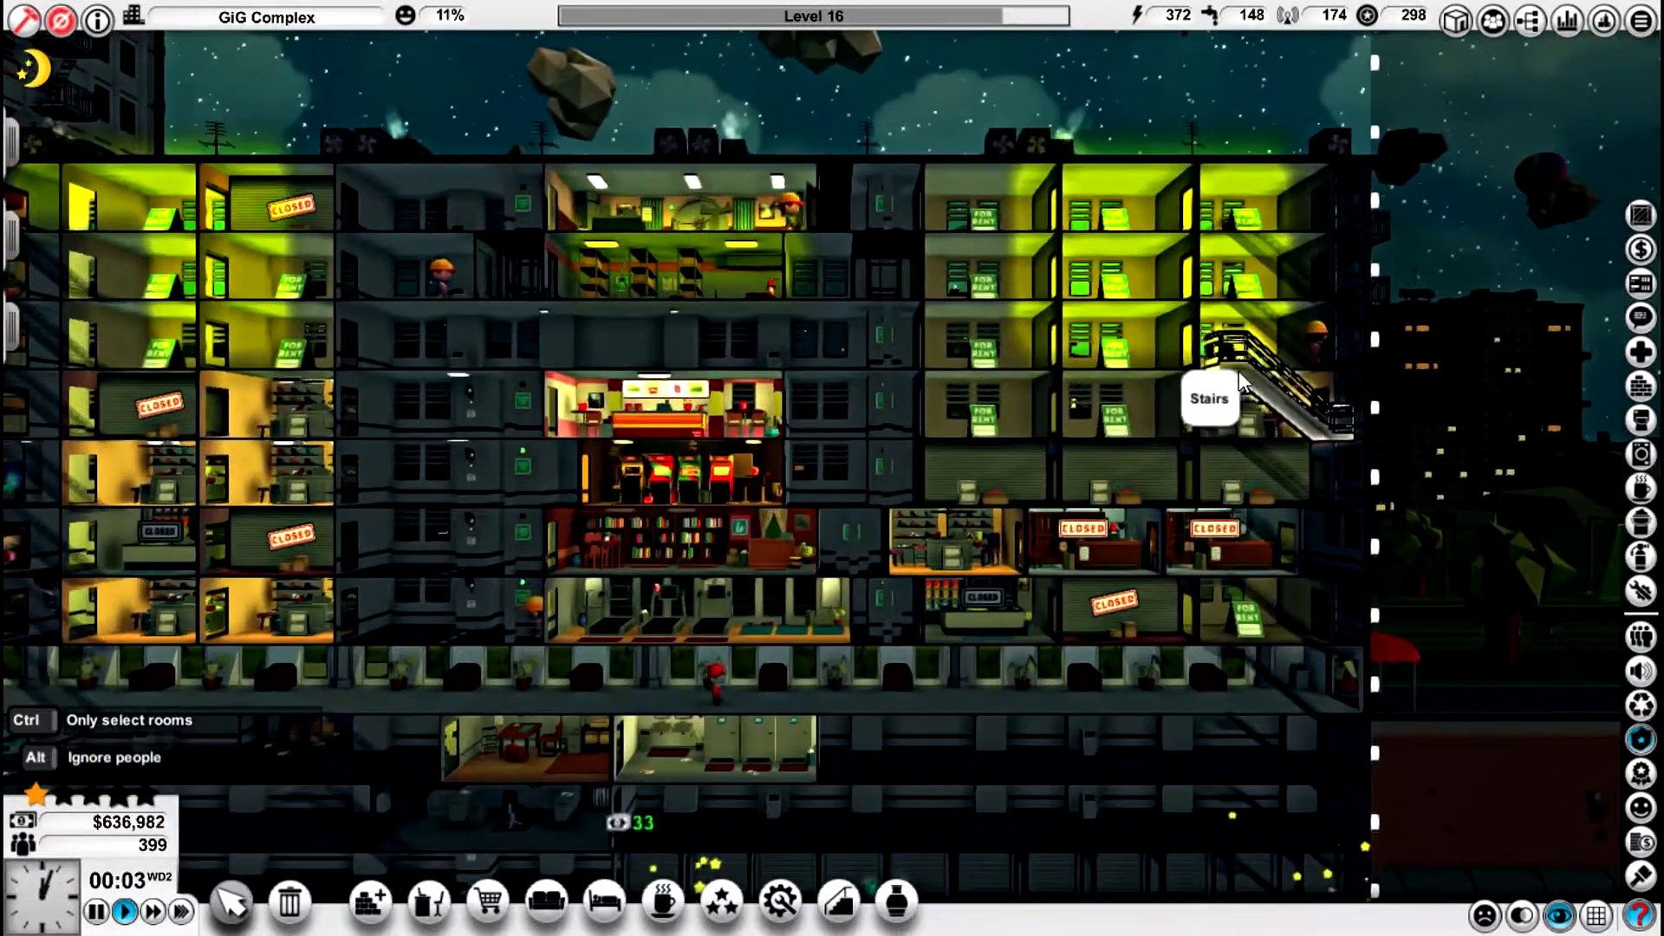
click(1274, 394)
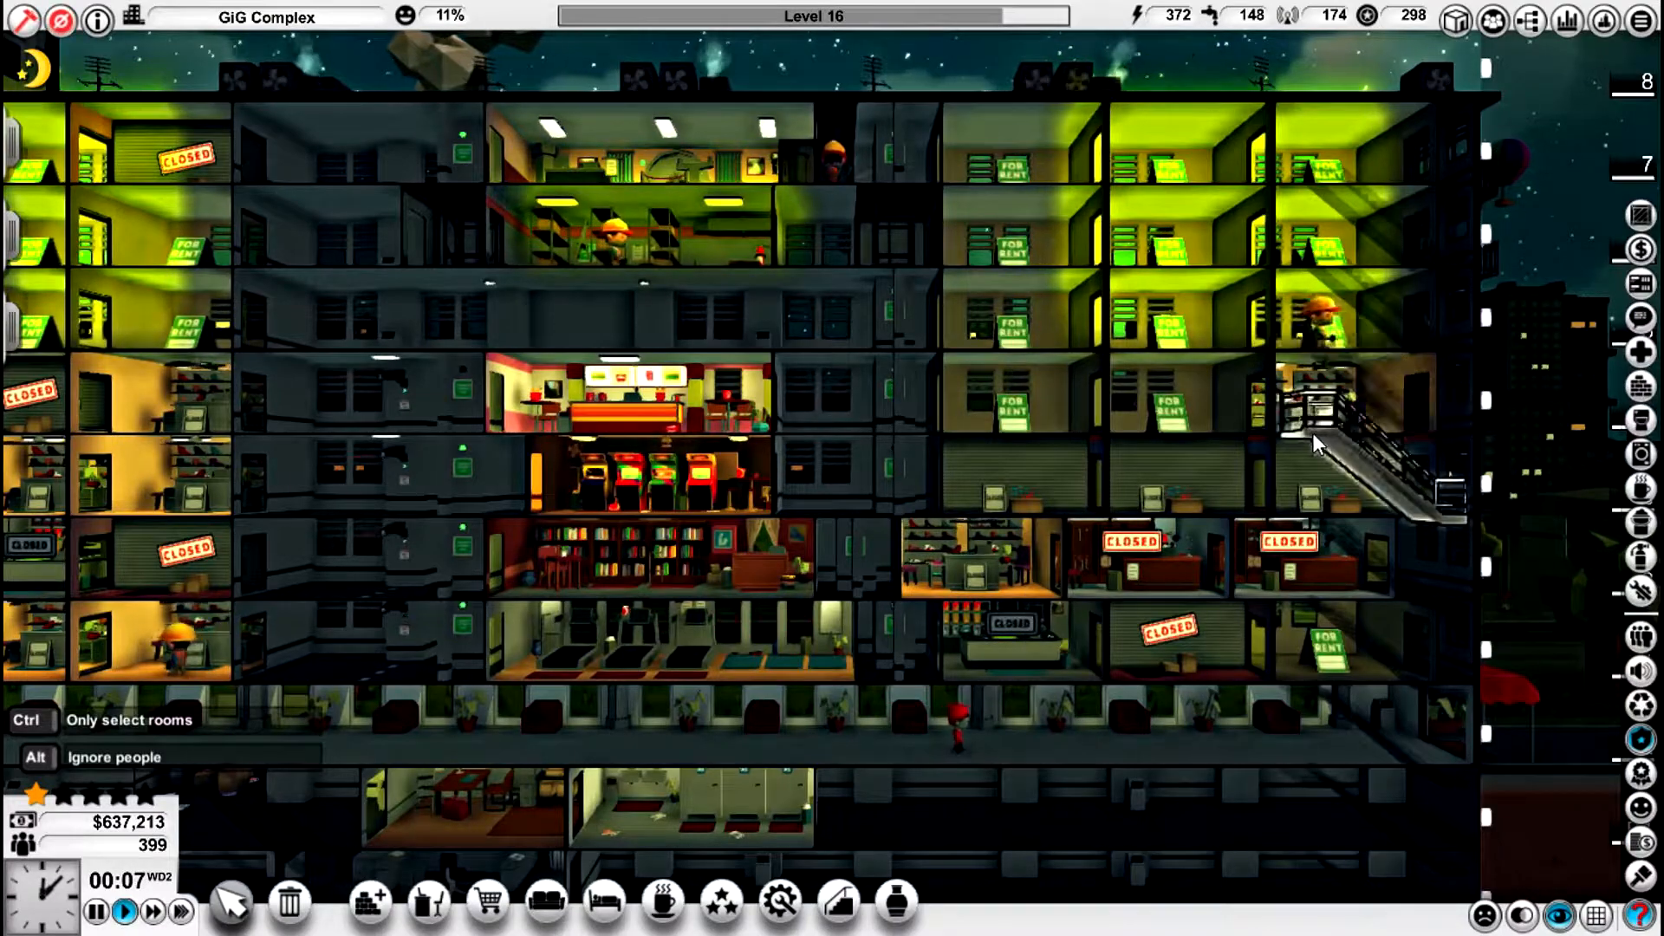
click(1359, 445)
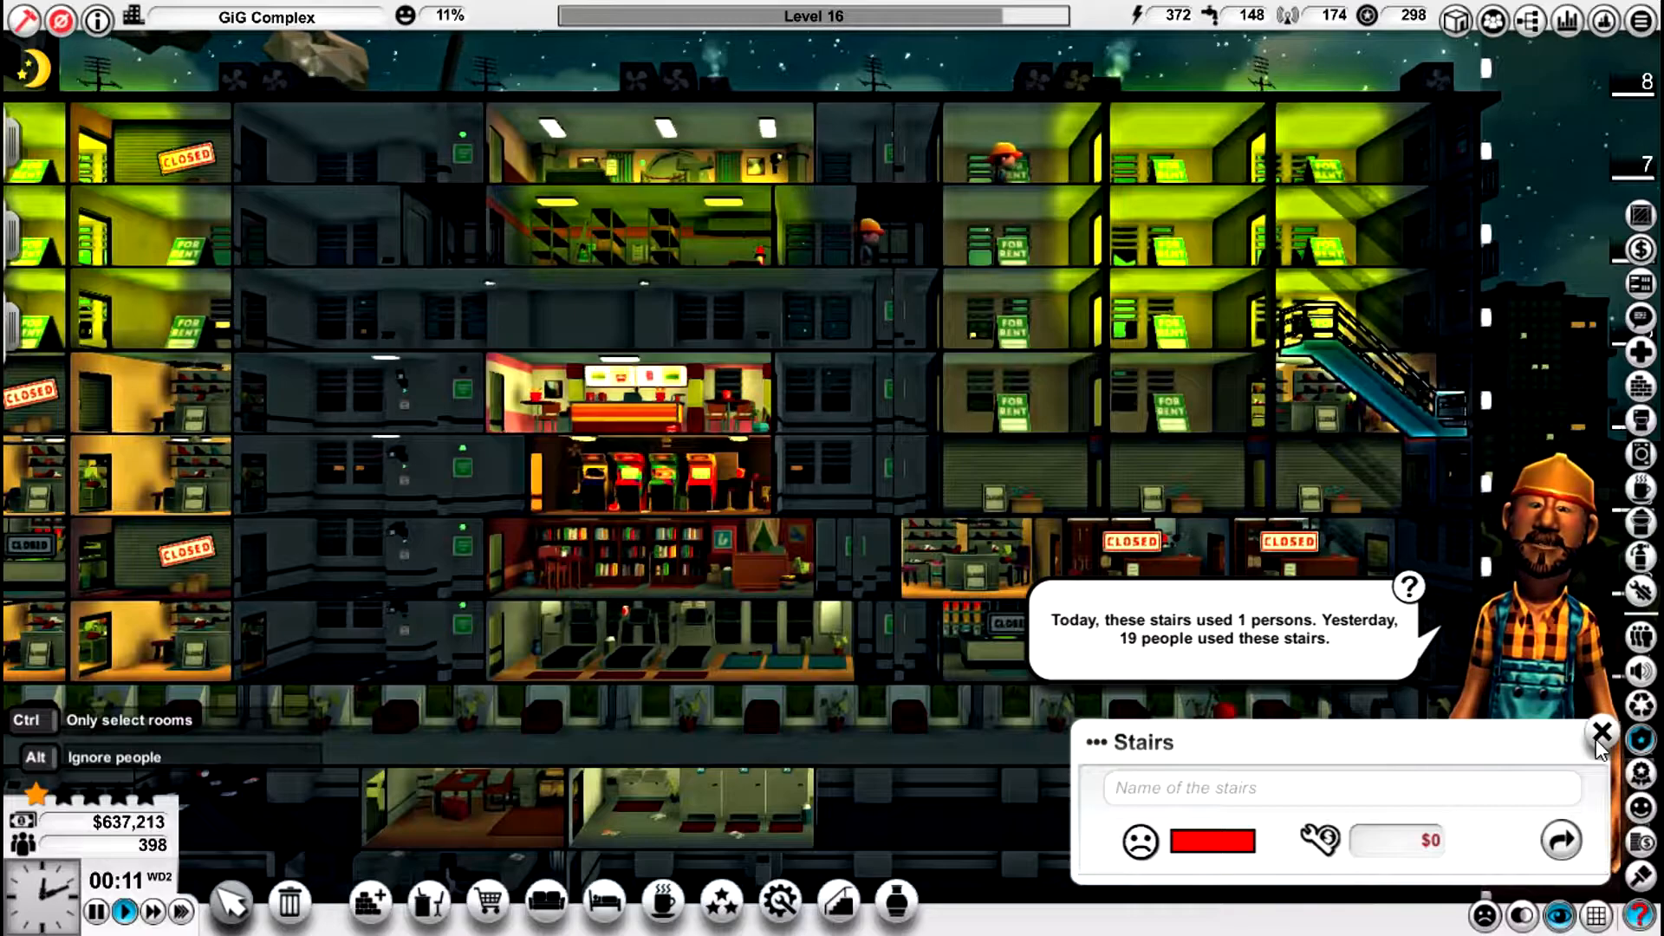
click(1601, 732)
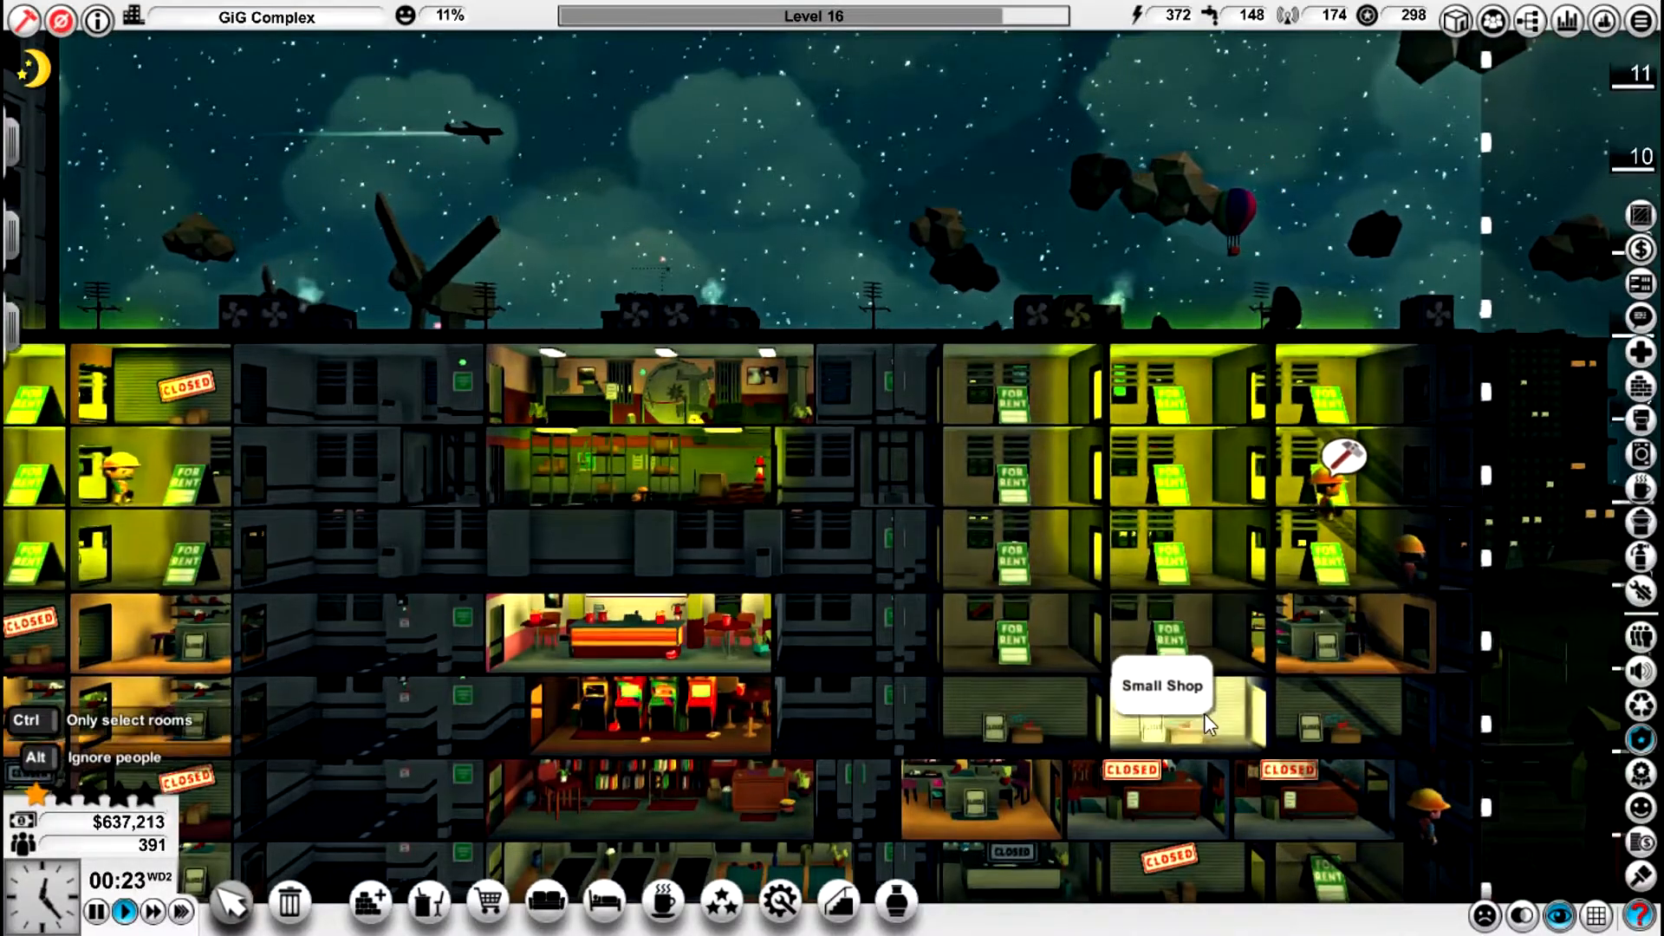
- Zoom out to a wide night-time view of the whole tower
scroll(down, 3)
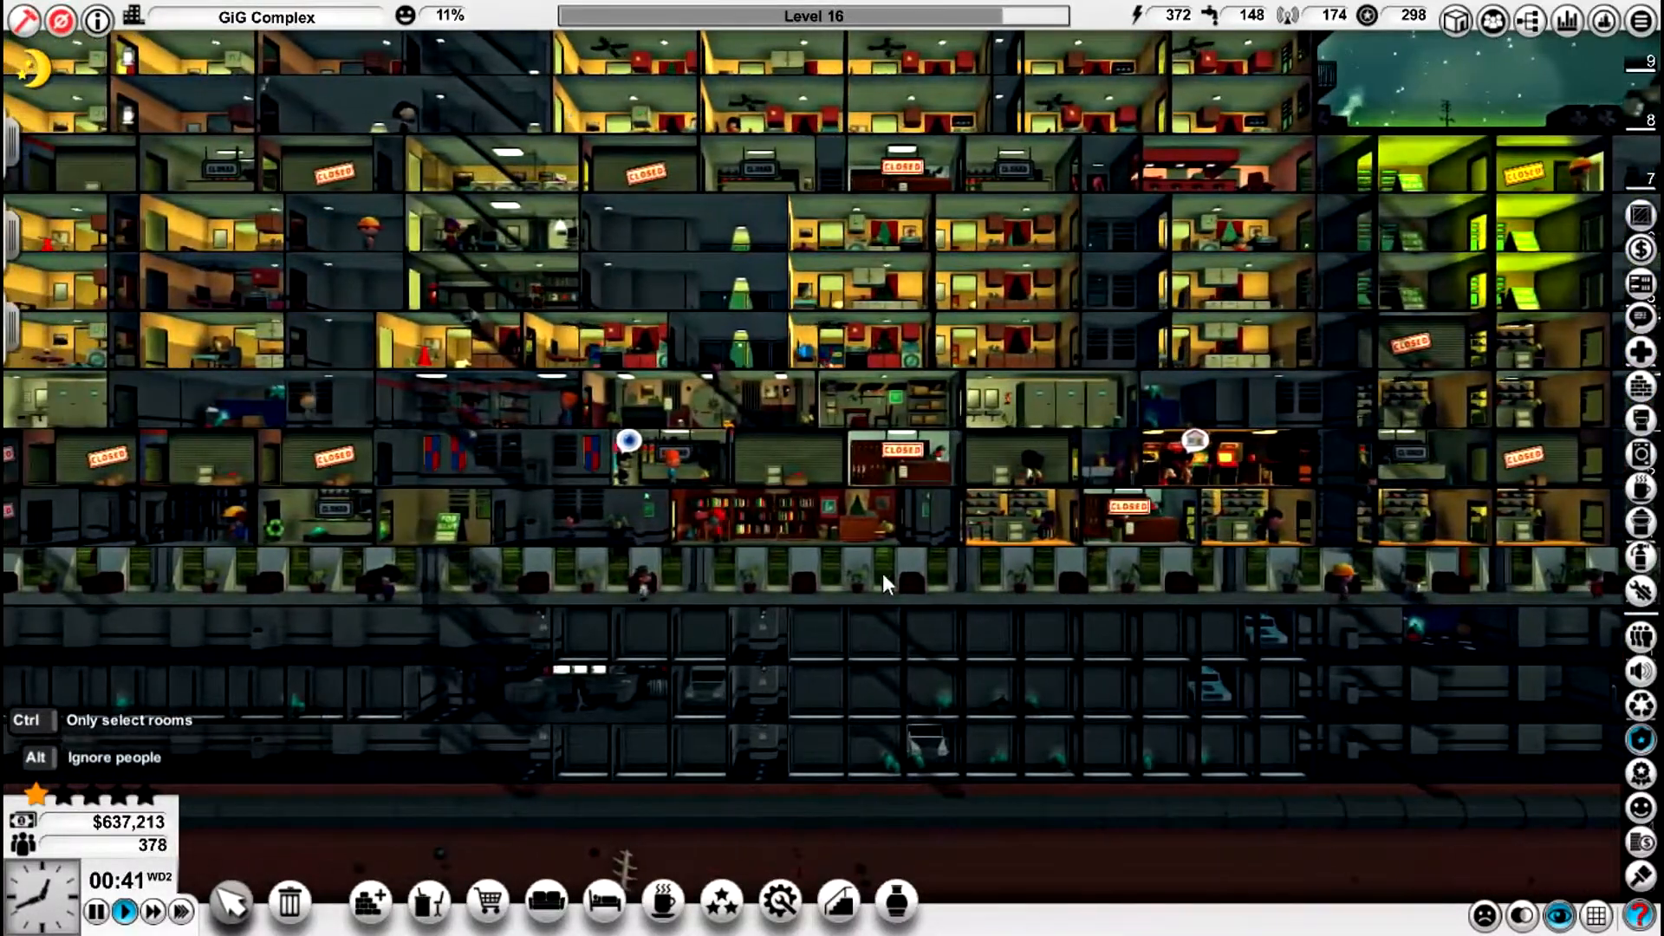
mouse_move(674, 479)
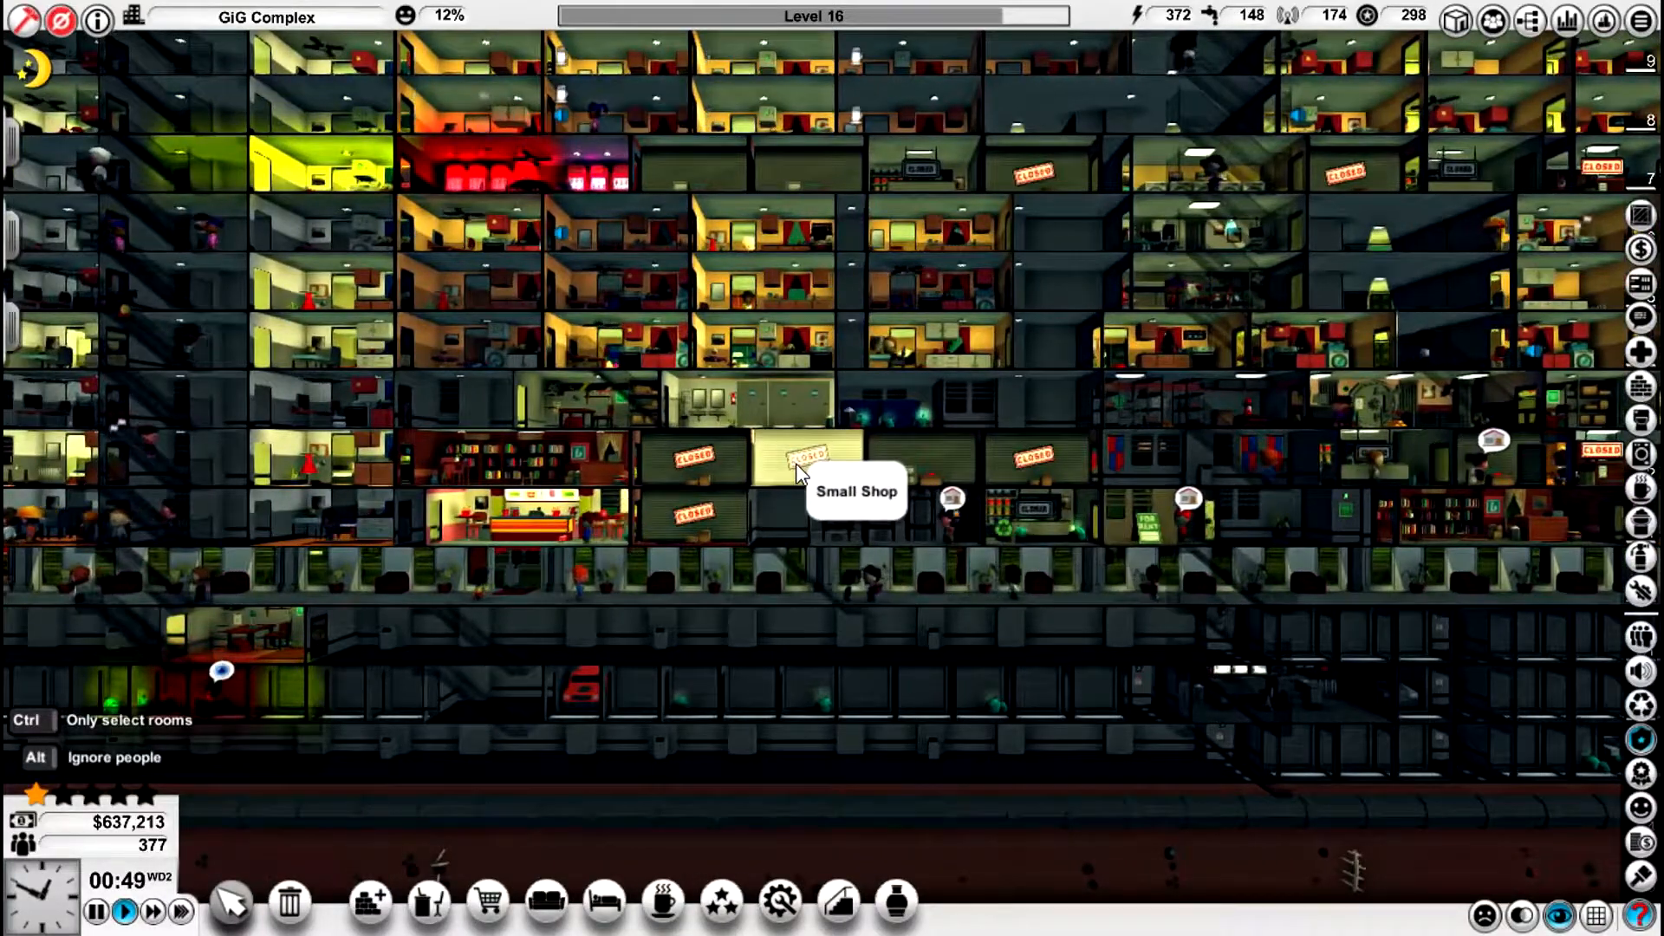
mouse_move(880, 366)
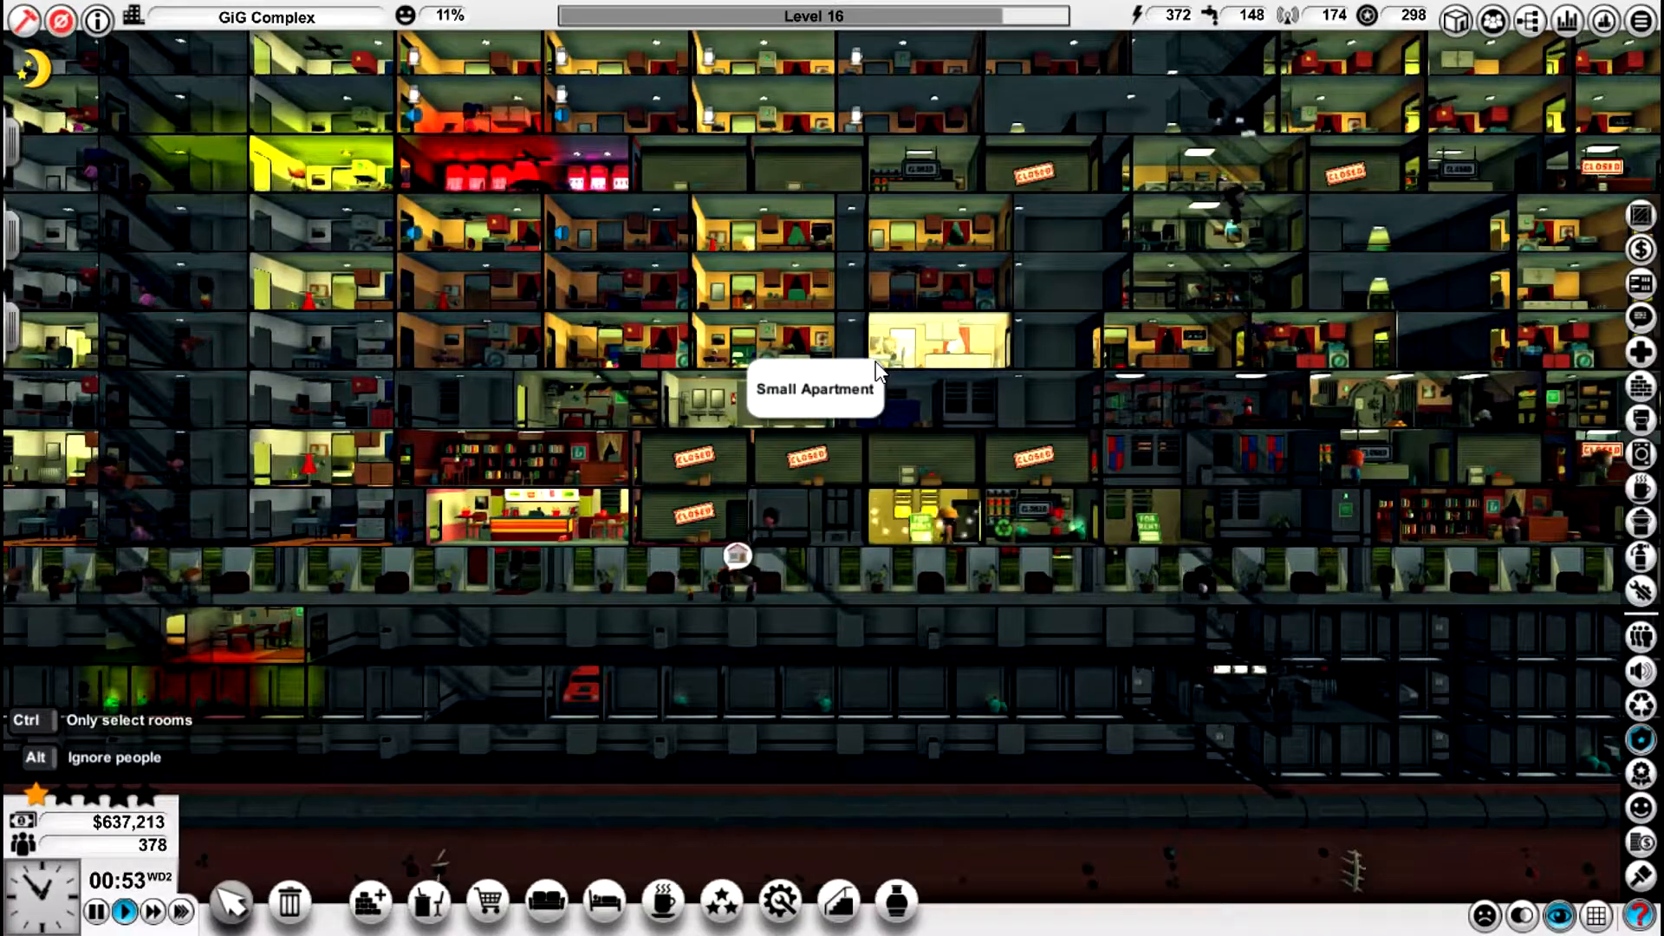
mouse_move(844, 535)
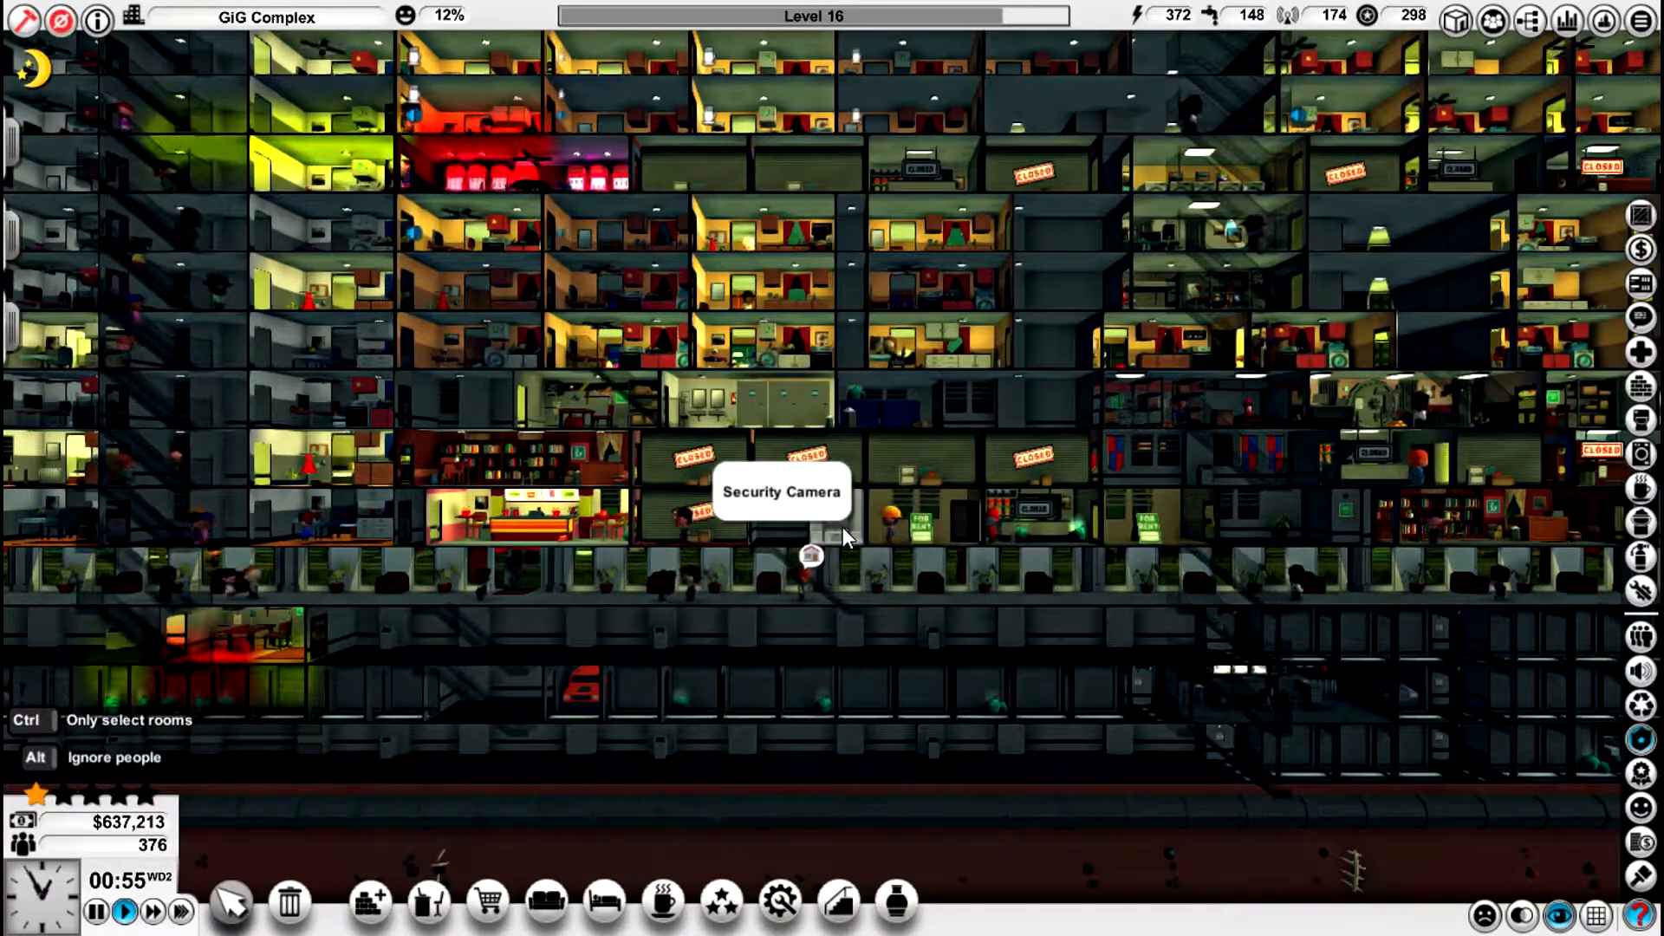
mouse_move(944, 669)
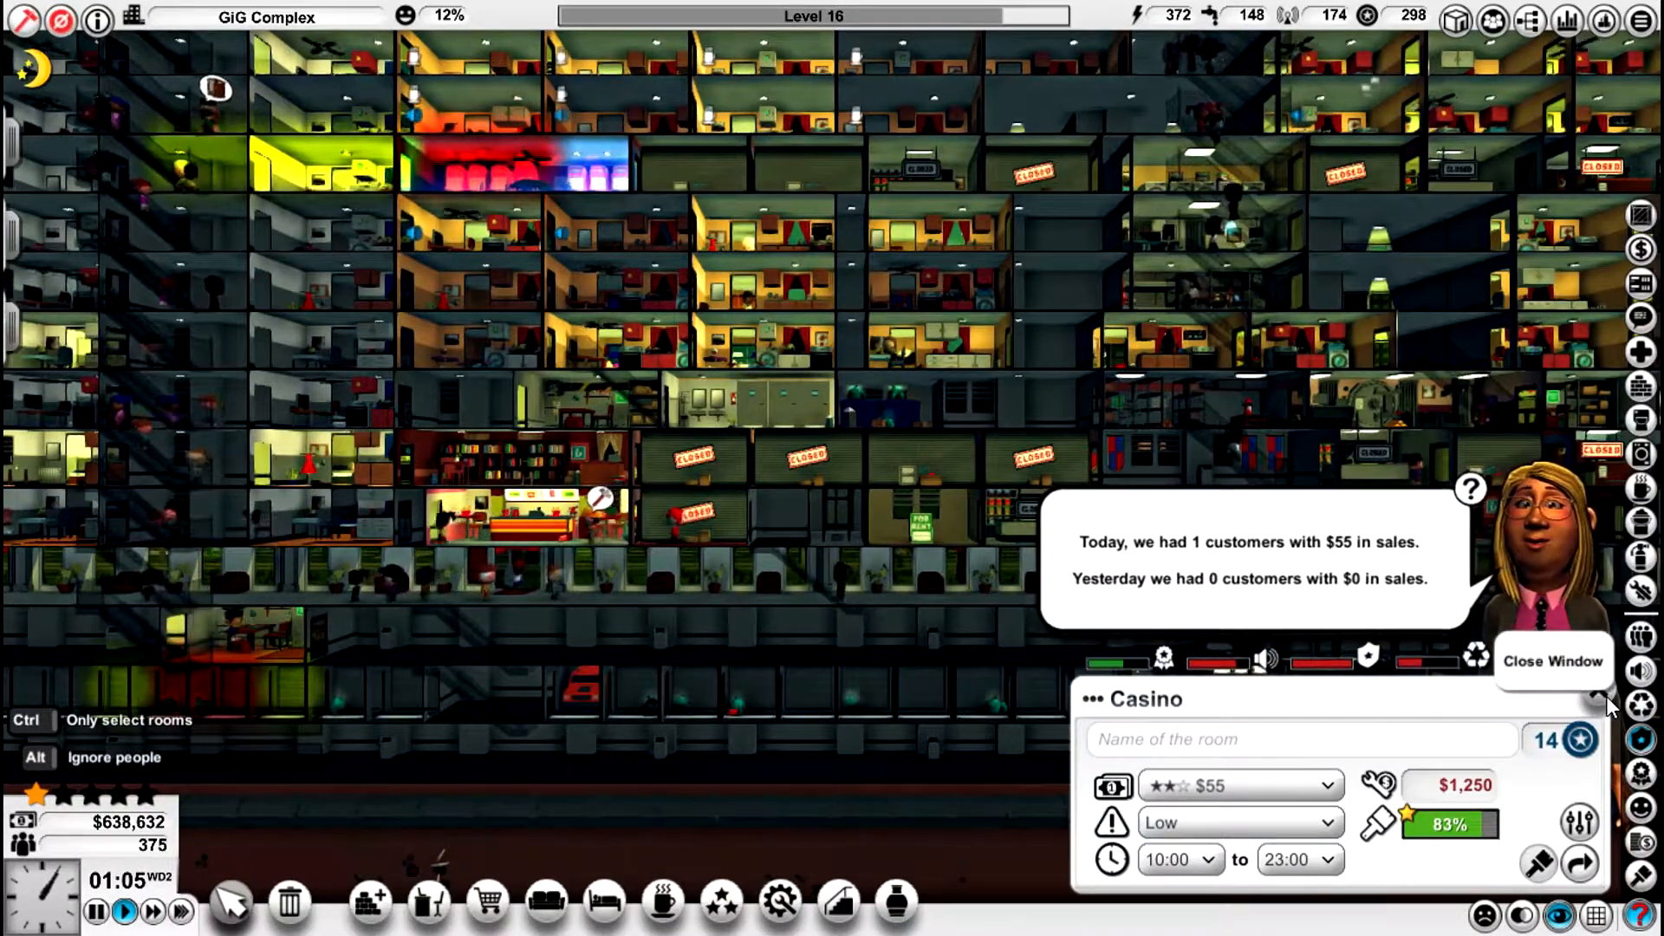
- Close the casino's details showing 1 customer and $55 sales today
click(1553, 661)
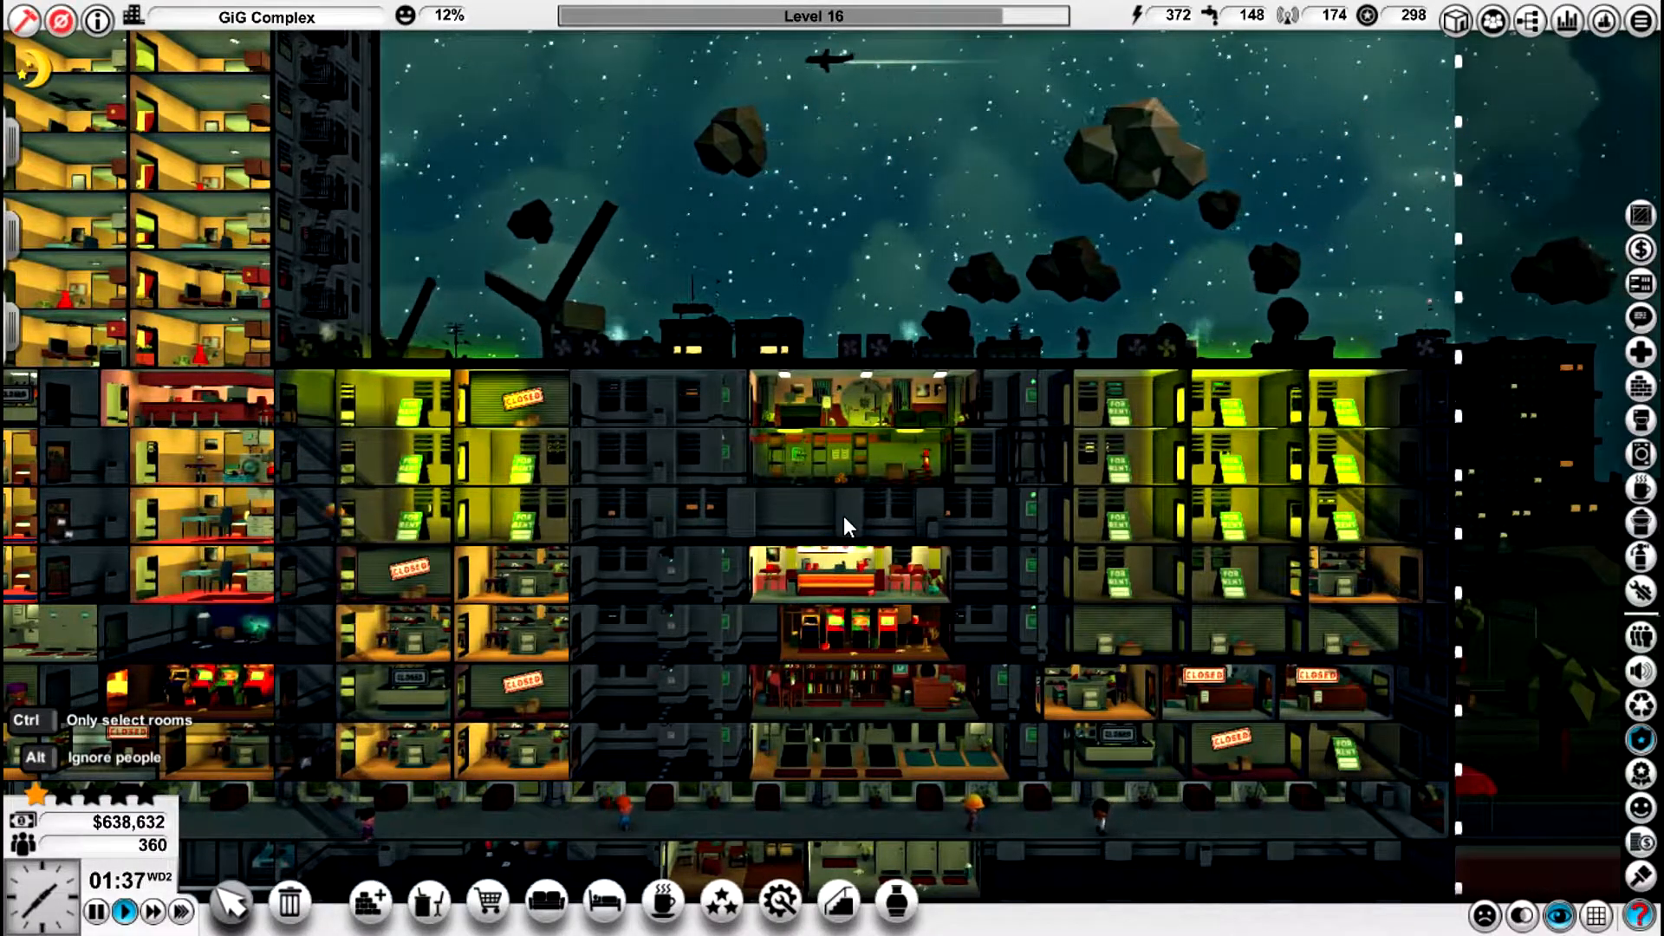
mouse_move(786, 816)
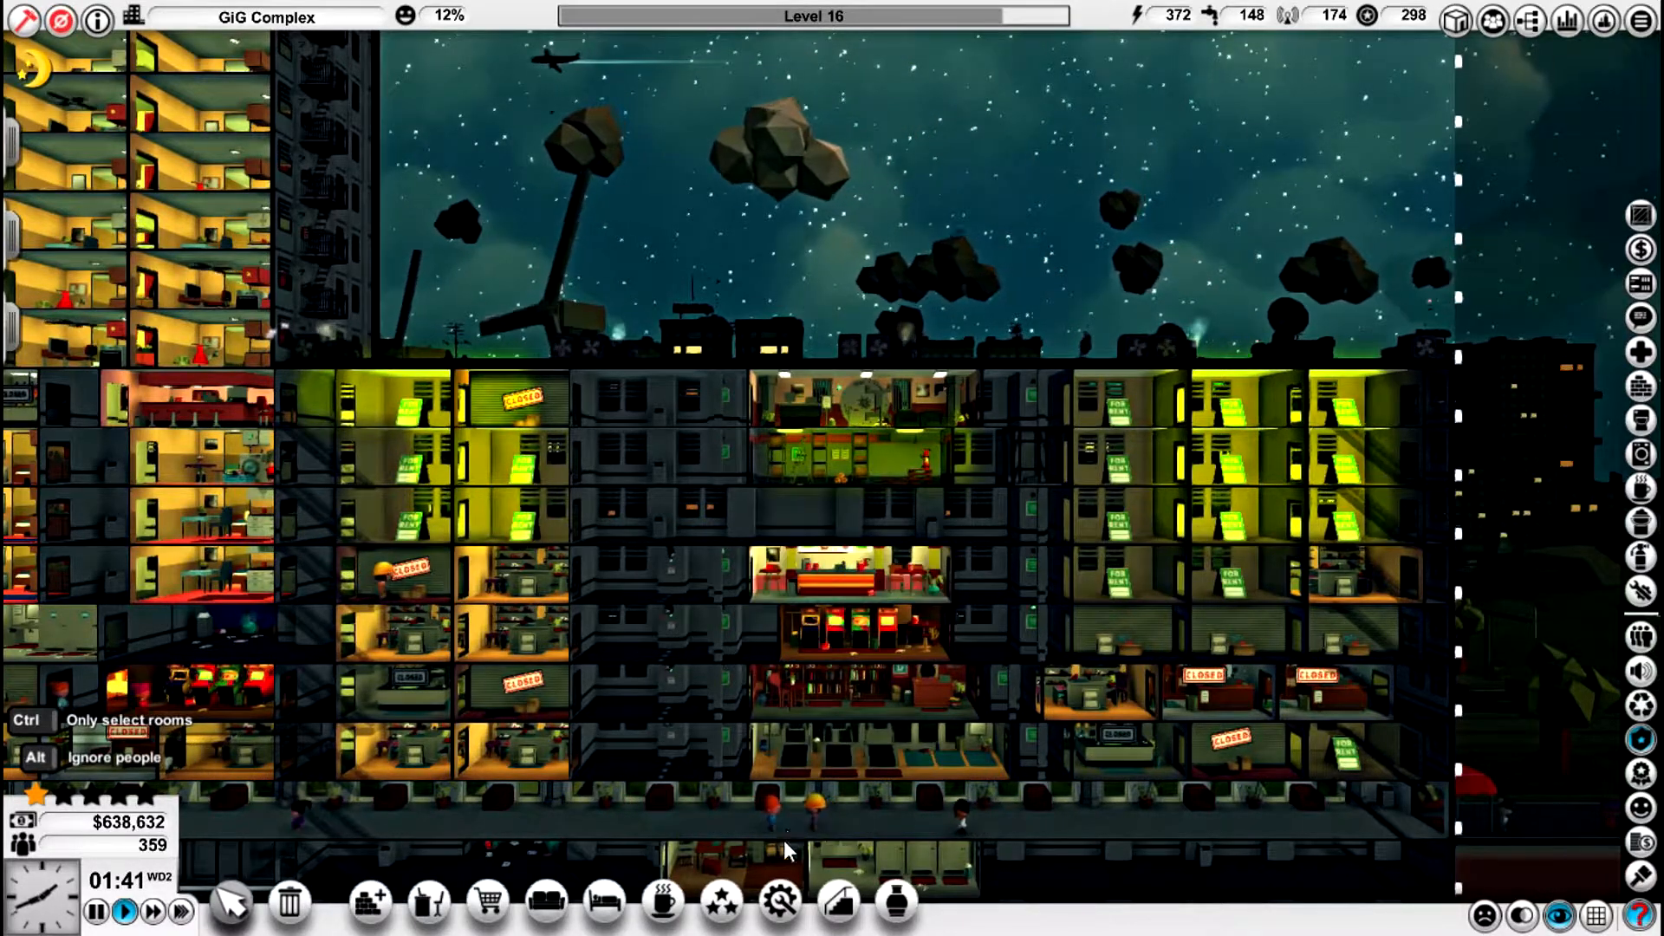
- Place the last available casino from Attractions on the floor above Mad Burger
click(719, 901)
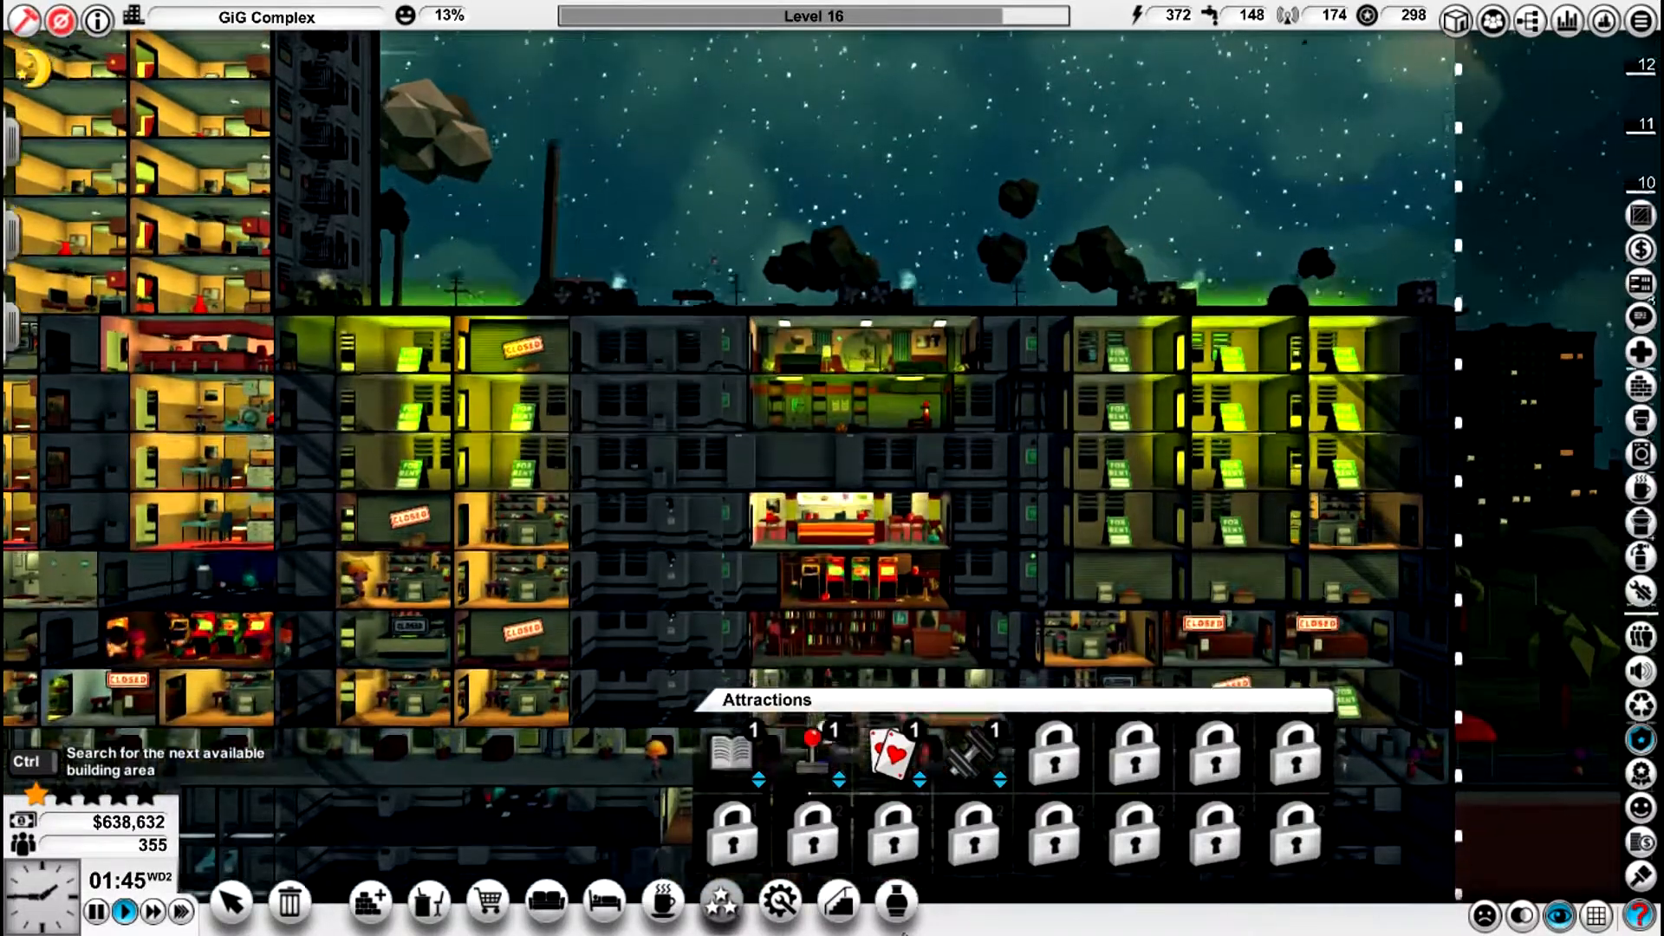
scroll(down, 3)
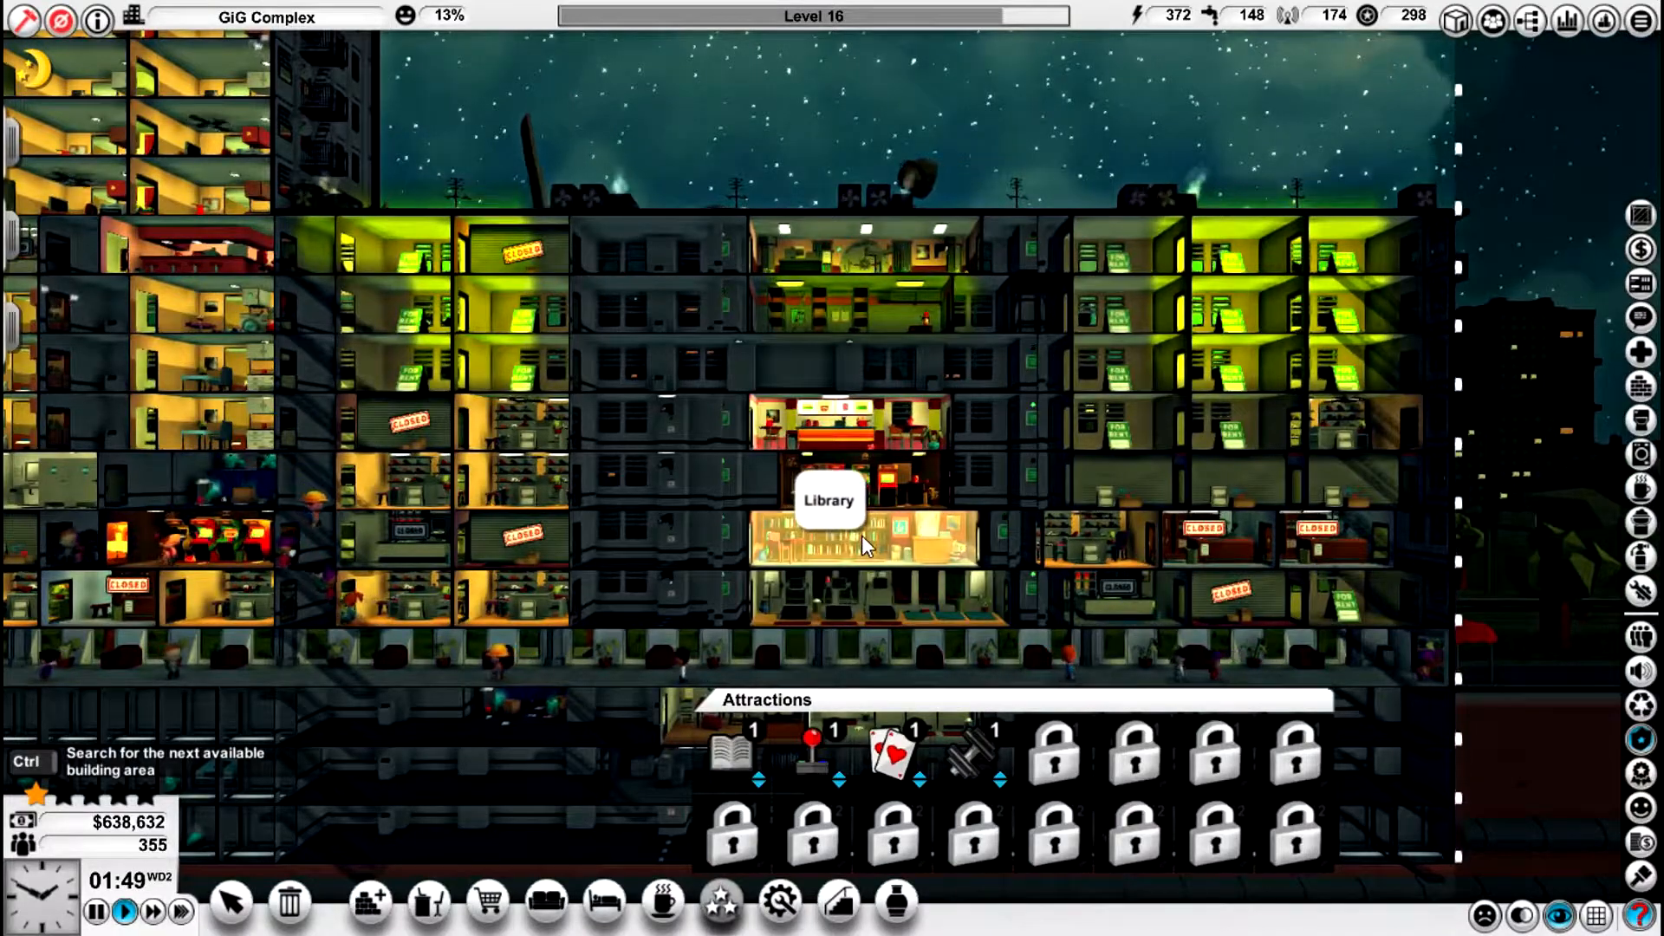
mouse_move(864, 499)
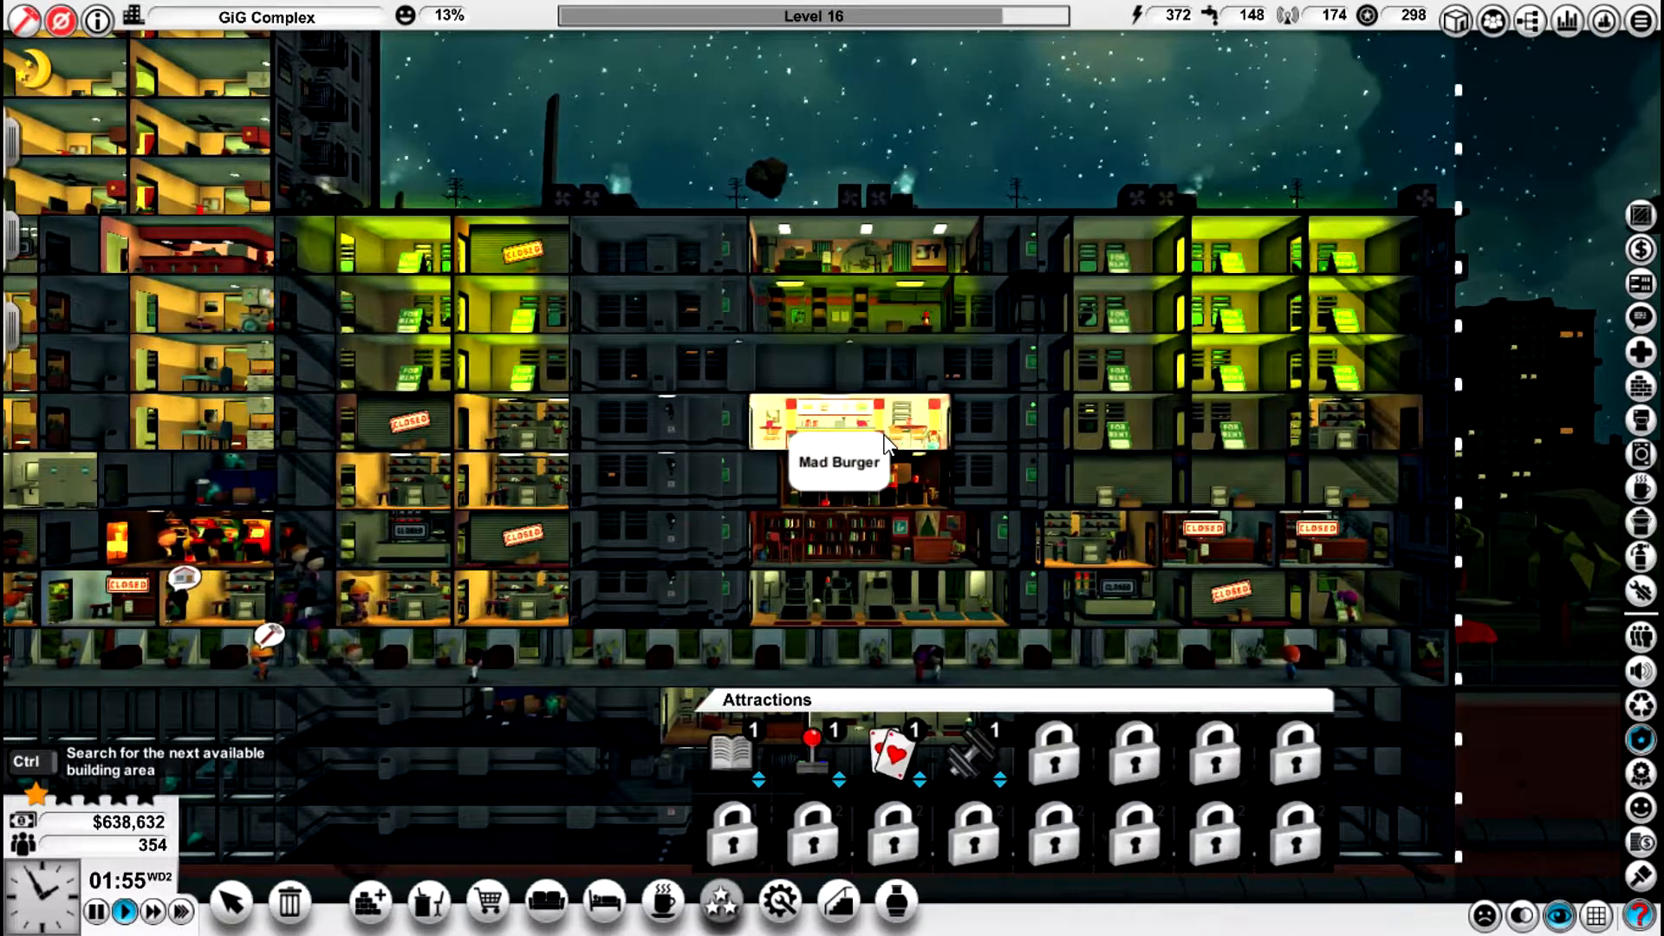
click(894, 756)
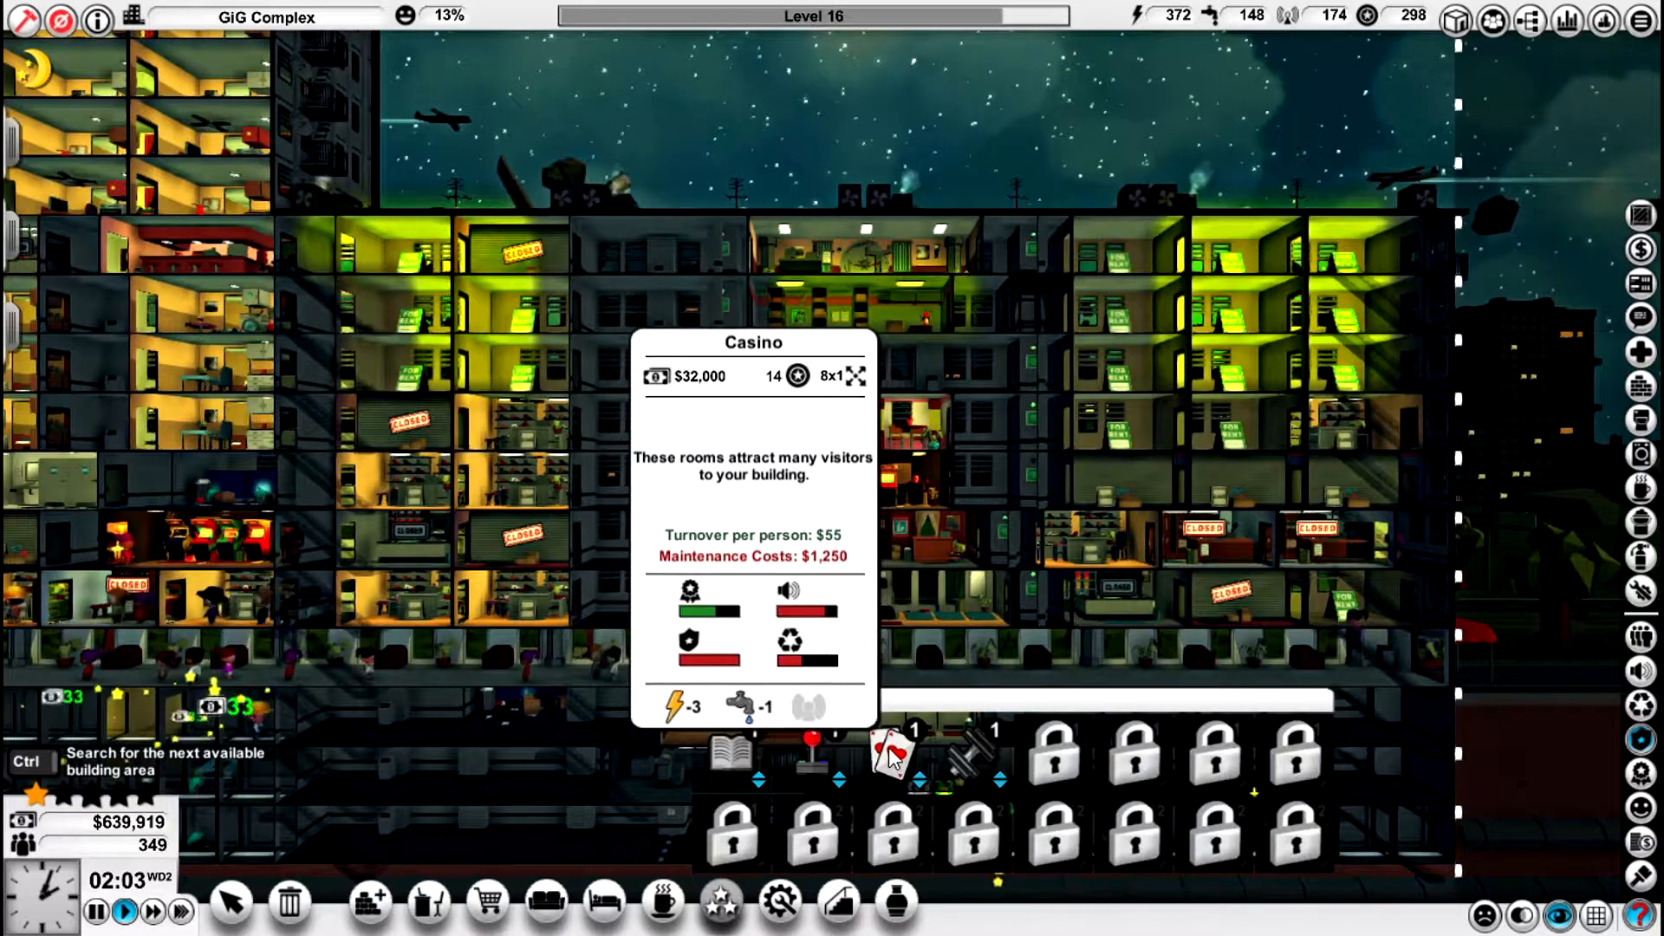
click(891, 754)
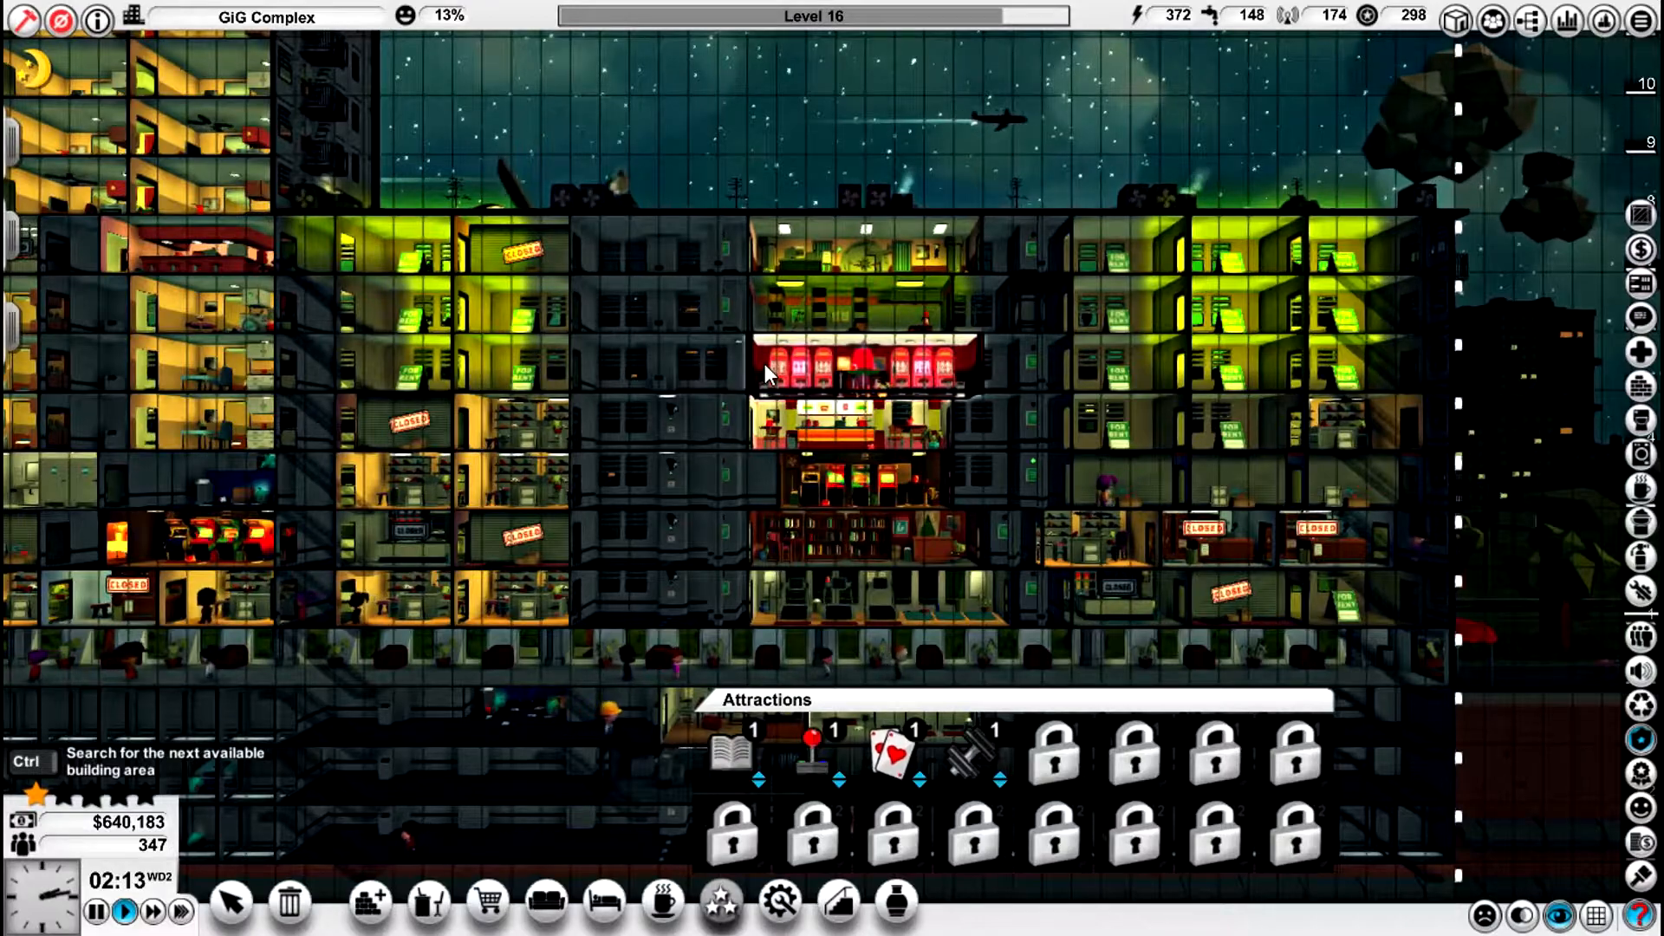
click(915, 749)
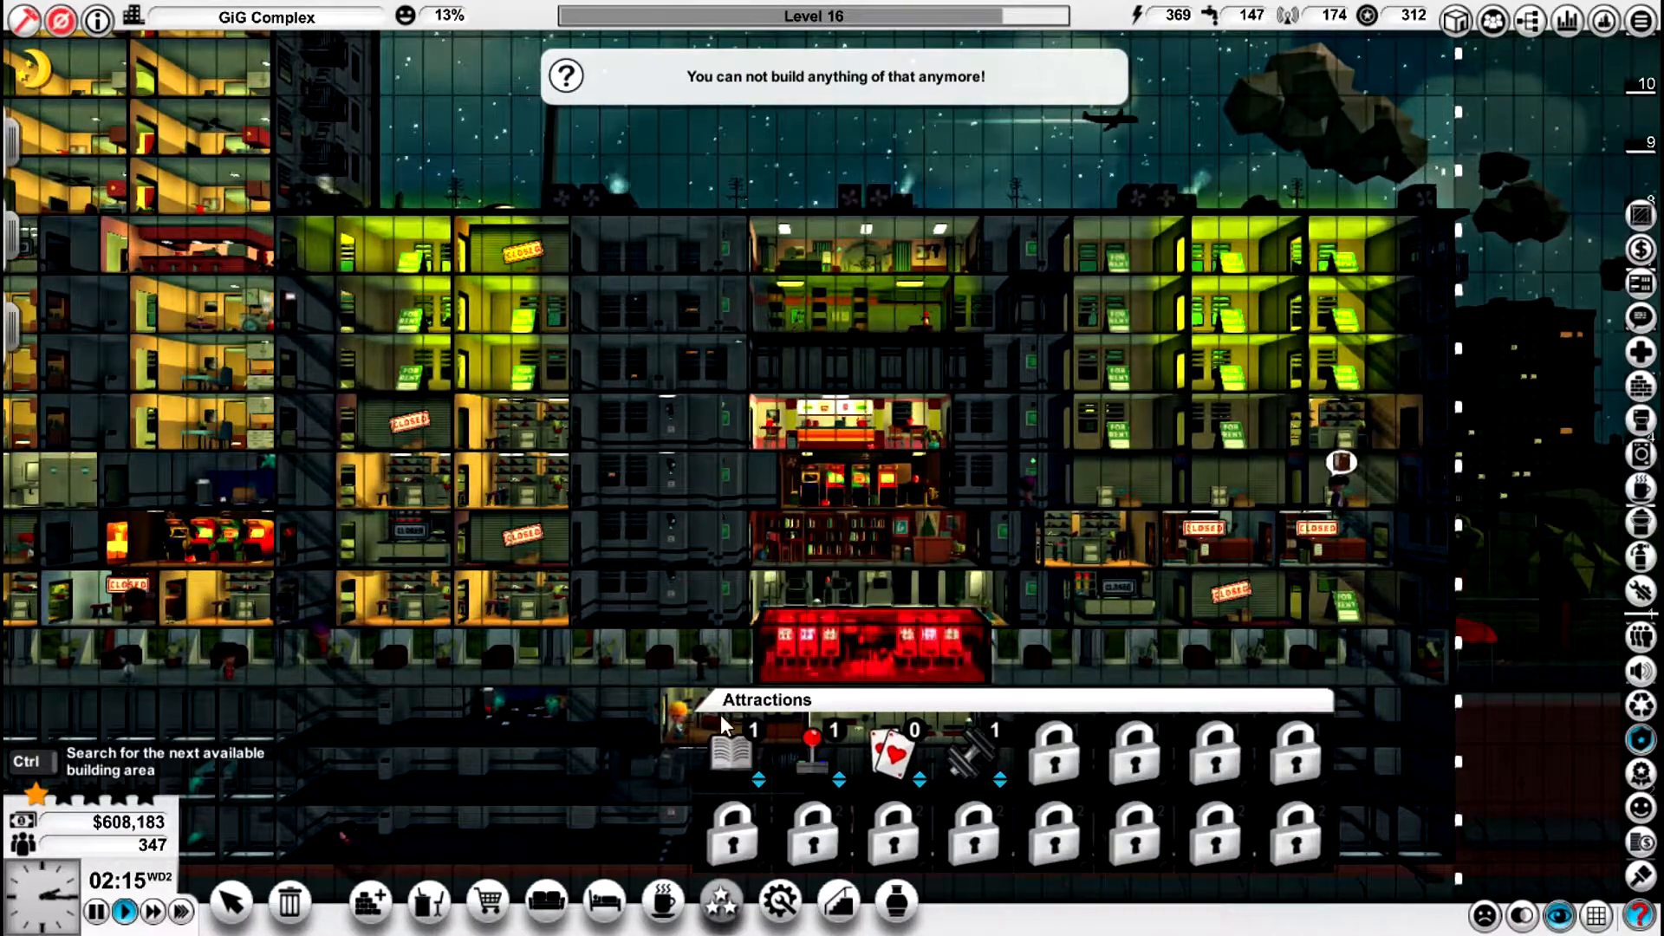
mouse_move(369, 903)
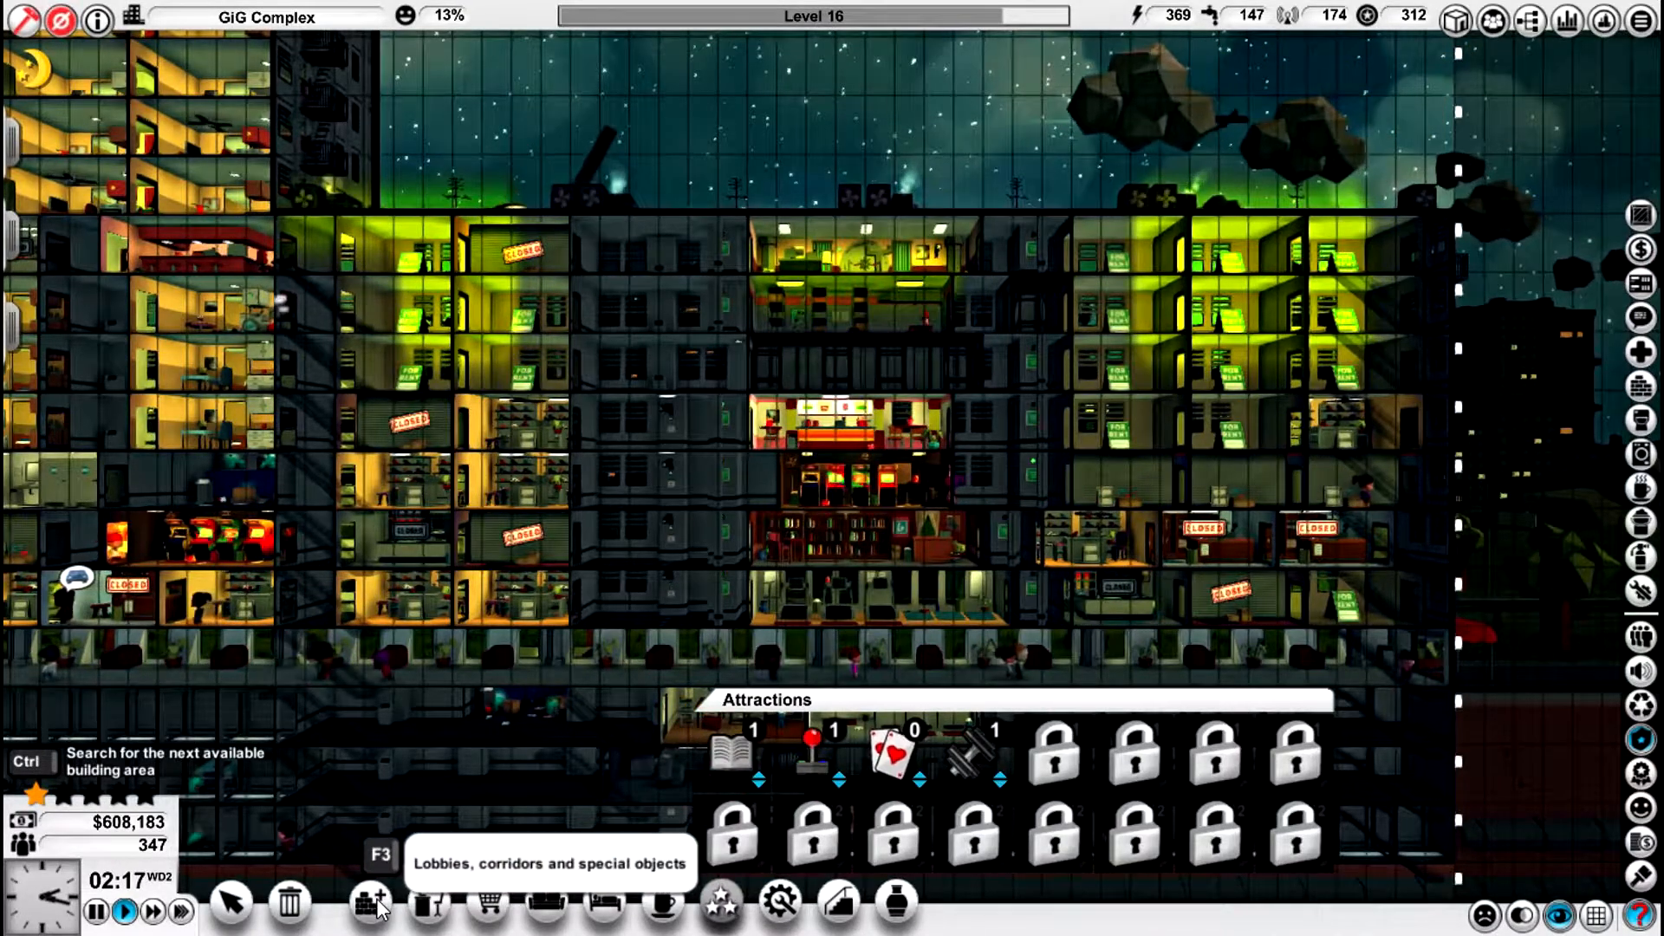
- Browse the lobbies, corridors and special objects list for an item to place beside the casino
click(380, 903)
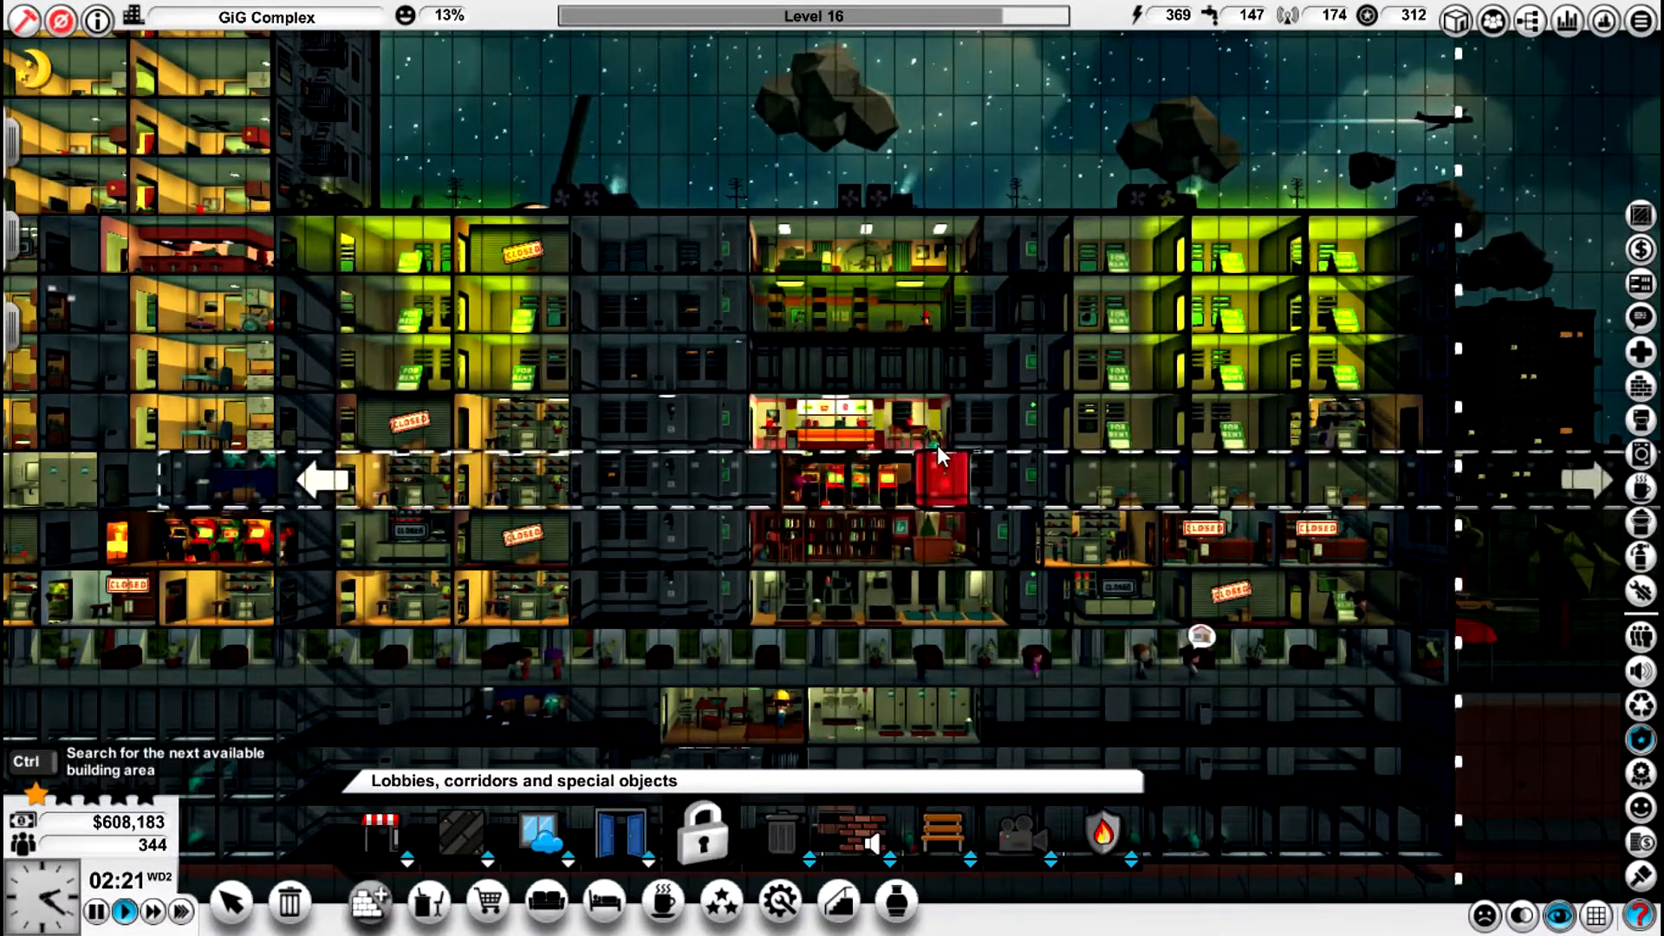
scroll(up, 3)
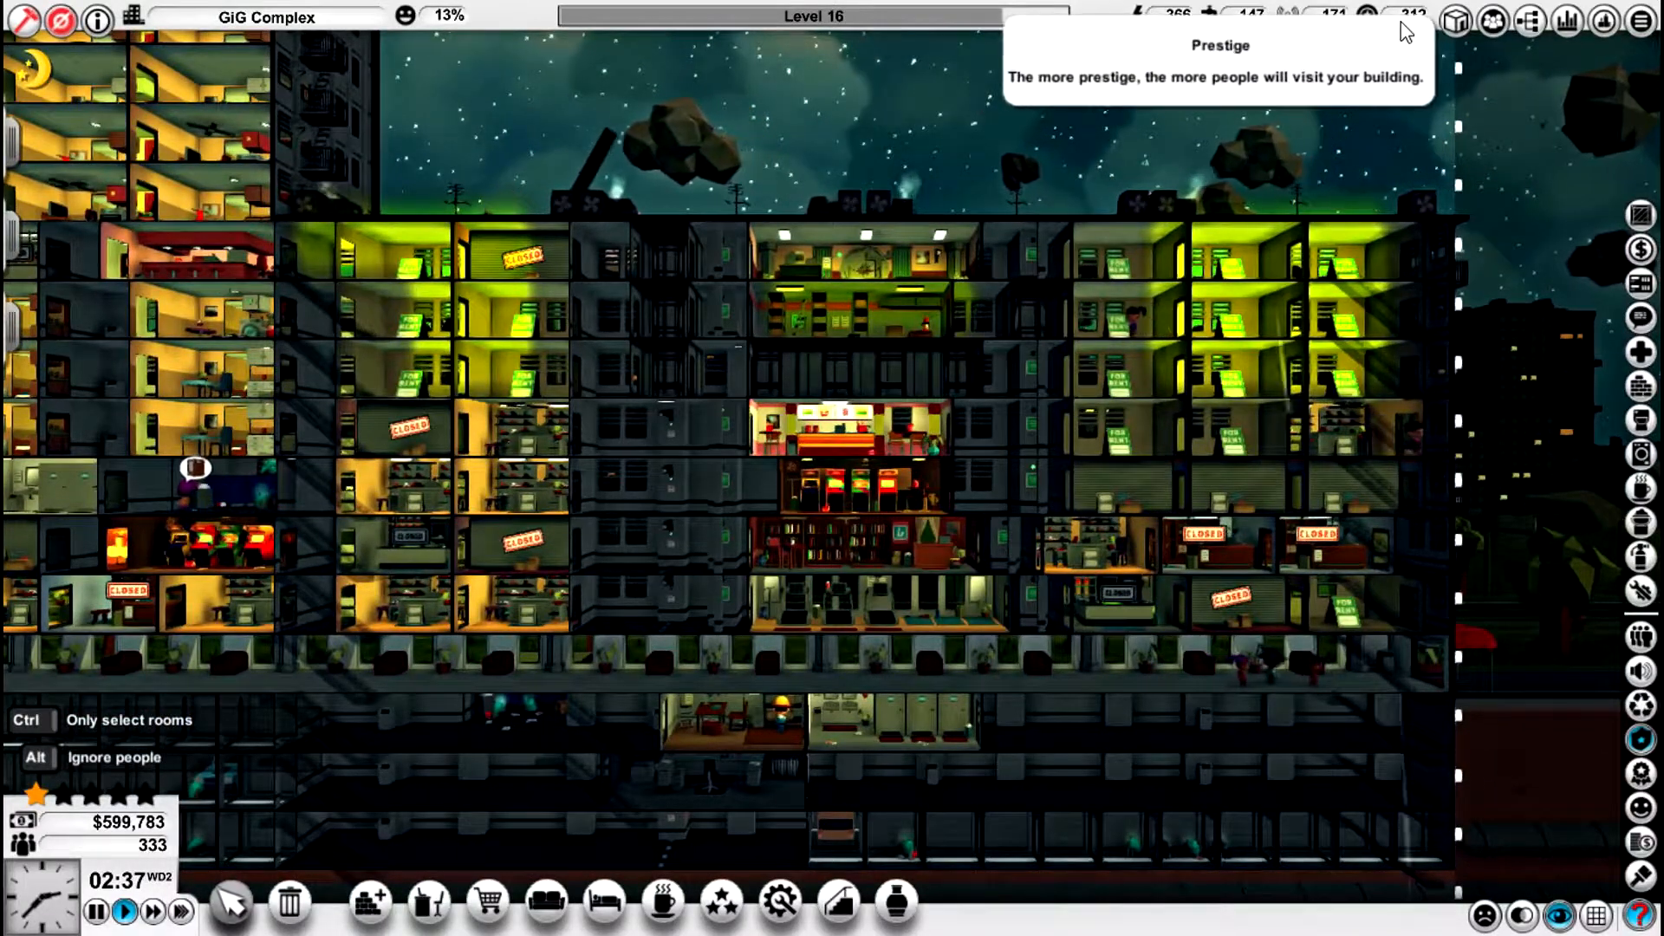
mouse_move(1315, 109)
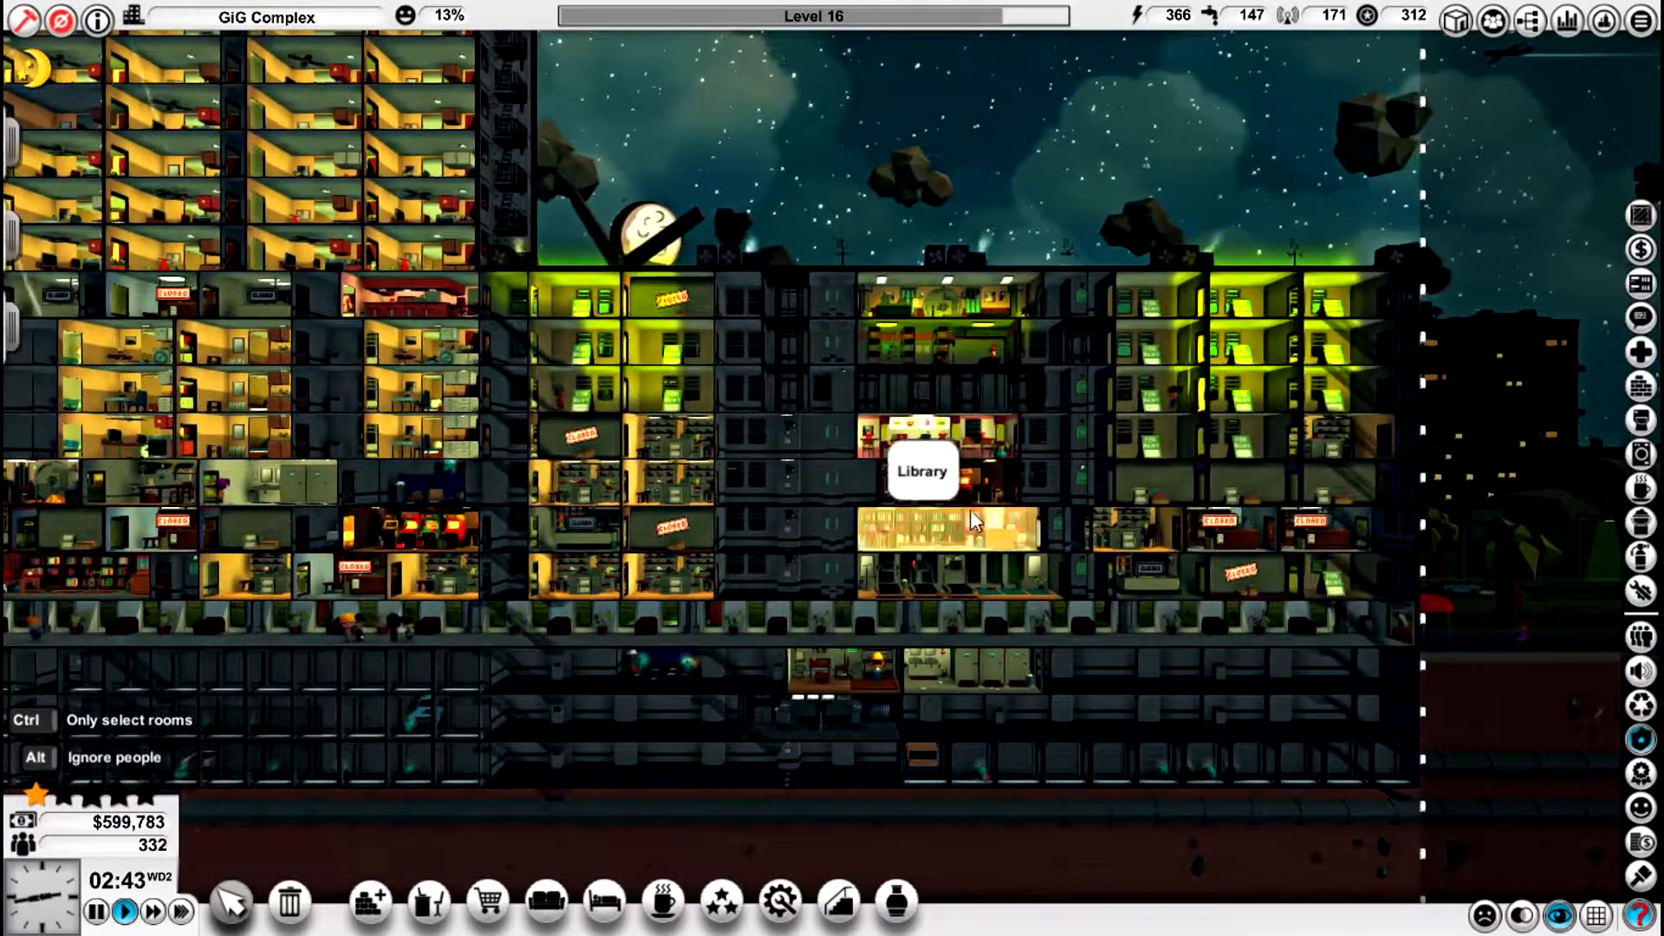
mouse_move(934, 562)
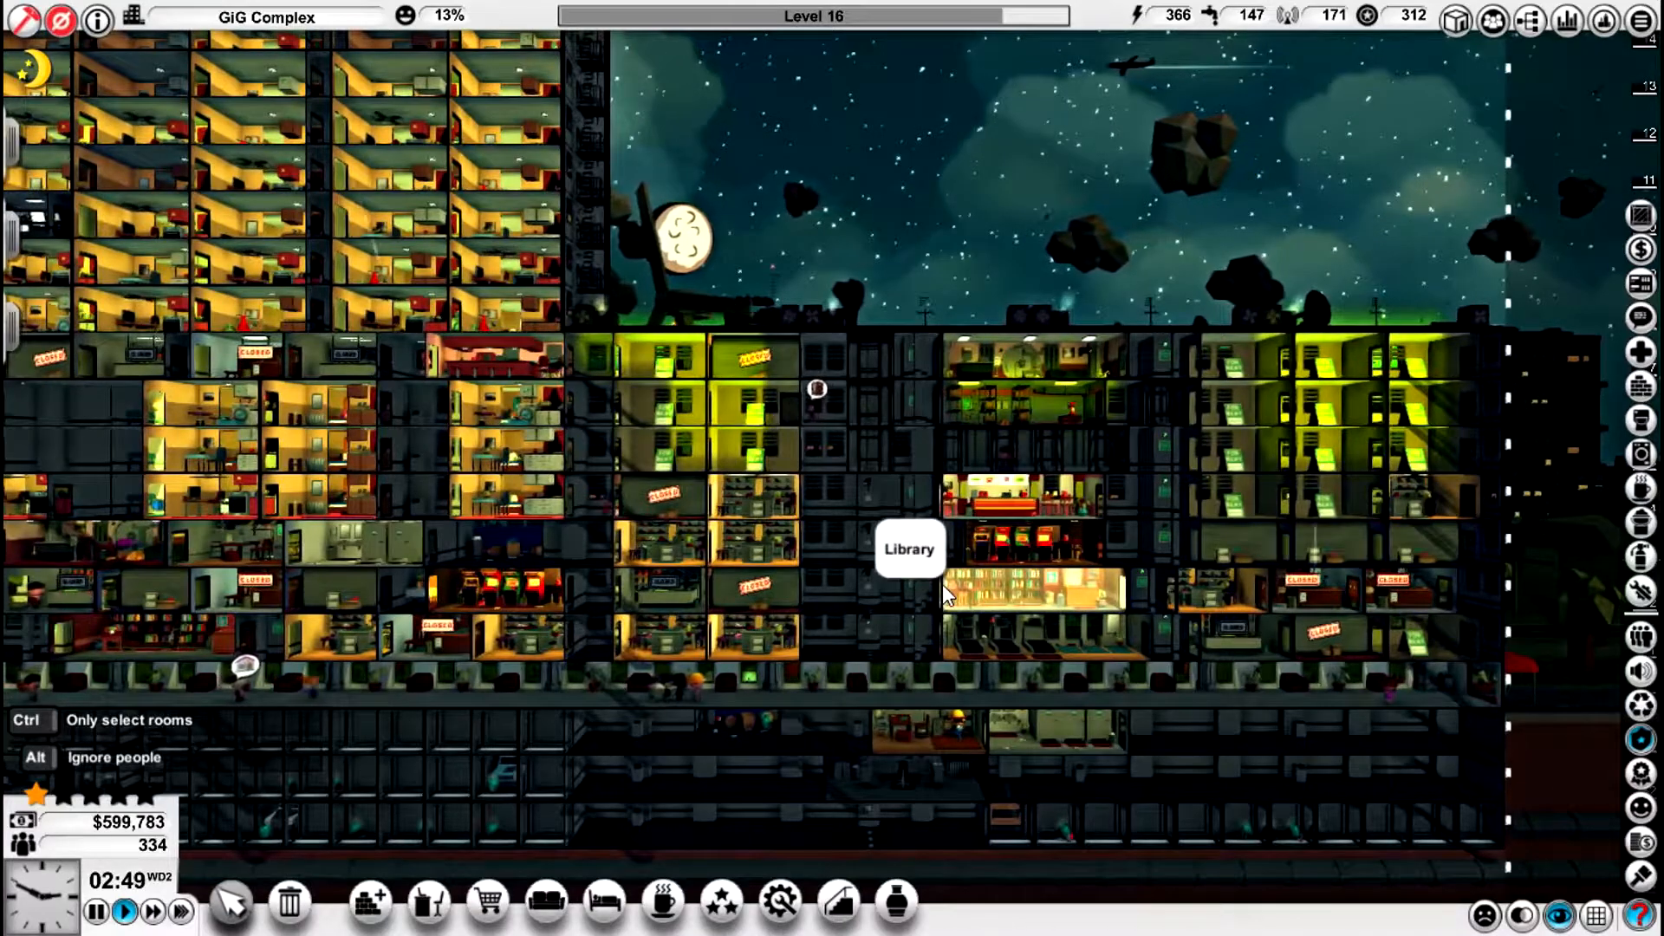
mouse_move(1056, 446)
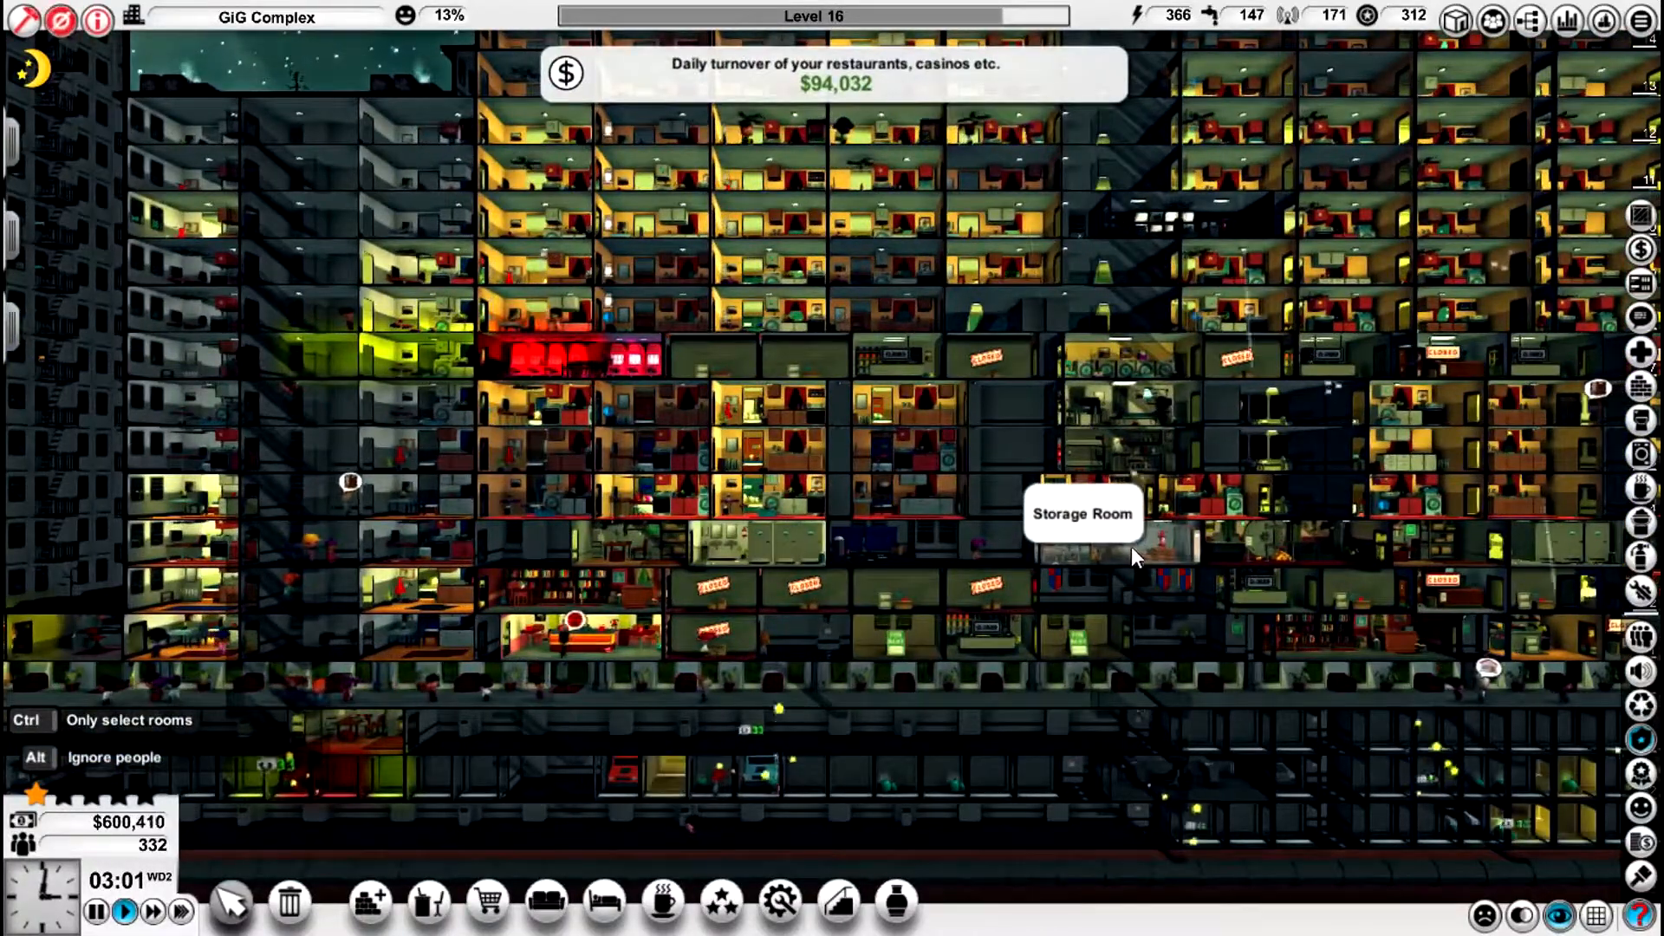
mouse_move(798, 596)
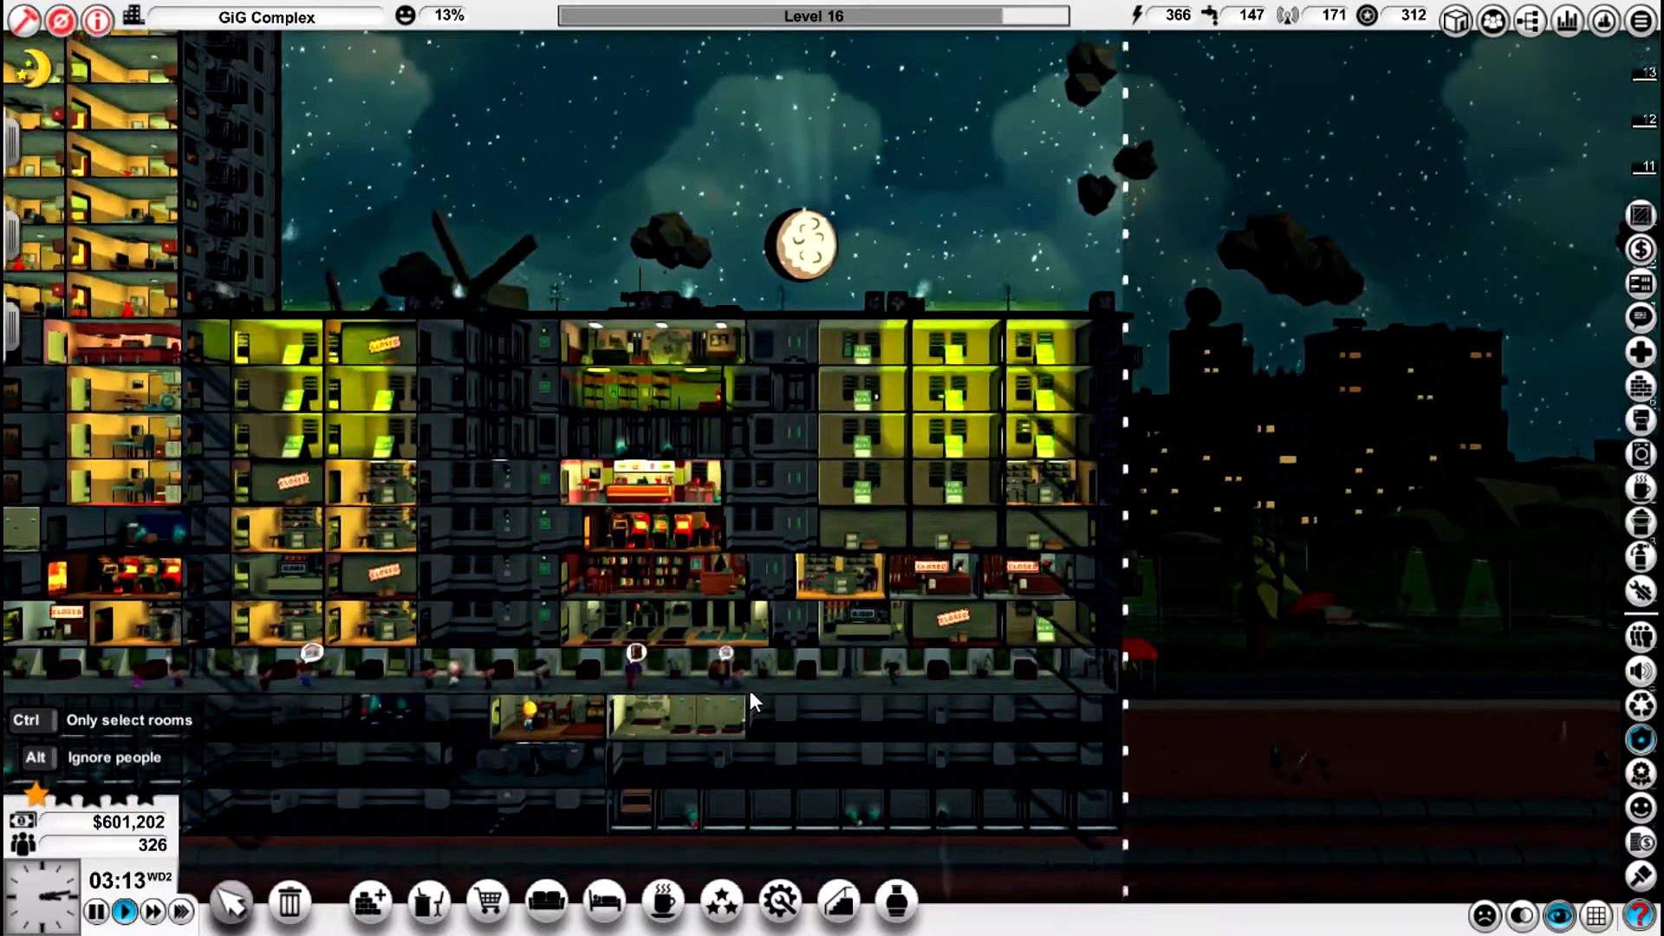
- Inspect the parking room's customer figures (0 today versus 6 yesterday)
click(634, 535)
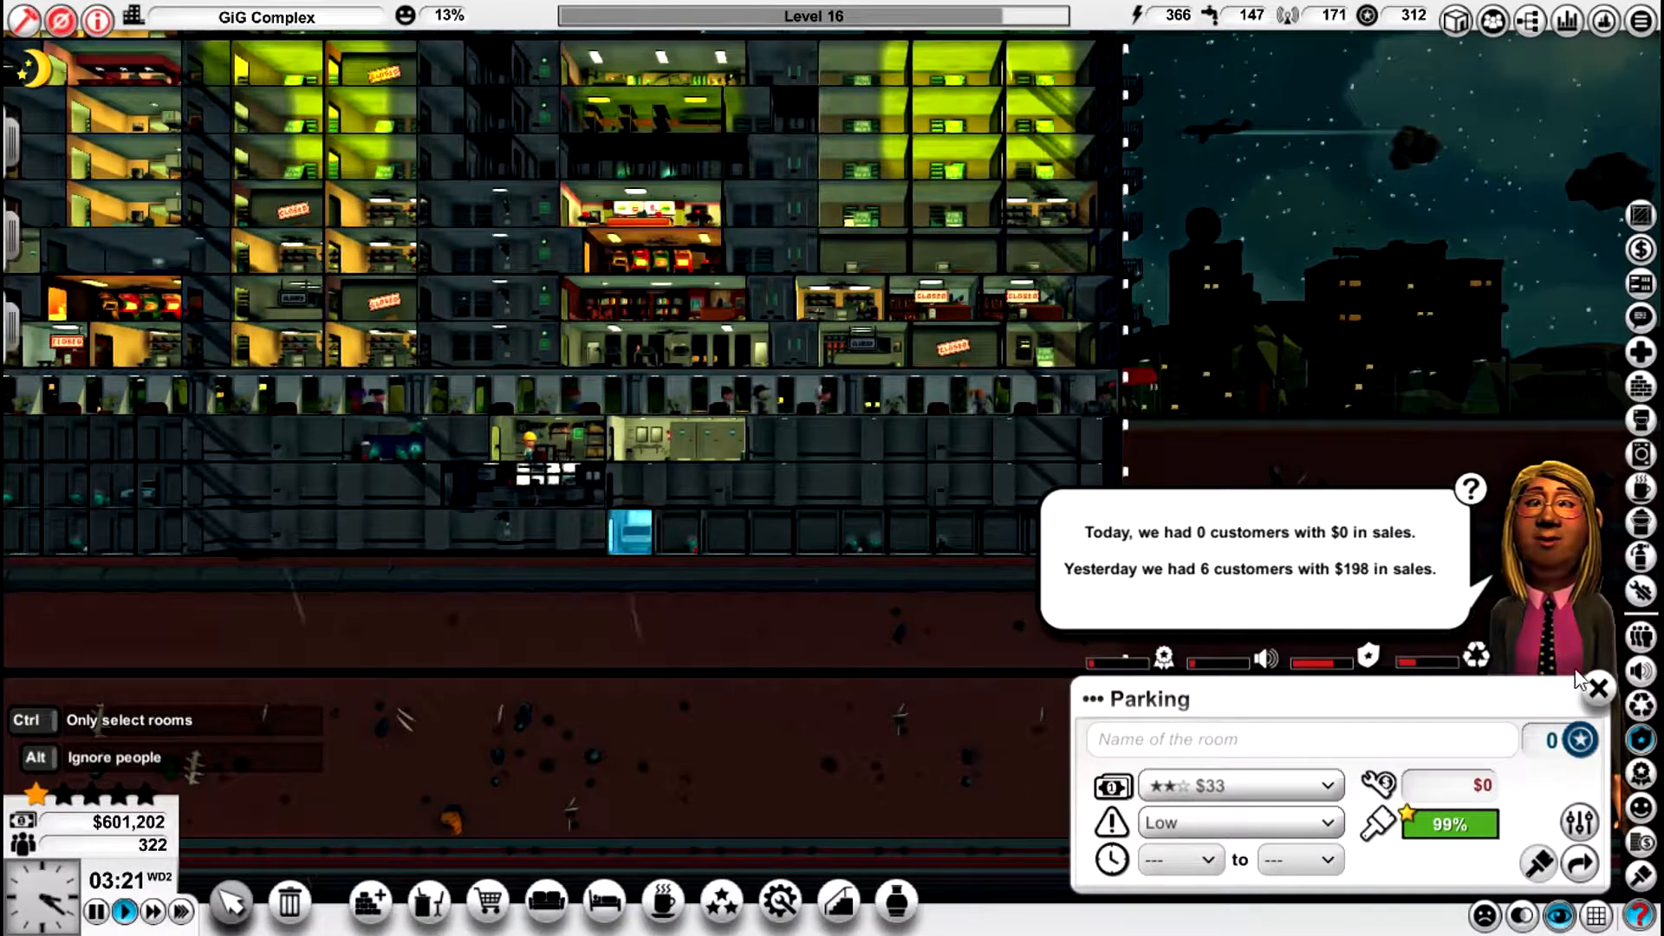
mouse_move(1596, 690)
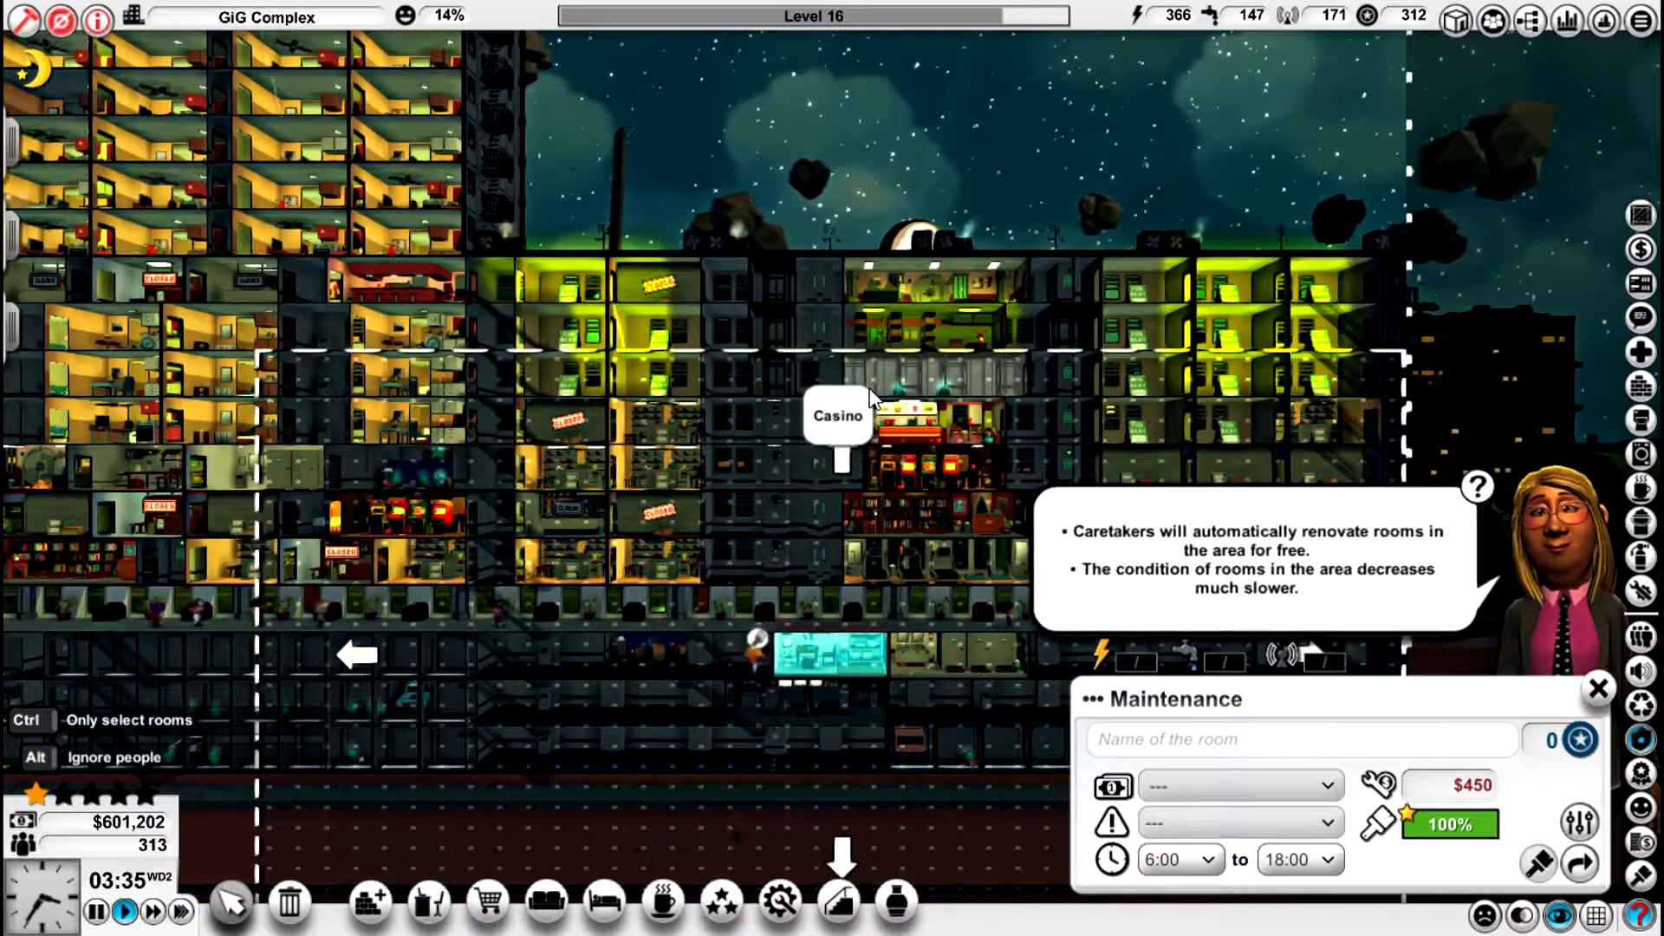
mouse_move(890, 340)
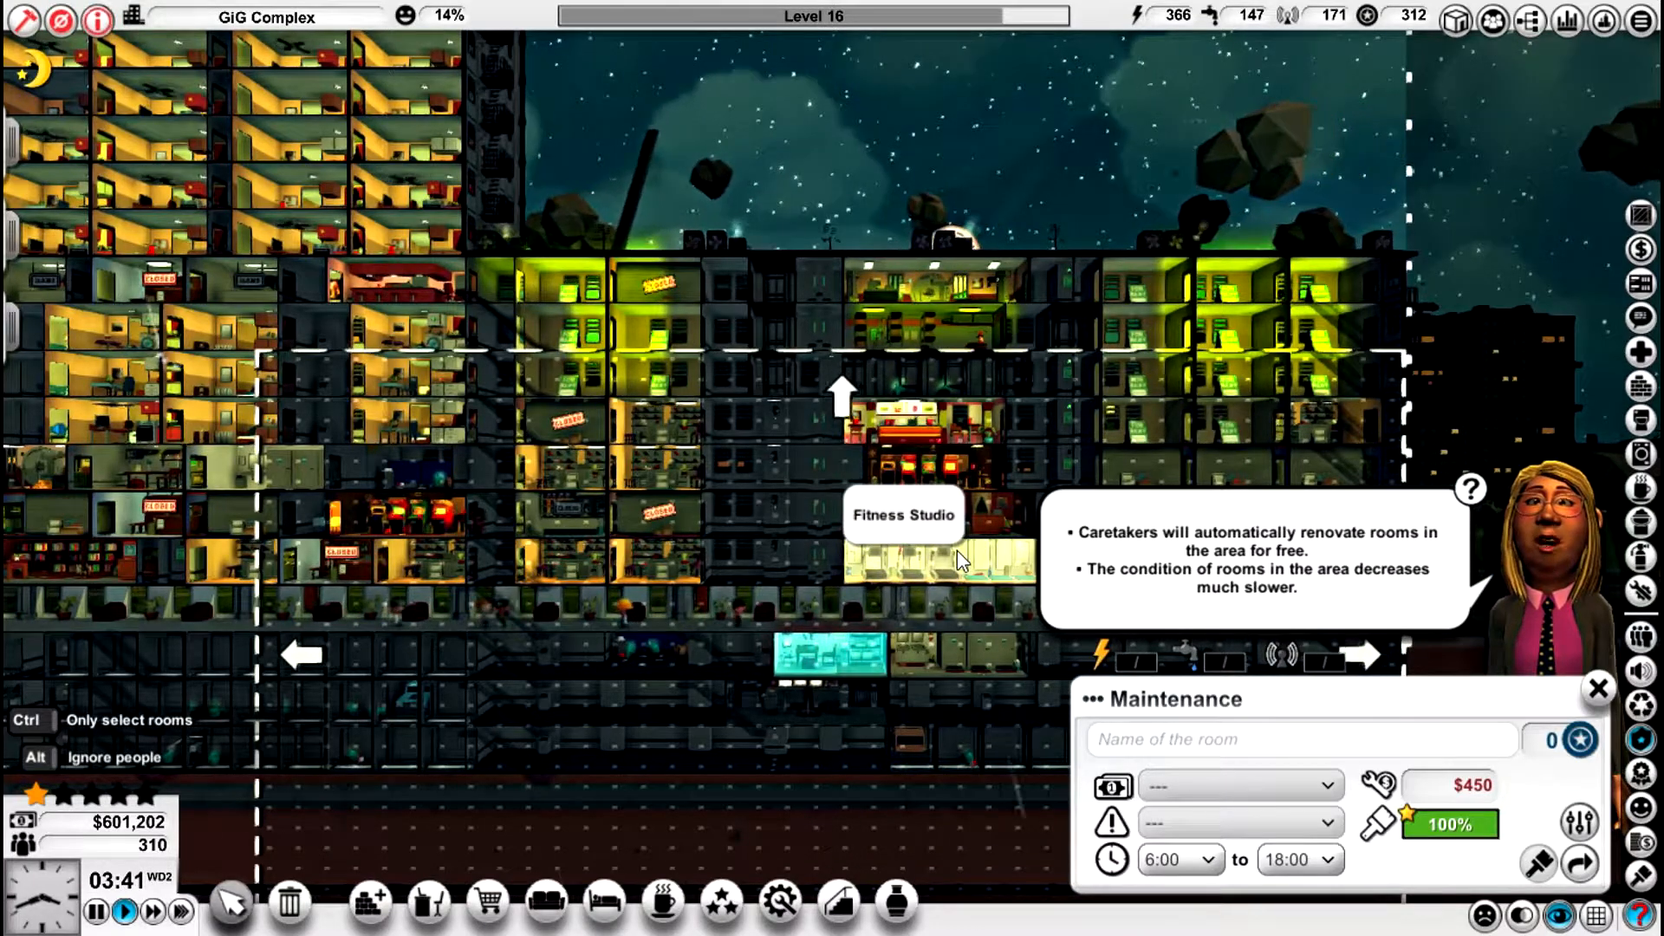
mouse_move(932, 364)
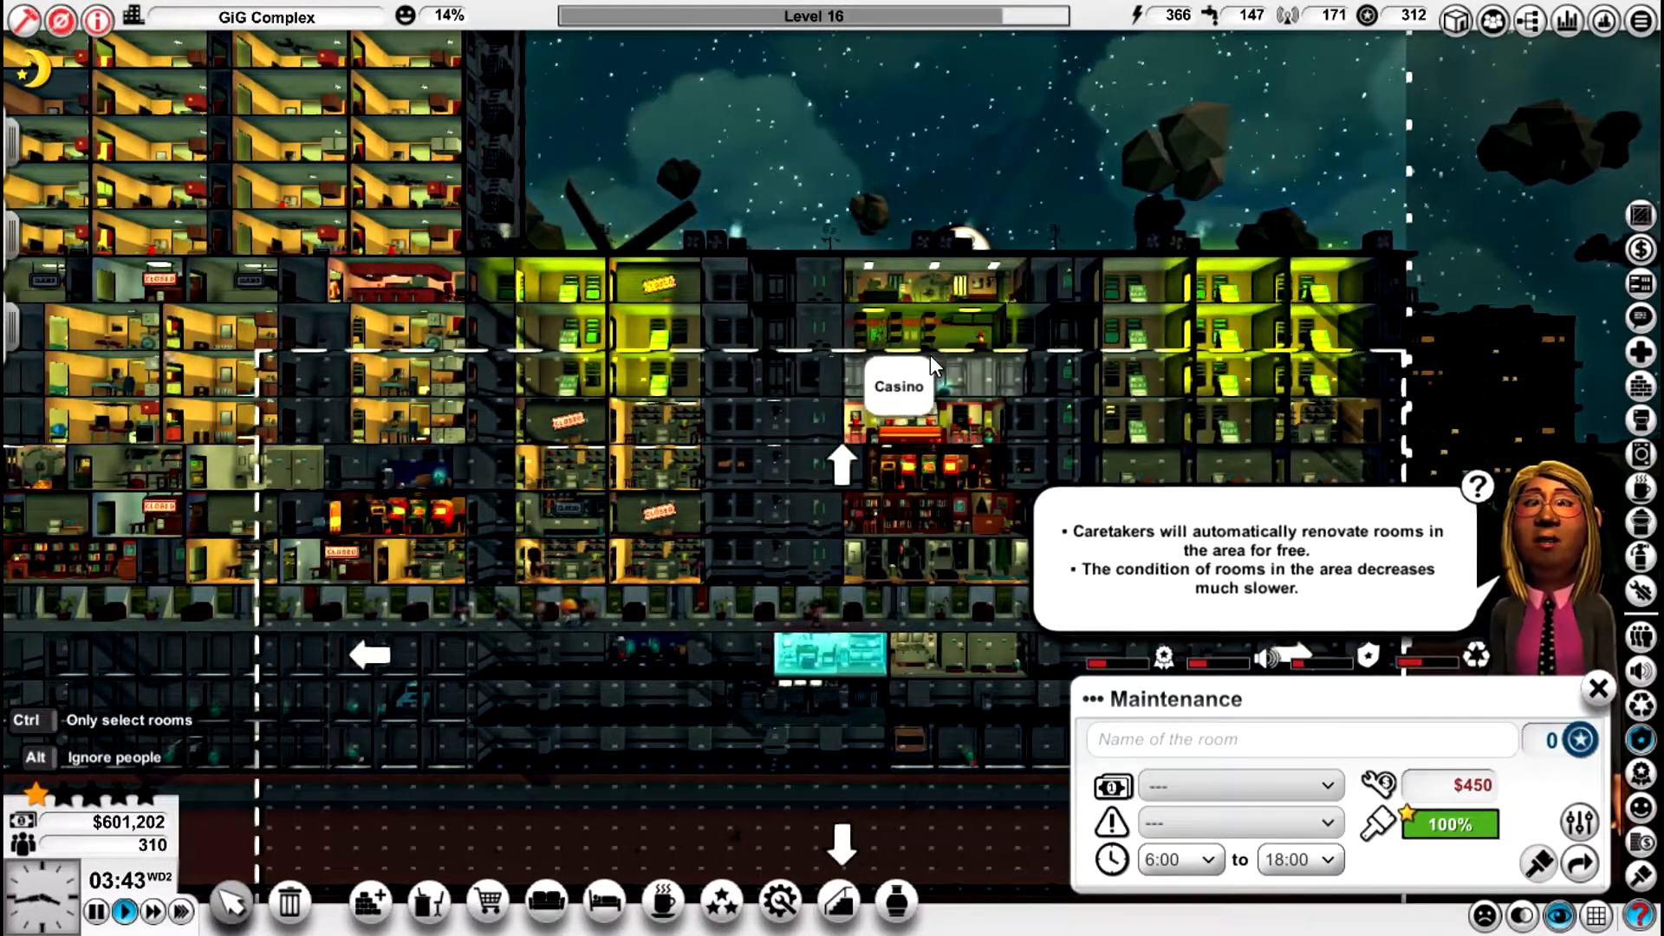
mouse_move(906, 420)
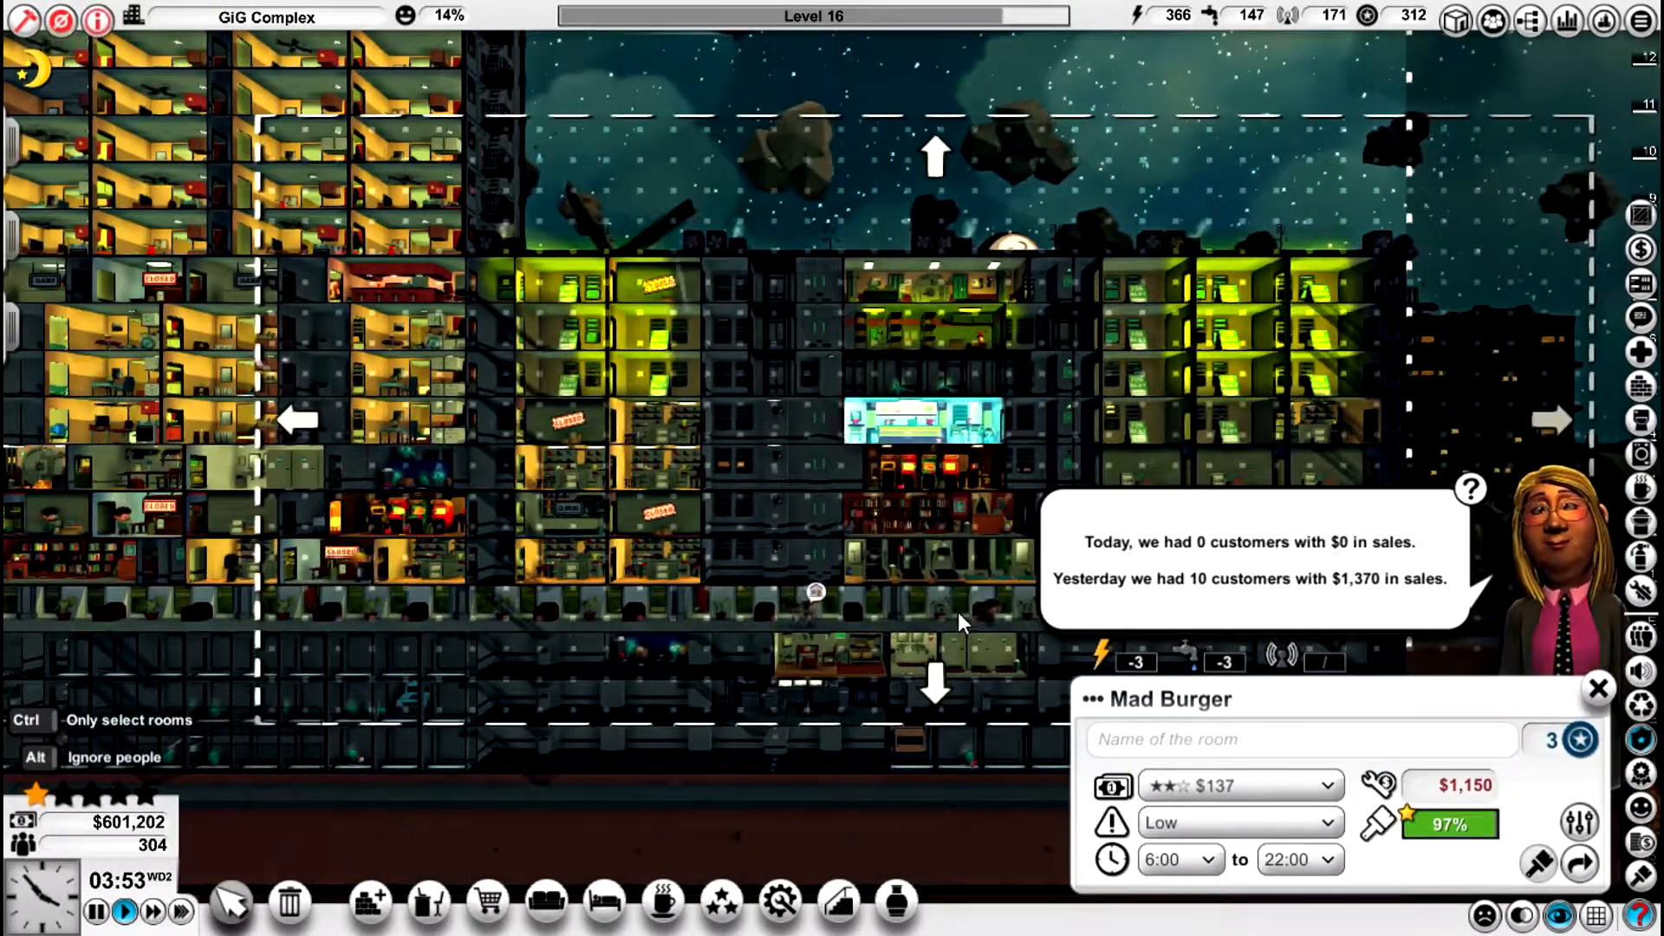
- Close the Mad Burger details and let the tower reach Level 17, opening the skills tree
click(960, 653)
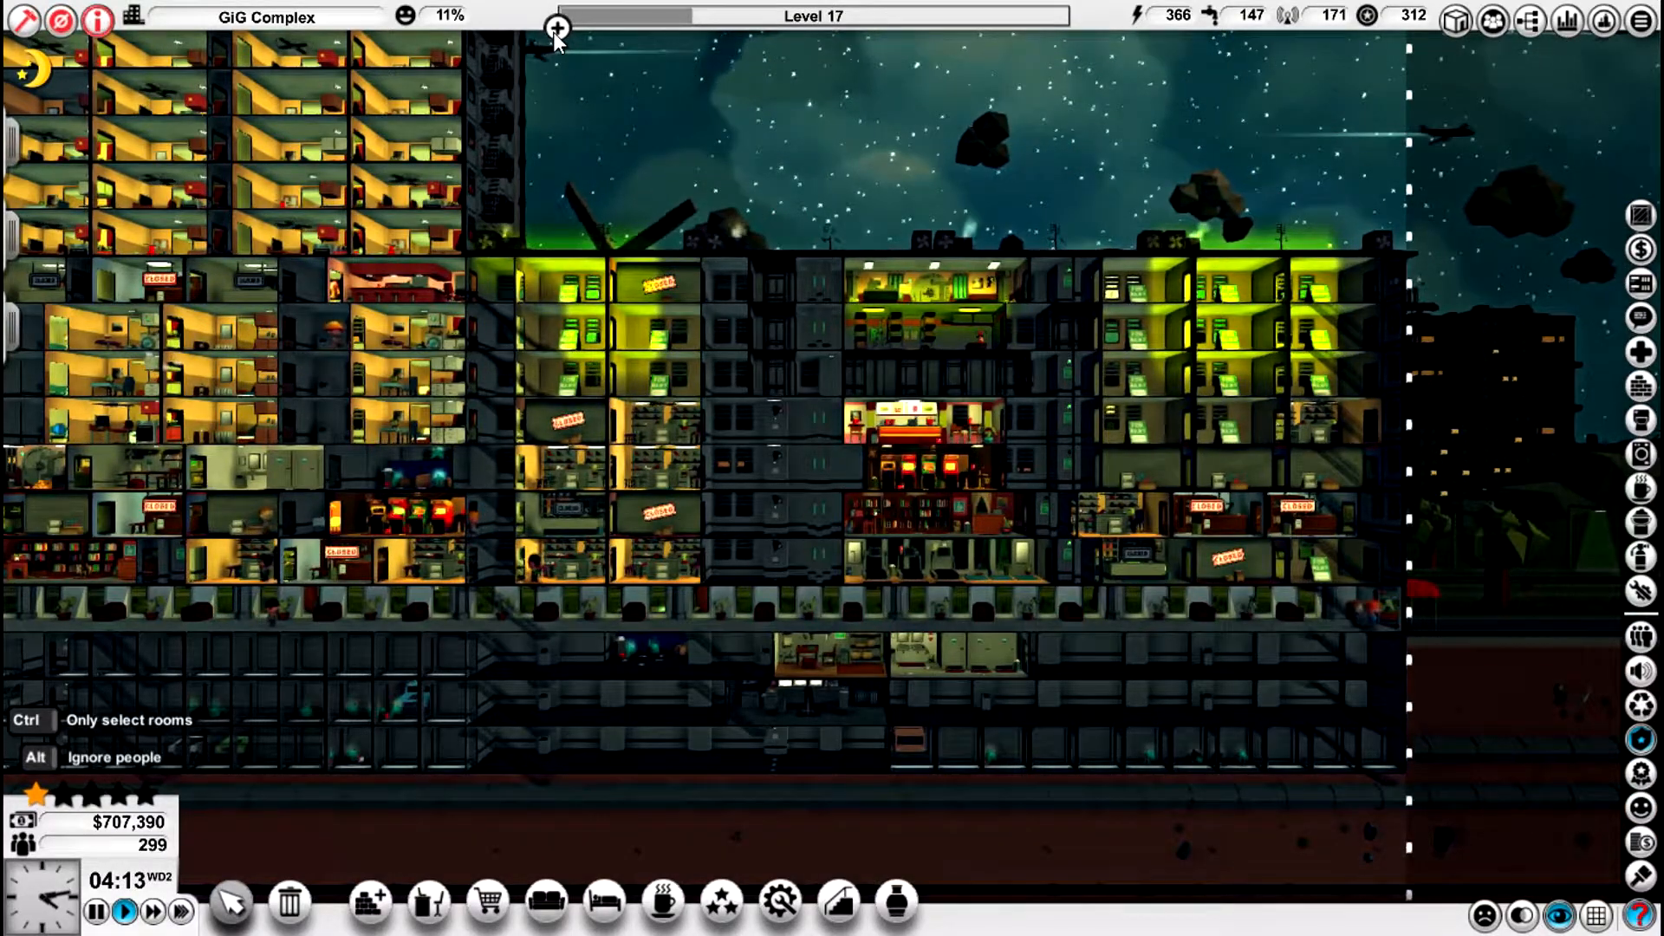
click(721, 902)
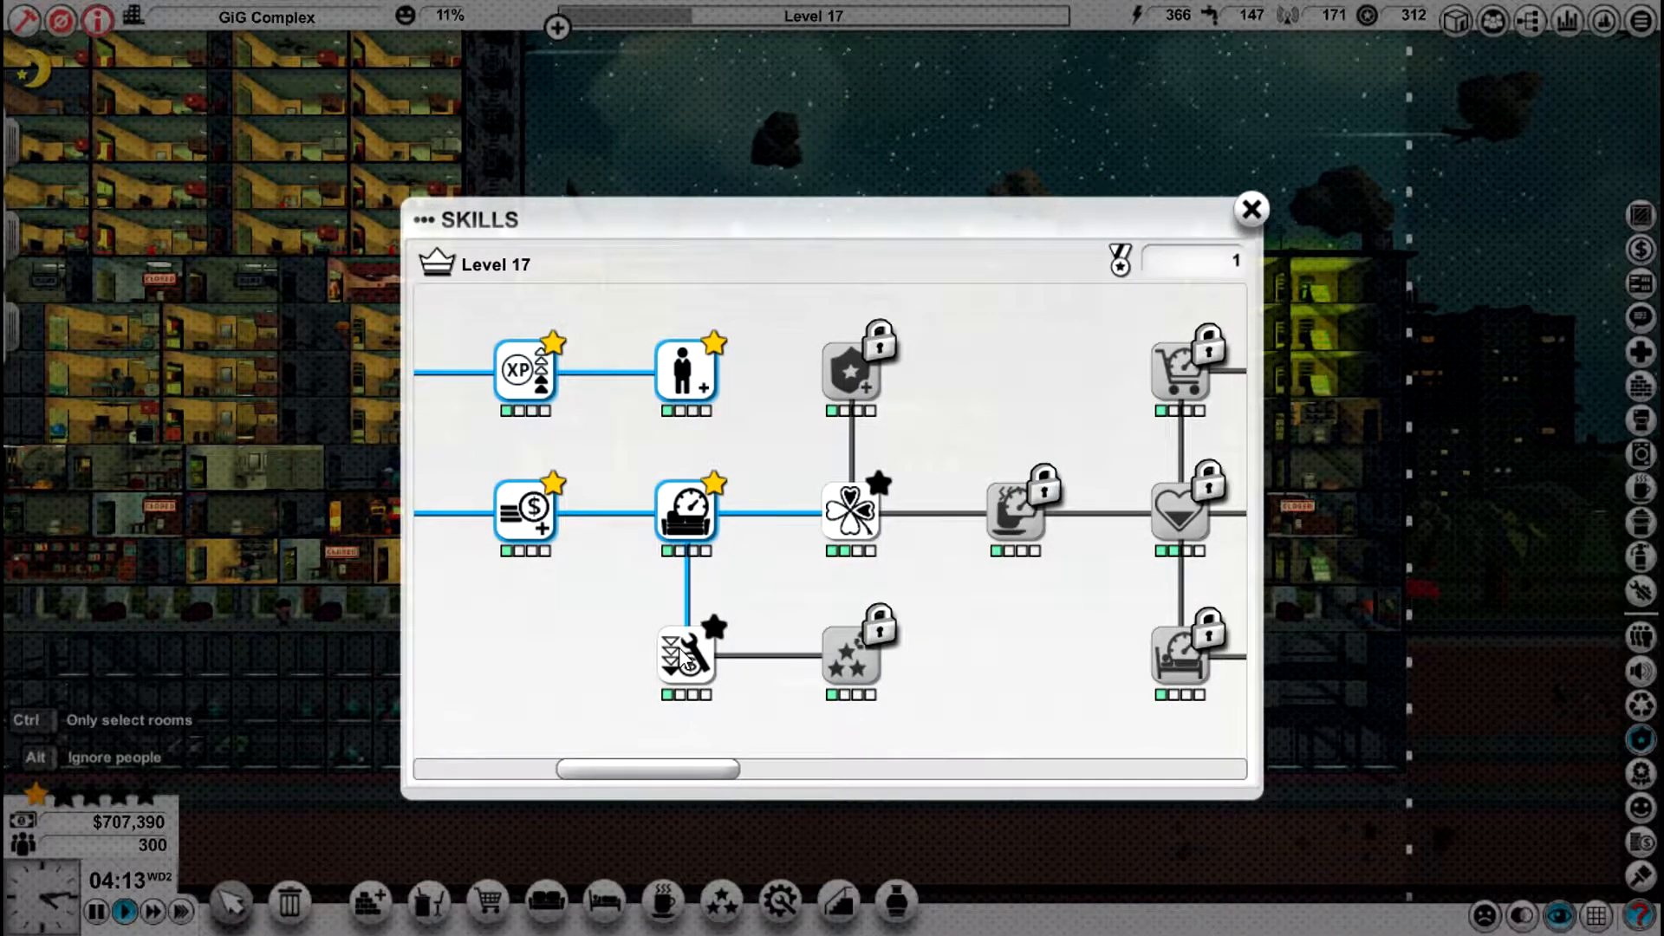
mouse_move(849, 514)
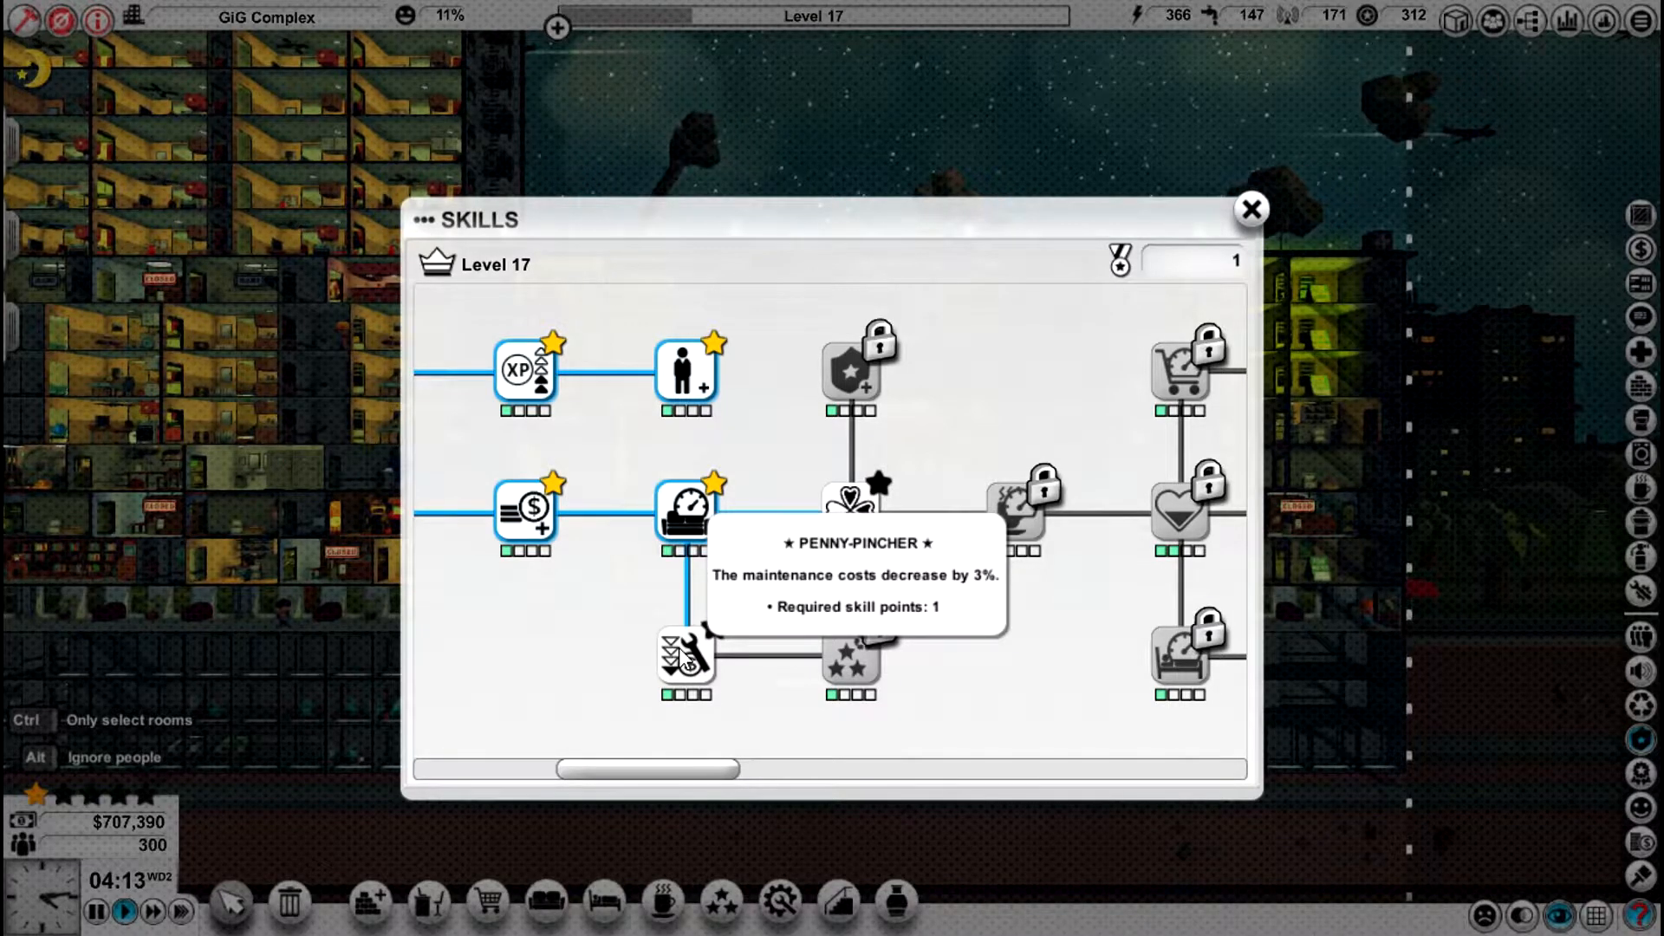
mouse_move(740, 601)
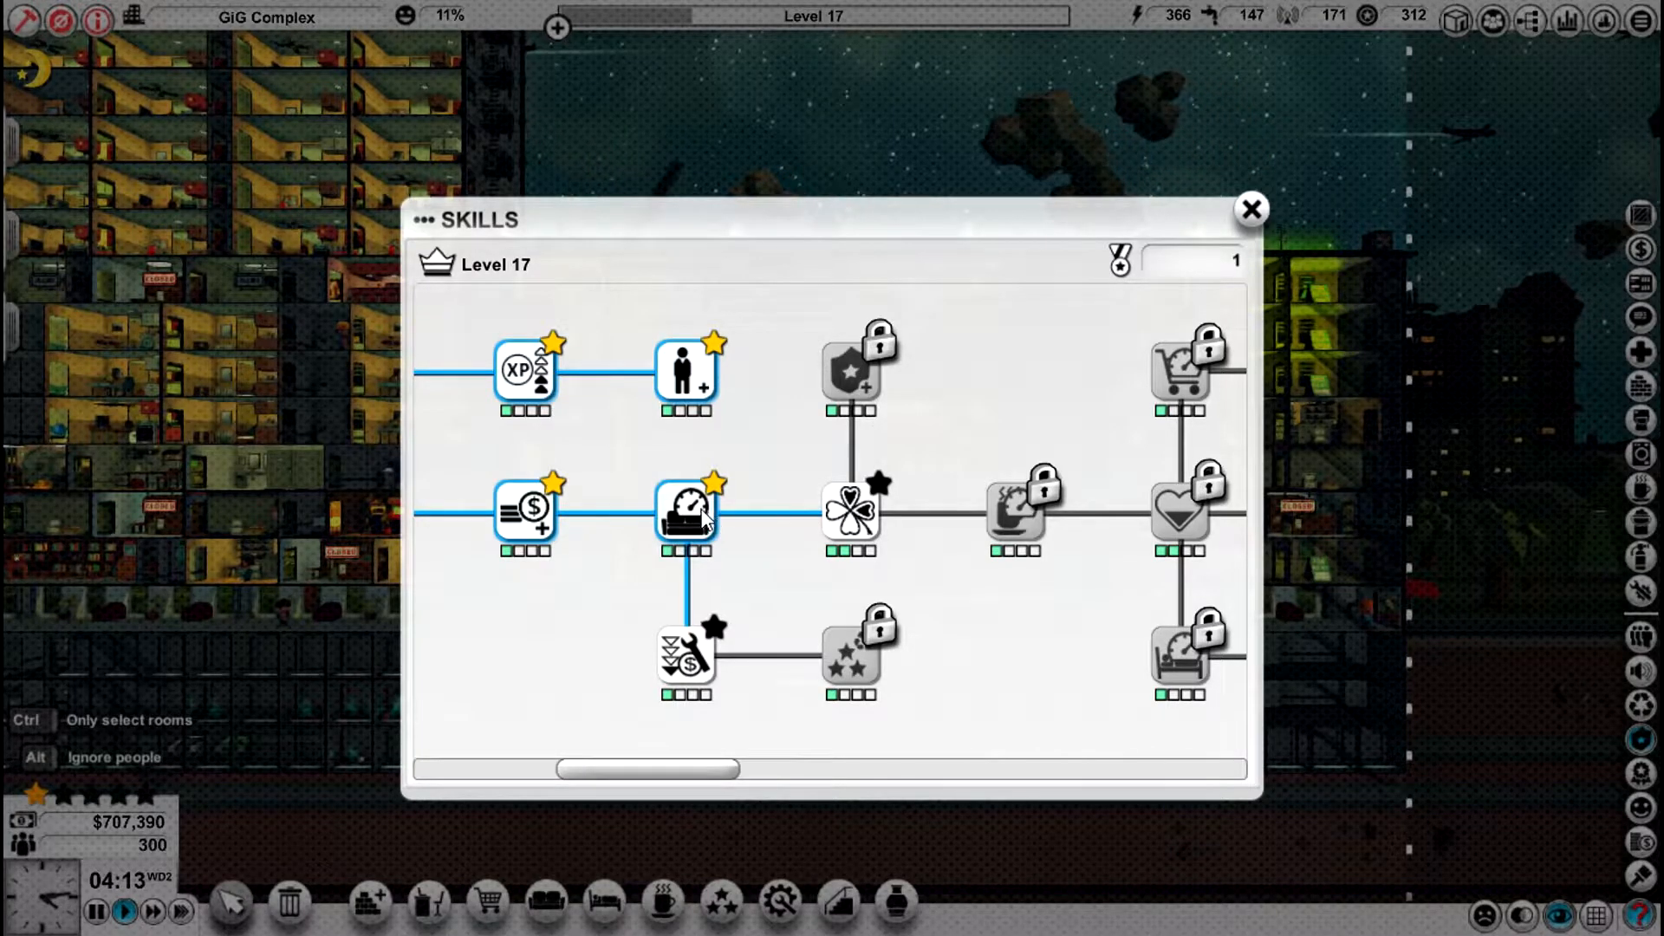
mouse_move(564, 518)
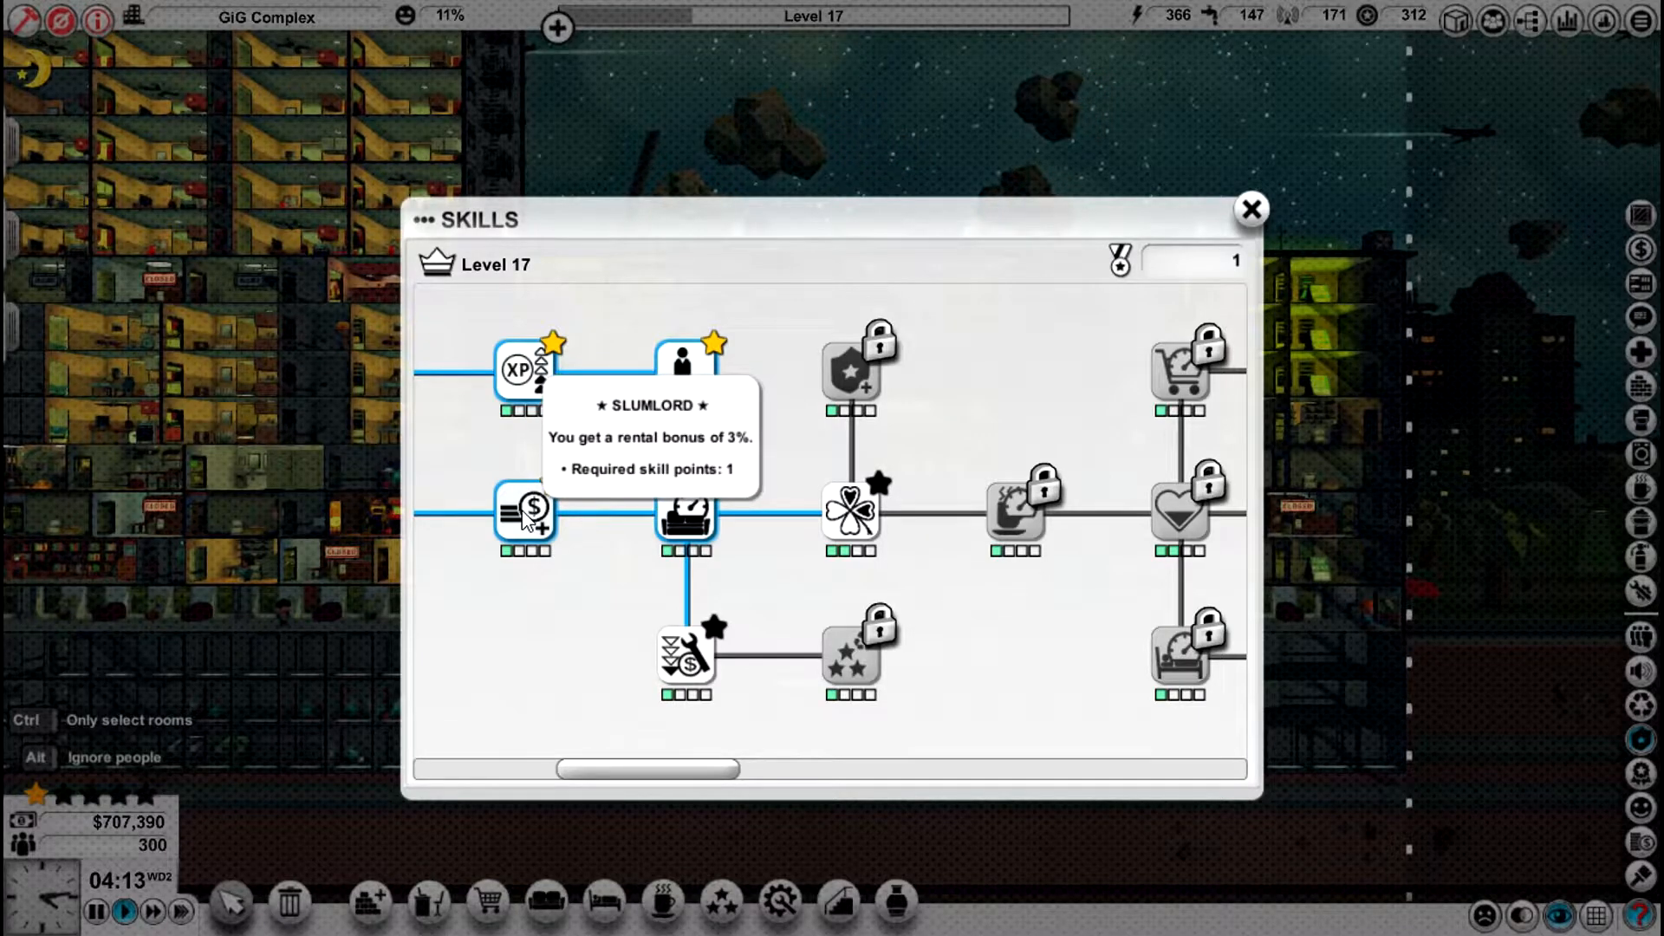
mouse_move(686, 516)
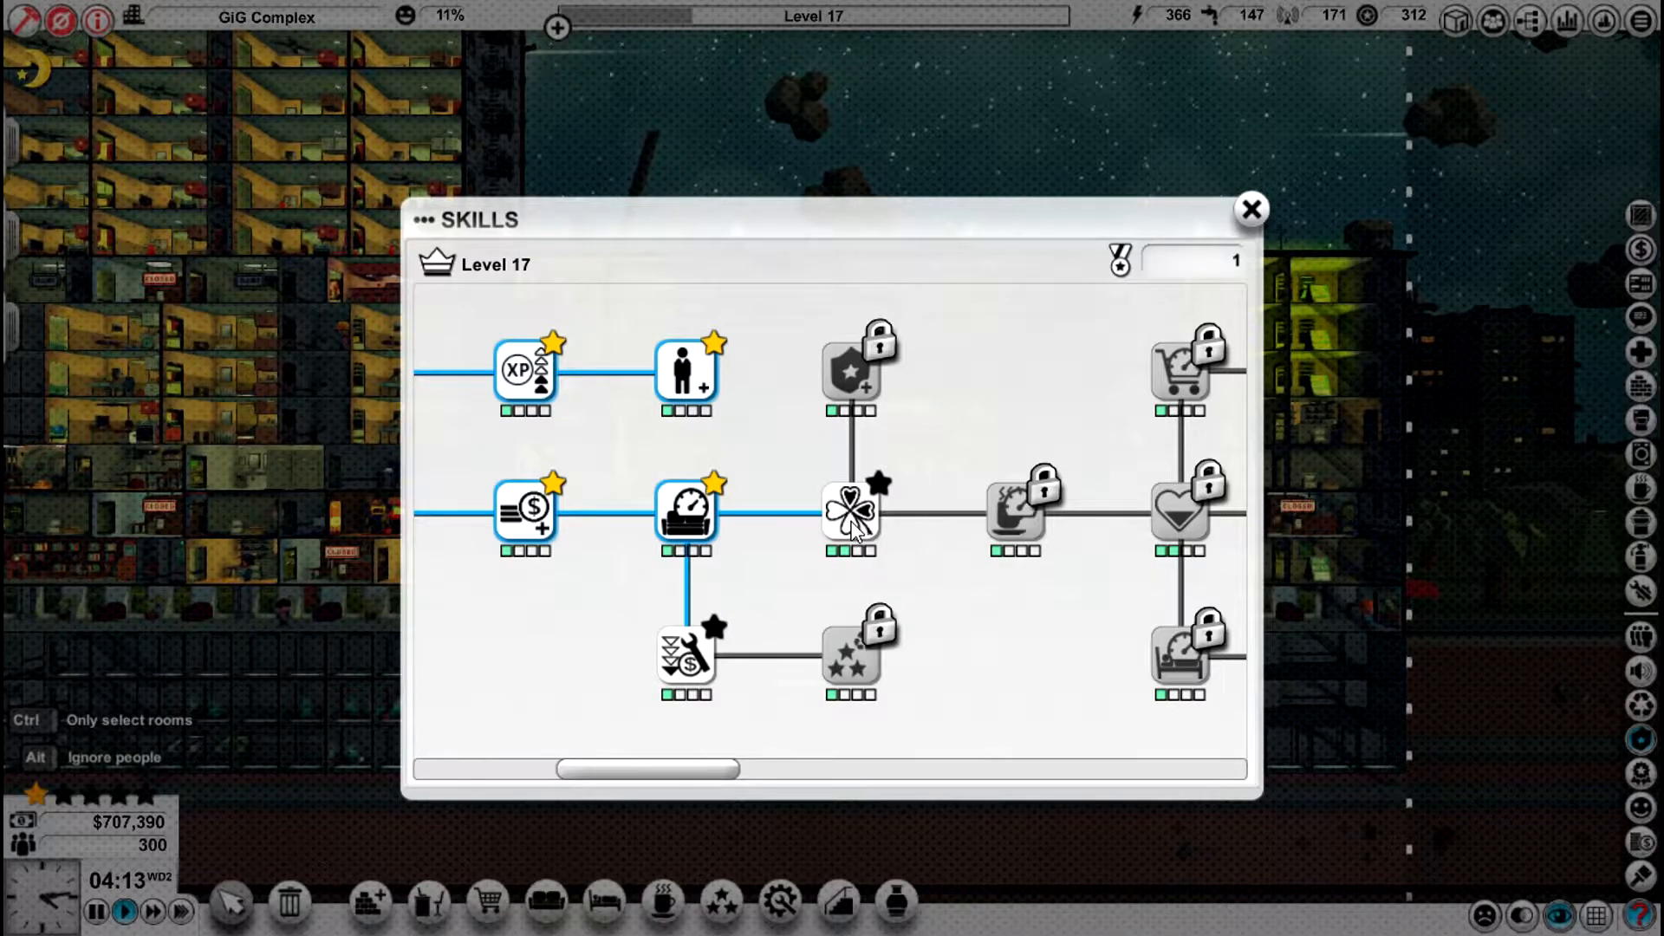
mouse_move(695, 665)
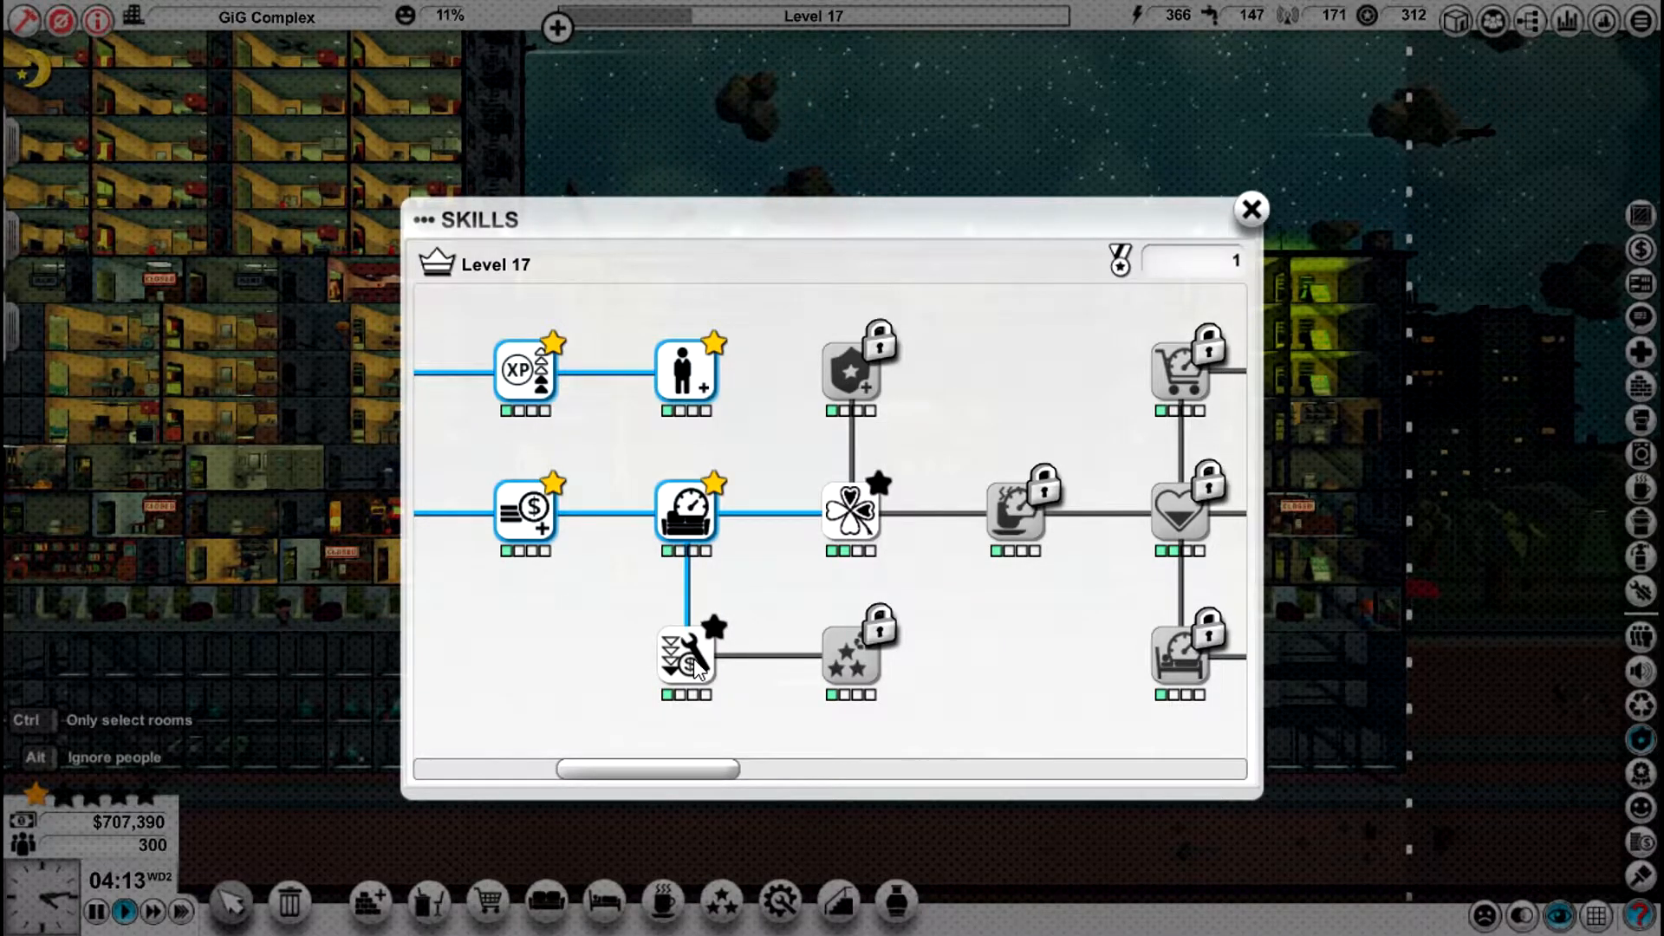
mouse_move(849, 514)
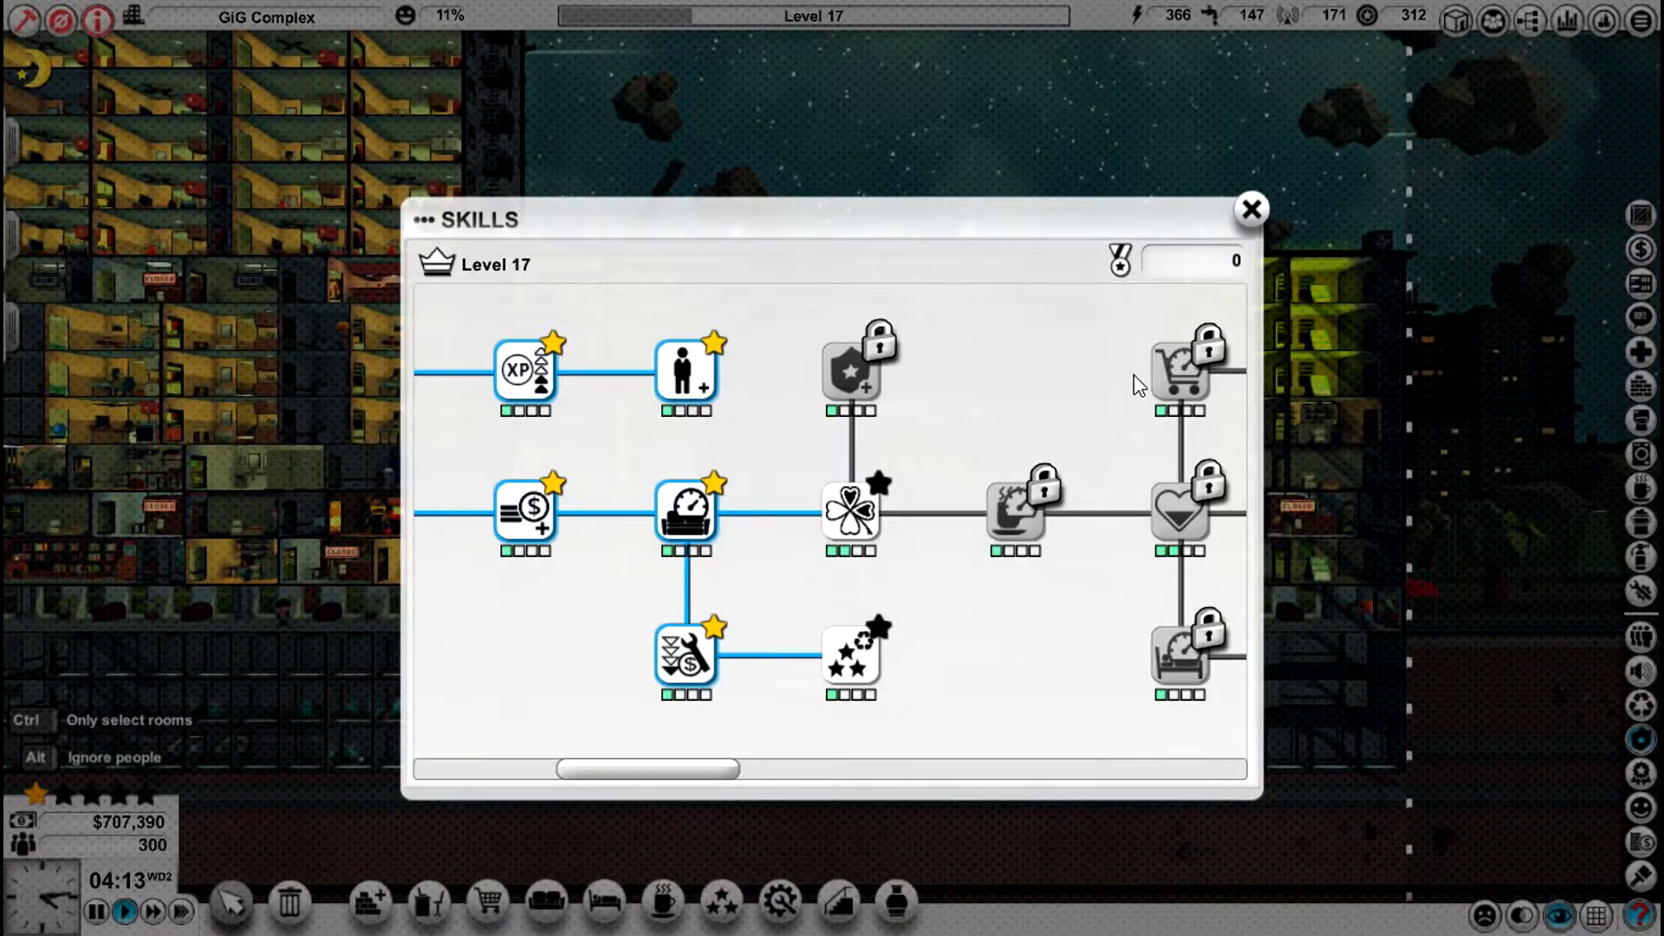
- Close the skill tree after unlocking Penny-Pincher, returning to the night-time tower view
click(1252, 208)
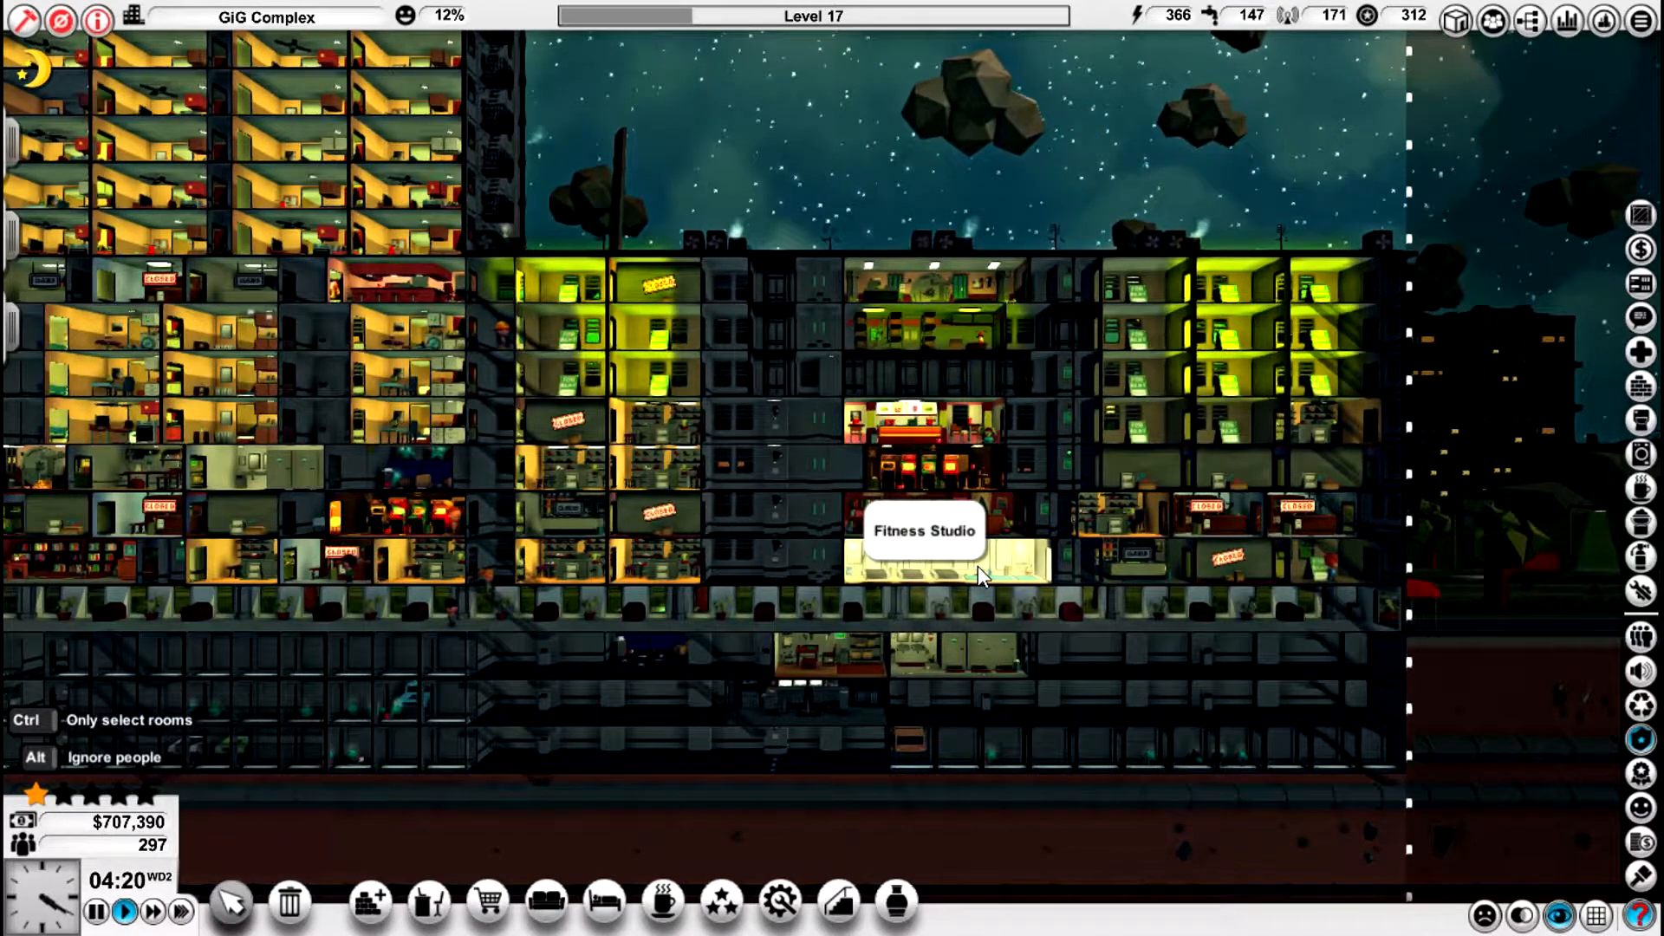
mouse_move(605, 794)
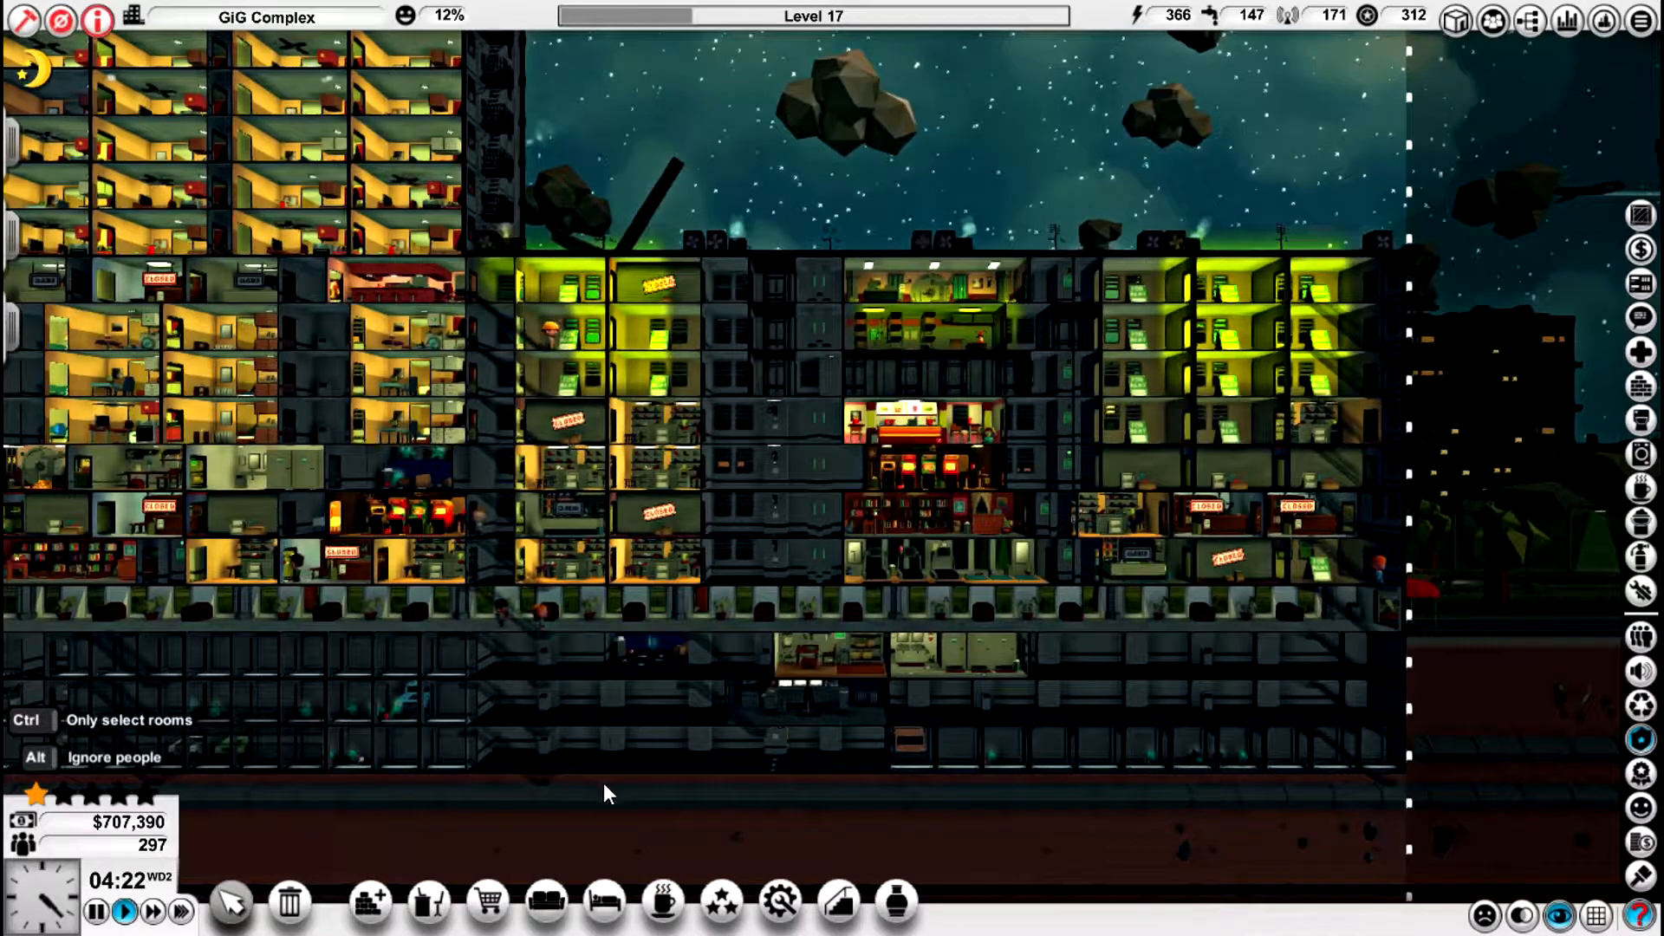
click(486, 903)
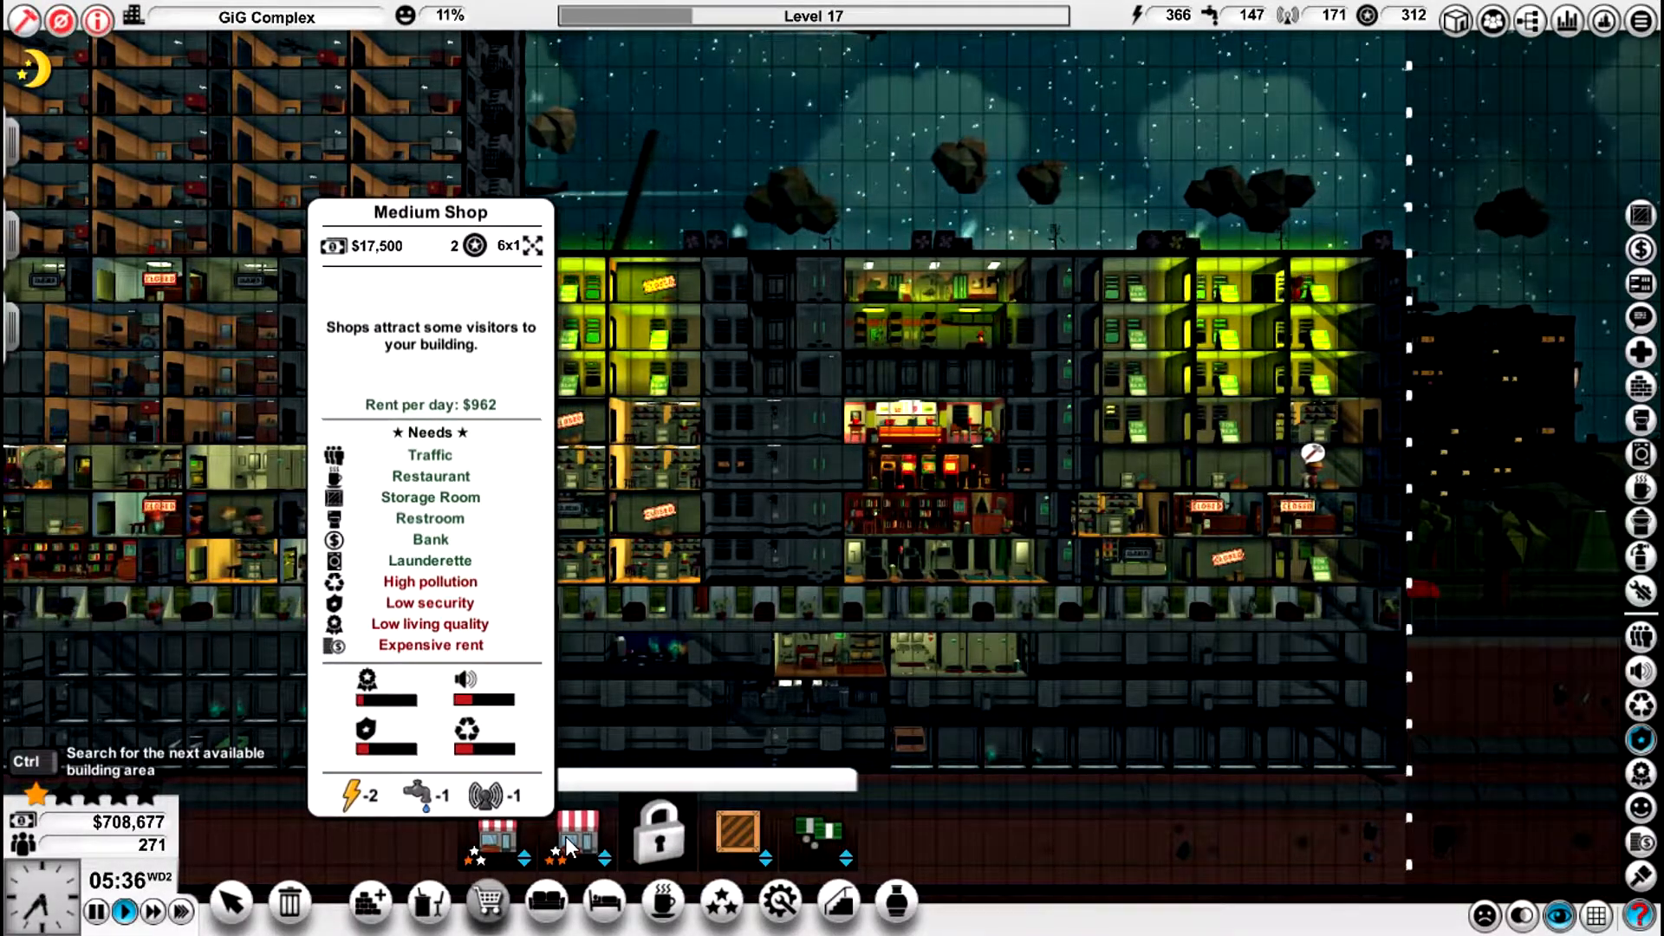
click(496, 838)
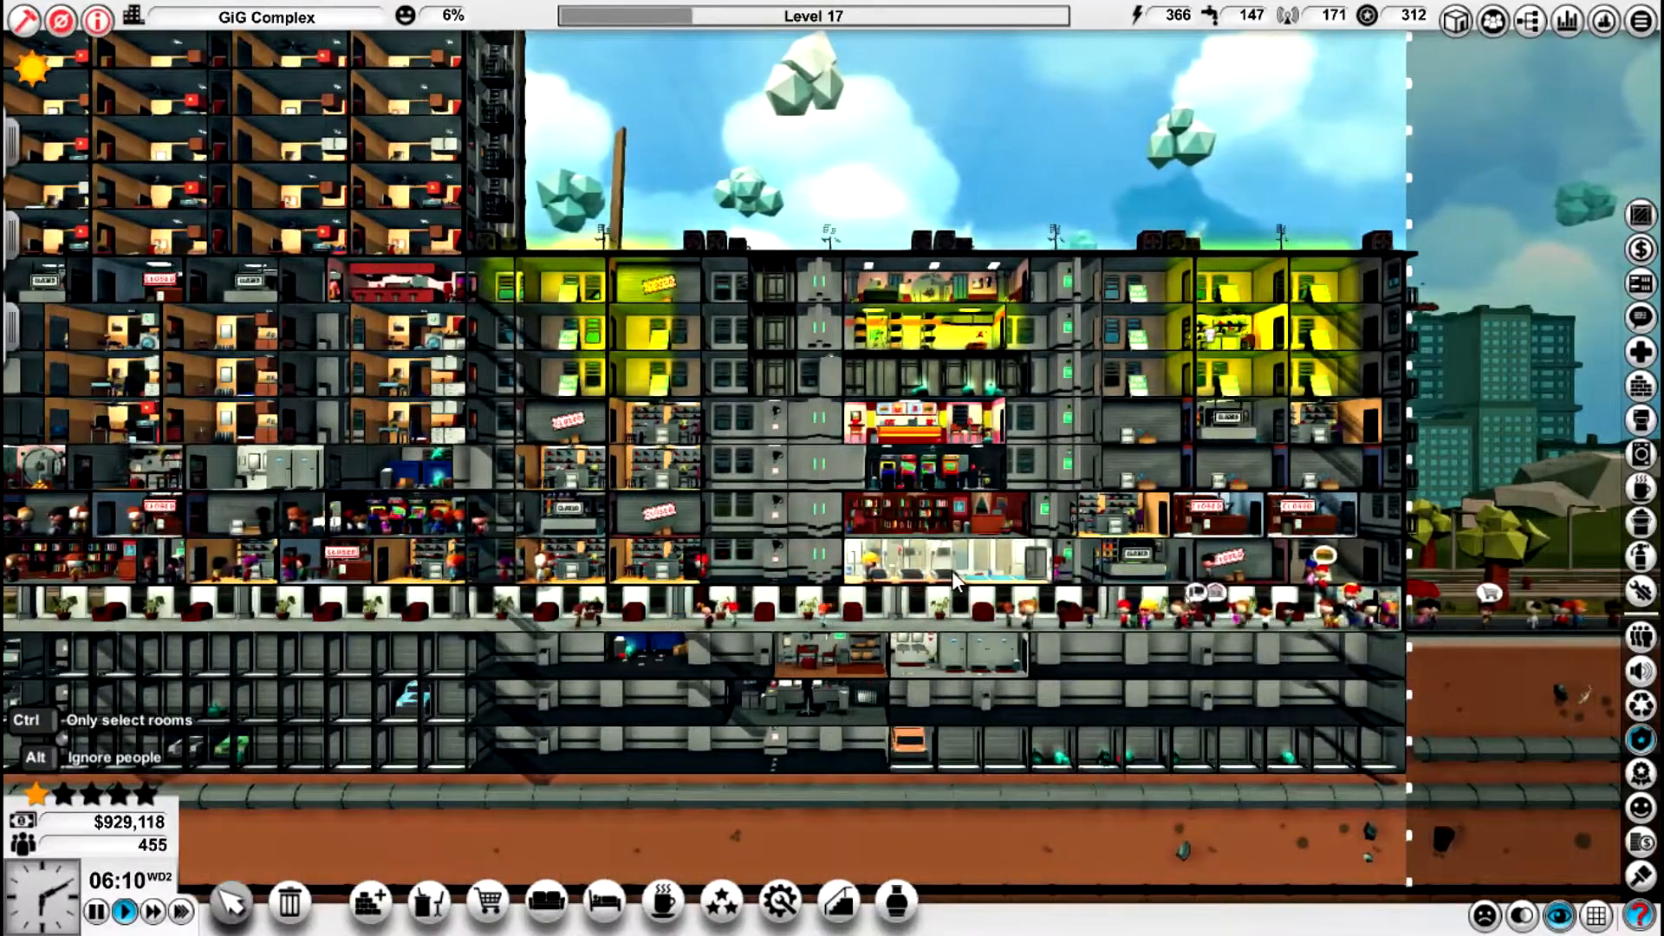
mouse_move(944, 338)
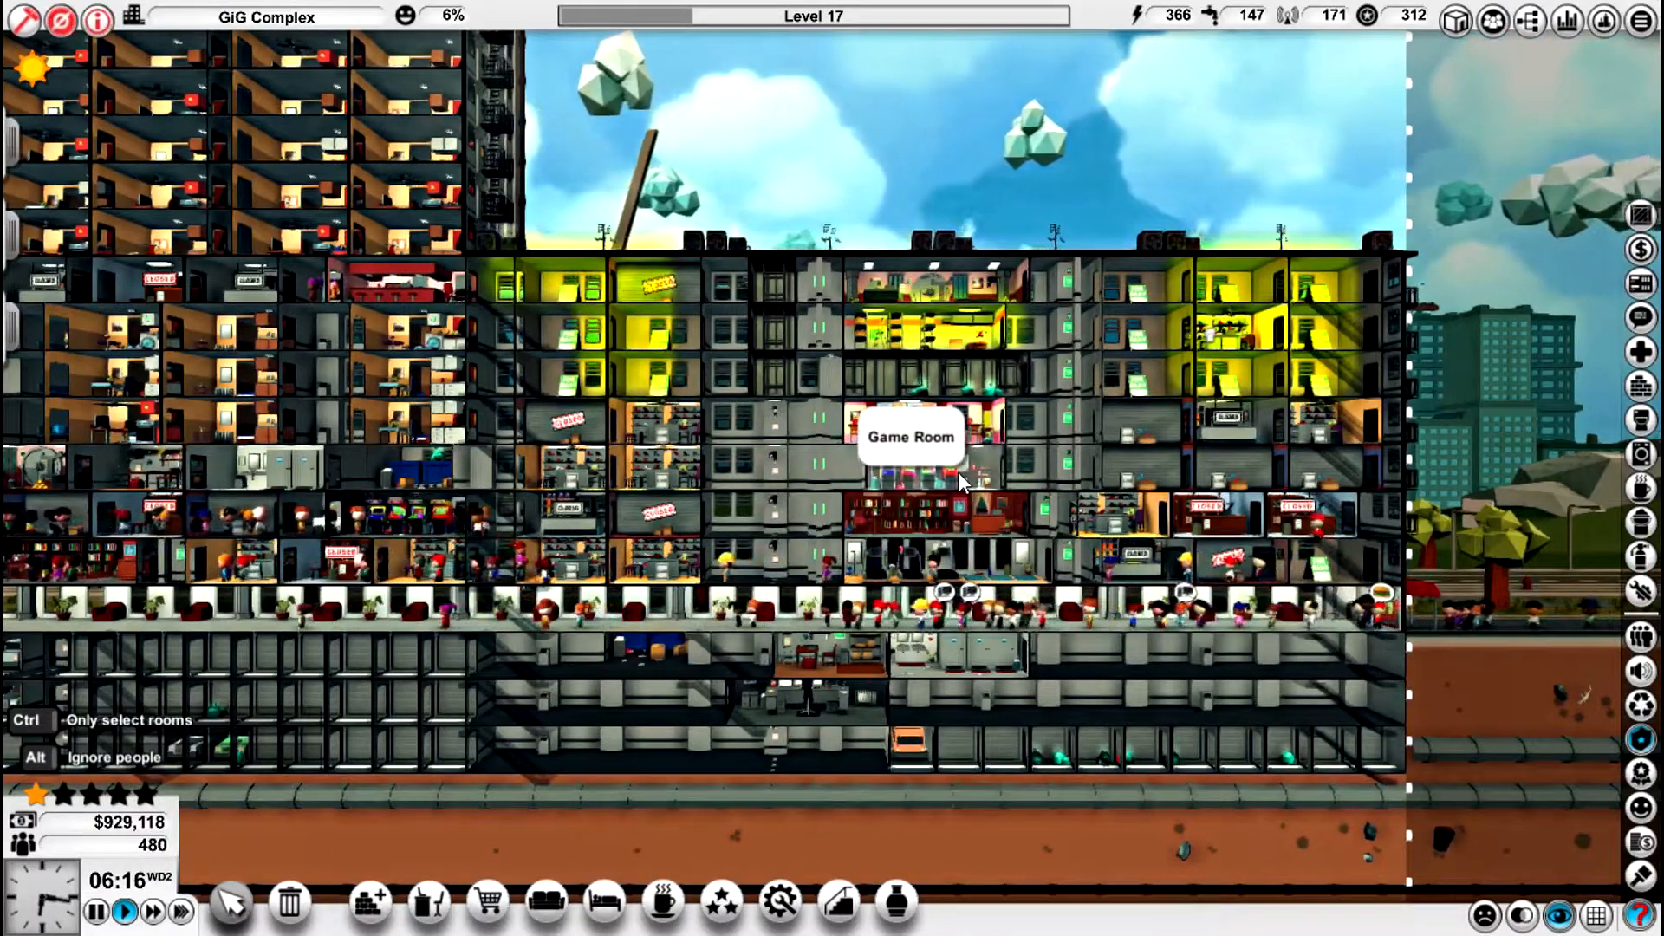
mouse_move(960, 445)
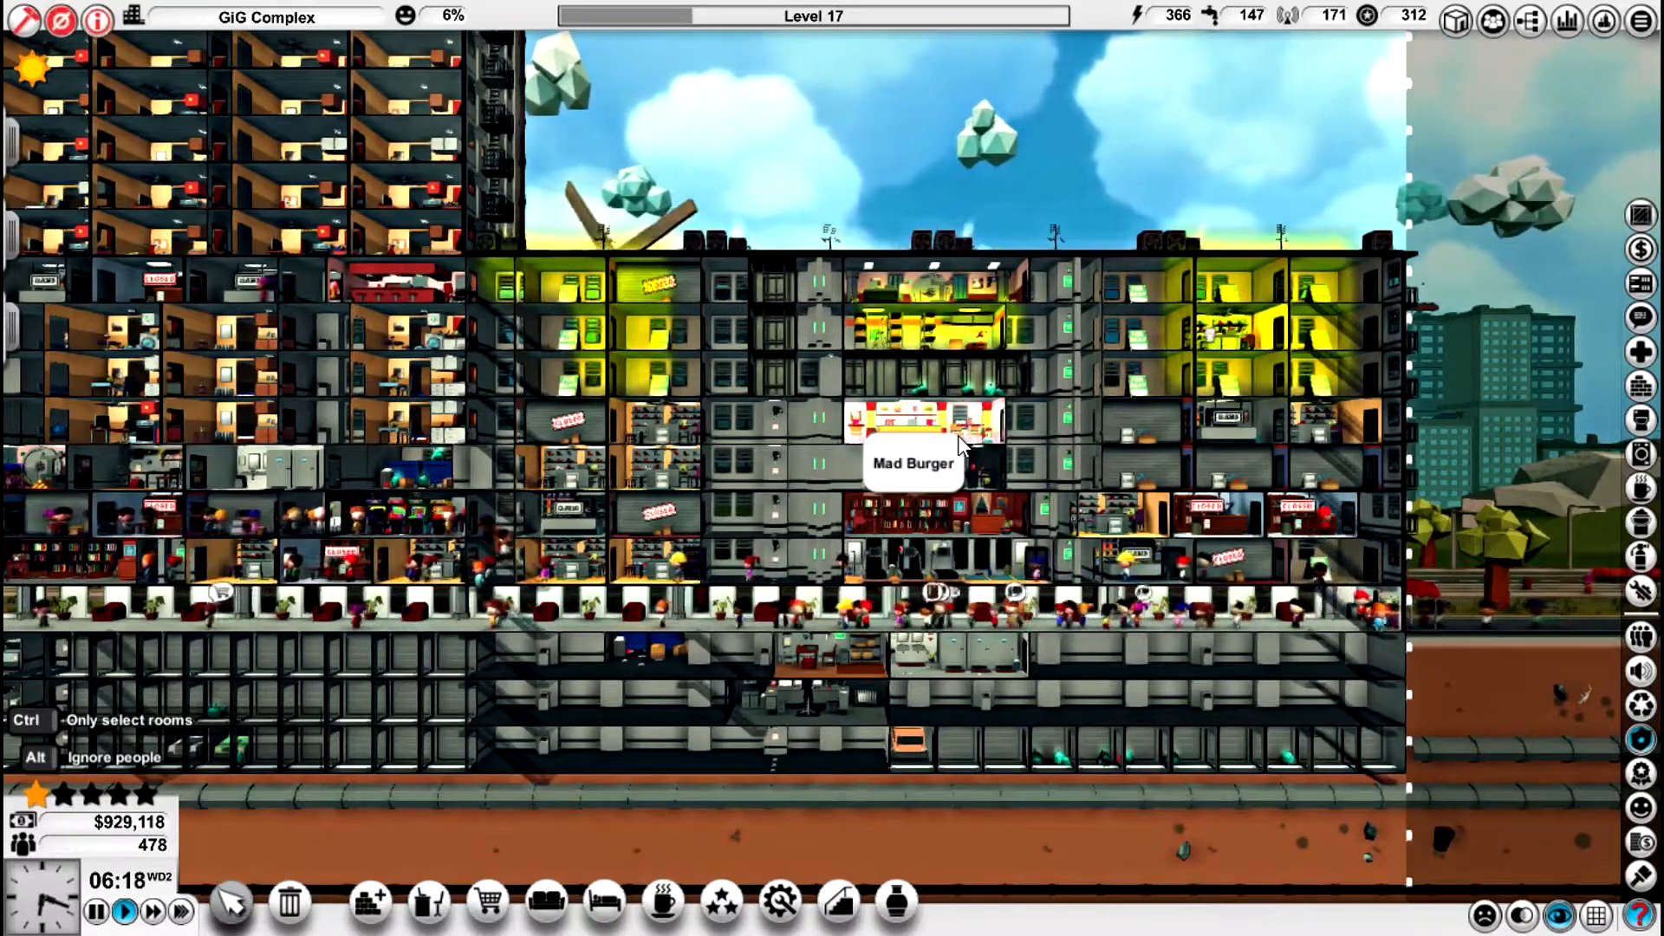
- Inspect Mad Burger and the Storage Room, ending on Mad Burger's 1 customer and $137 sales today
click(920, 435)
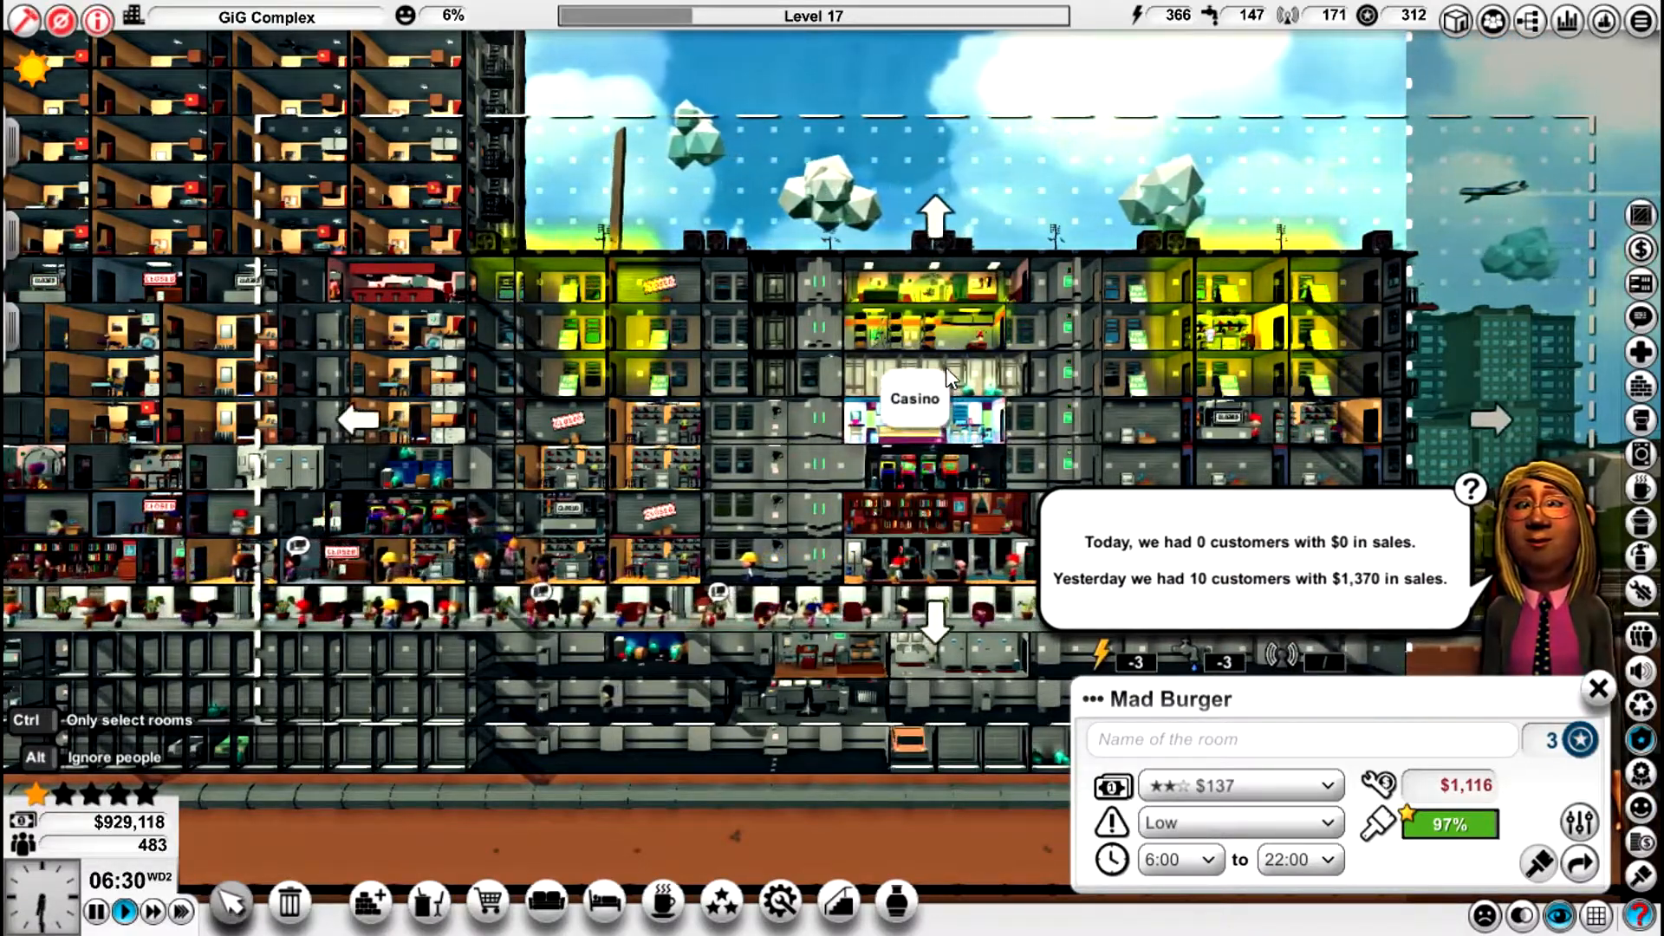
click(916, 319)
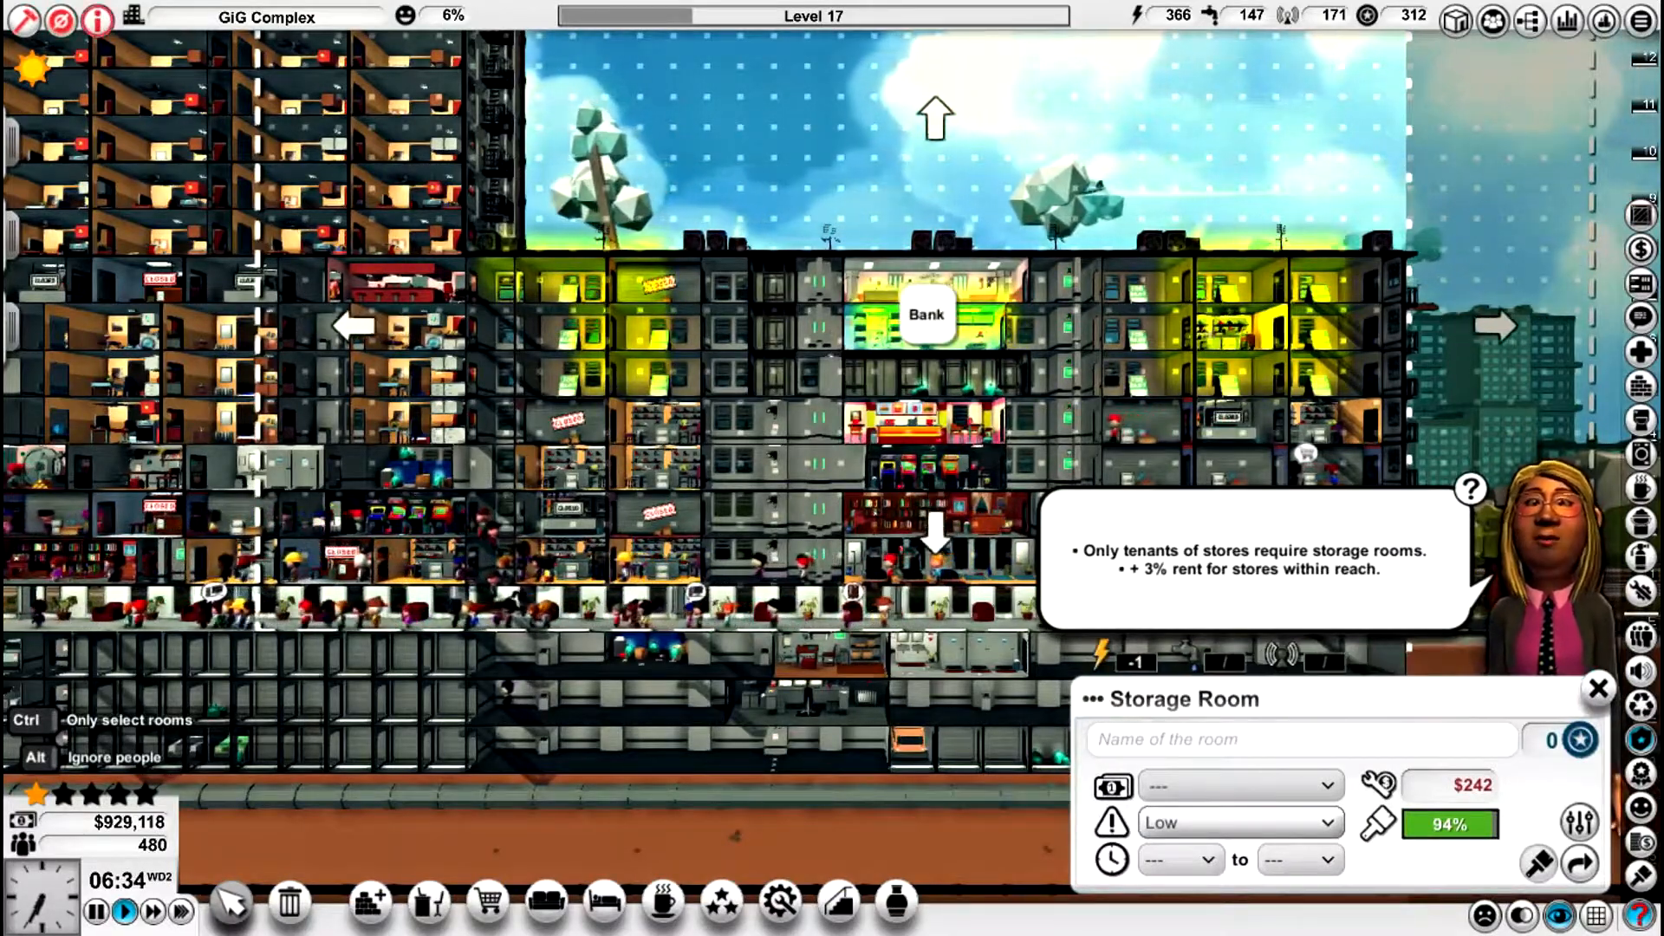
click(926, 314)
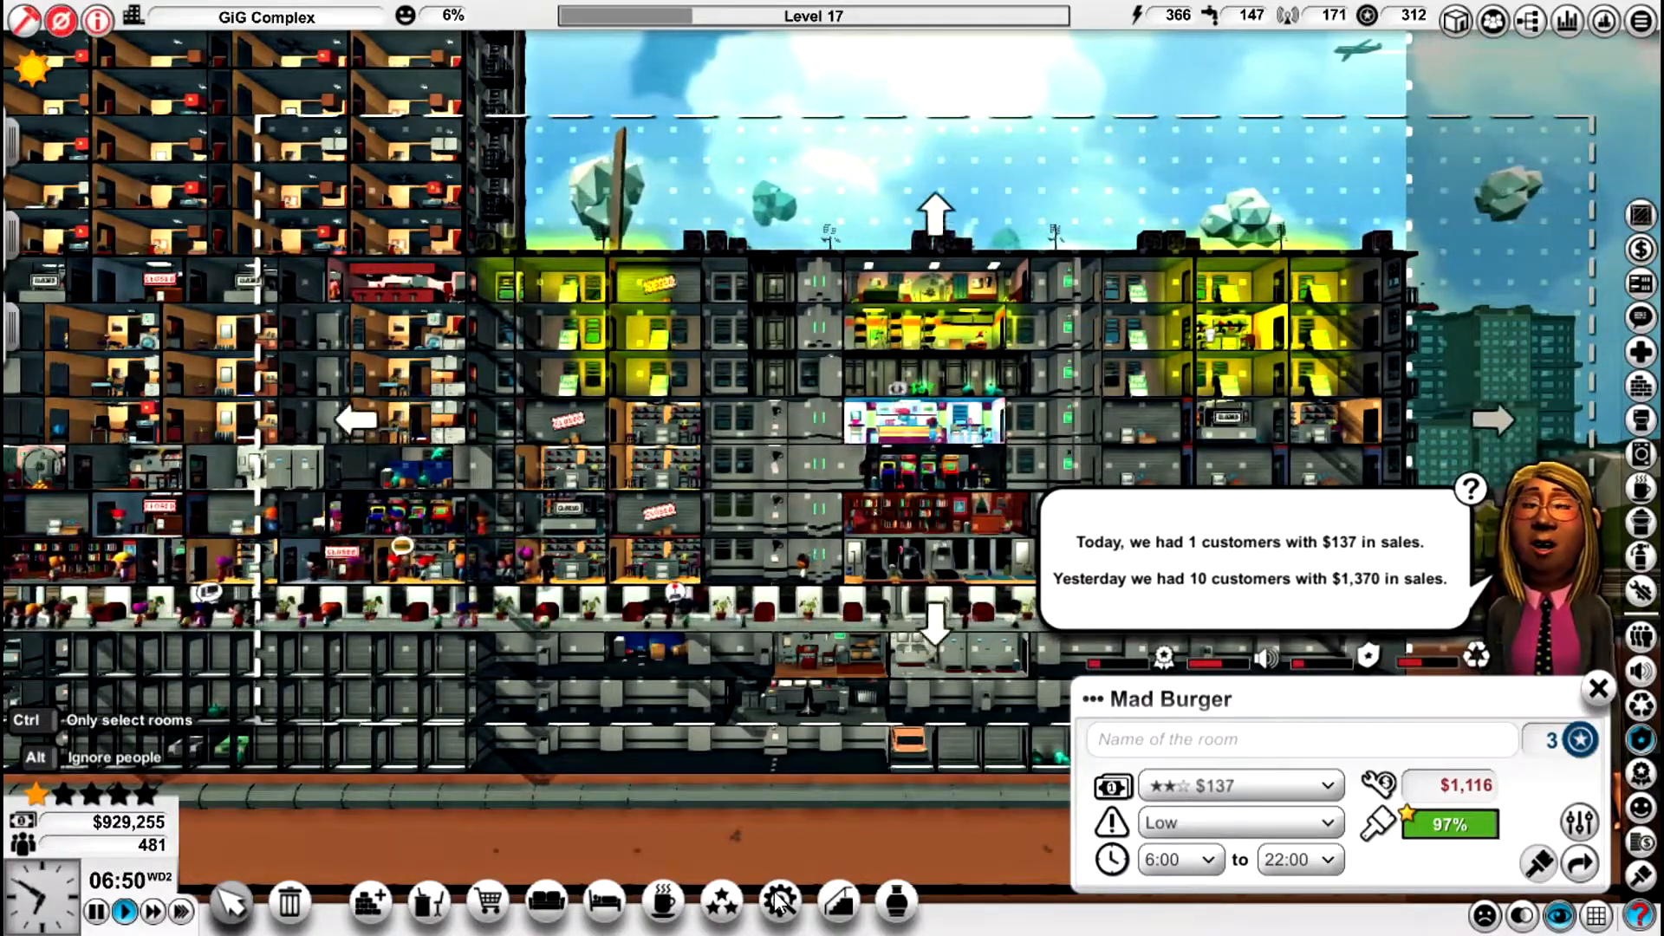
mouse_move(660, 903)
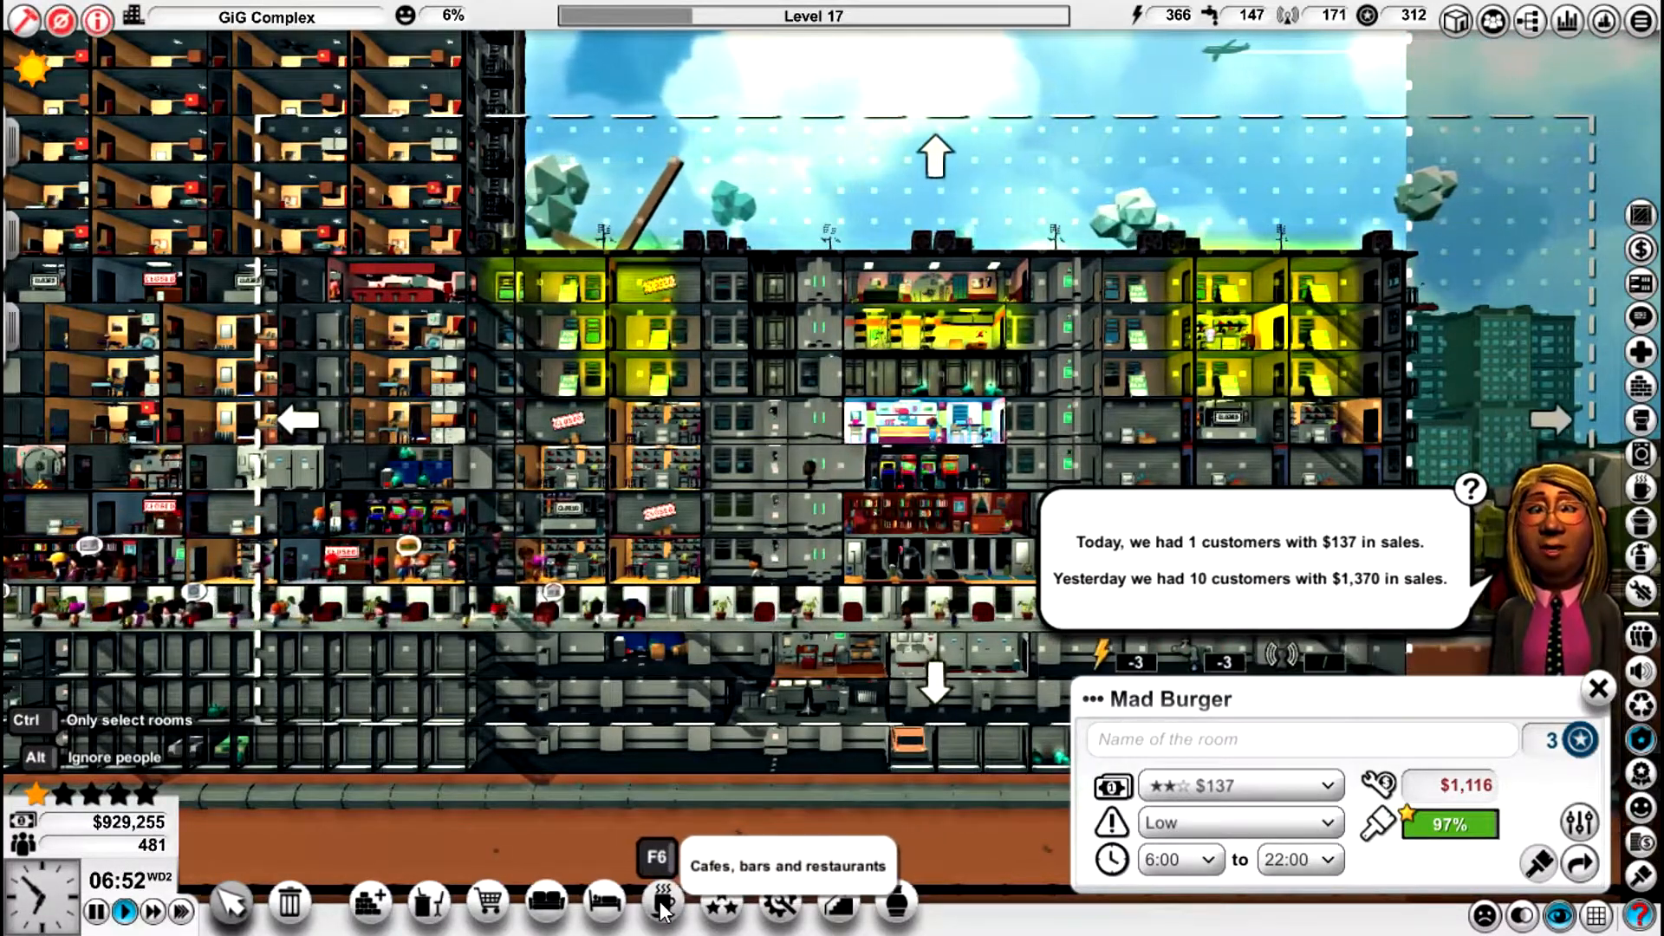
- Choose a Bar from cafes, bars and restaurants and build new rooms including one on the roof
click(660, 902)
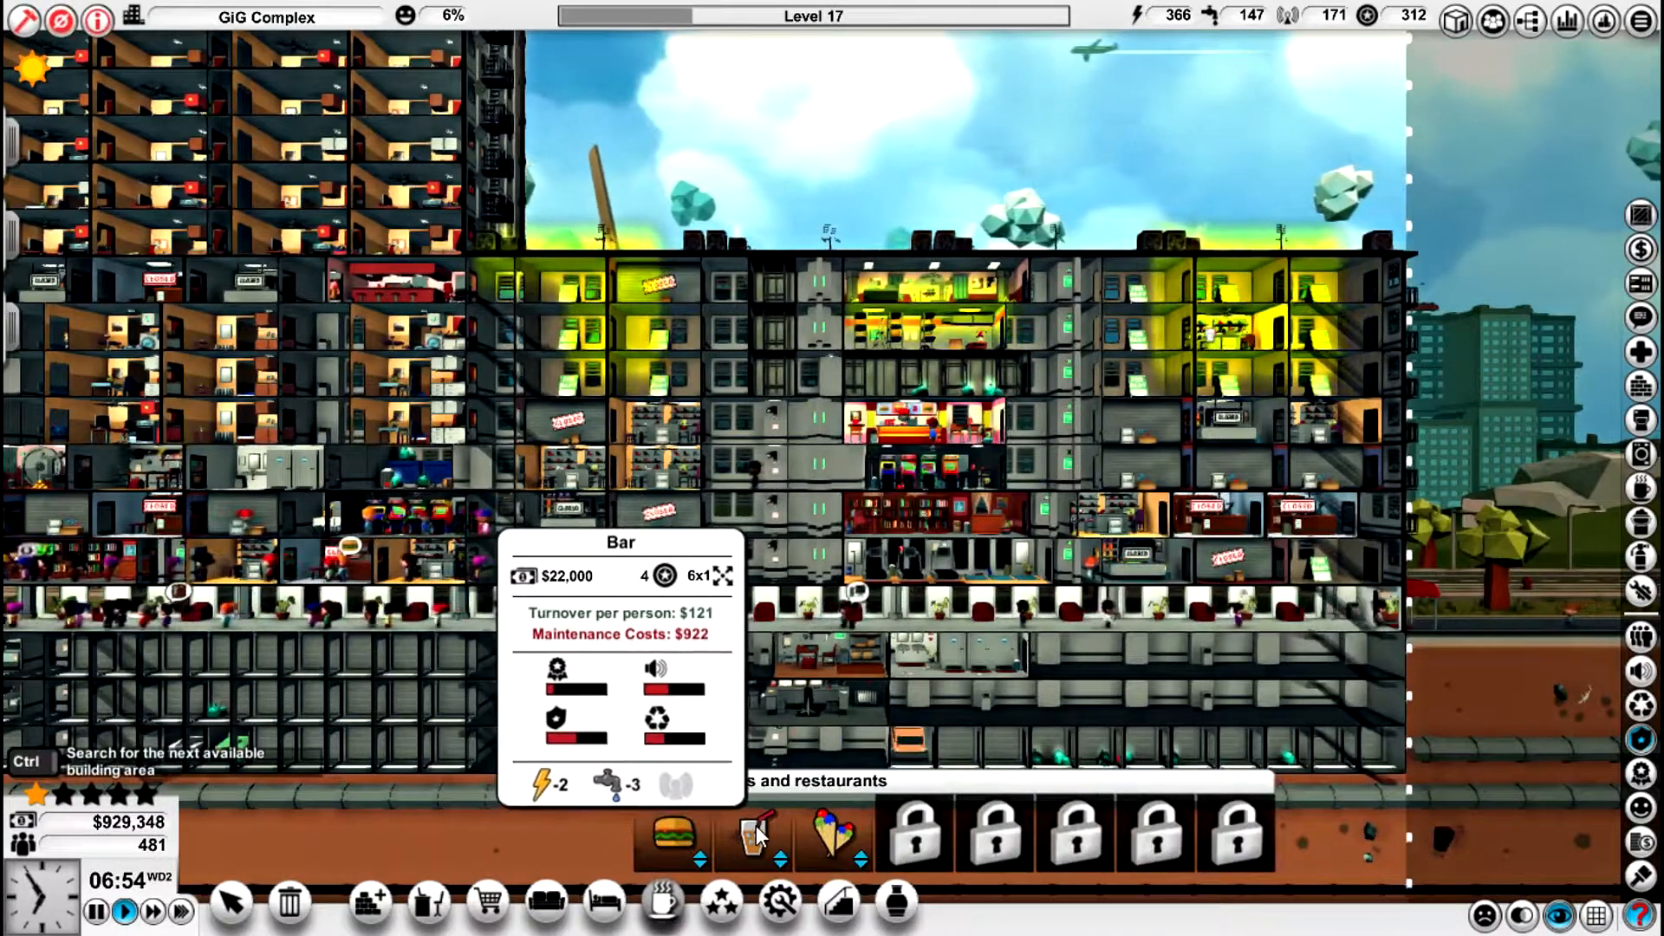
click(756, 834)
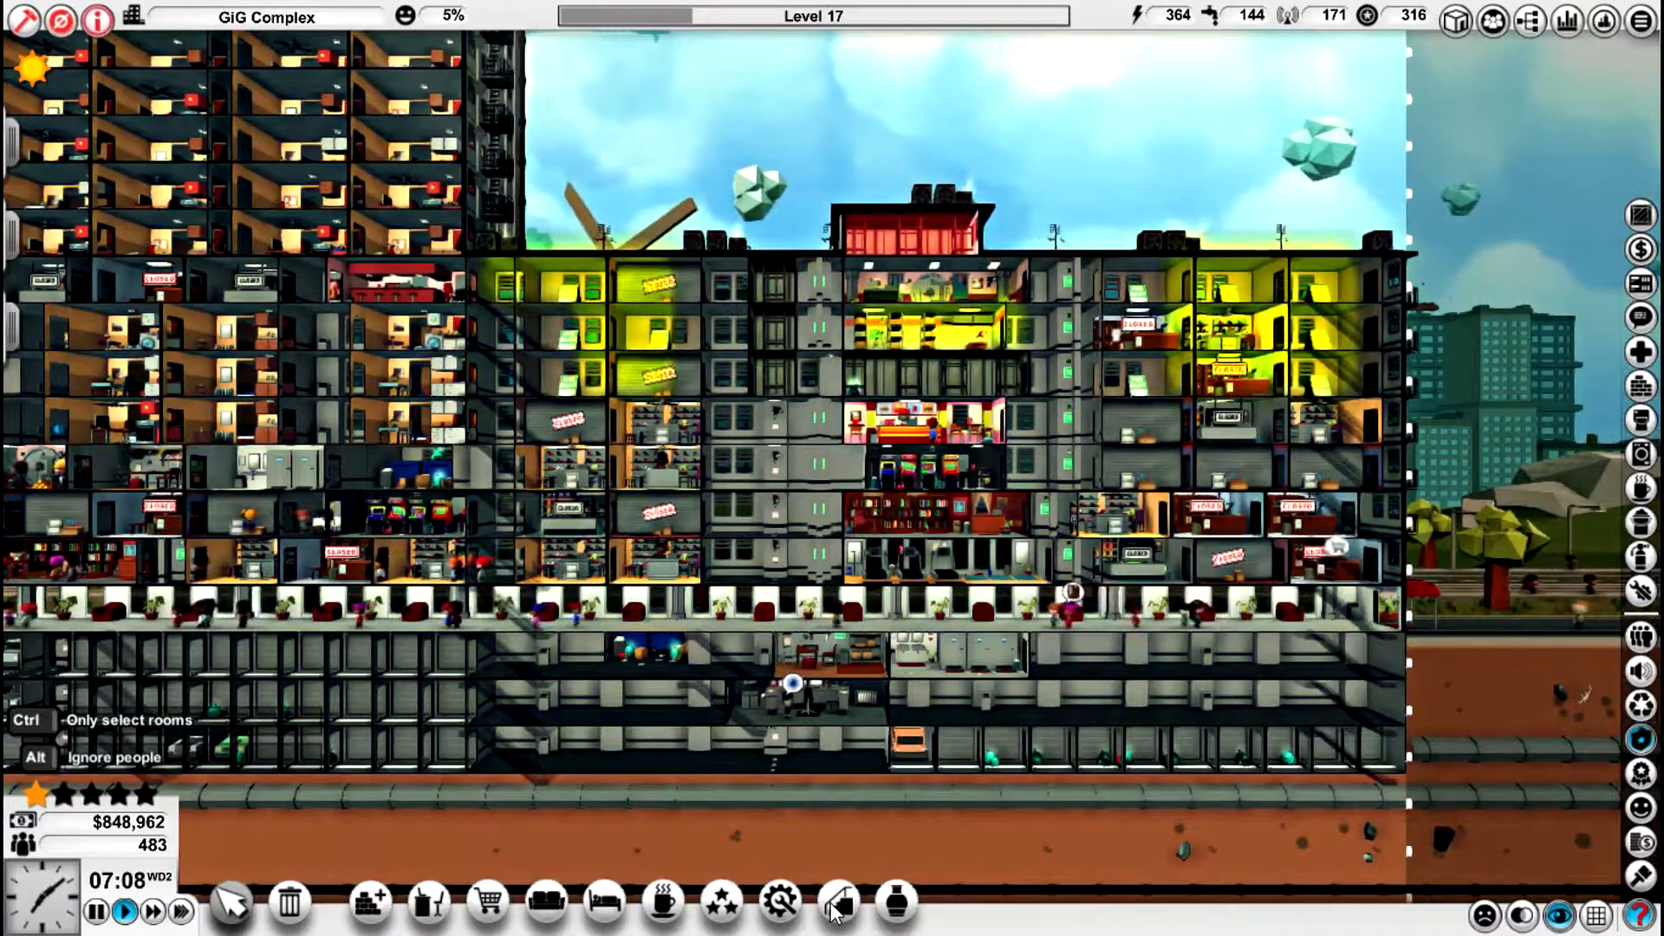
click(835, 901)
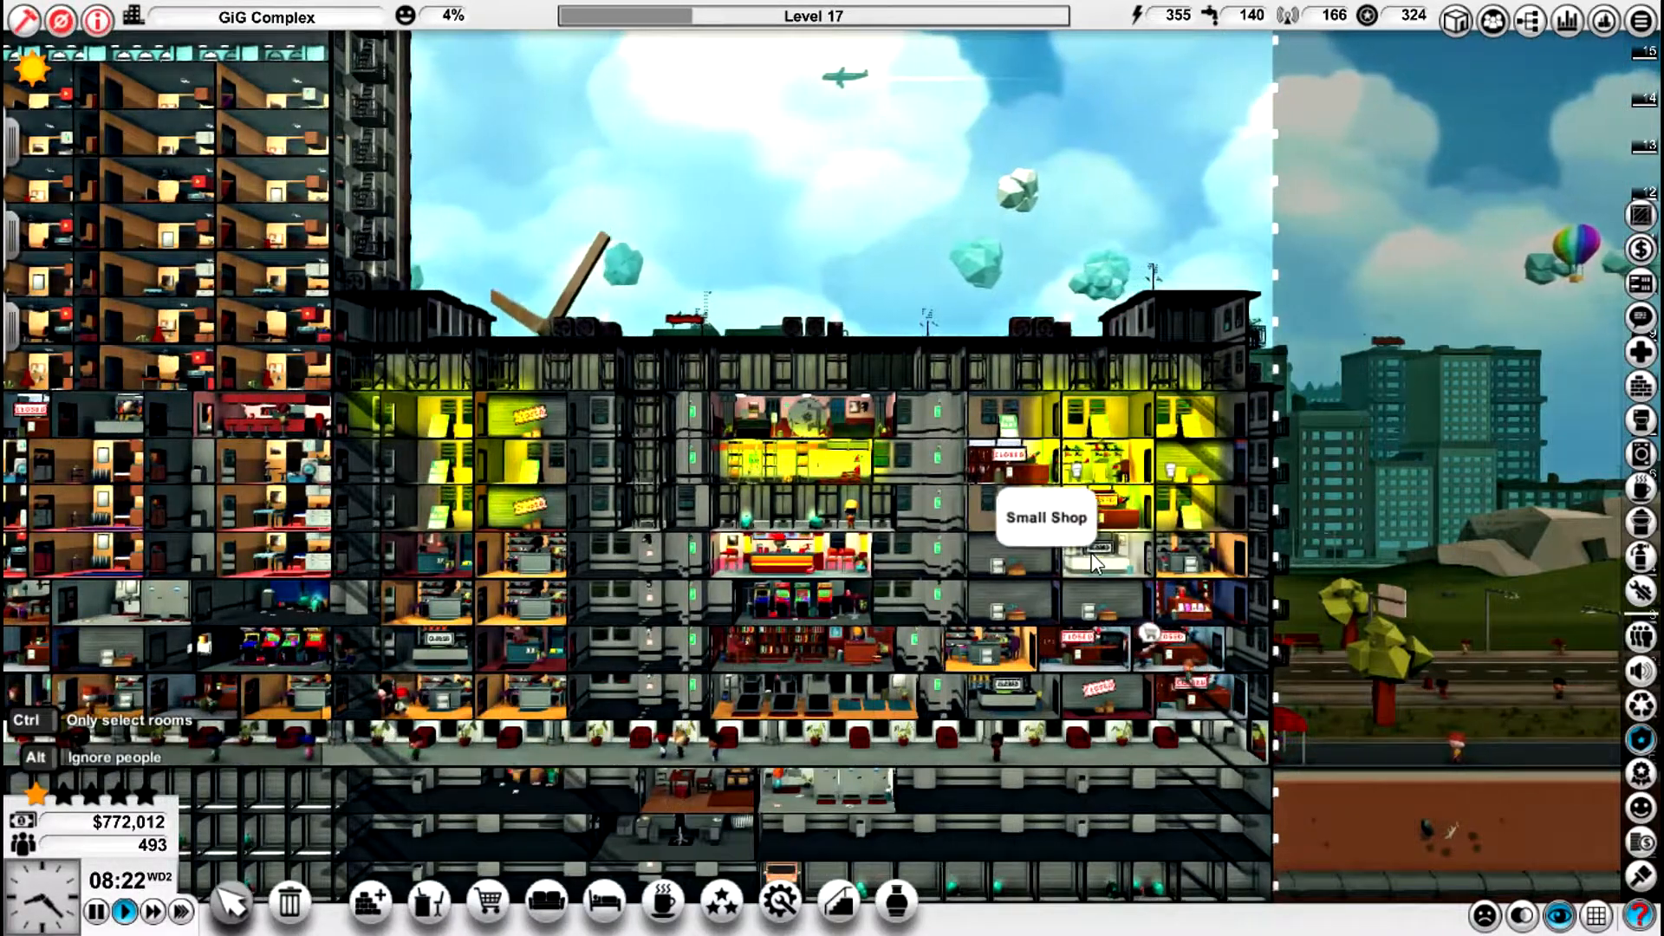
mouse_move(1008, 605)
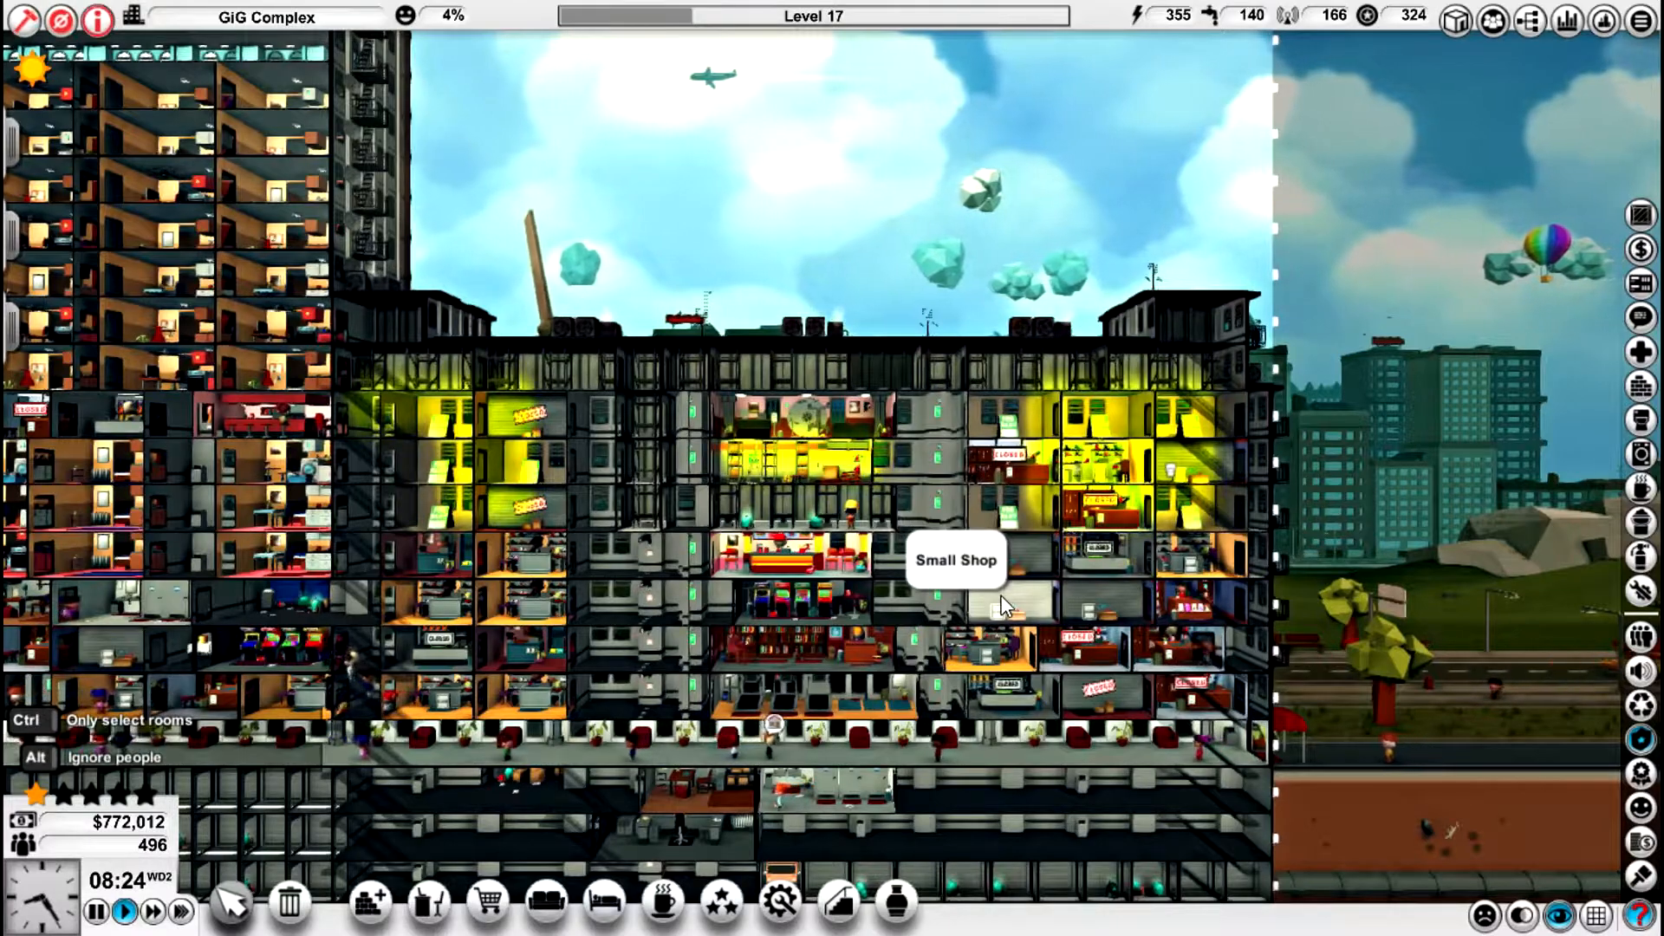
mouse_move(991, 654)
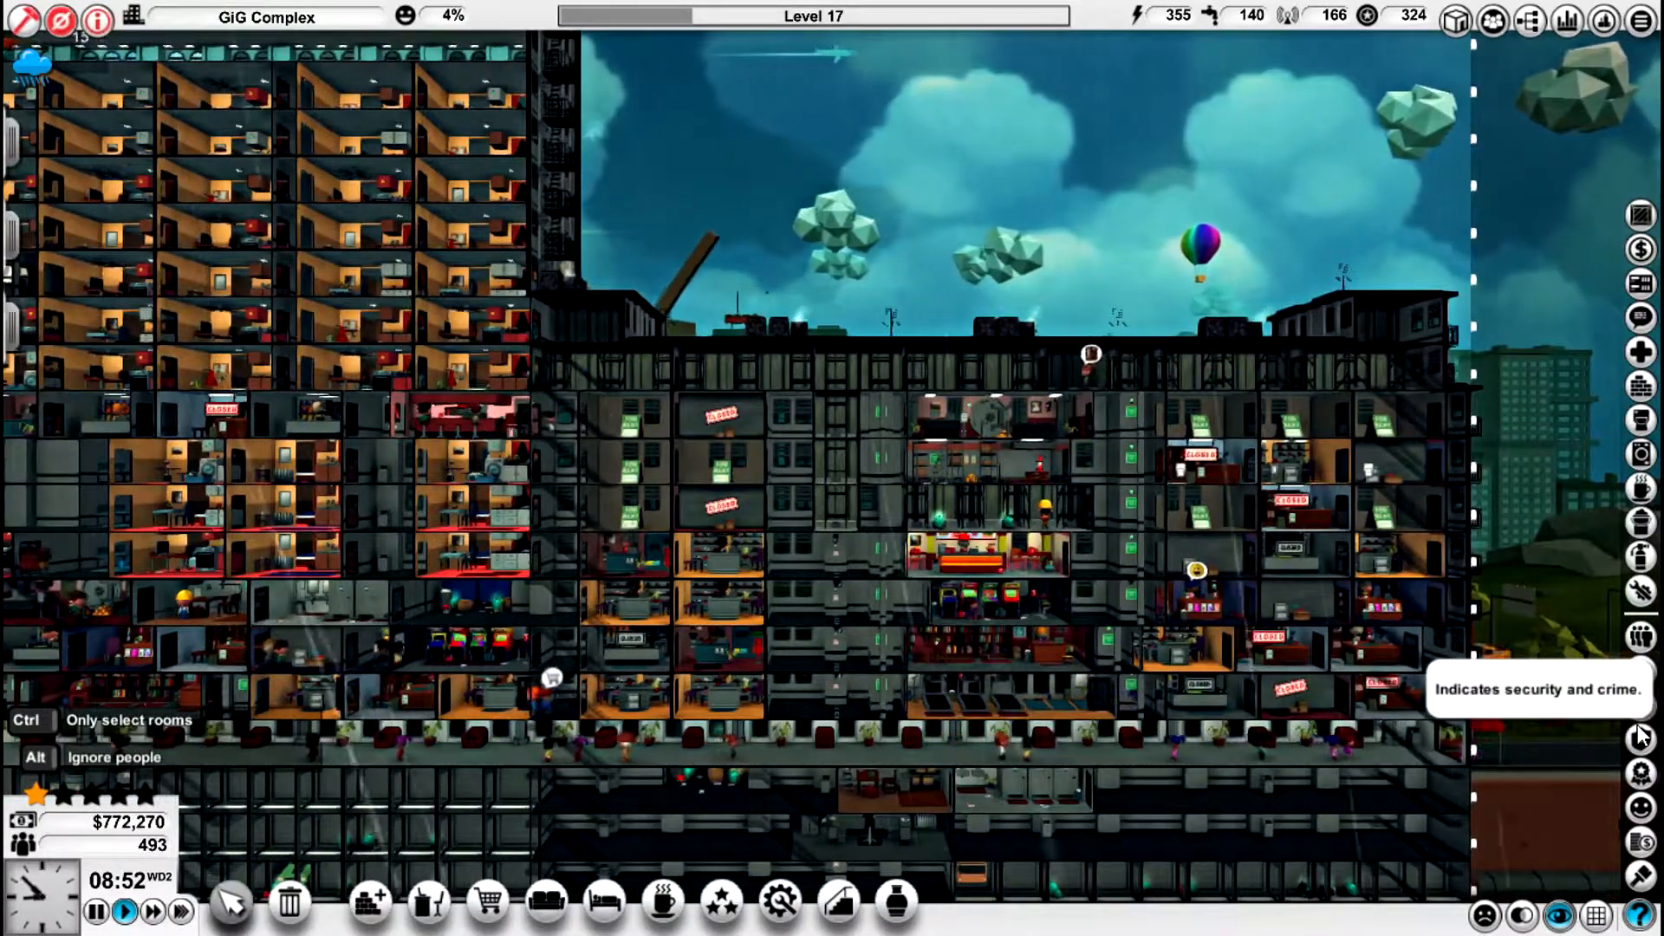
mouse_move(1589, 619)
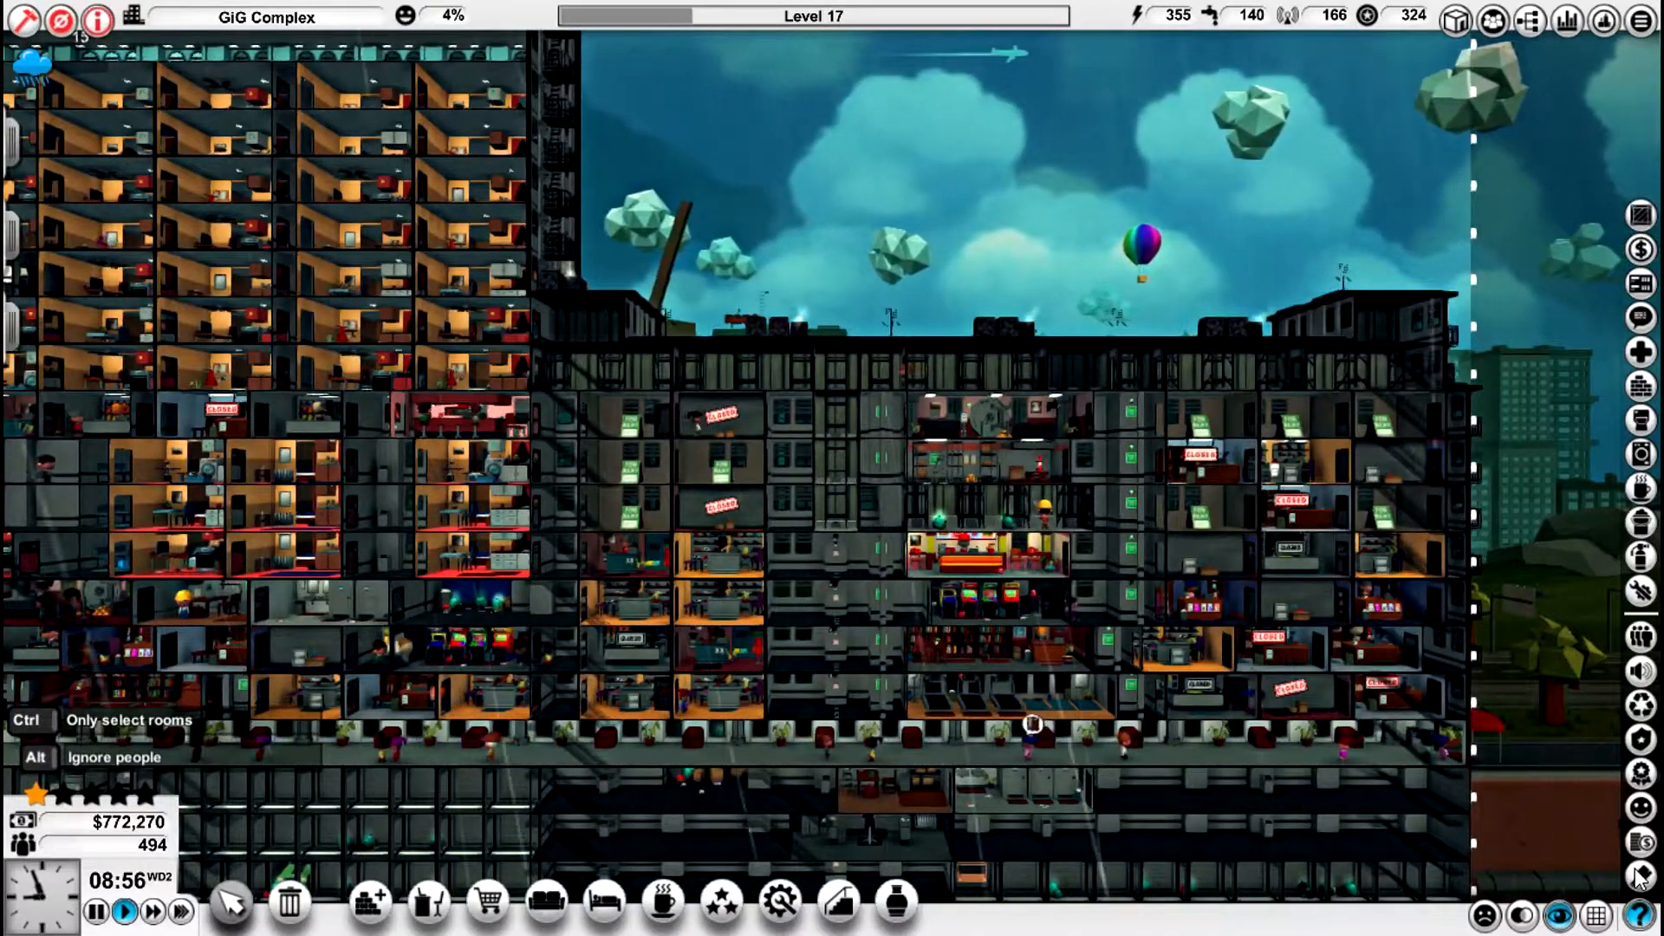
mouse_move(1637, 870)
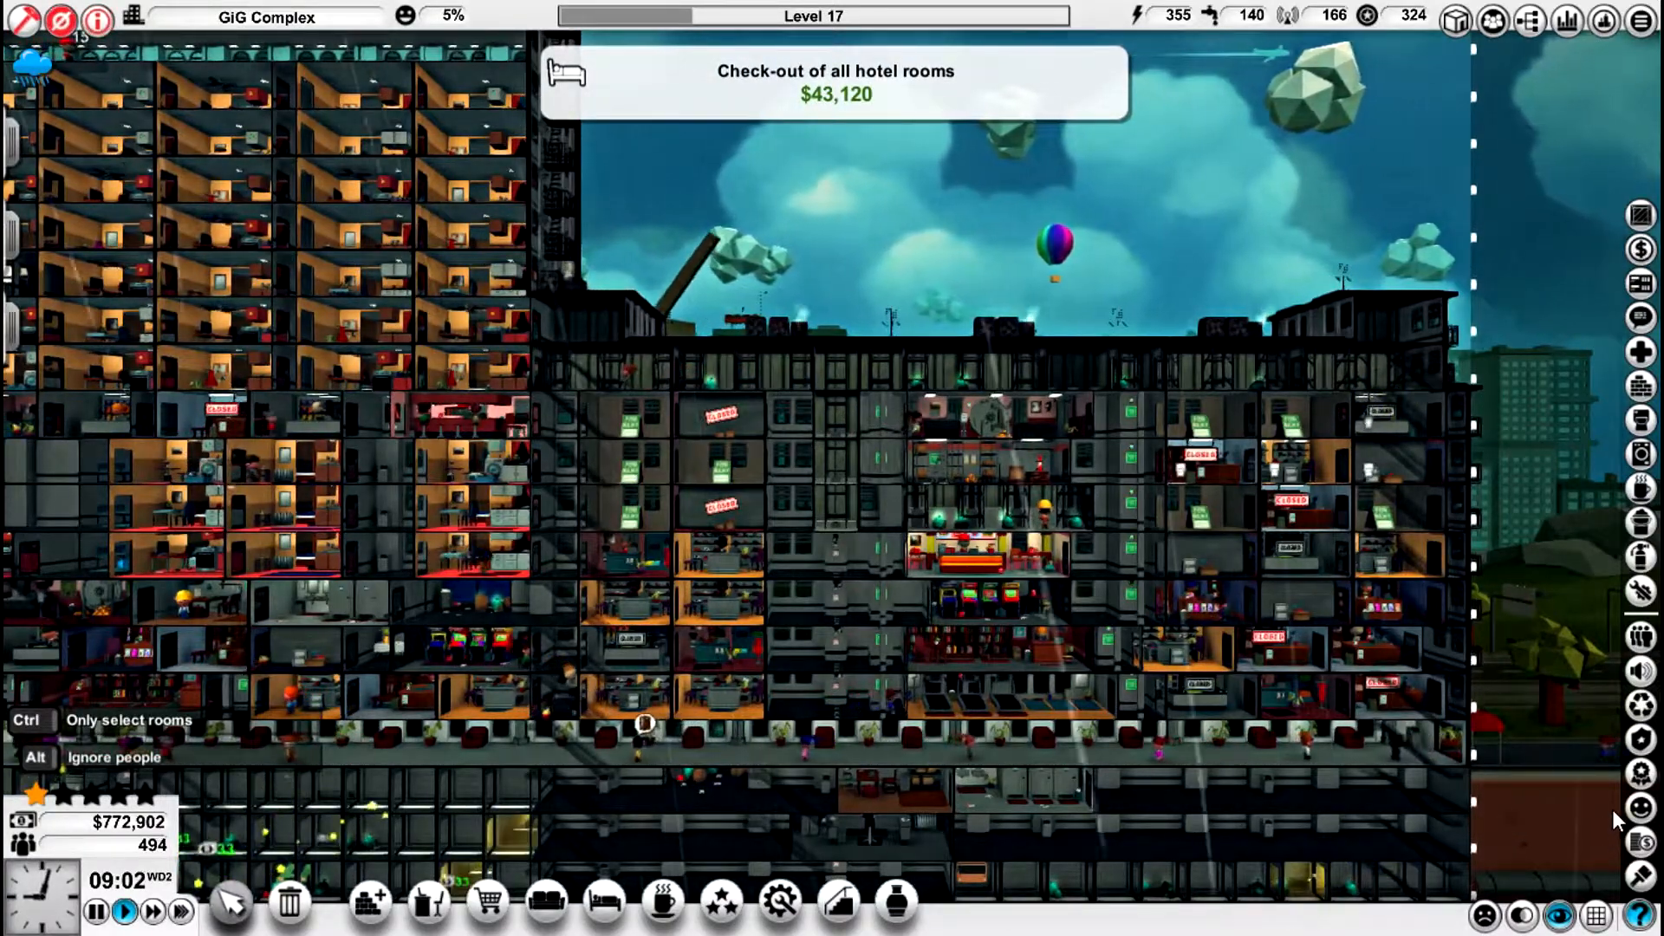
mouse_move(1640, 592)
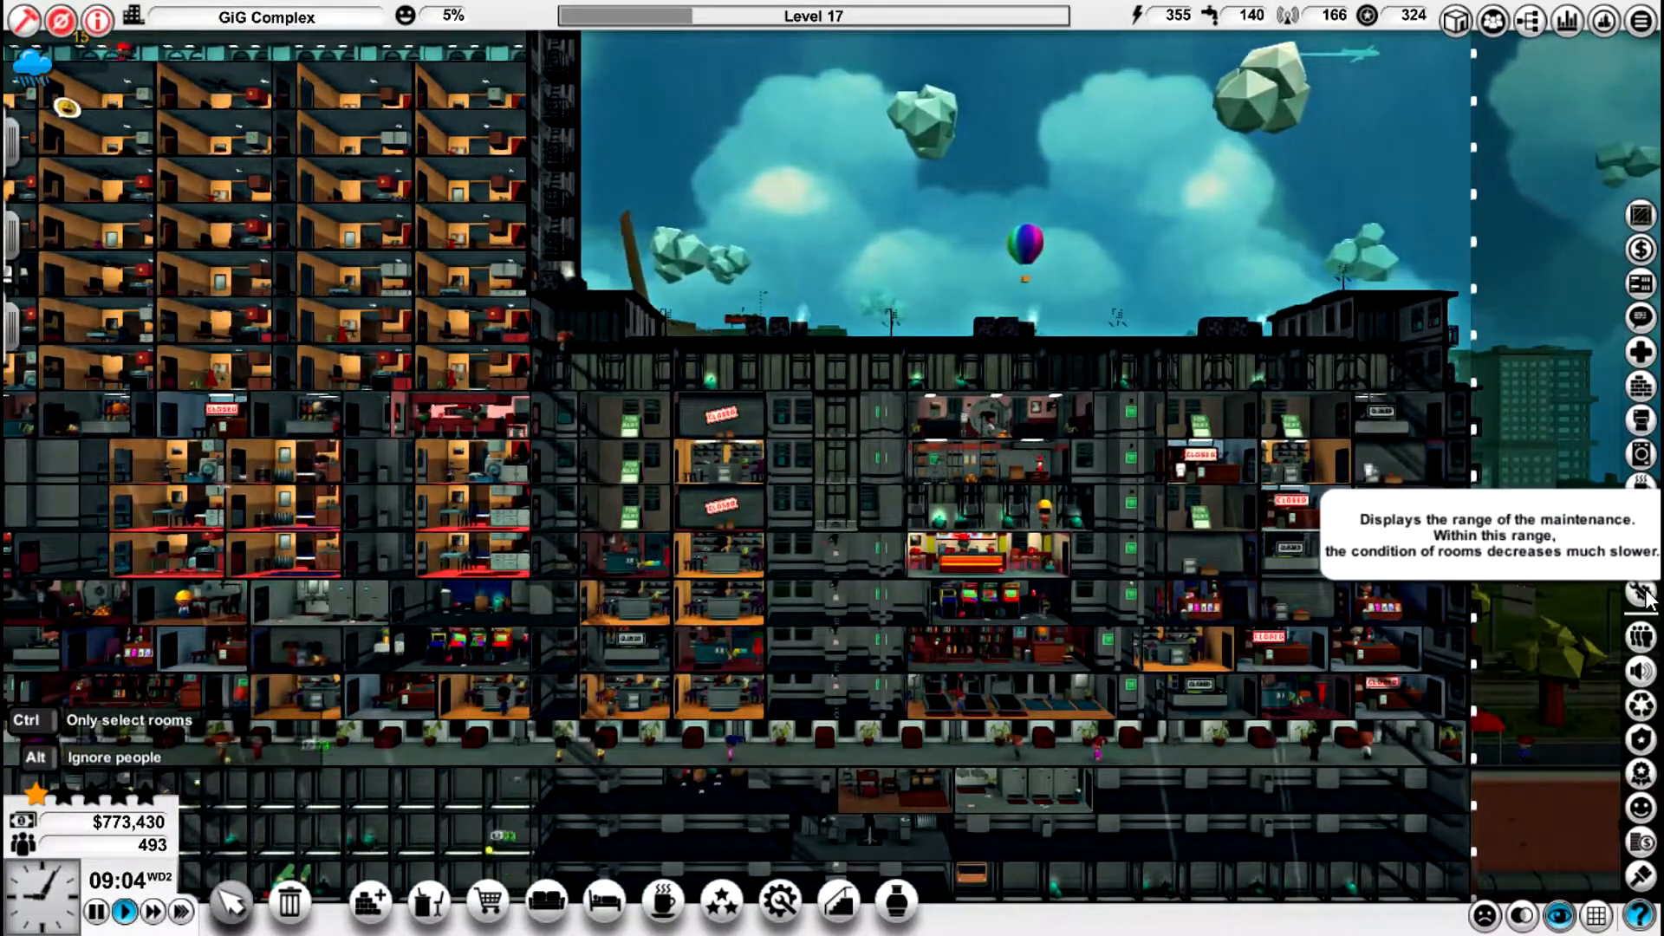
click(1639, 592)
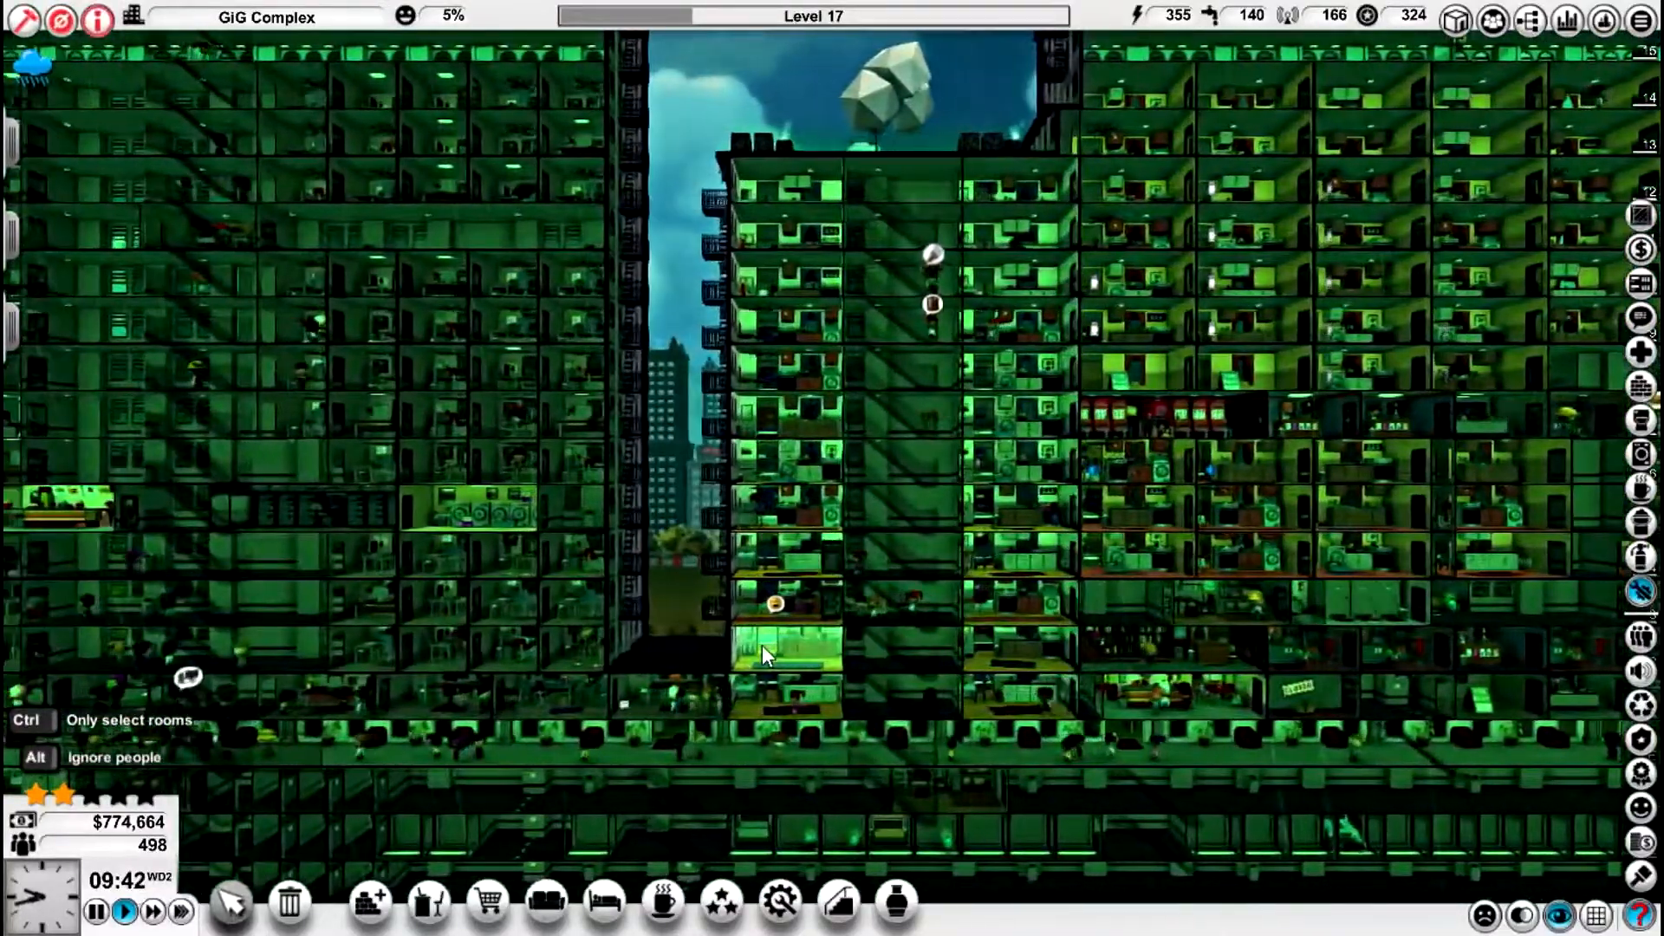
mouse_move(764, 653)
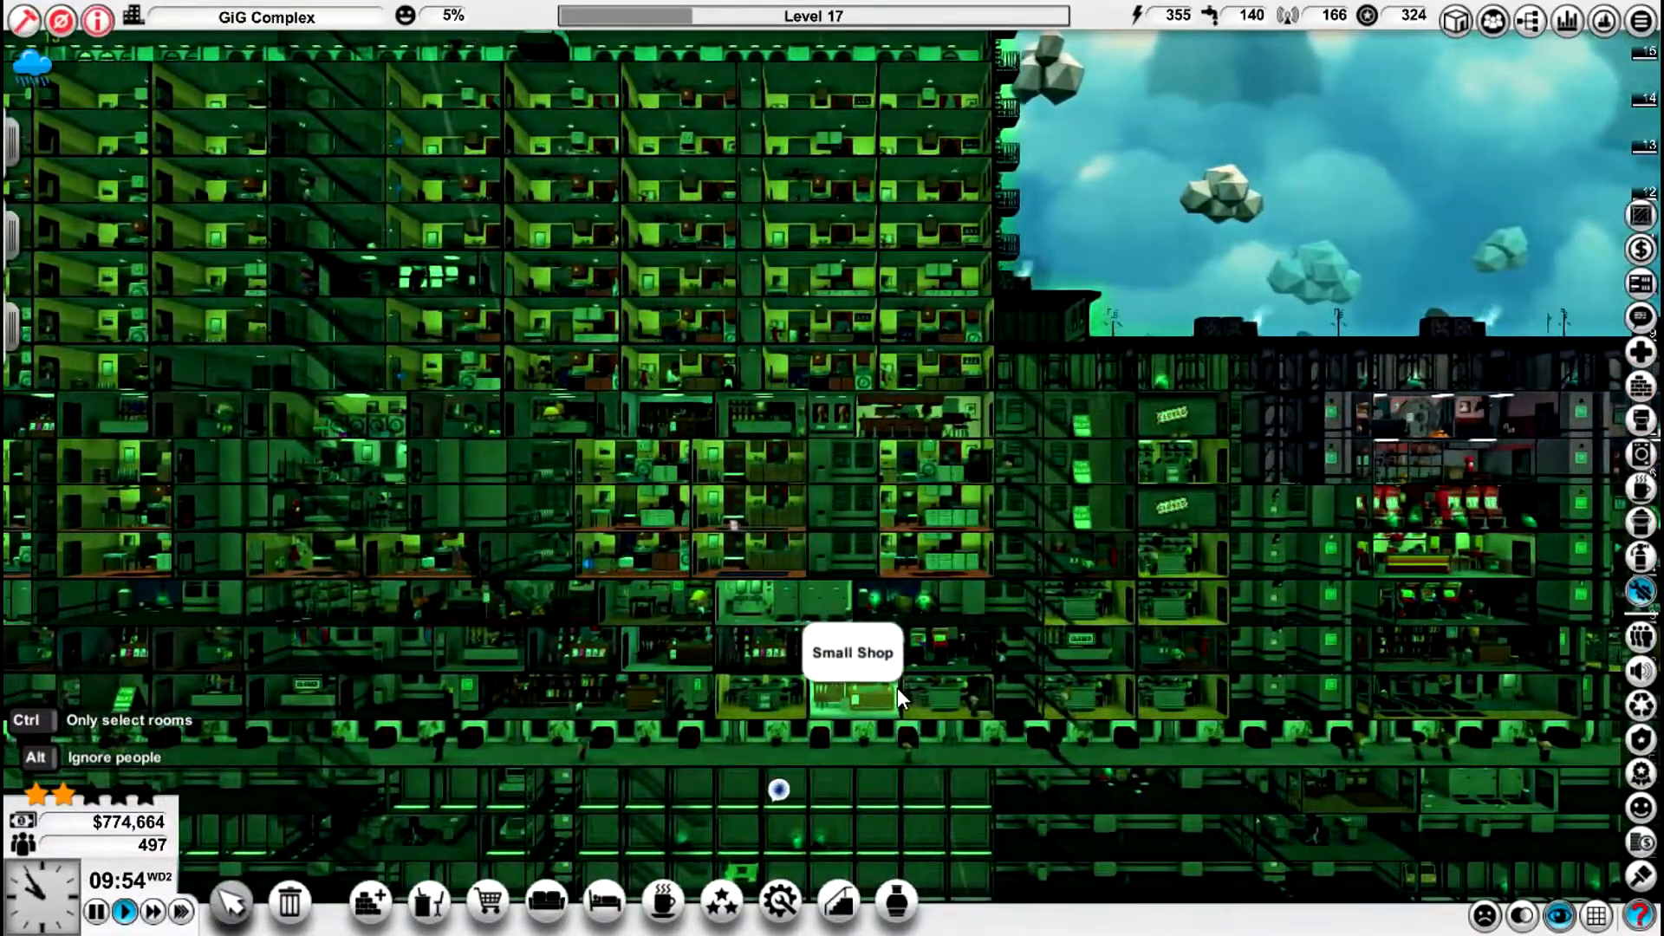
mouse_move(924, 664)
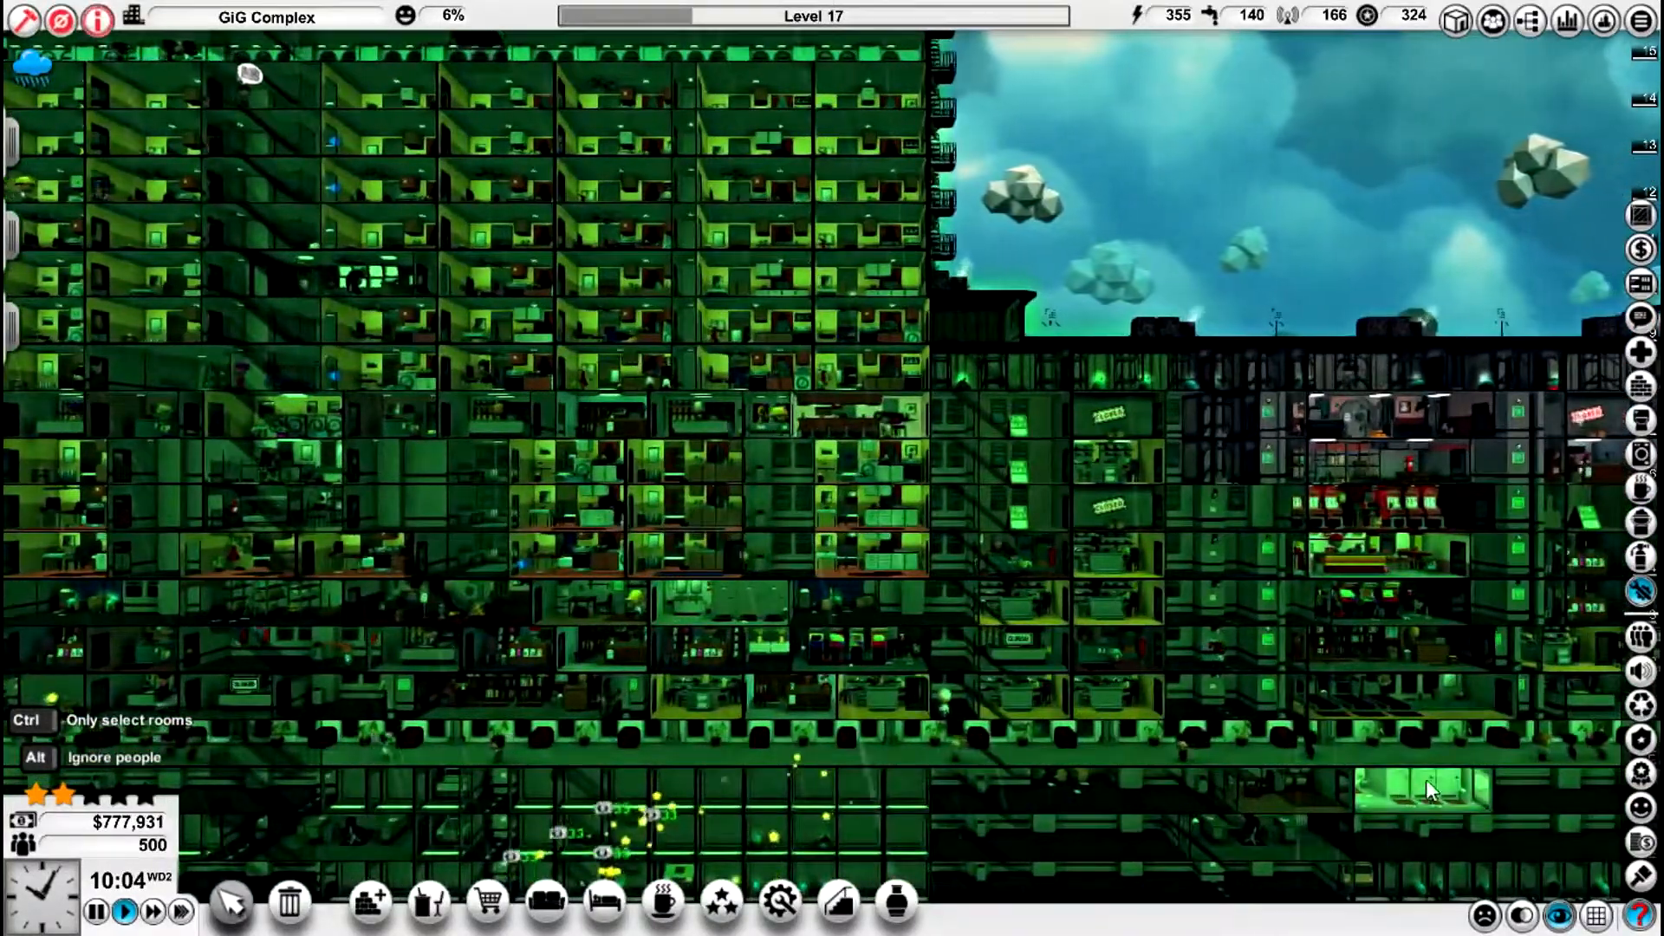
mouse_move(1639, 594)
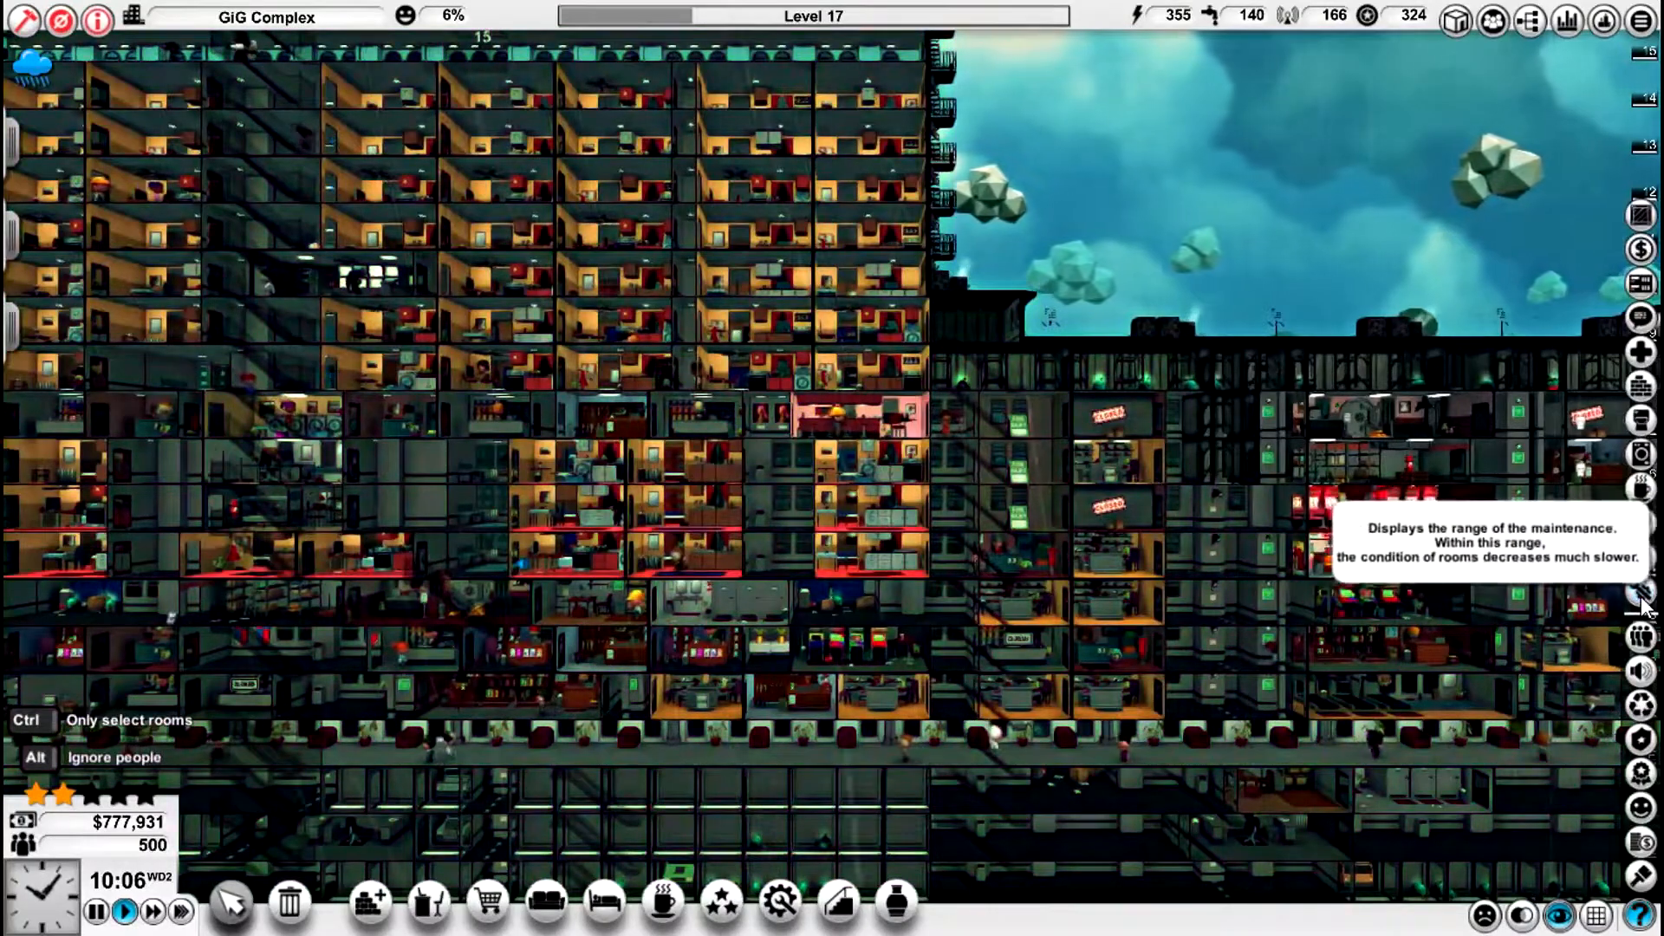
mouse_move(934, 595)
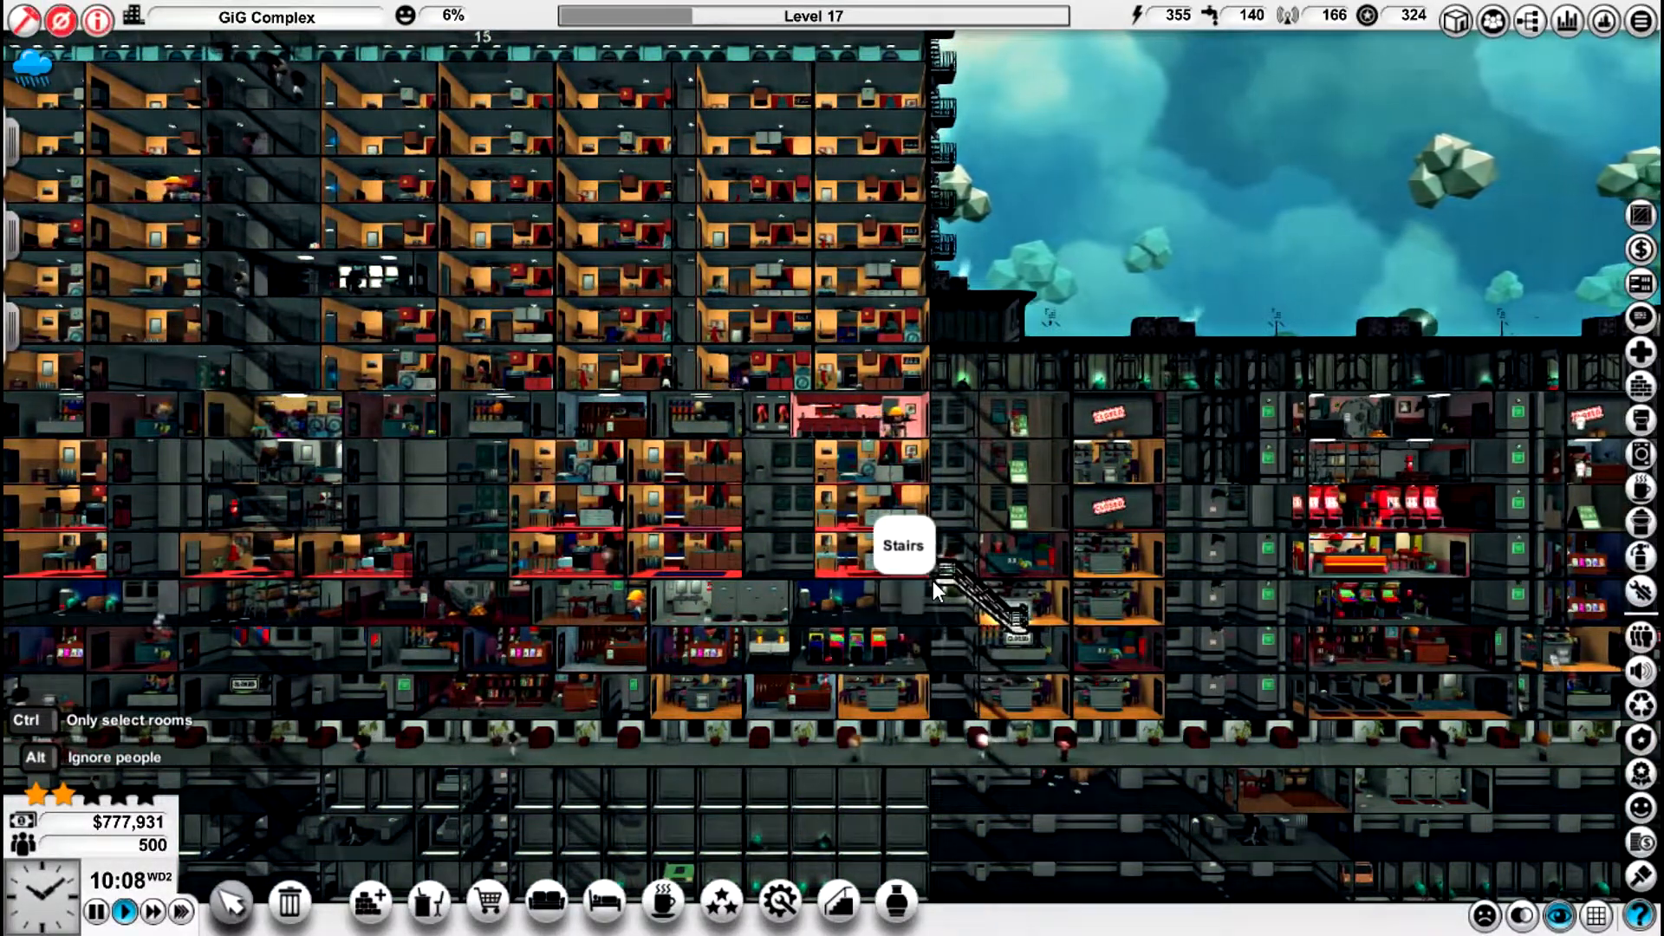
mouse_move(881, 663)
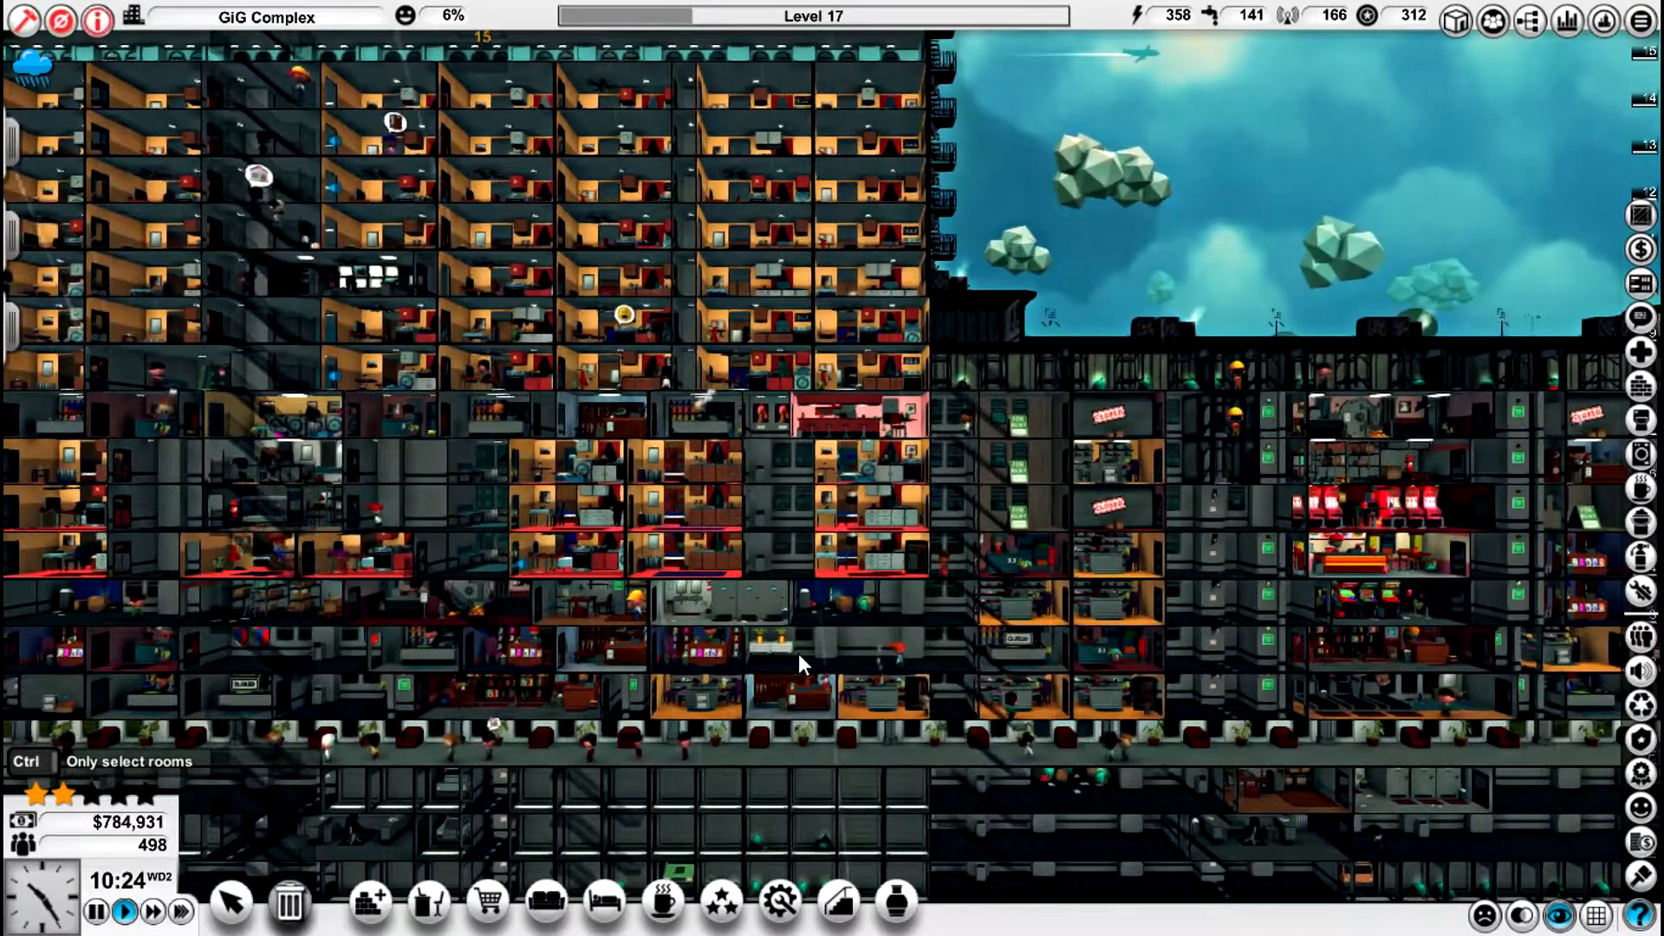
mouse_move(756, 655)
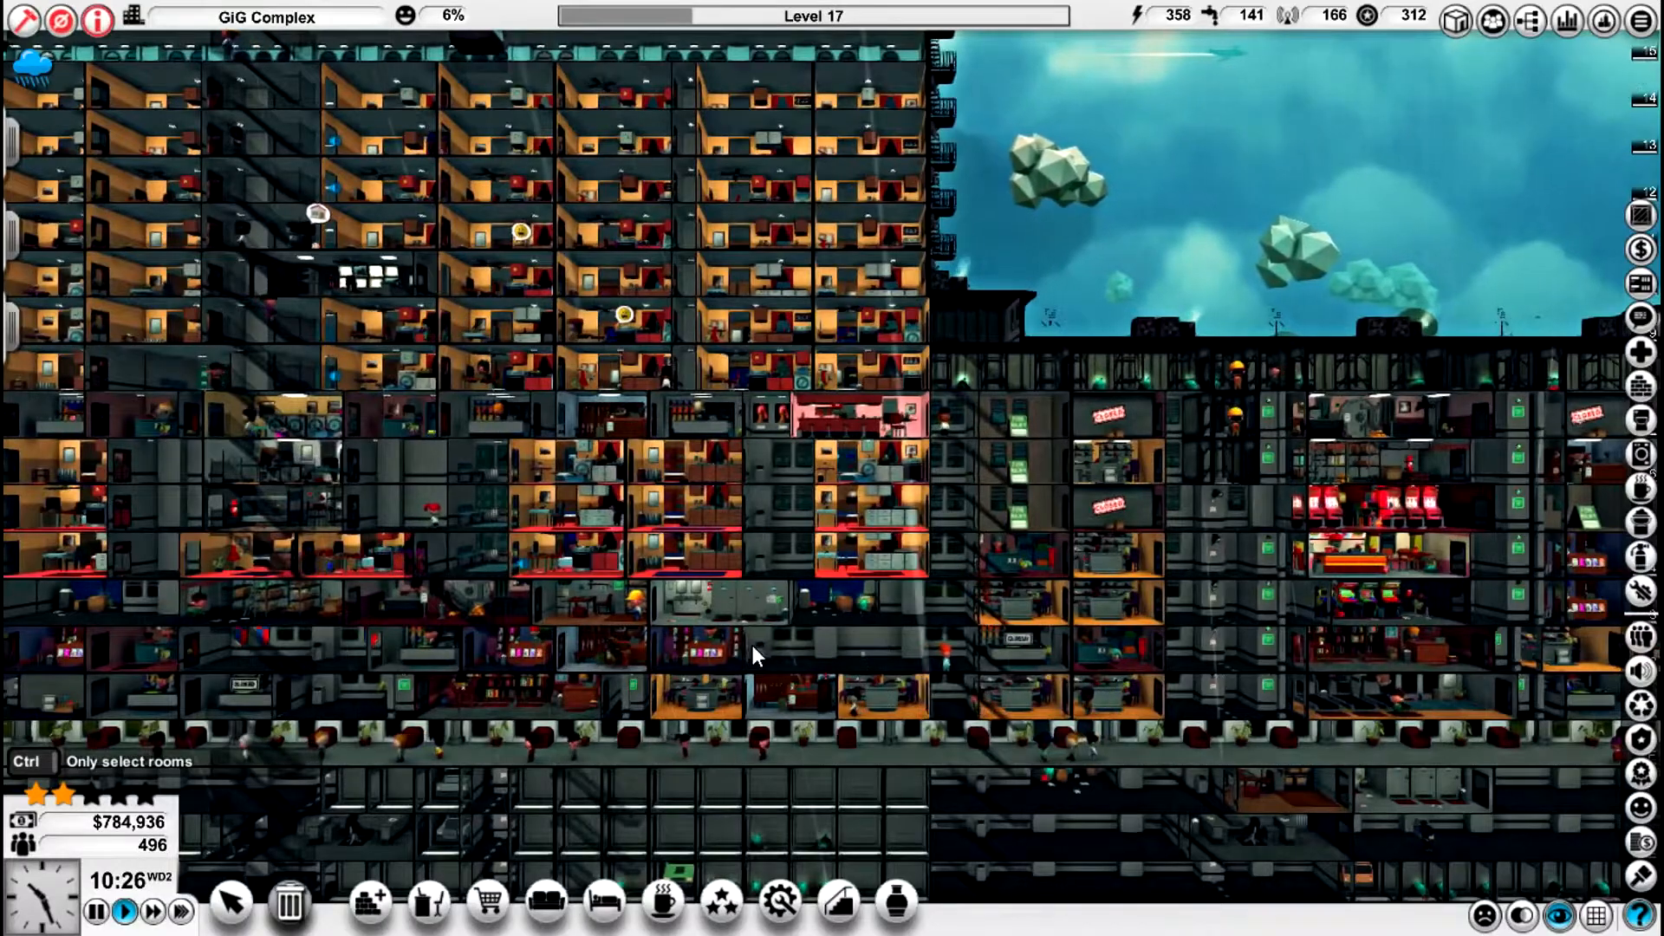
mouse_move(610, 664)
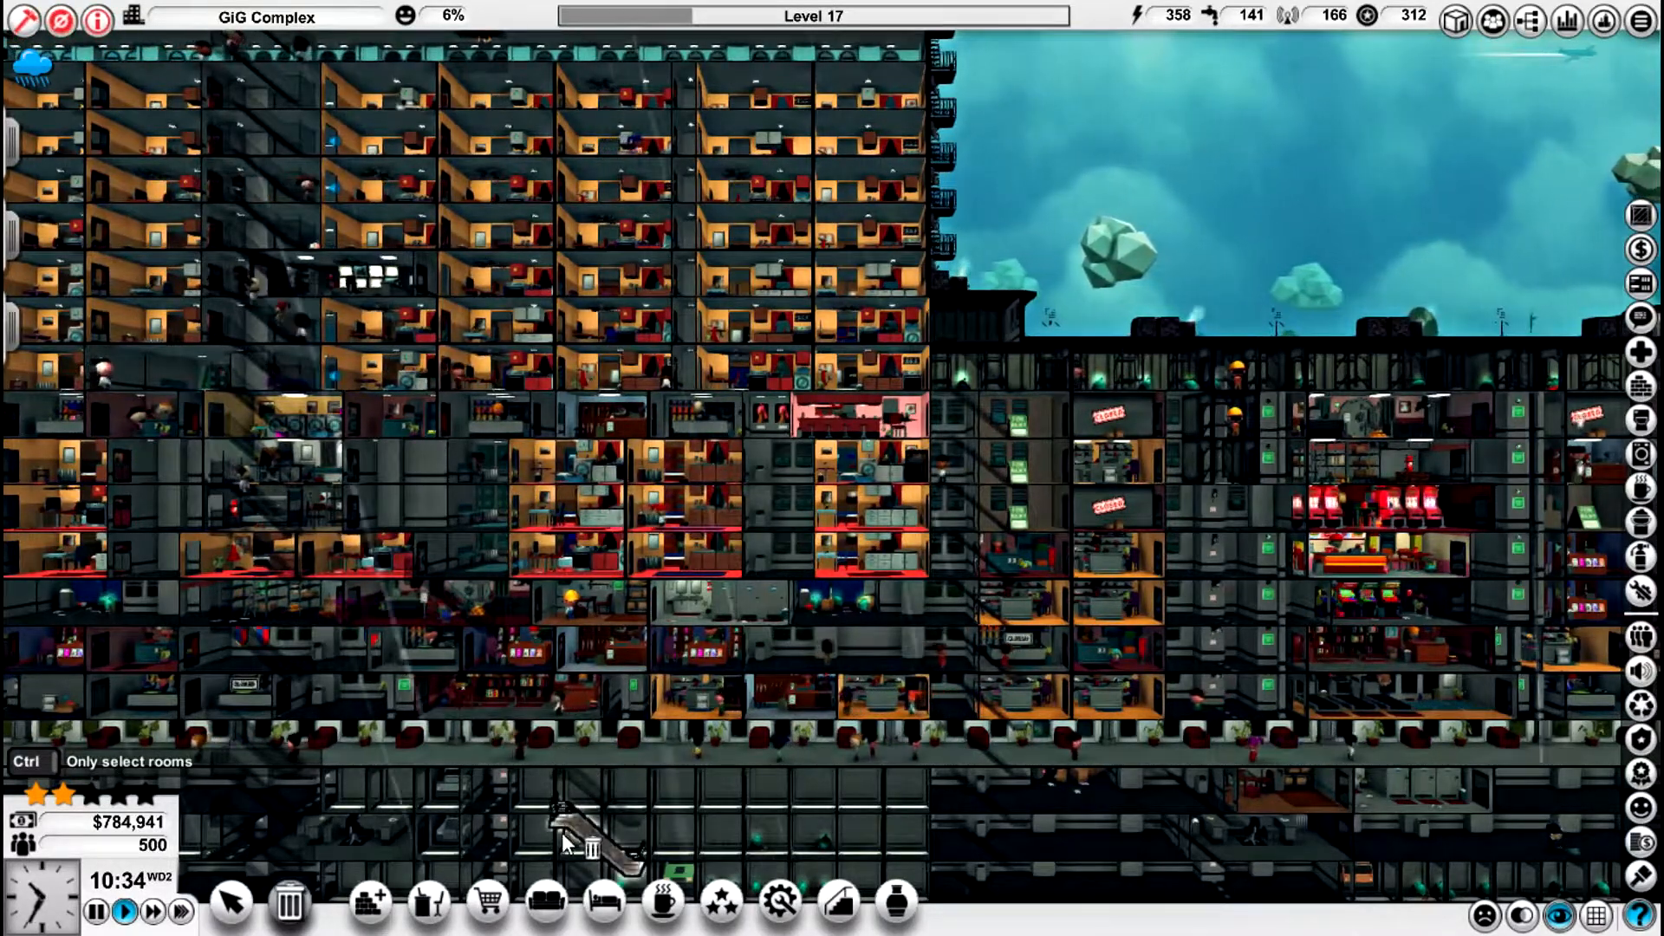
- Bring up the shop catalogue now that visitors have passed 500 and a third star shows
click(485, 903)
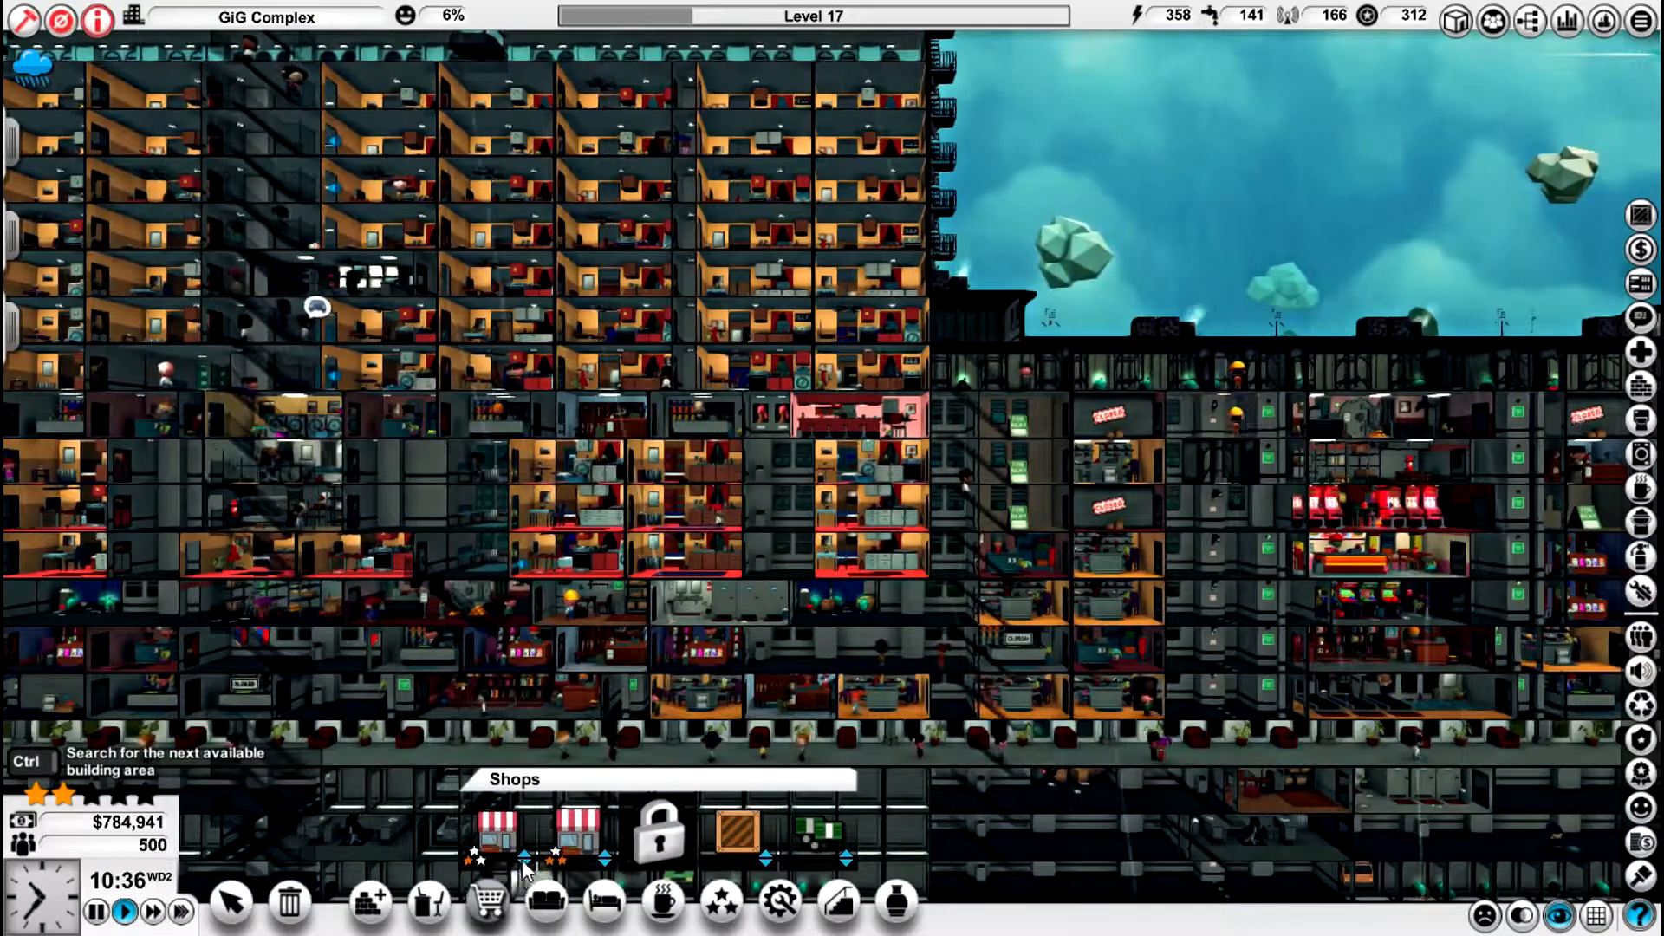
click(859, 690)
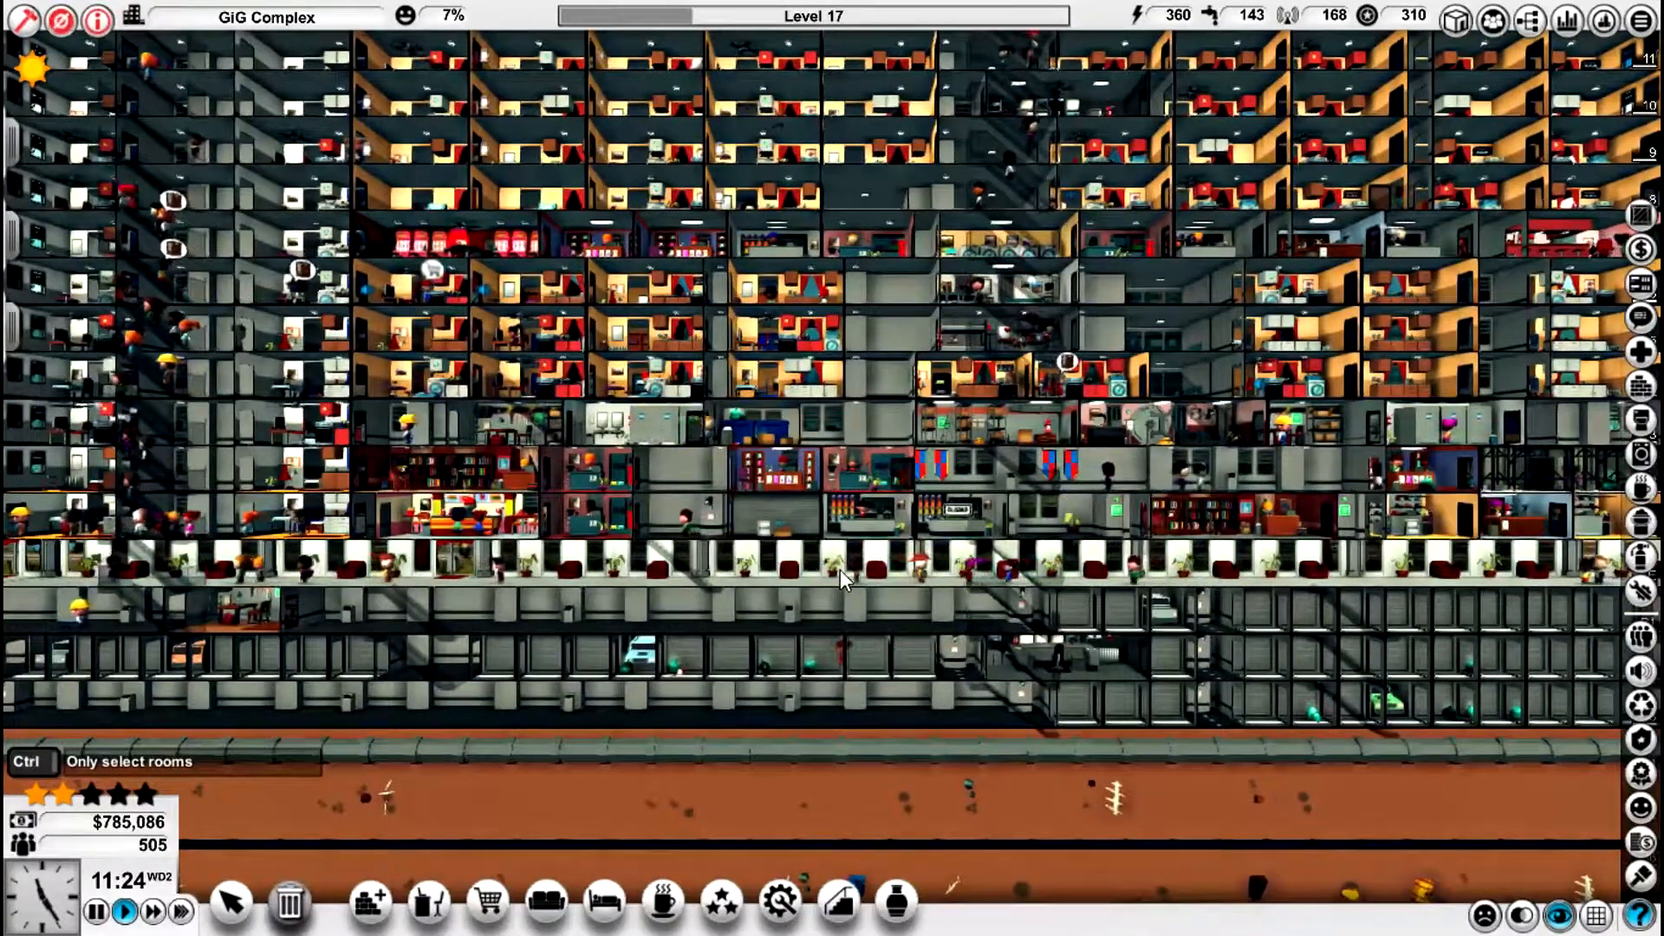
click(428, 903)
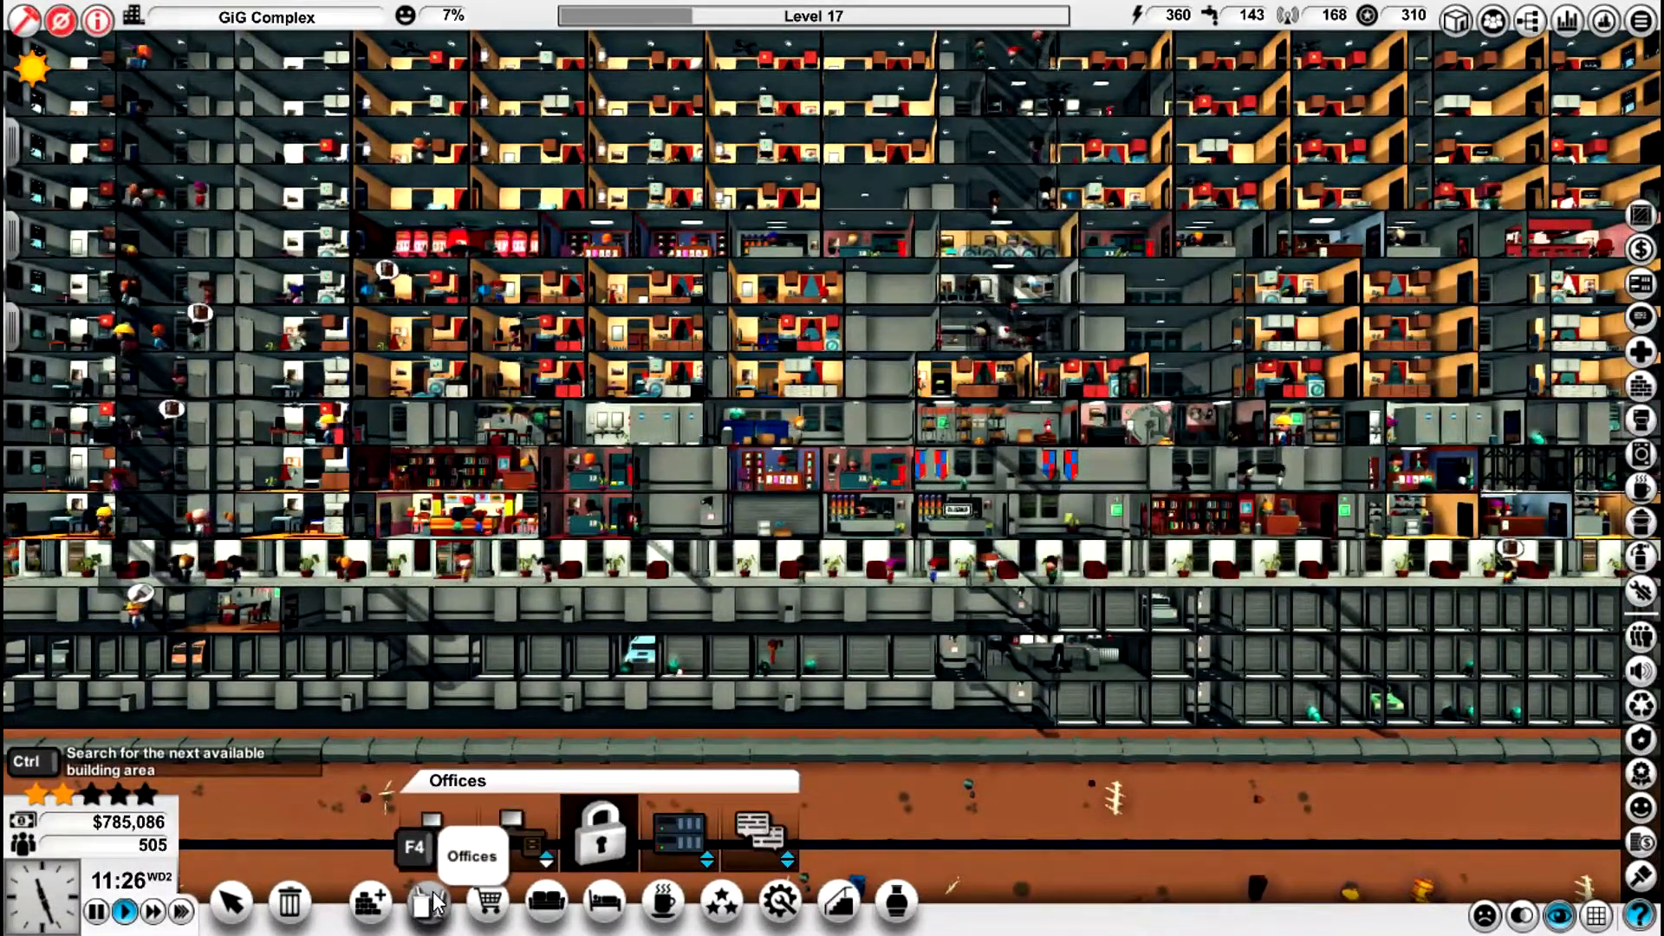
click(484, 903)
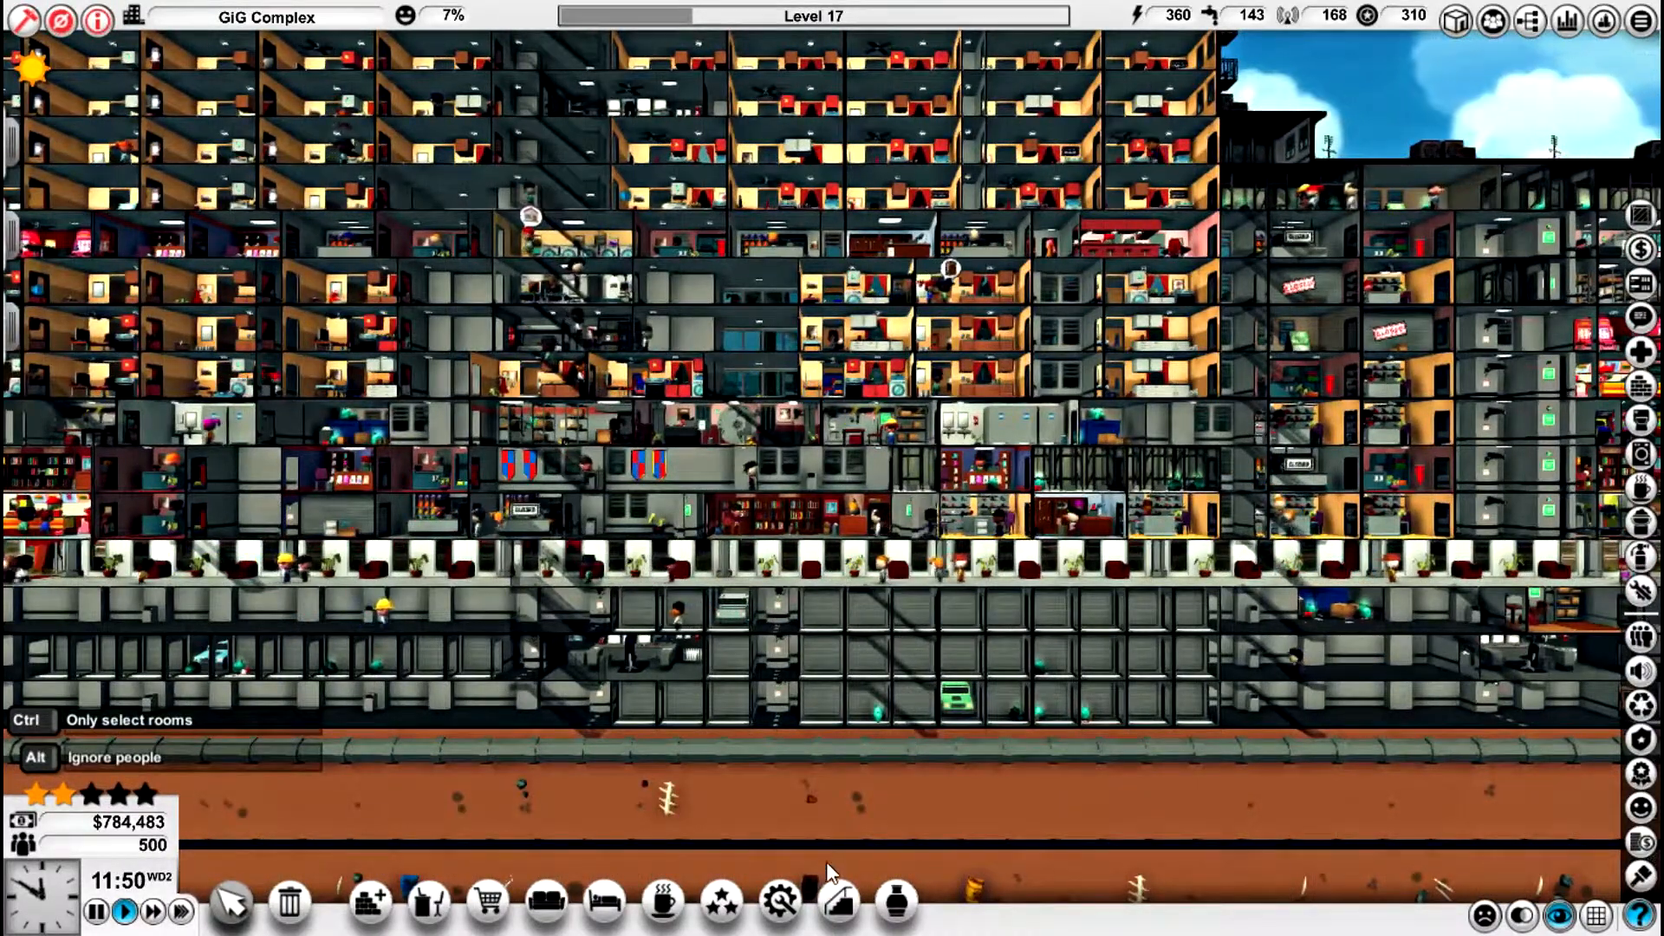
- Browse stairs, service facilities and attractions catalogues, then pick a venue to place
click(837, 903)
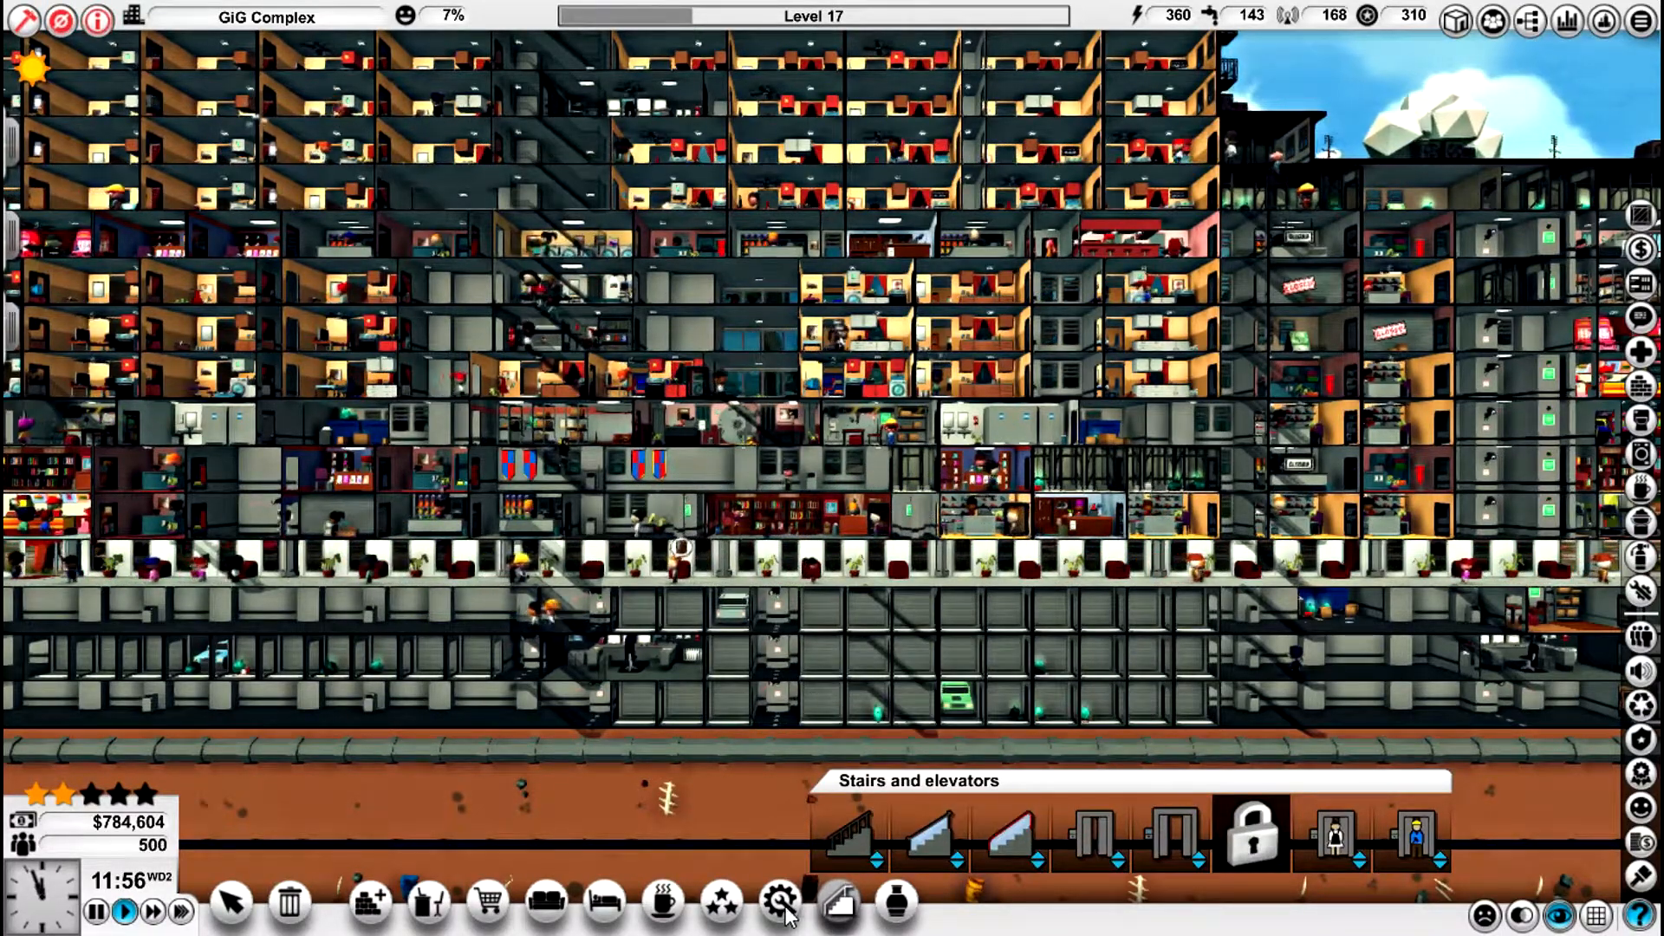
click(780, 903)
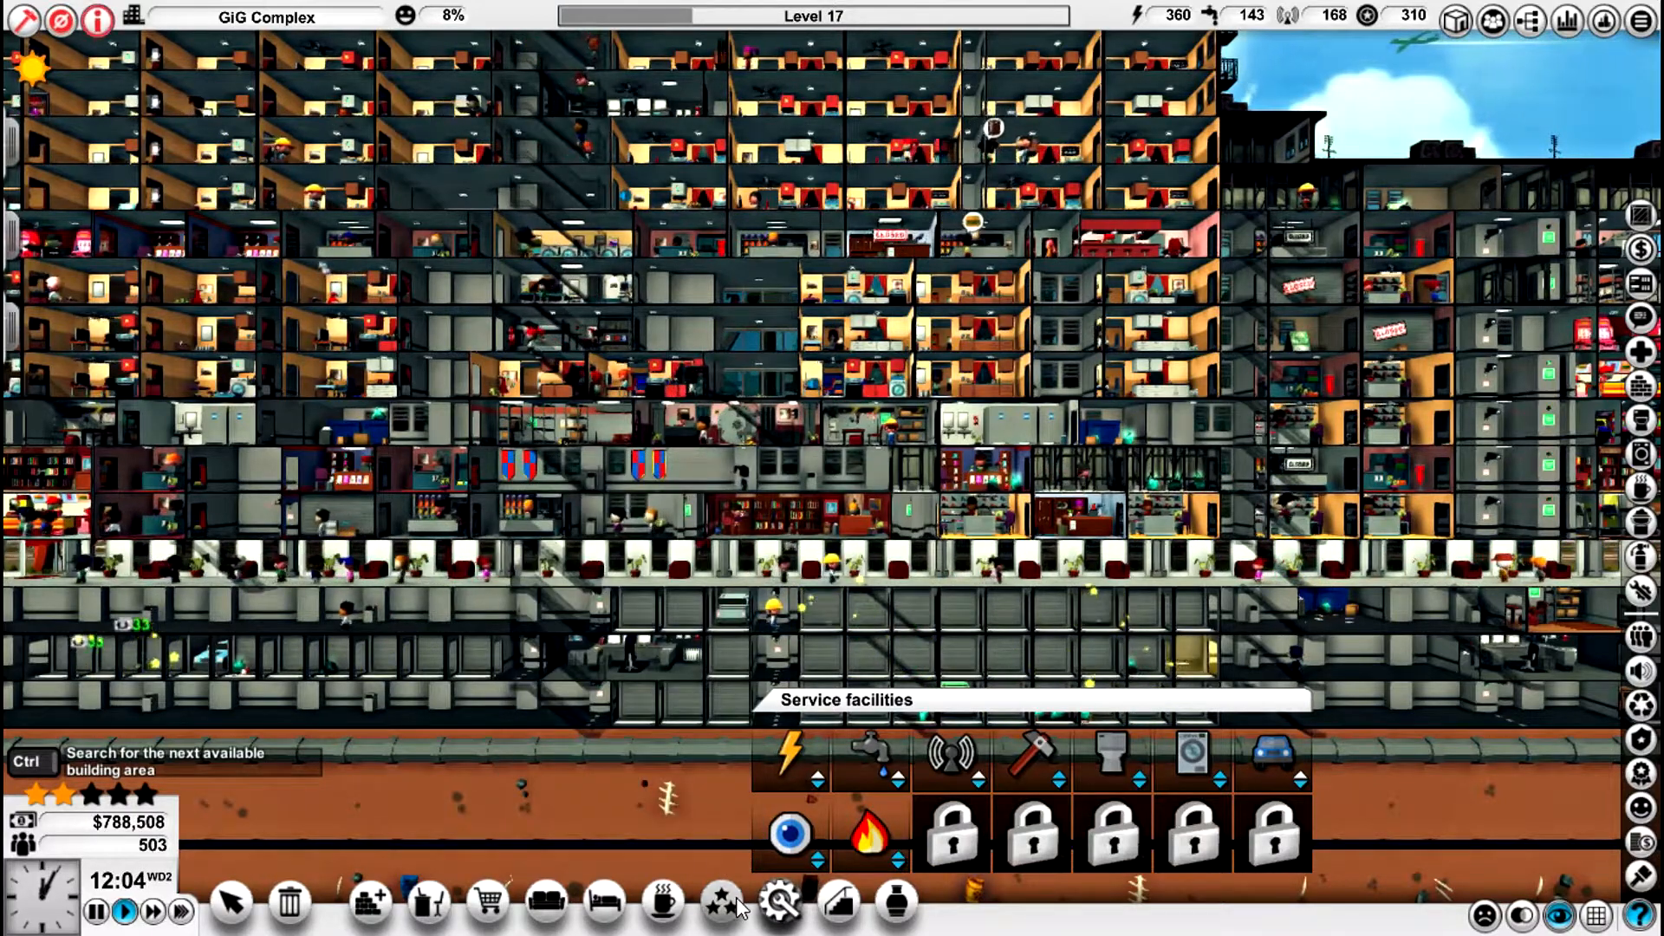
click(718, 903)
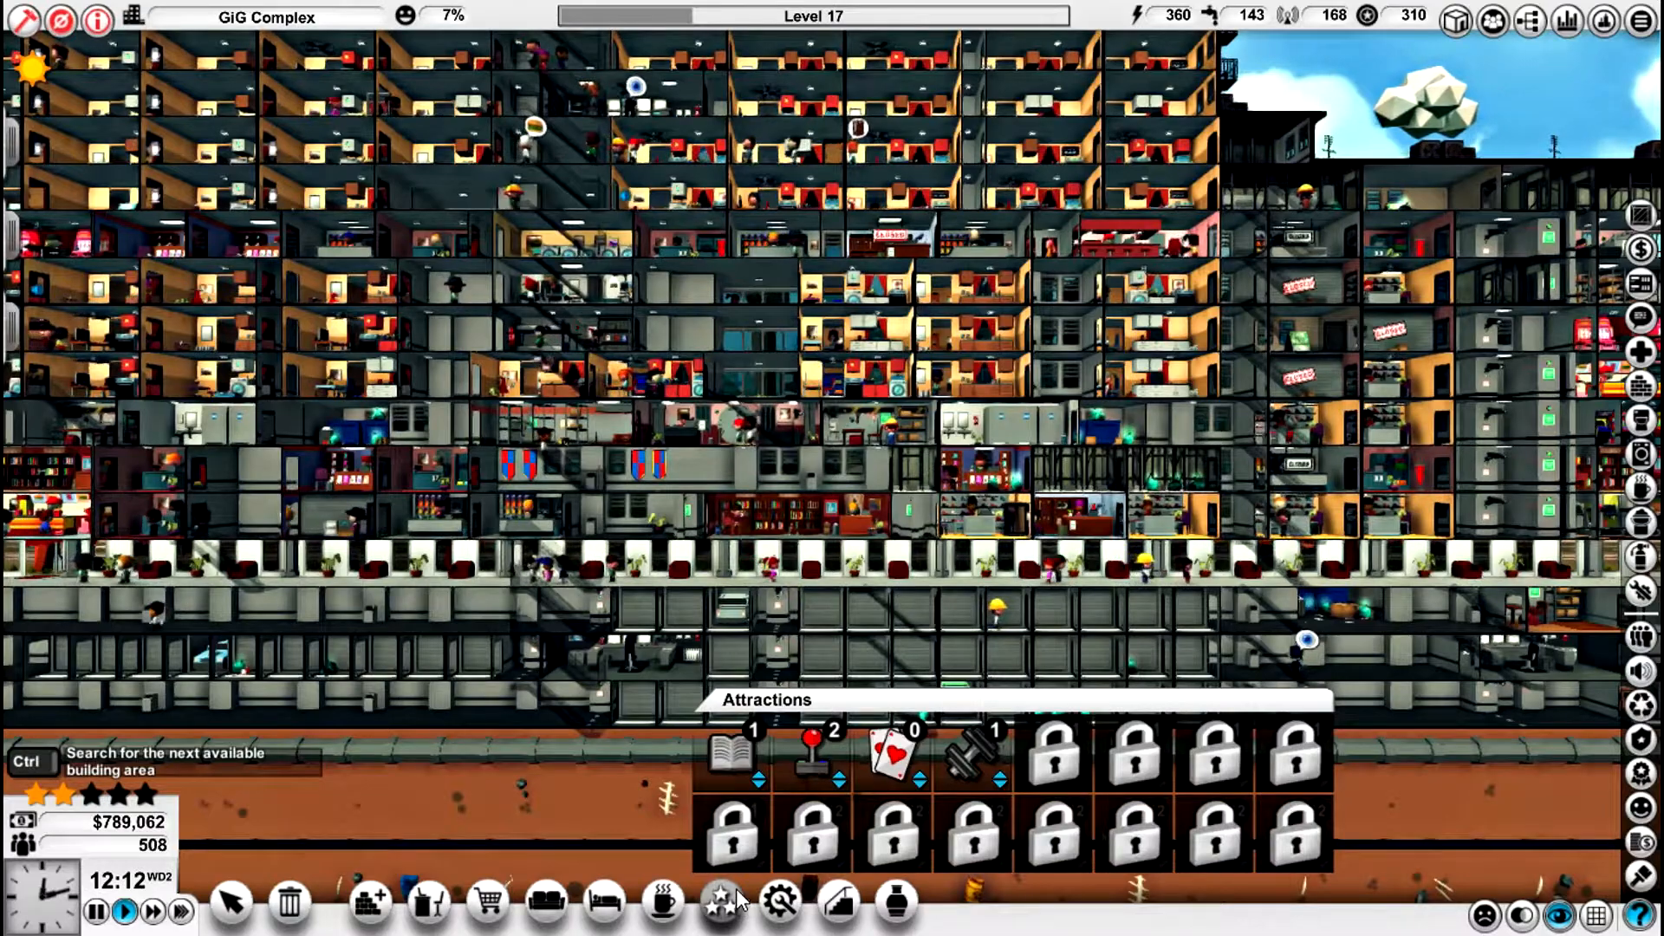
click(811, 754)
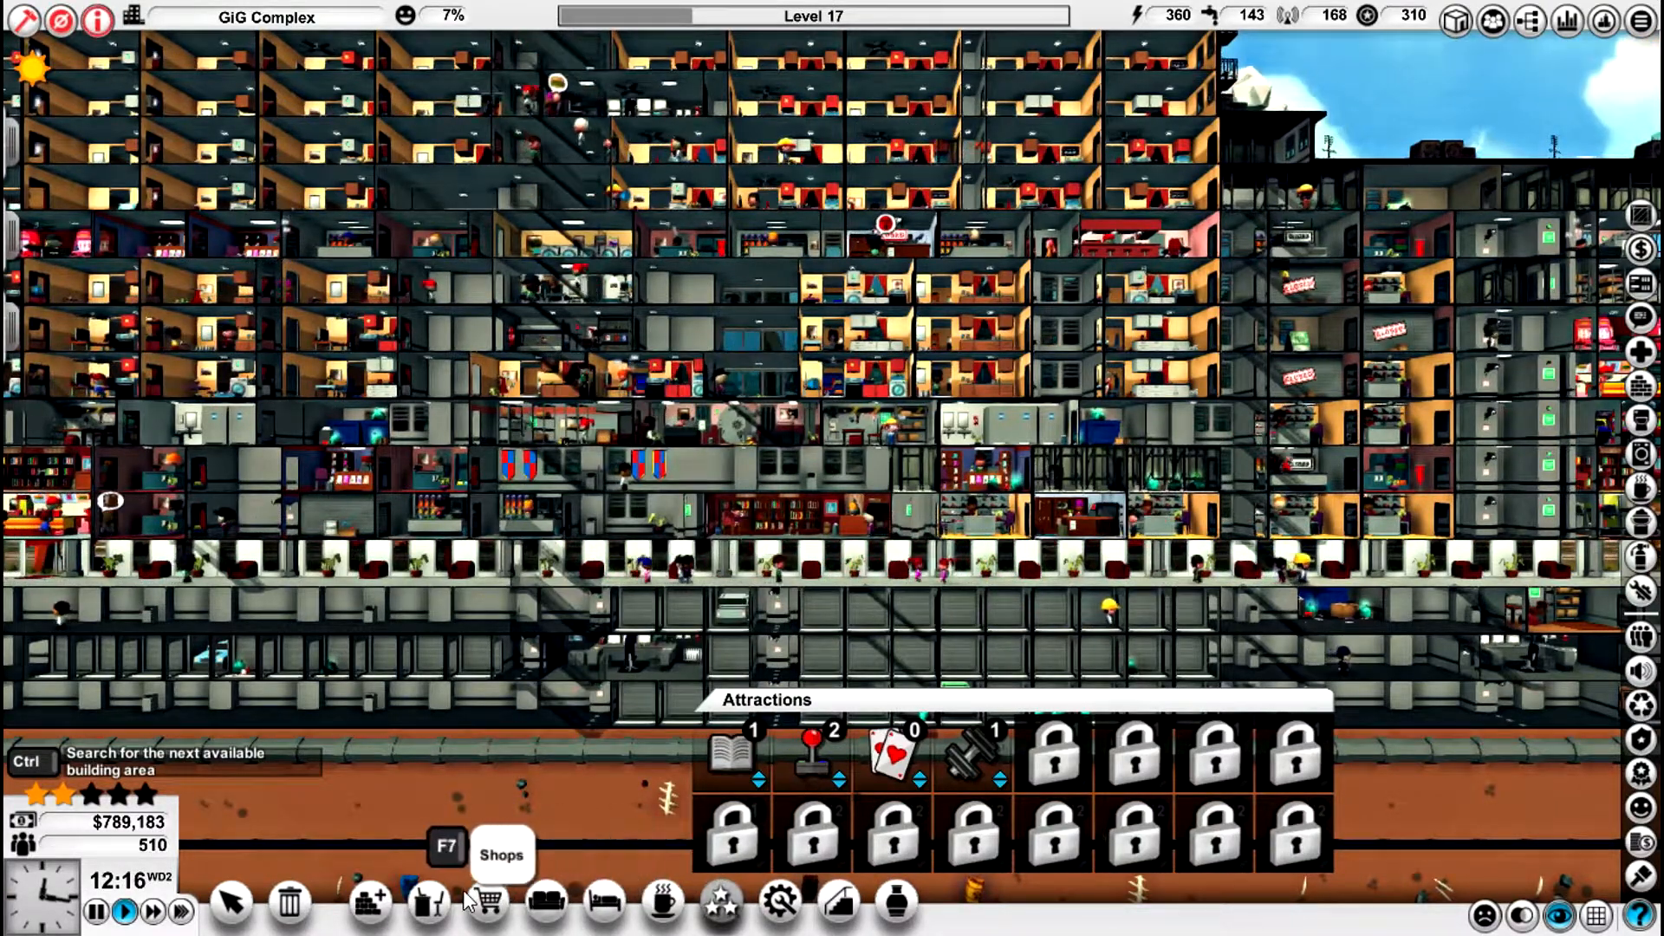
mouse_move(637, 903)
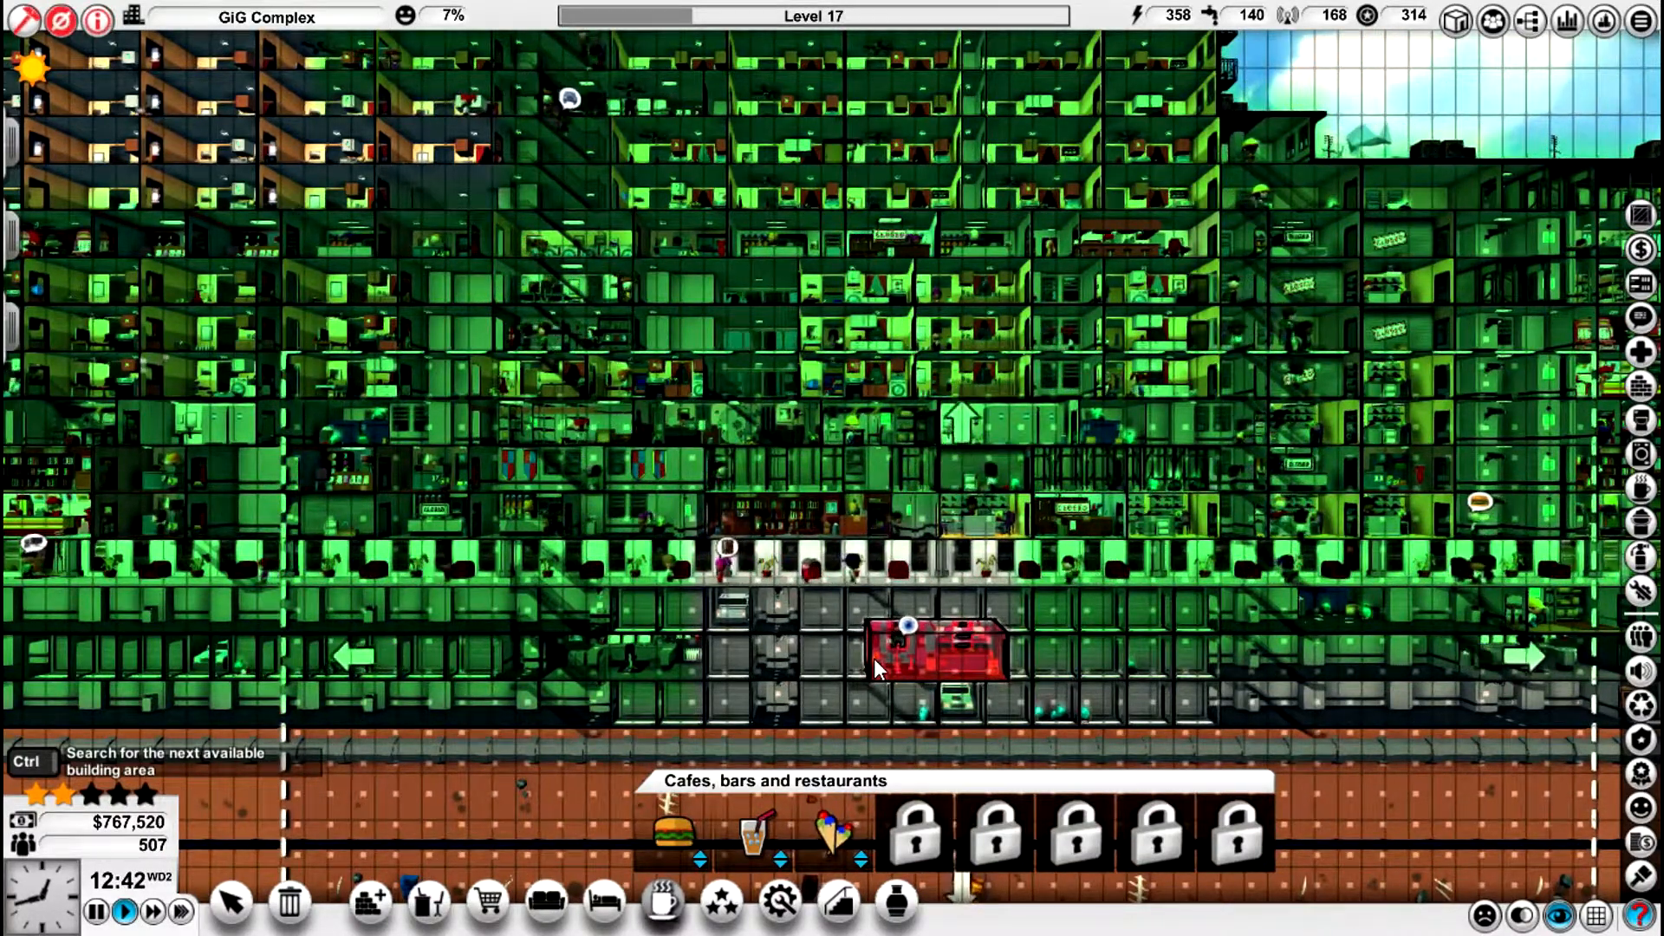
click(367, 901)
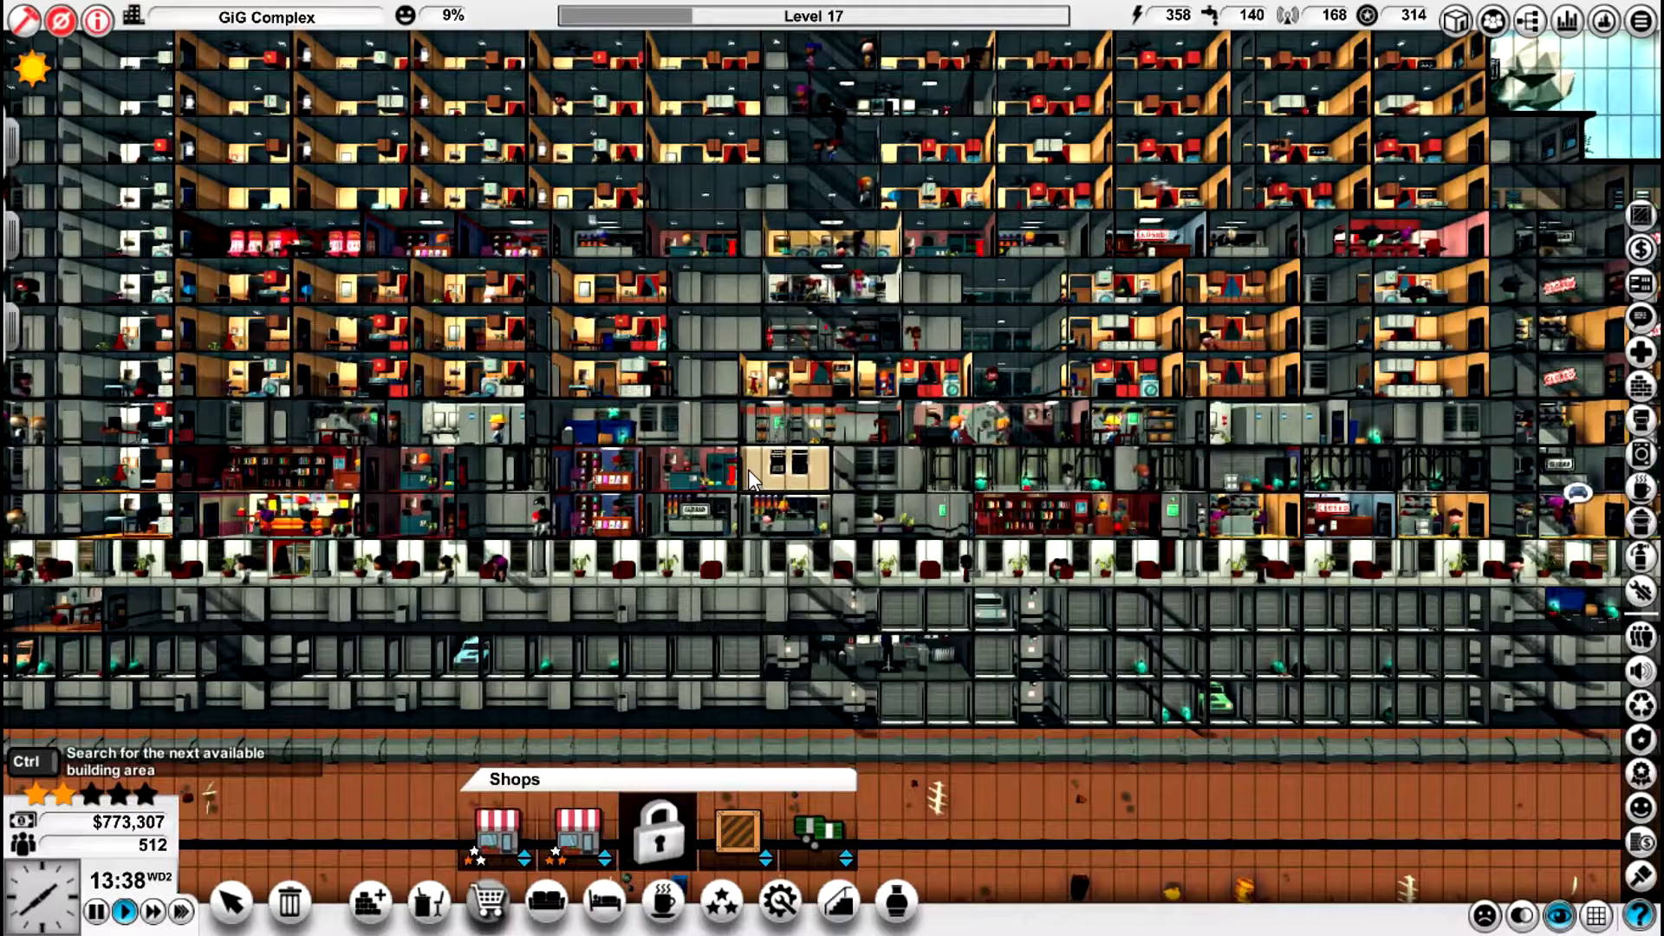
click(860, 610)
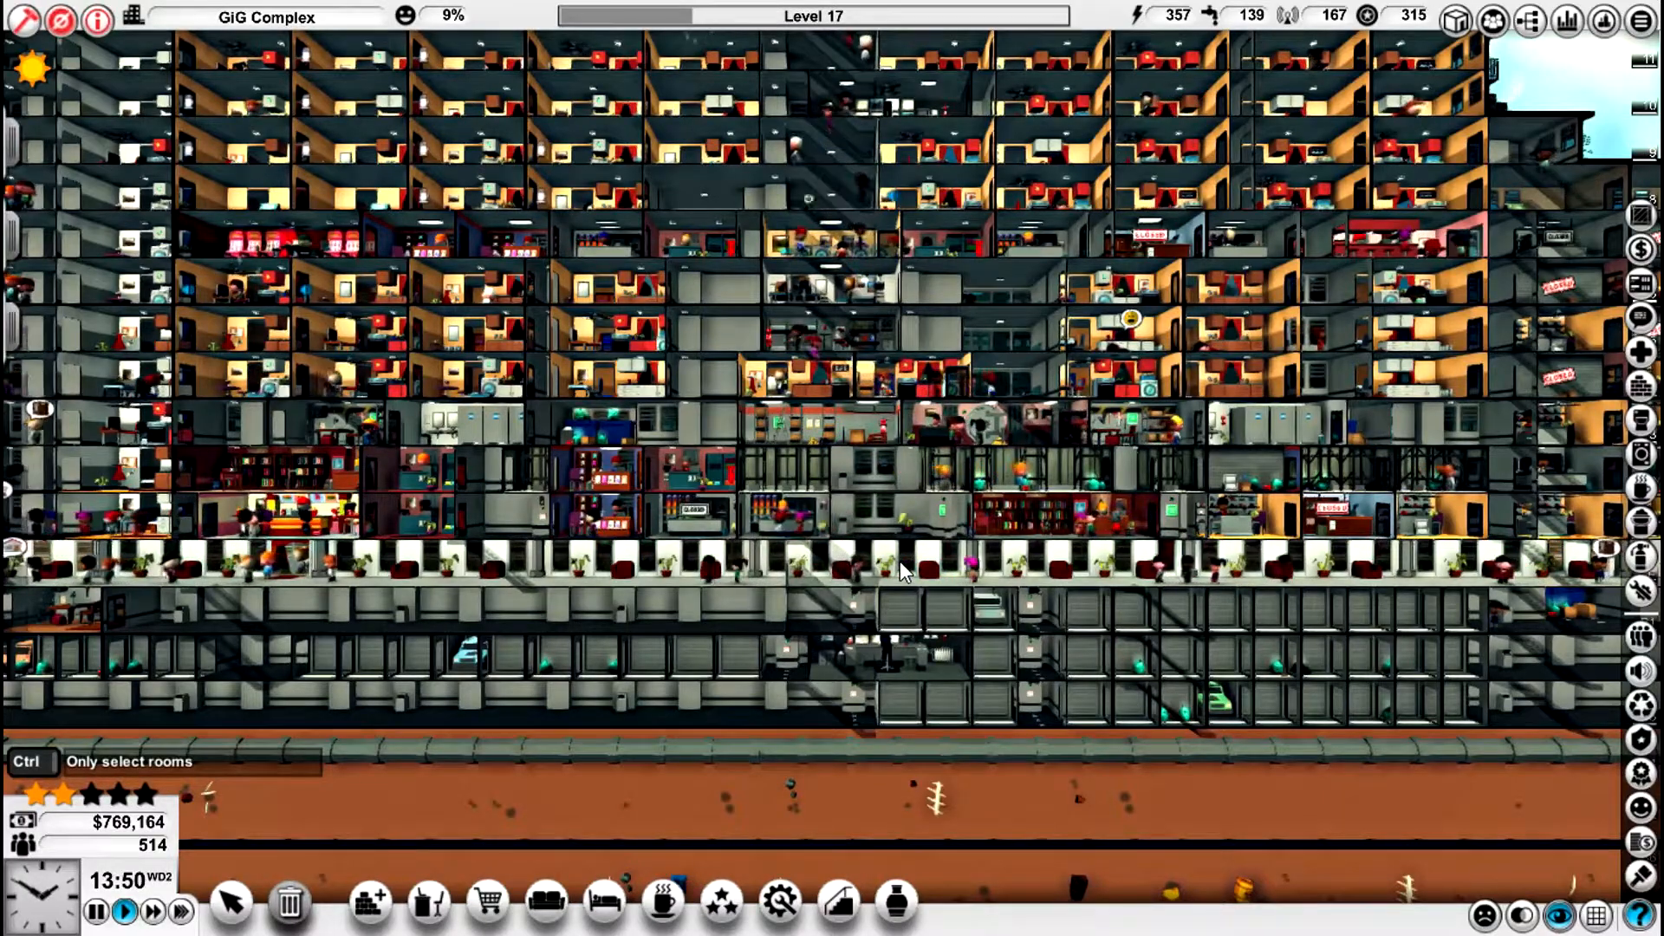
click(837, 903)
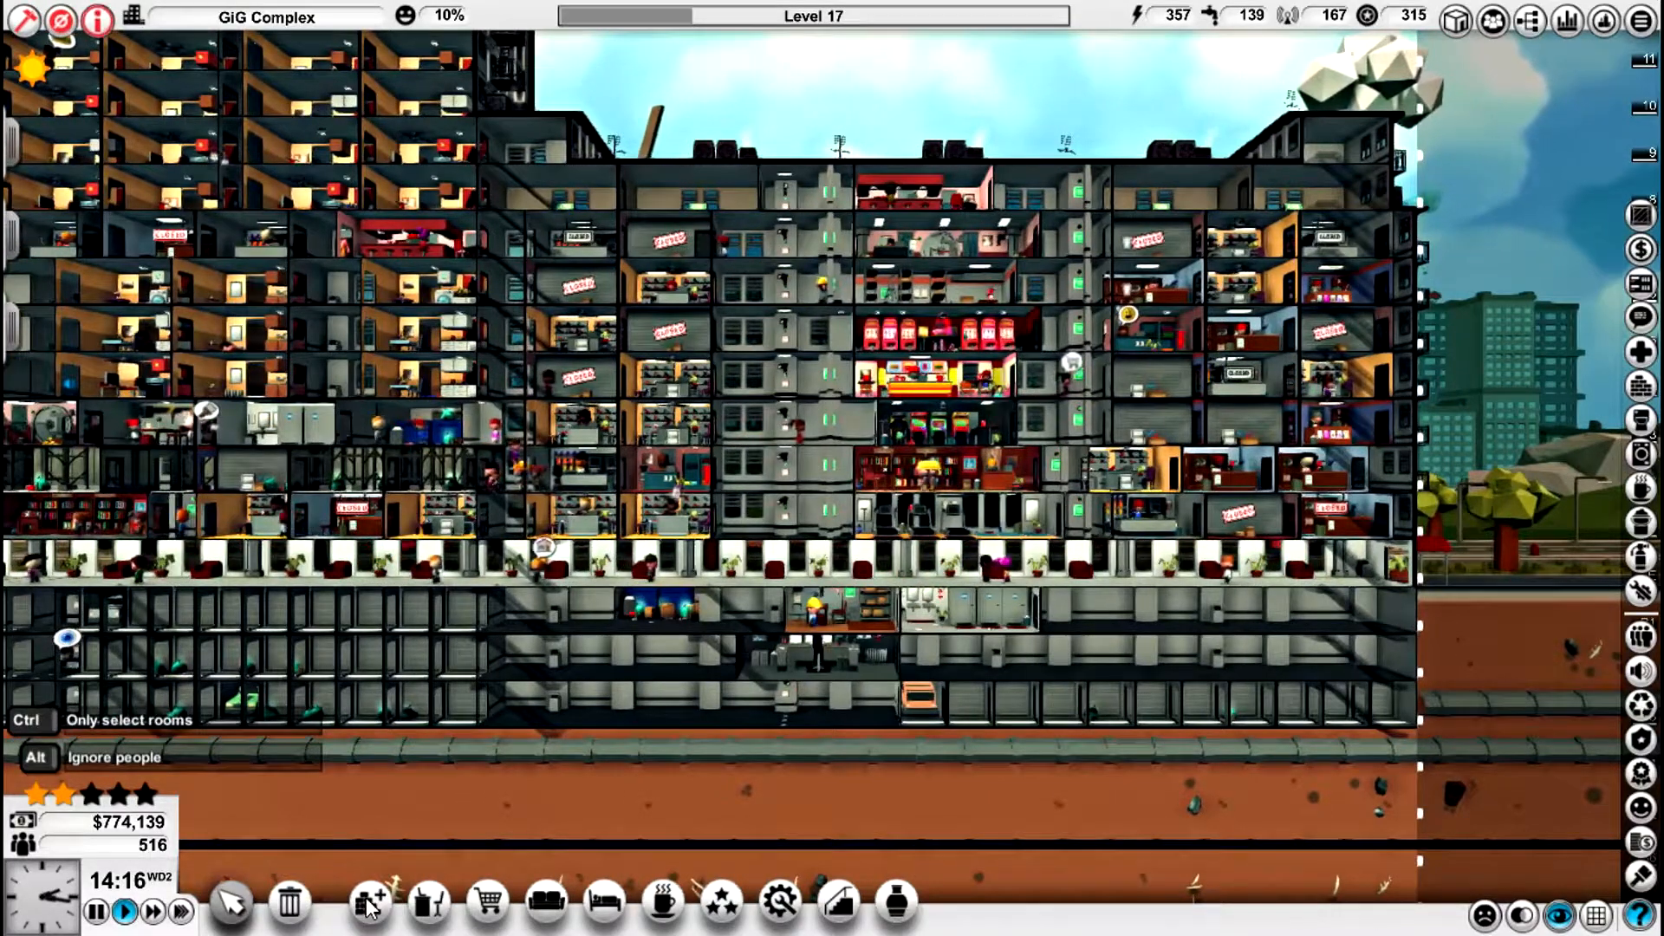
click(370, 902)
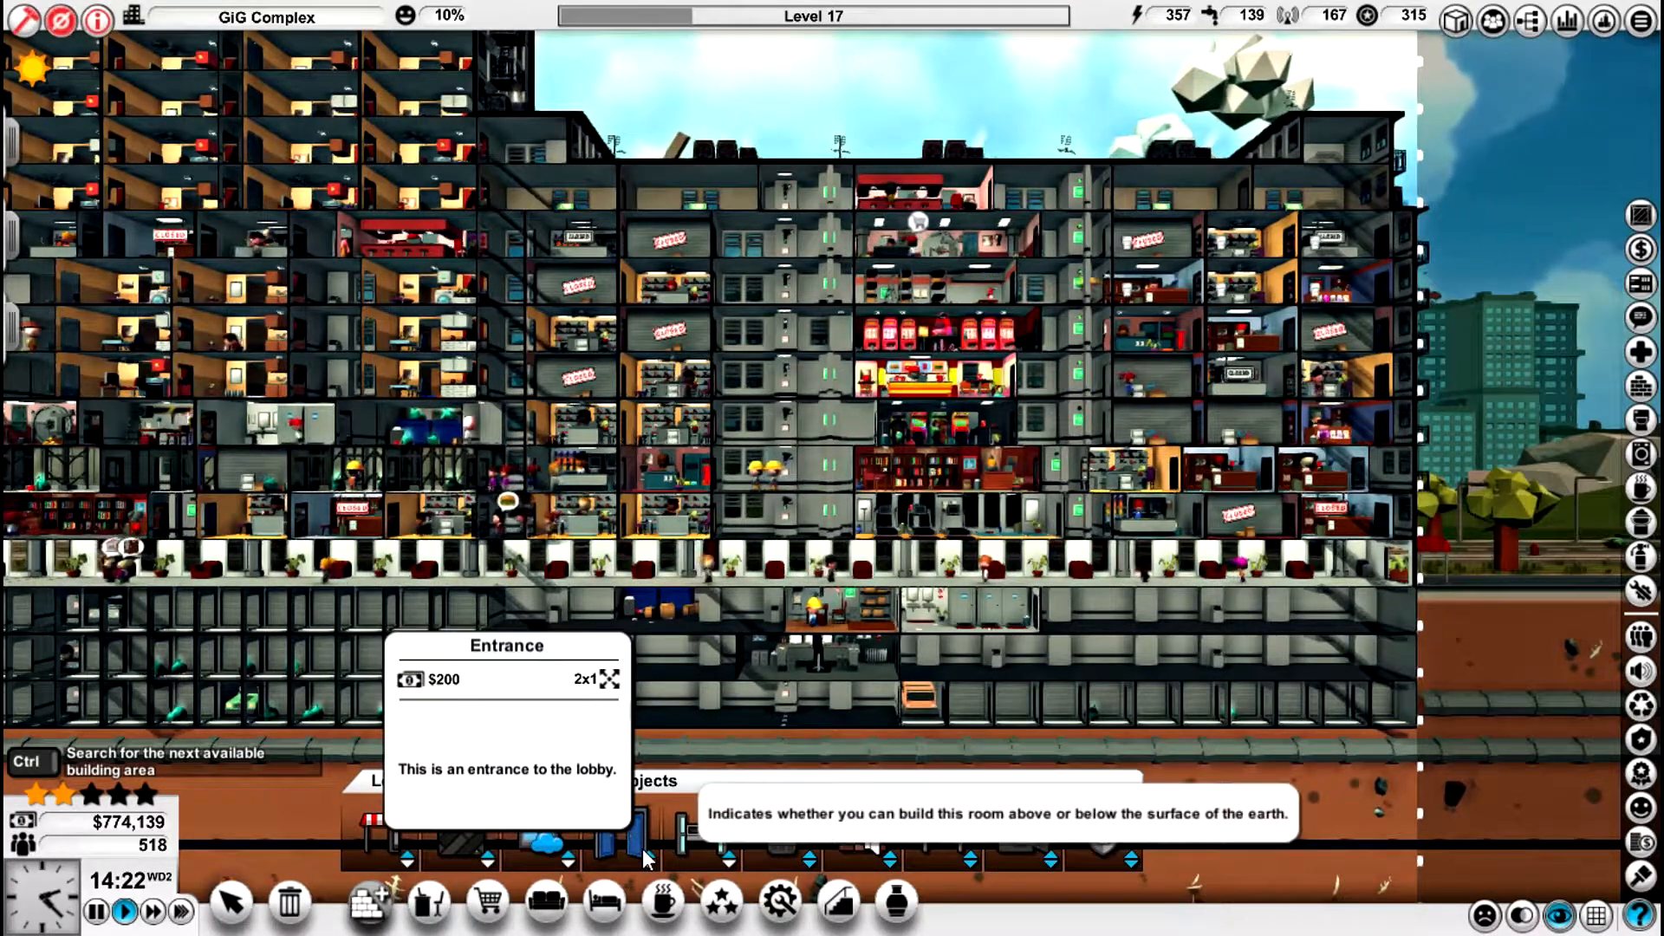
mouse_move(876, 844)
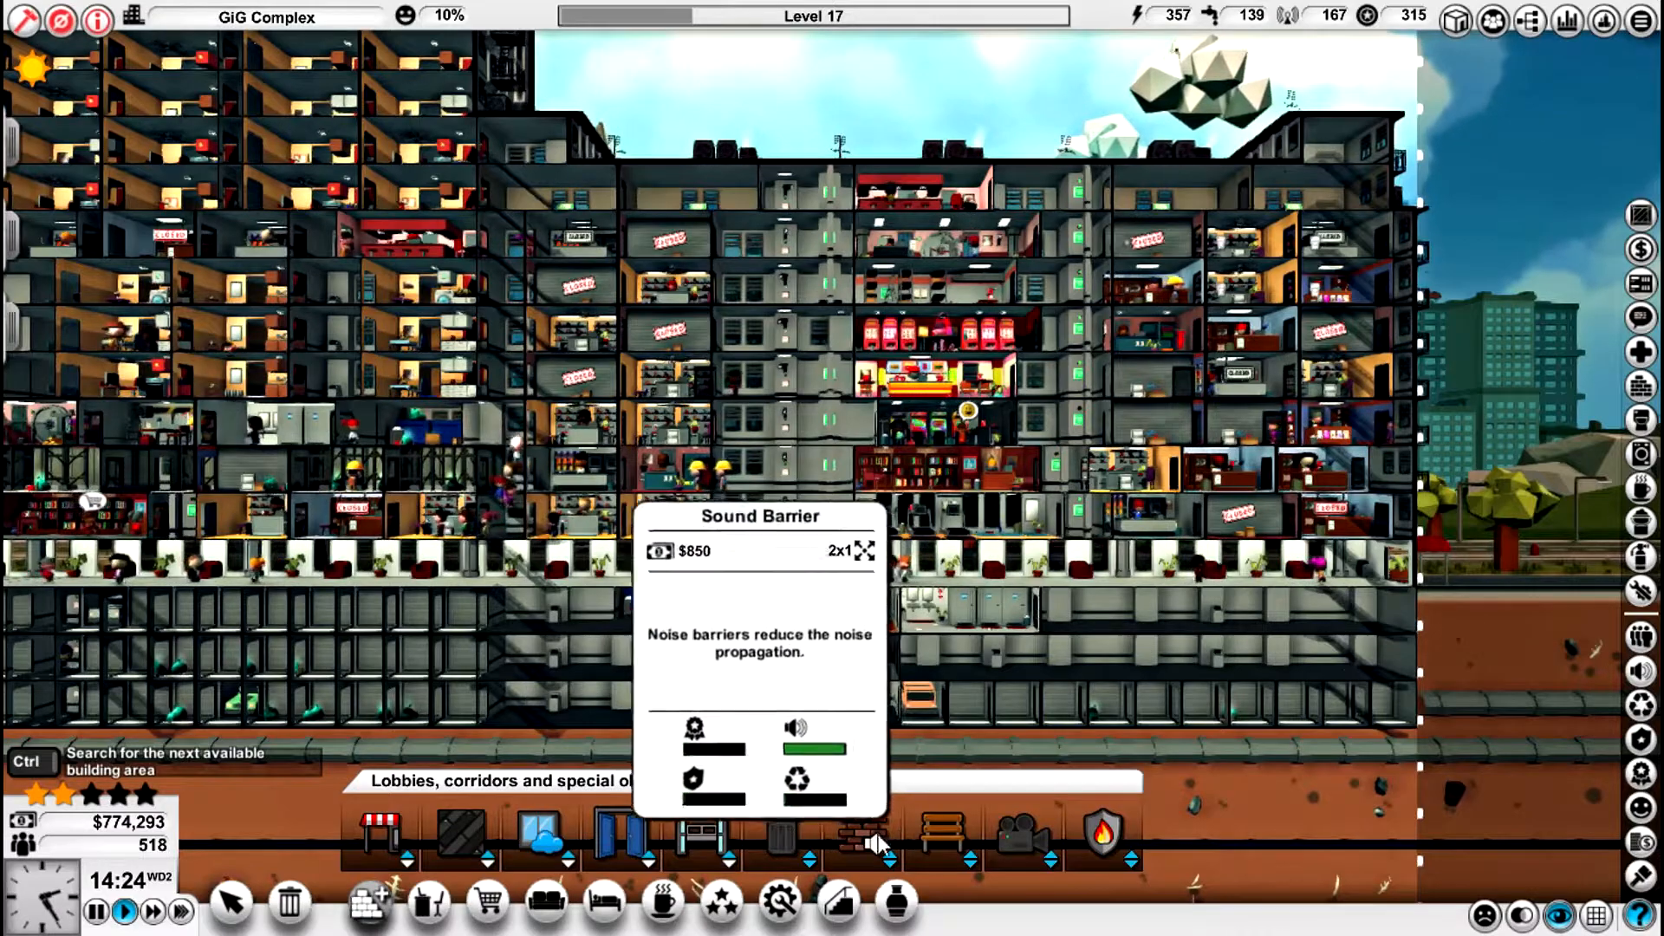
click(424, 901)
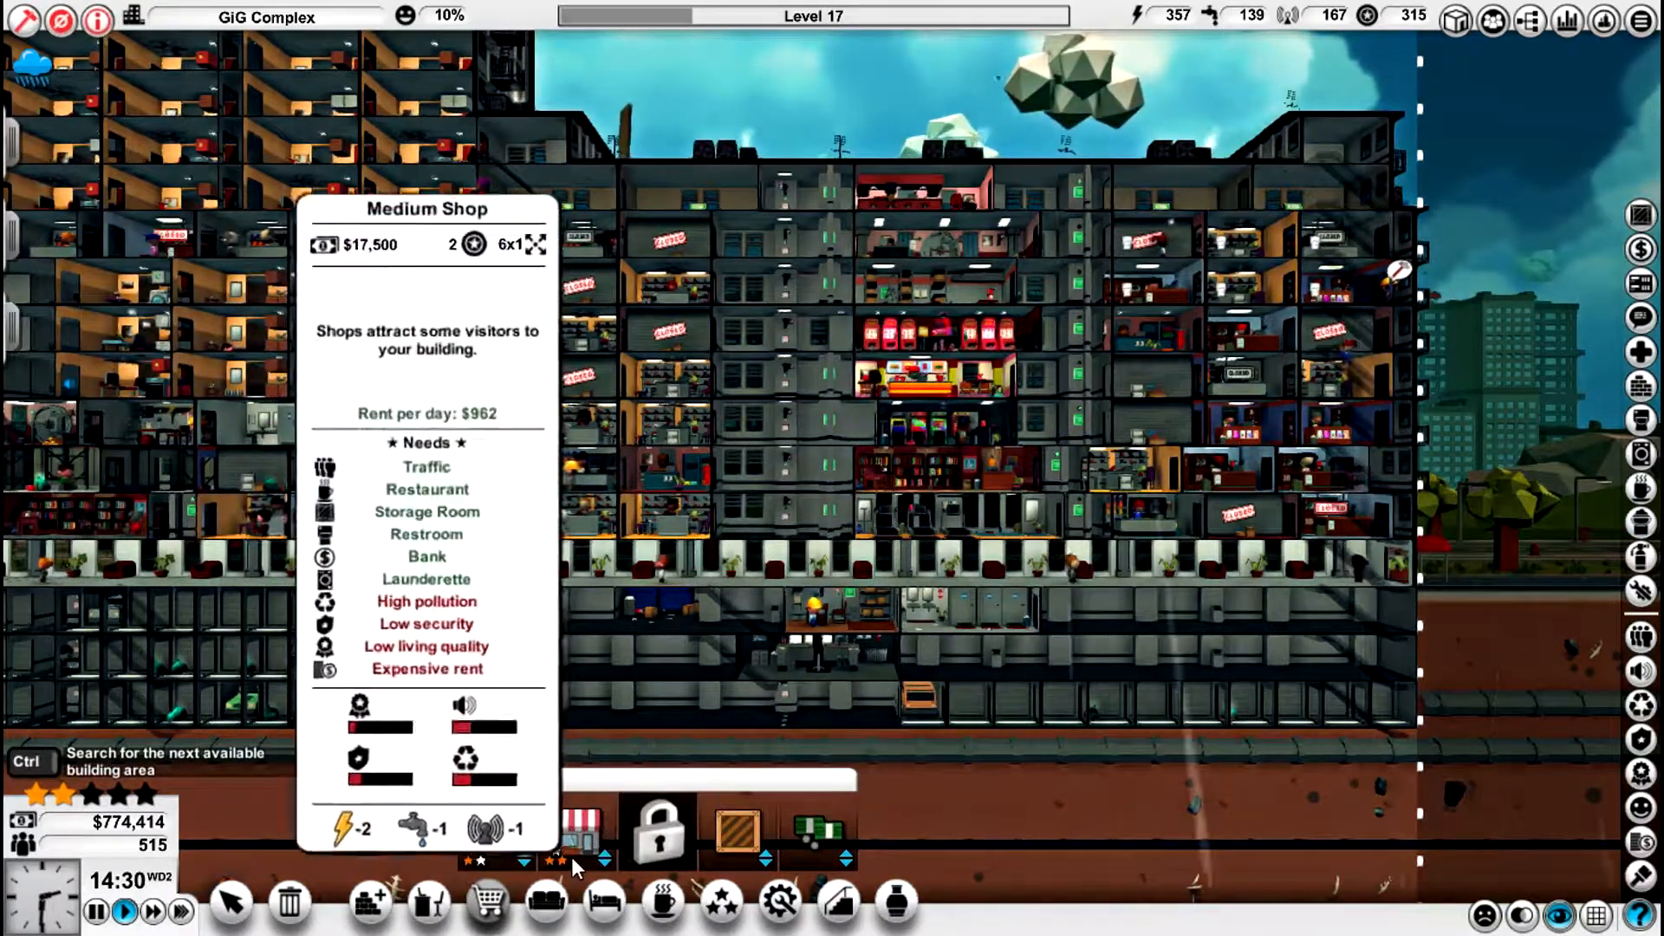
click(544, 903)
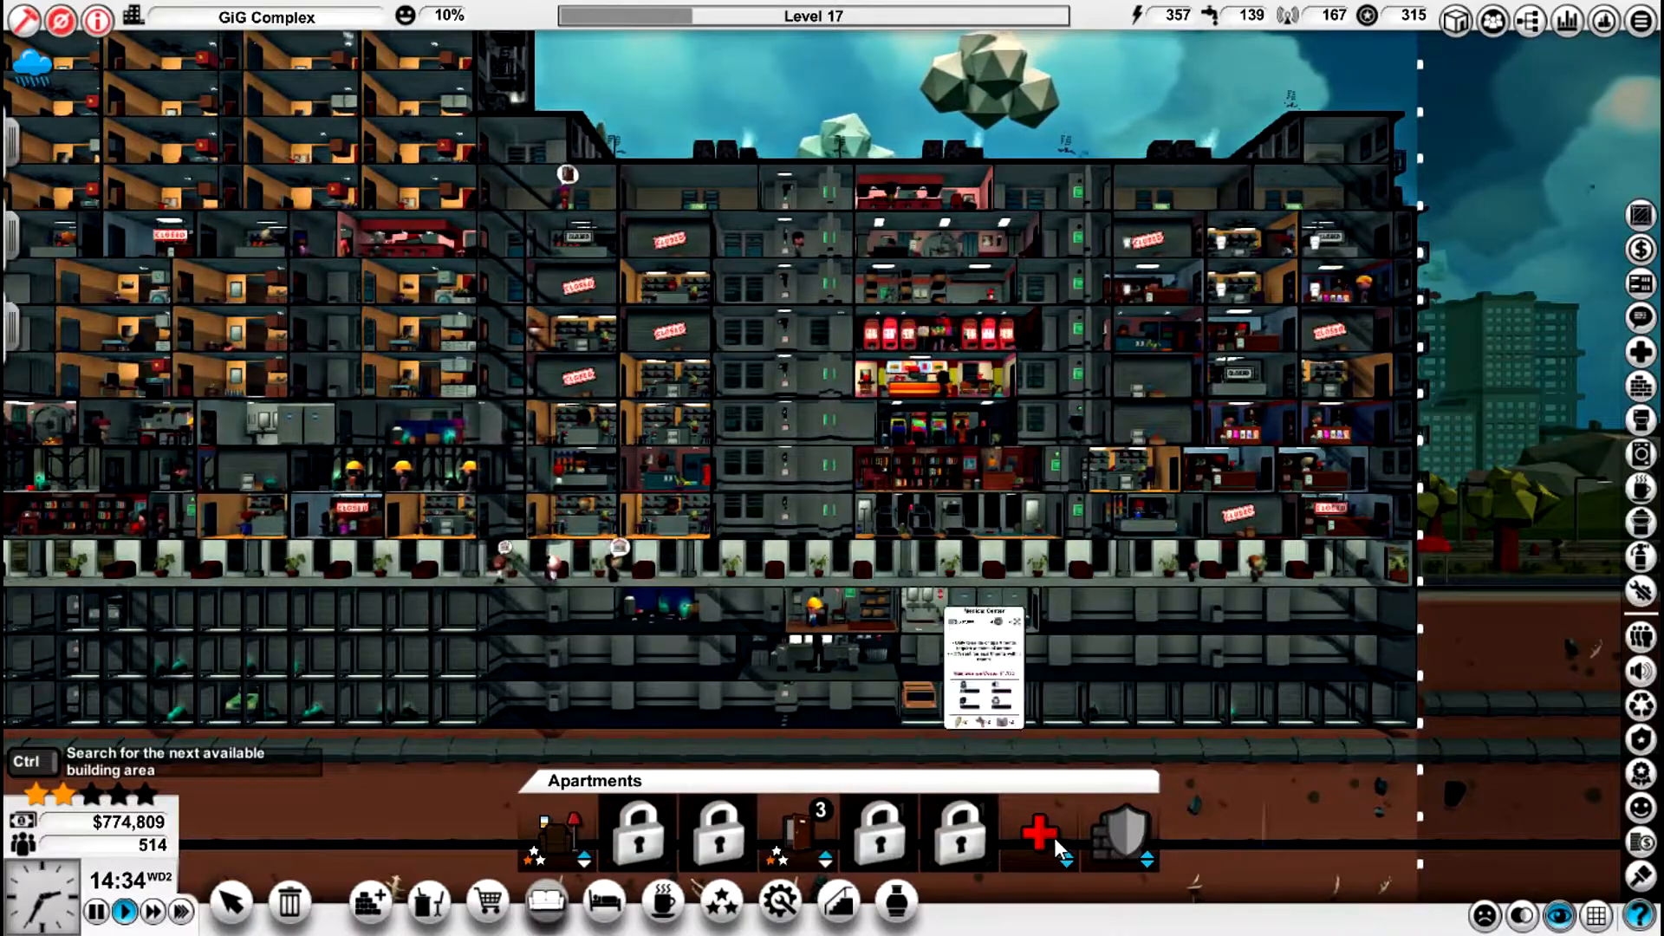
click(605, 901)
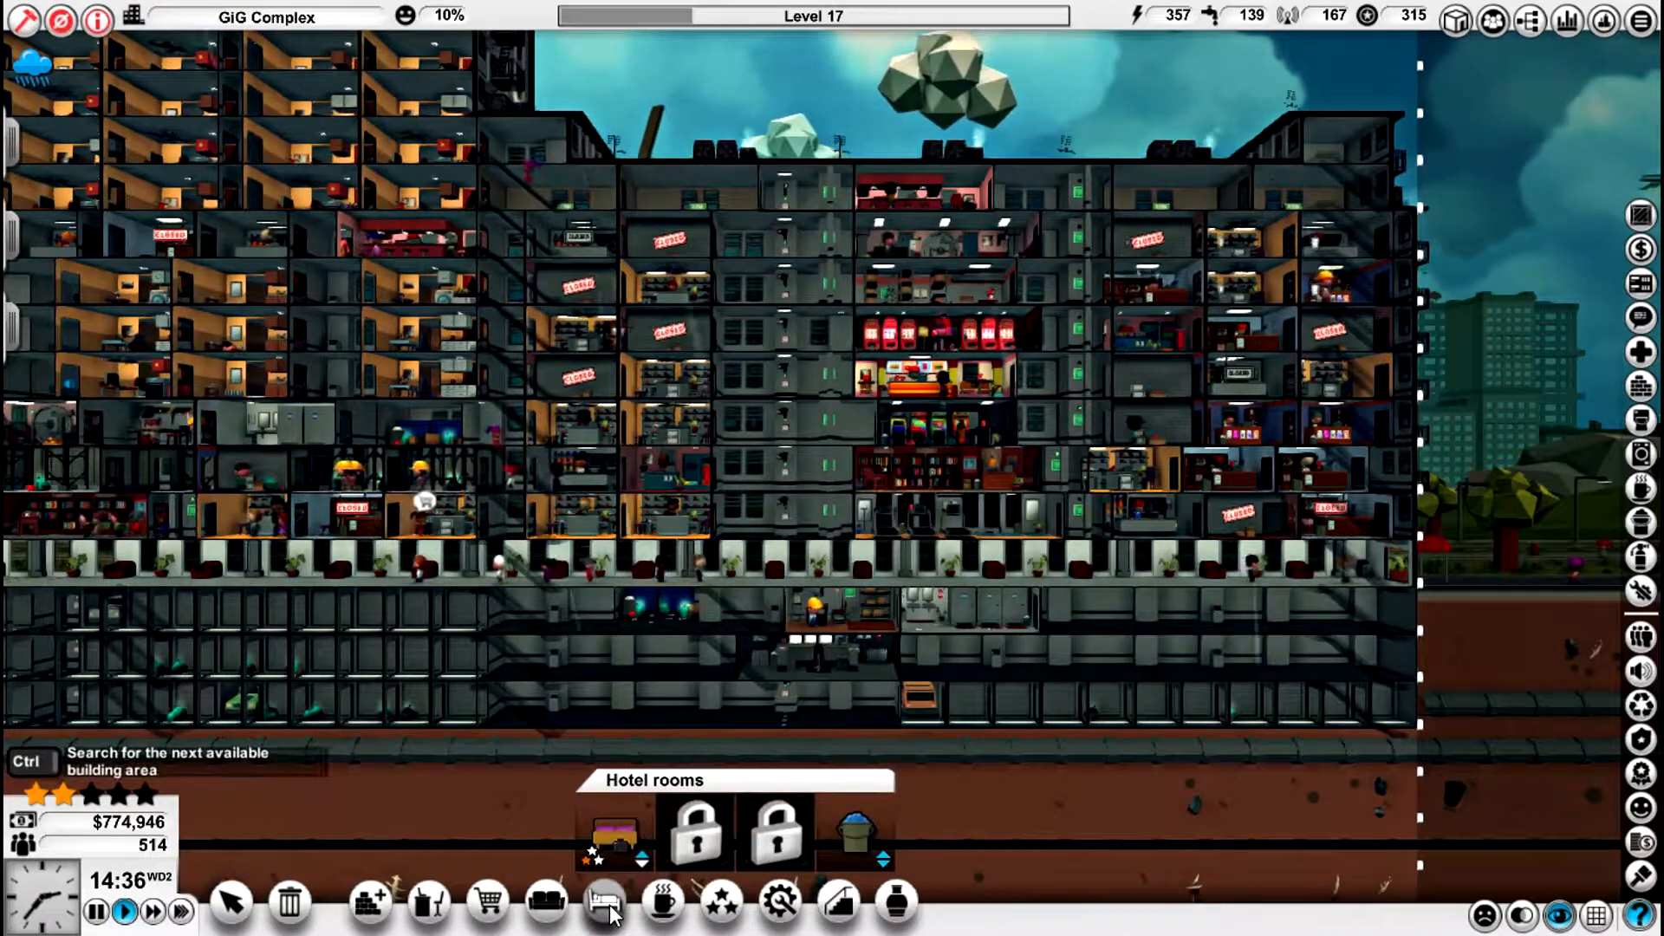
click(661, 901)
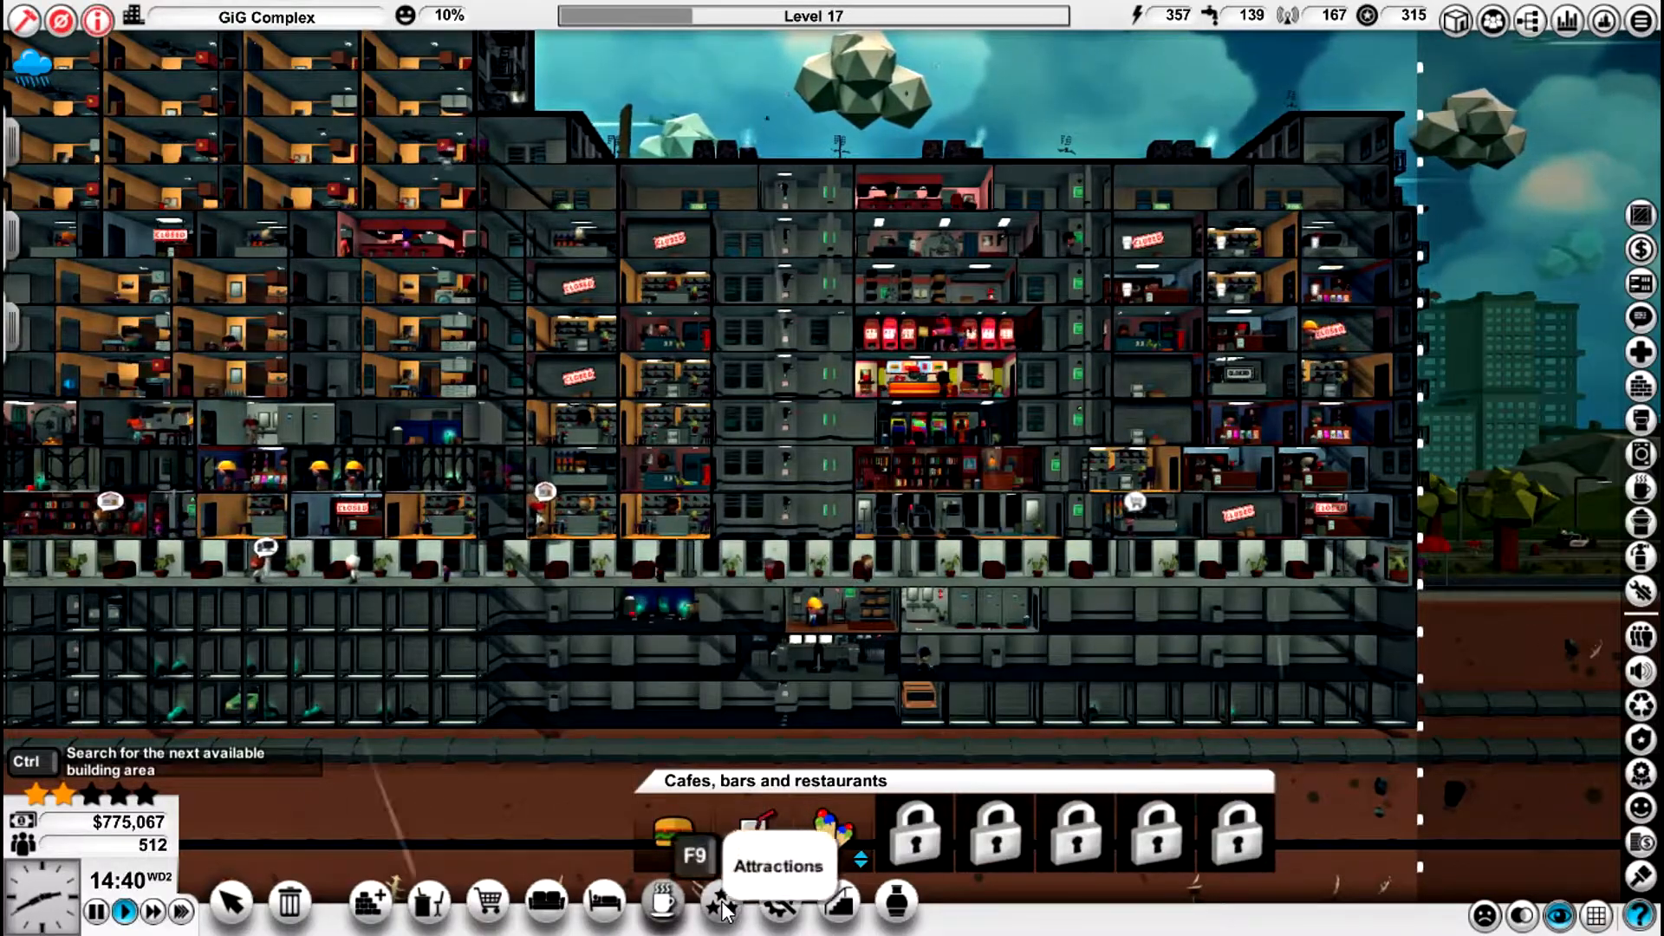
click(721, 902)
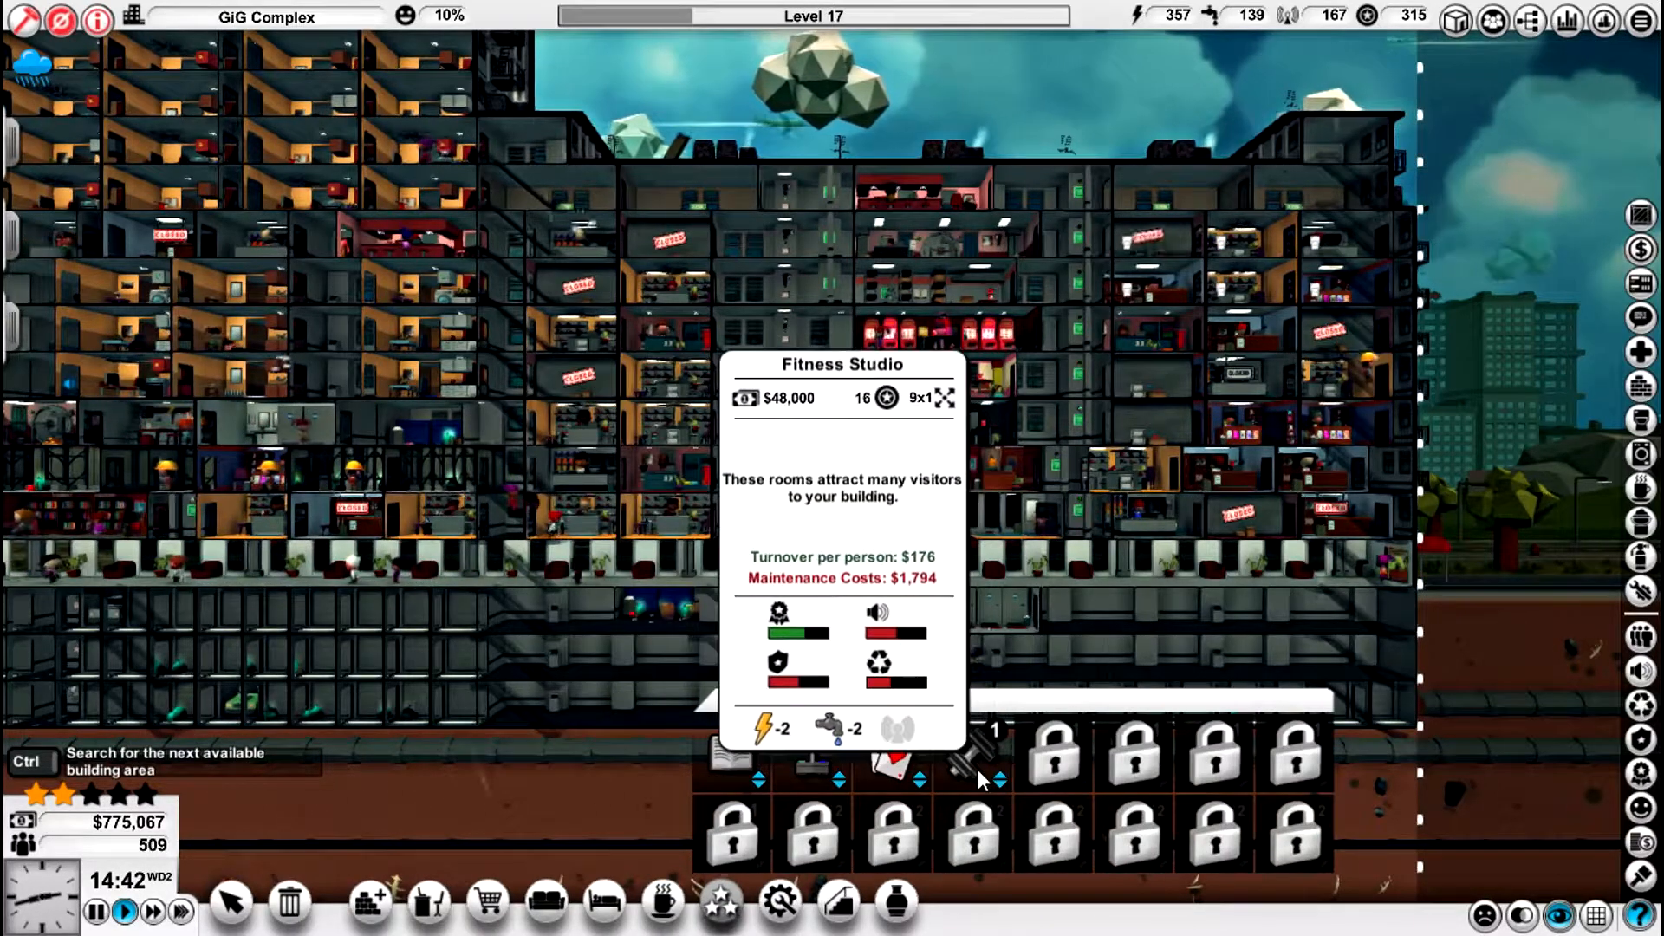
click(778, 903)
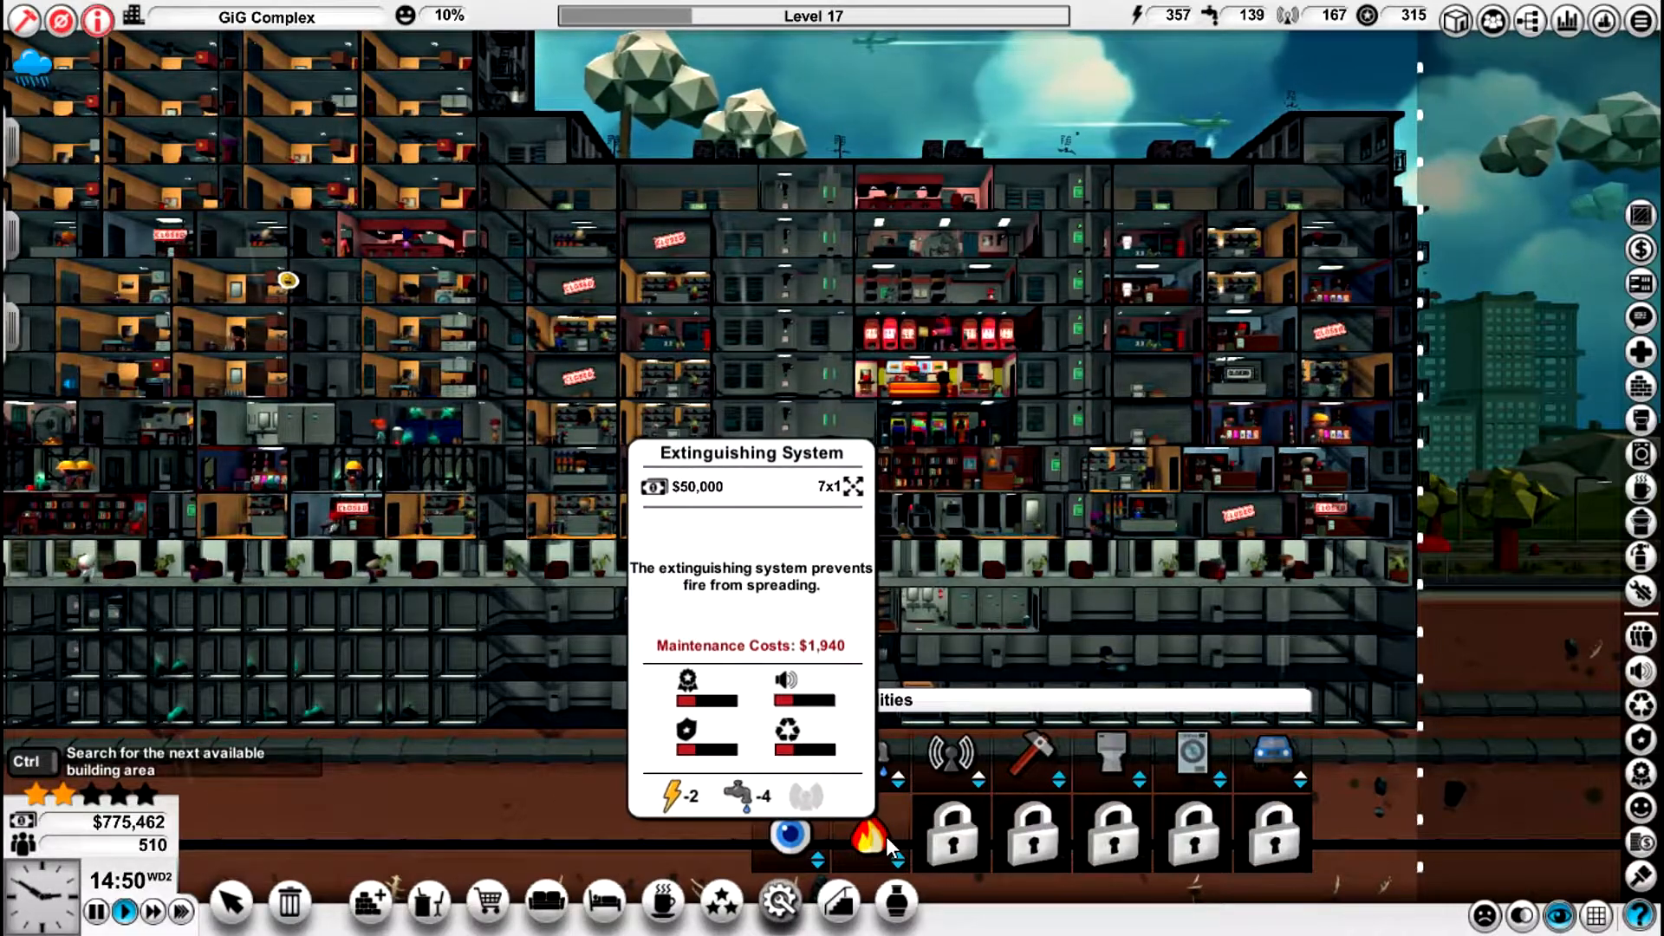
click(837, 903)
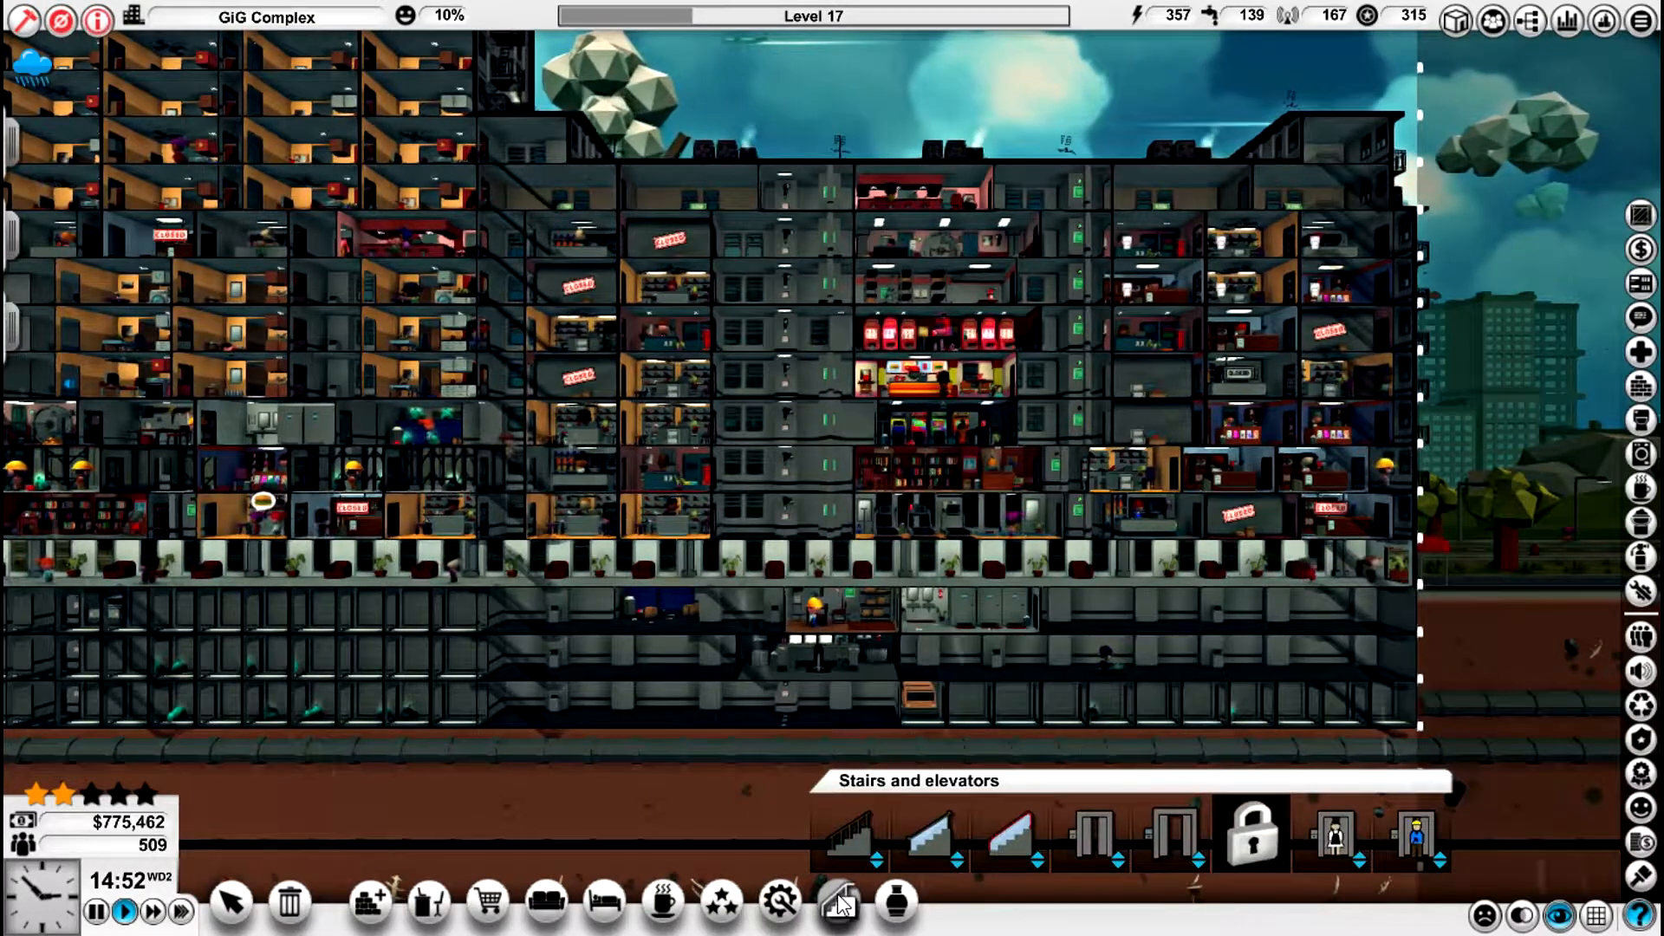
mouse_move(1175, 839)
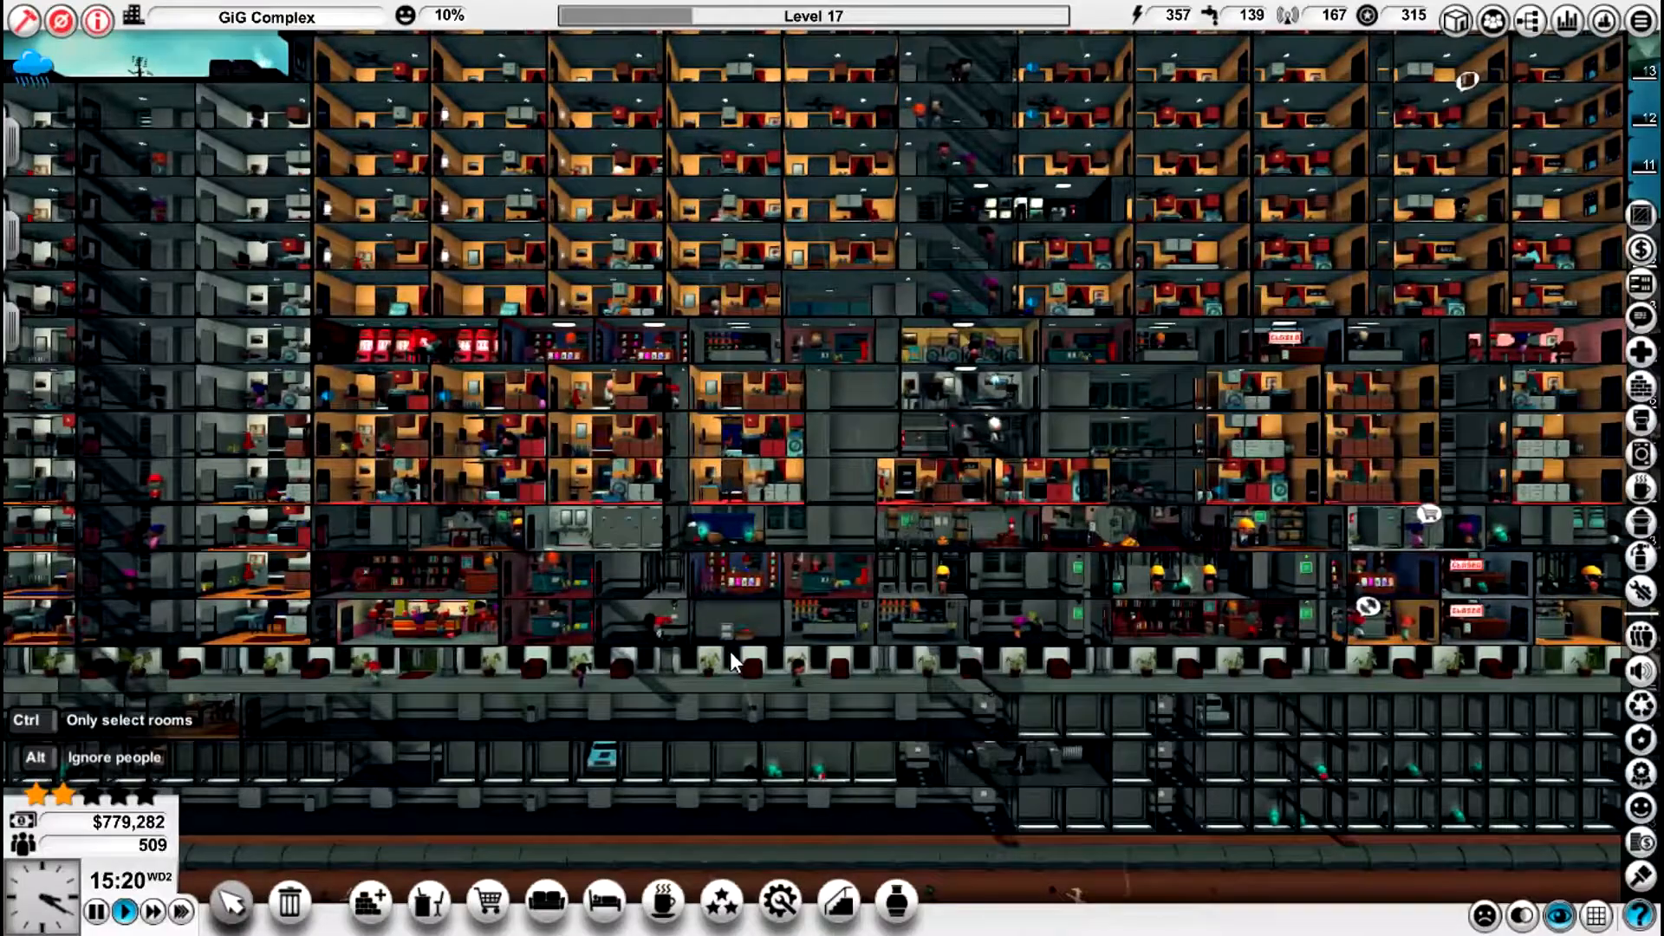
mouse_move(652, 584)
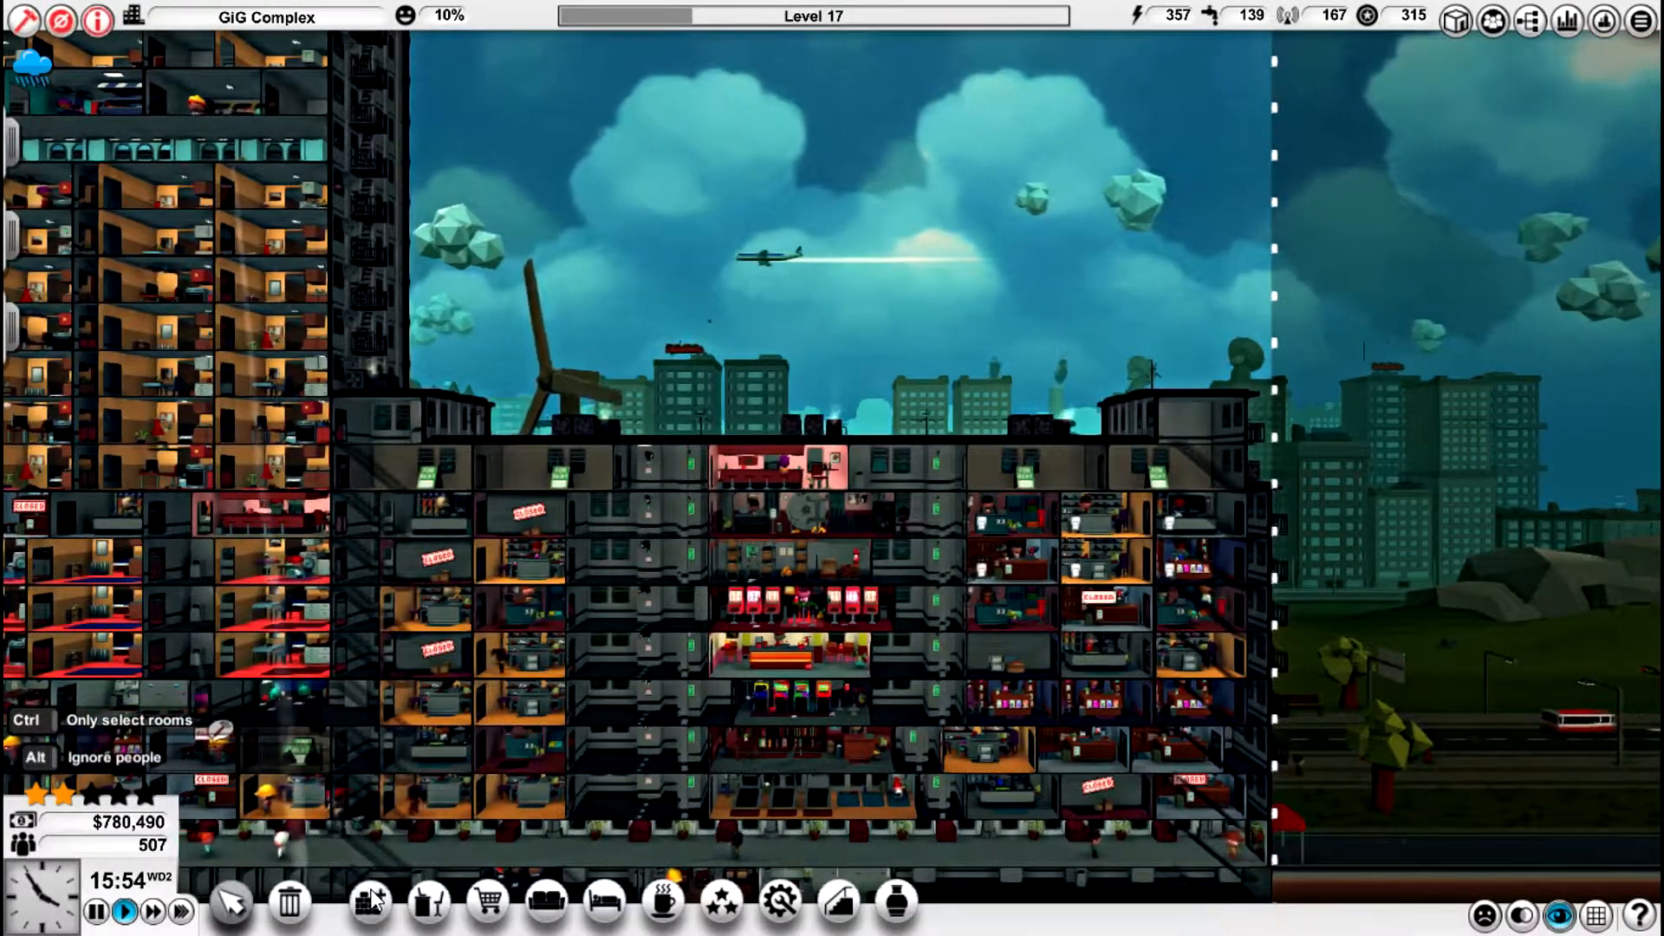
click(366, 904)
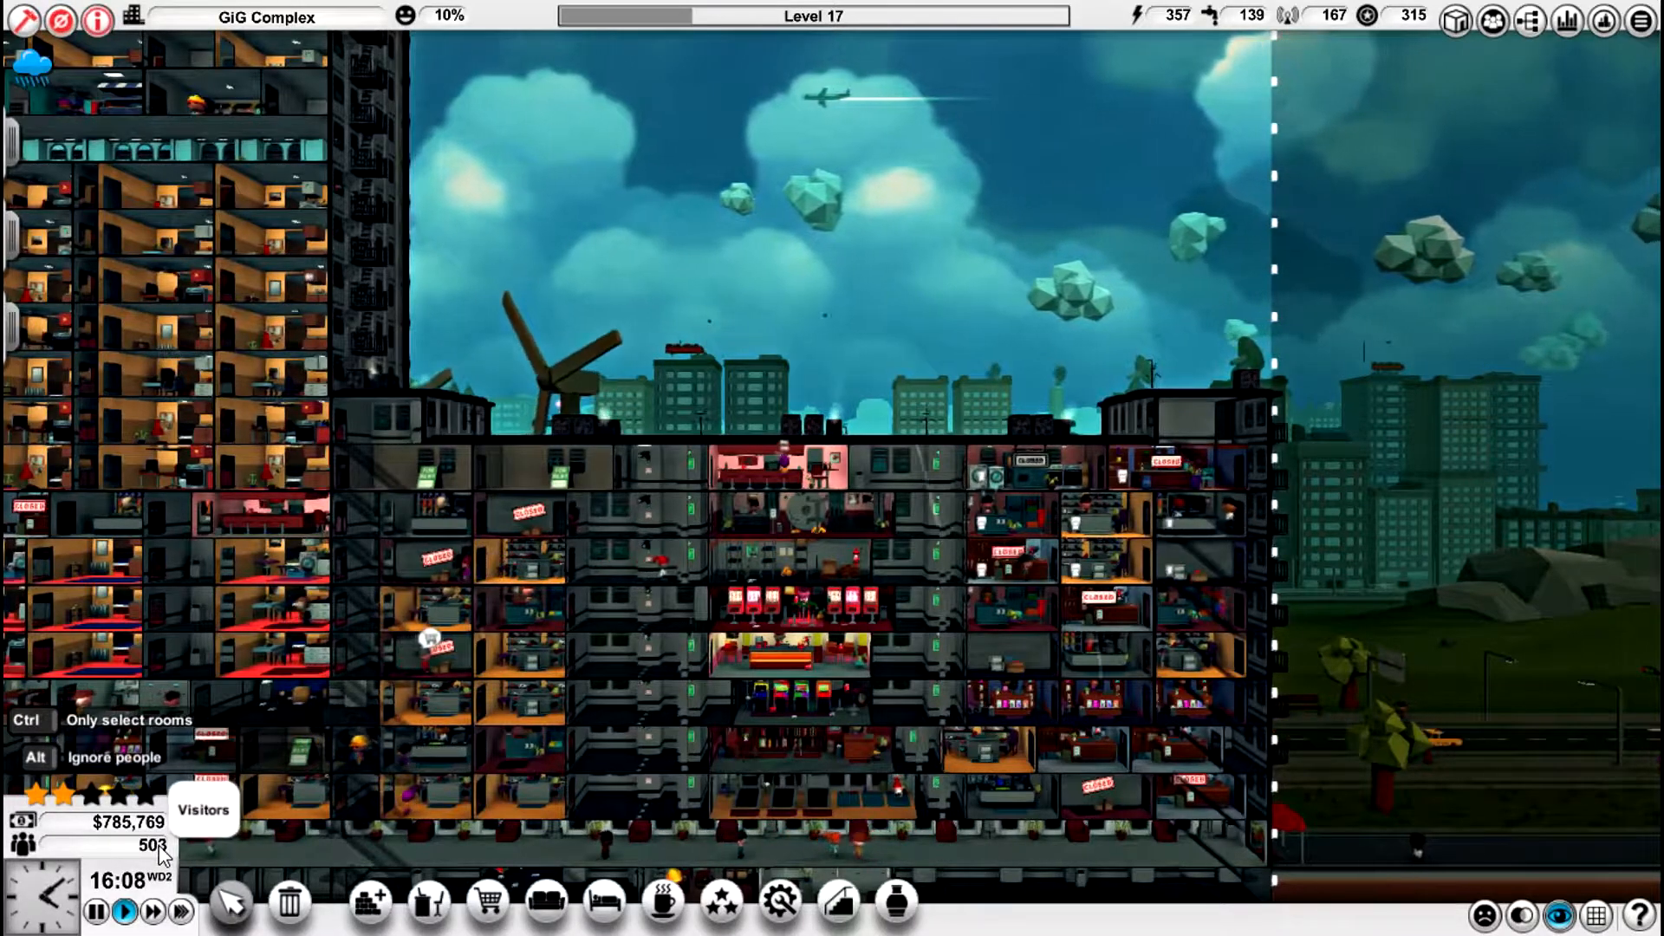
mouse_move(243, 853)
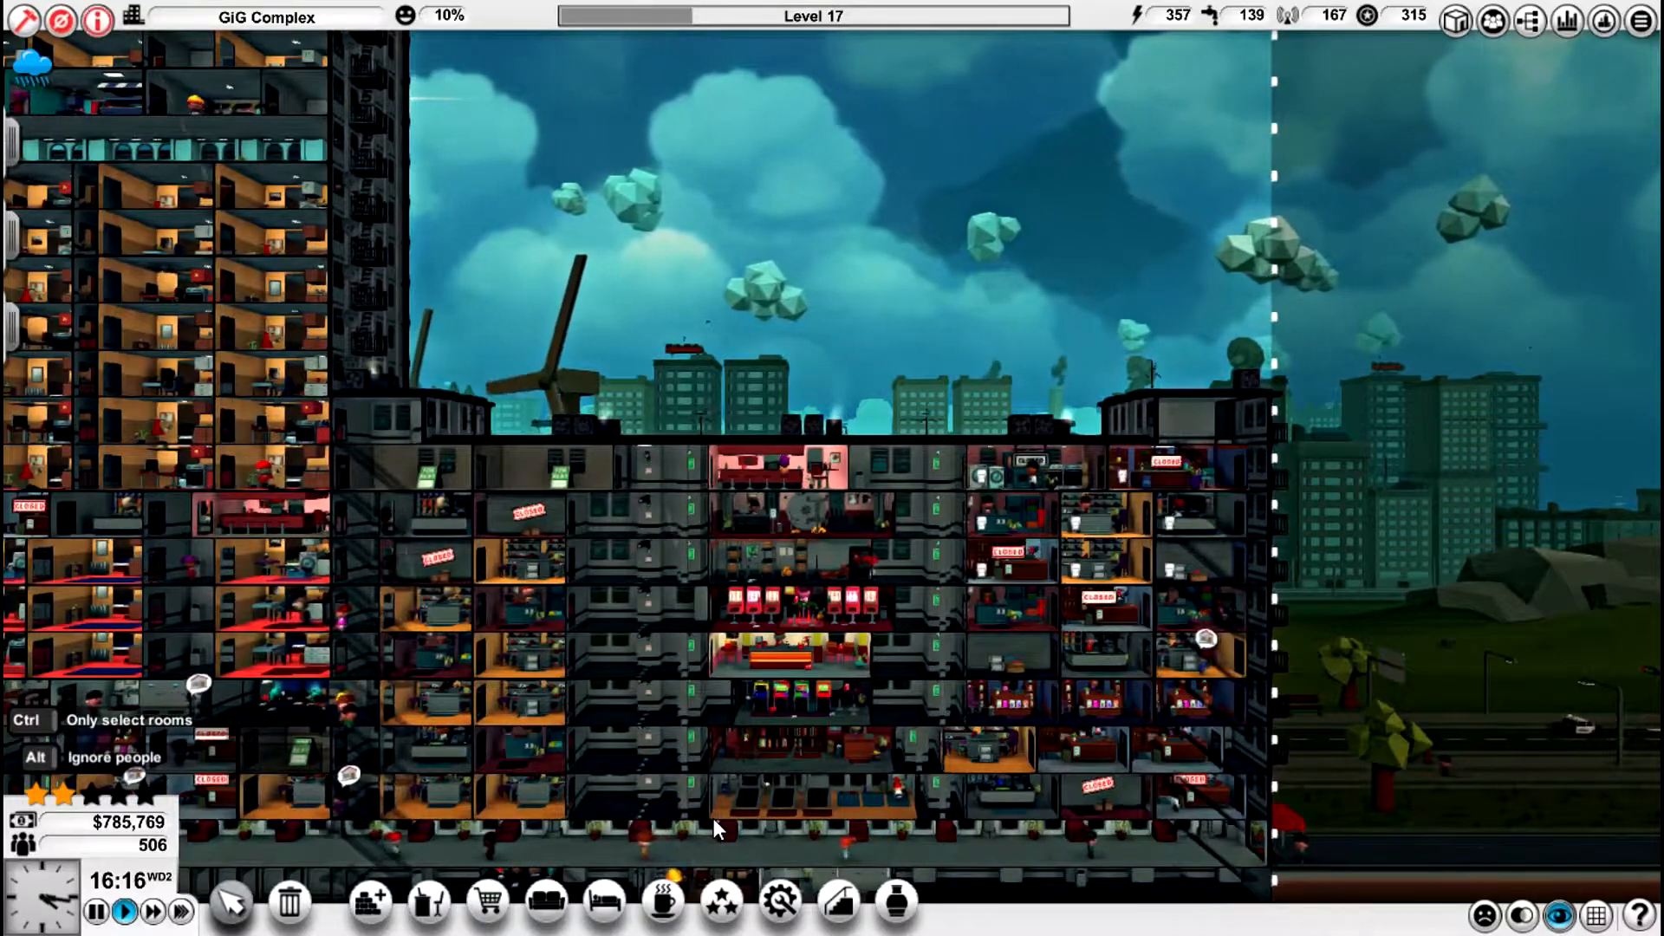
mouse_move(764, 812)
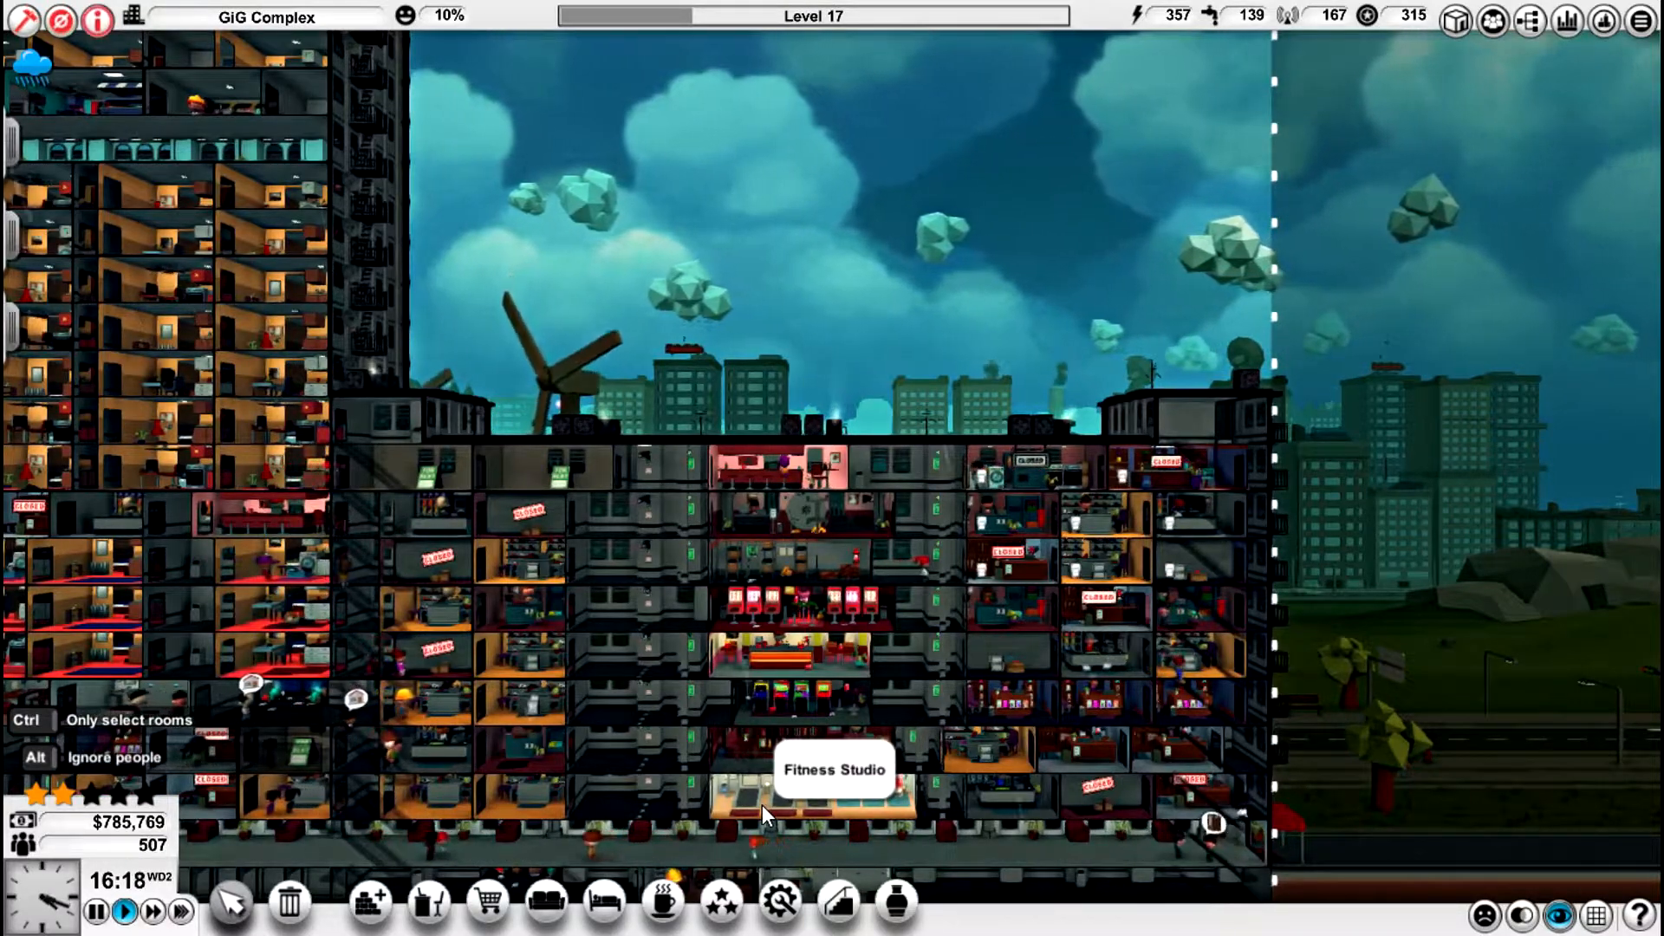